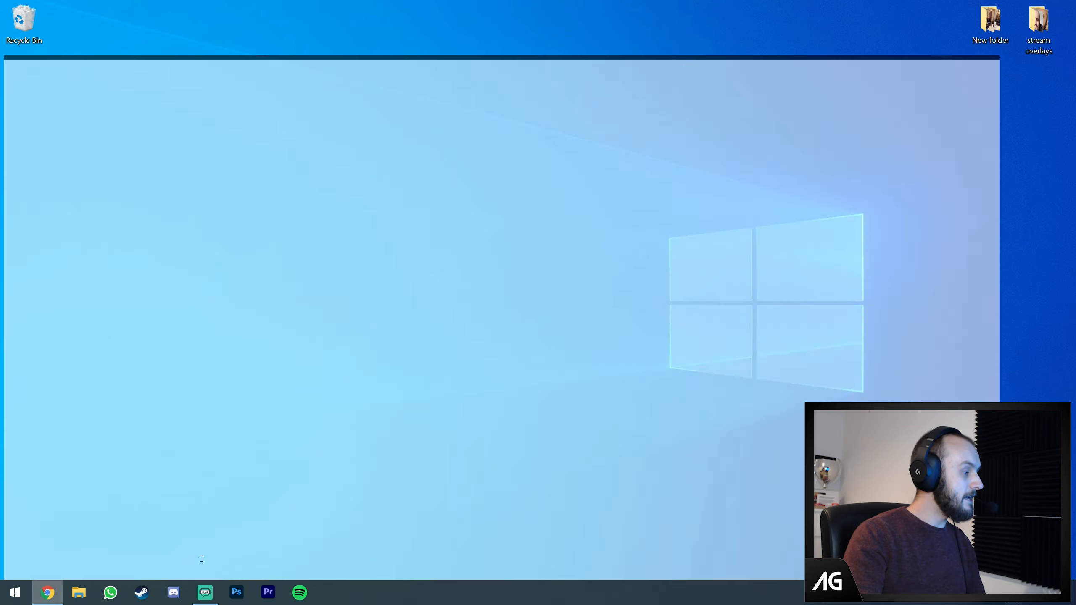
- Bring up the browser showing the Alonso Renault slick-tyres YouTube video
left_click(47, 592)
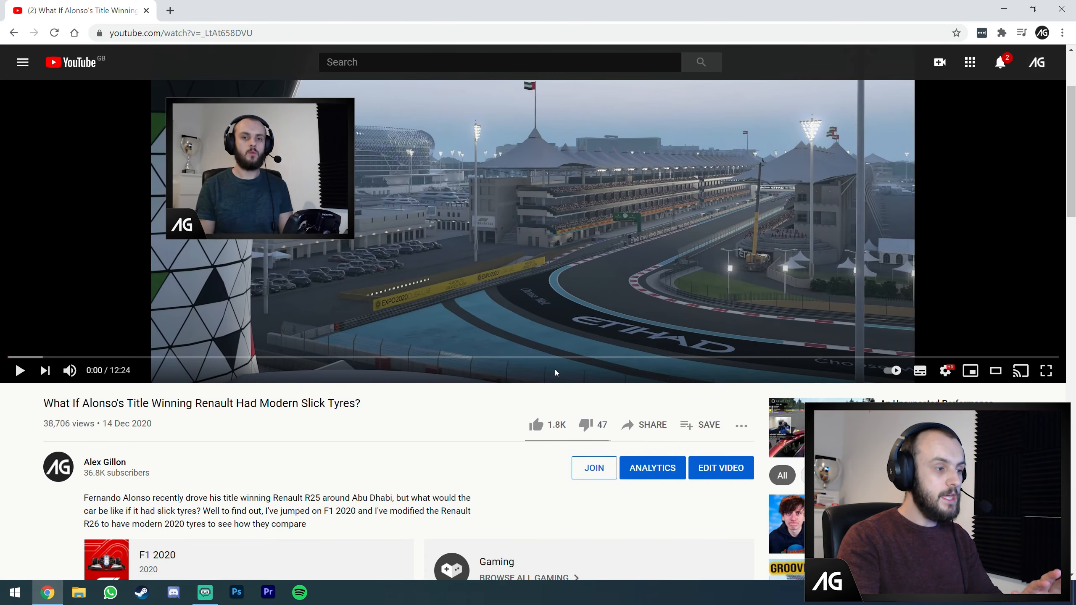
mouse_move(467, 449)
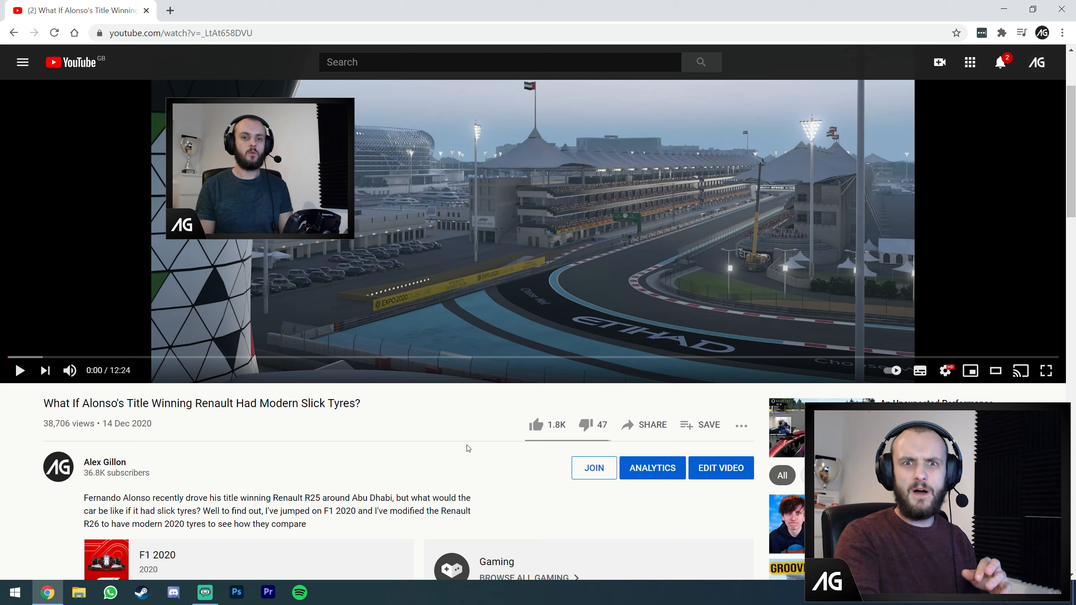
mouse_move(465, 466)
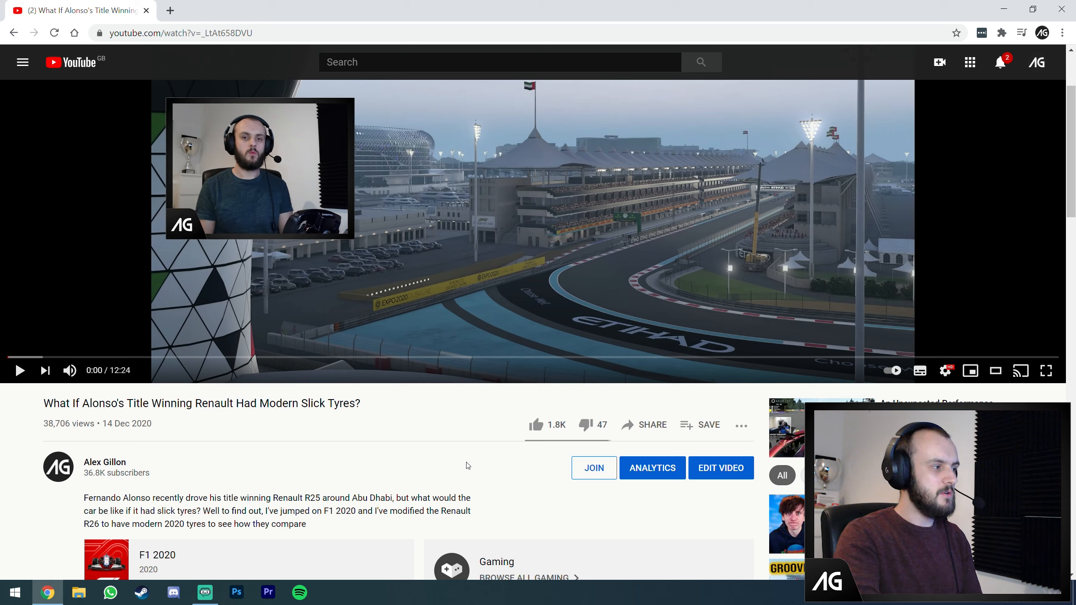
mouse_move(595, 472)
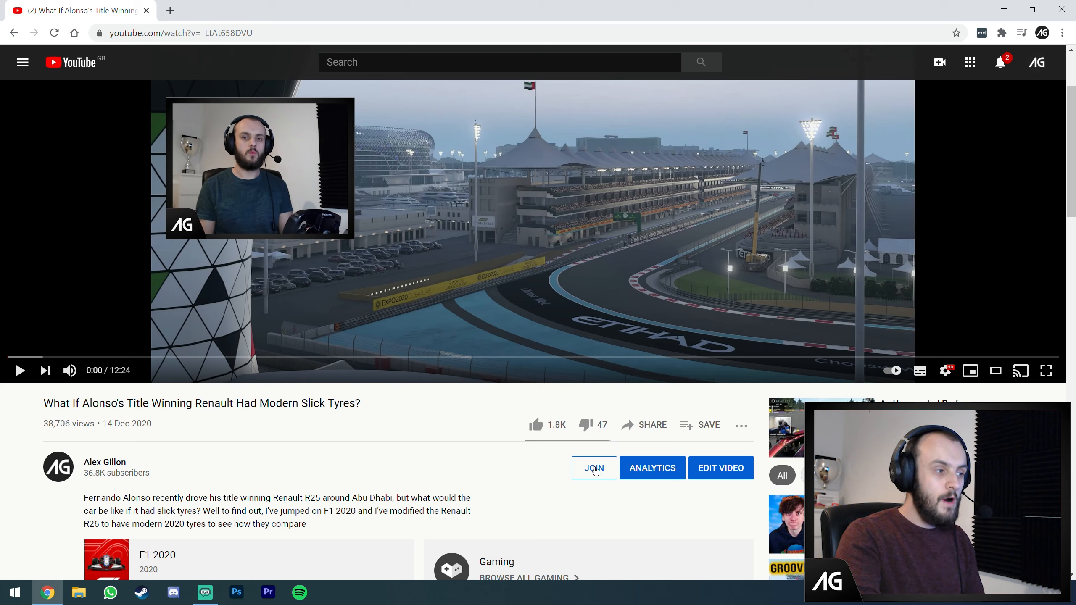
- View the Gillon Gang Premium tier with its full perk list, then go to the channel's Videos page
left_click(593, 468)
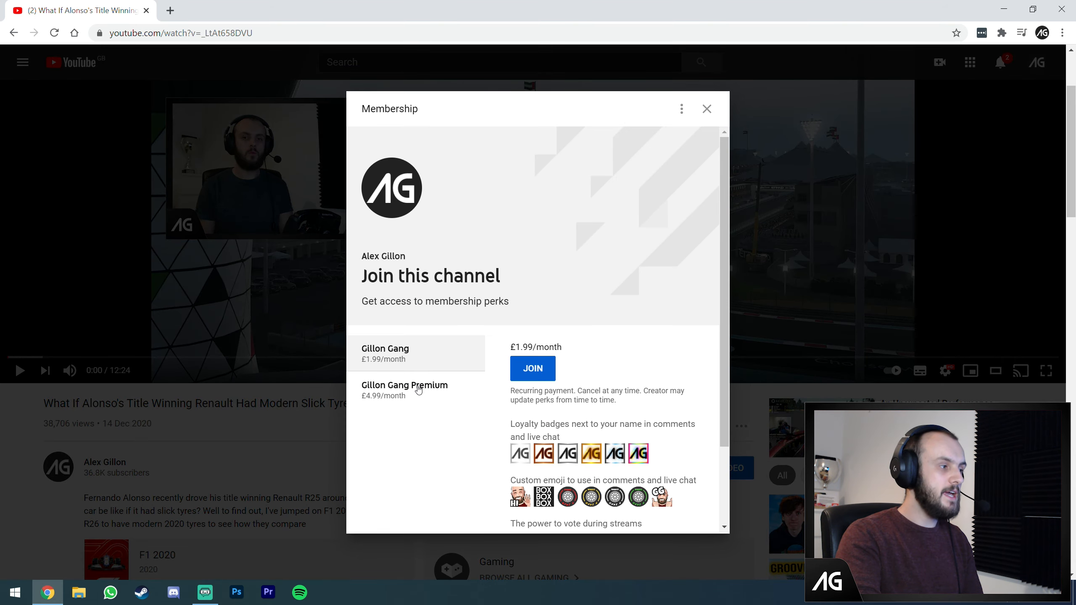
left_click(405, 390)
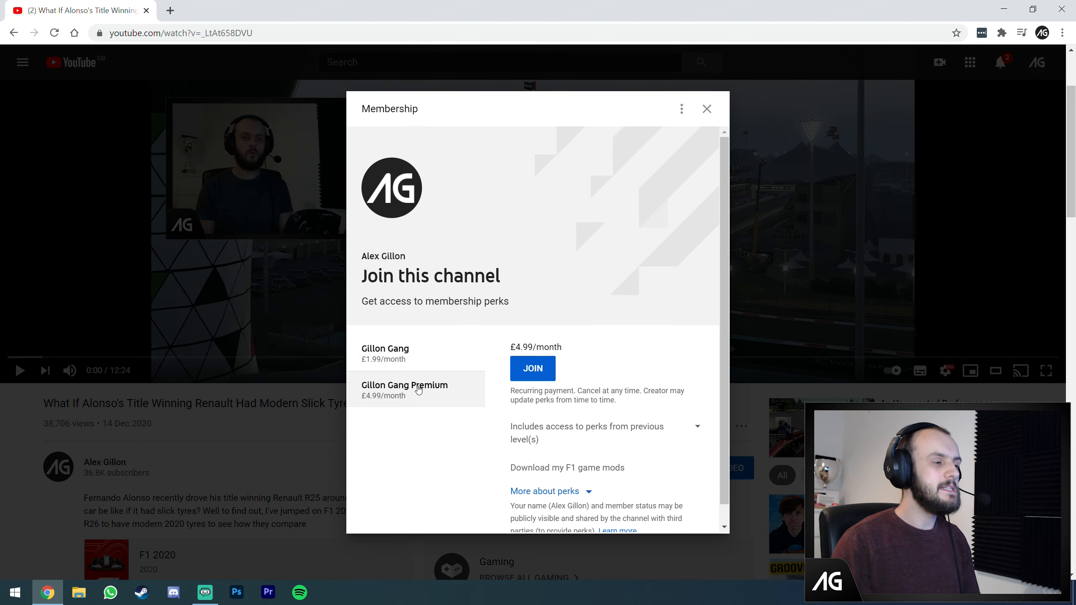
left_click(544, 491)
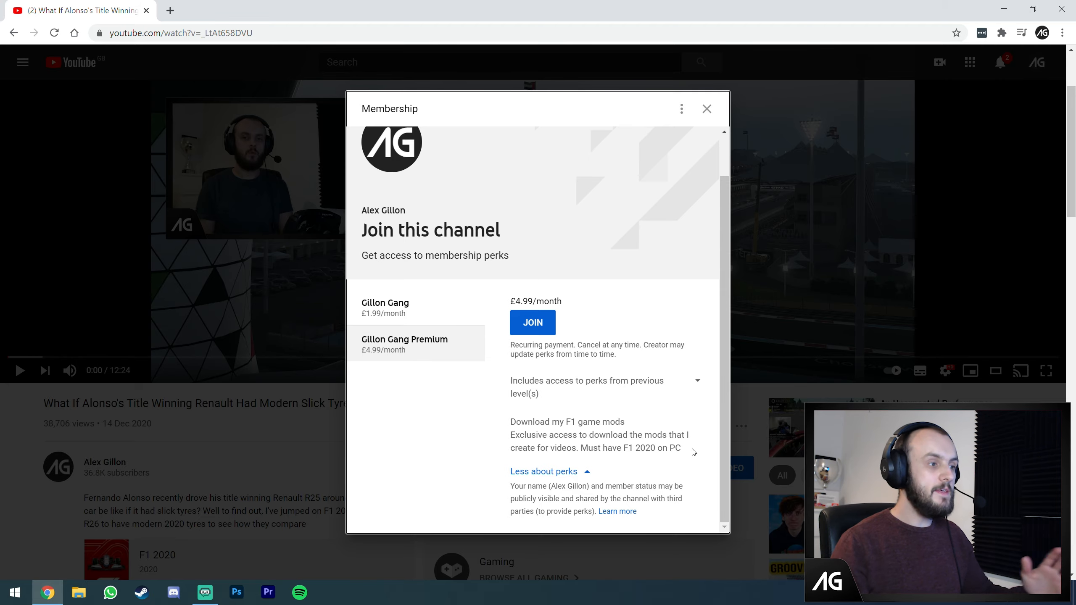
left_click(707, 108)
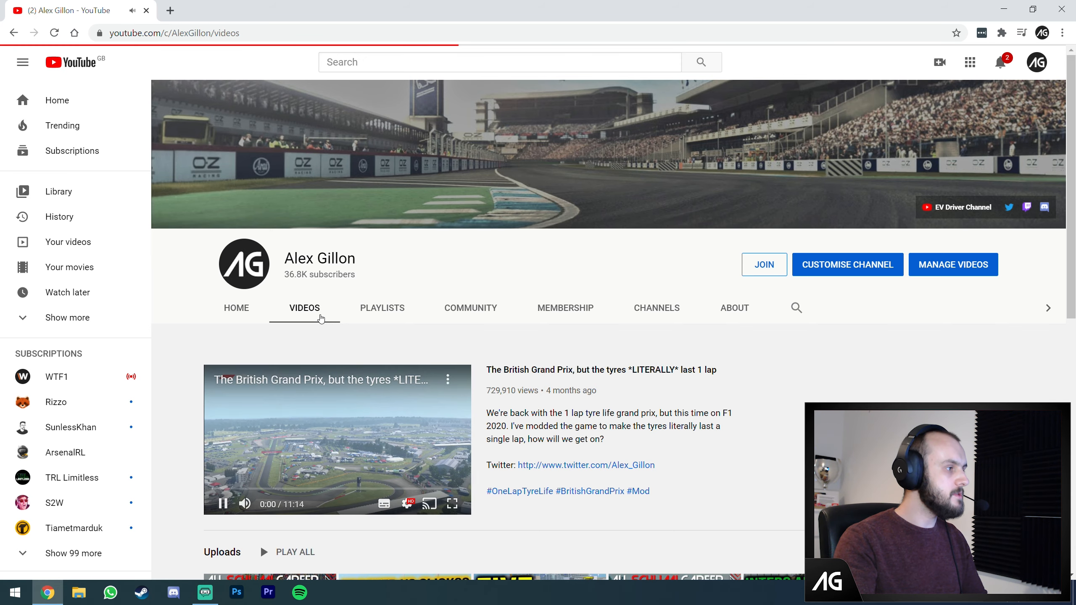
- Scroll through several rows of the channel's most popular F1 uploads and back to the header
scroll("down", 3)
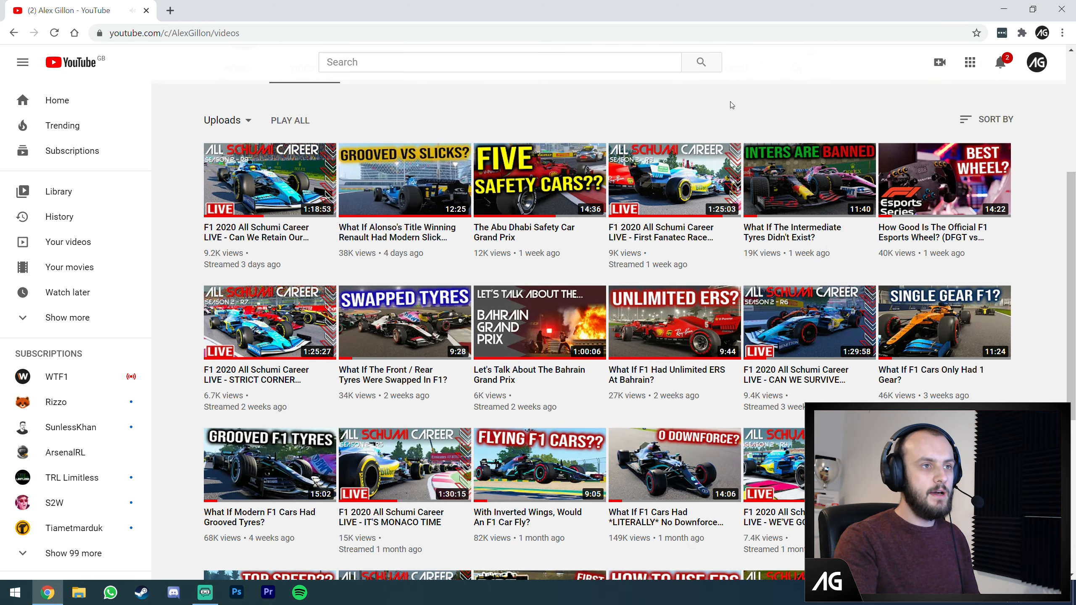
mouse_move(809, 179)
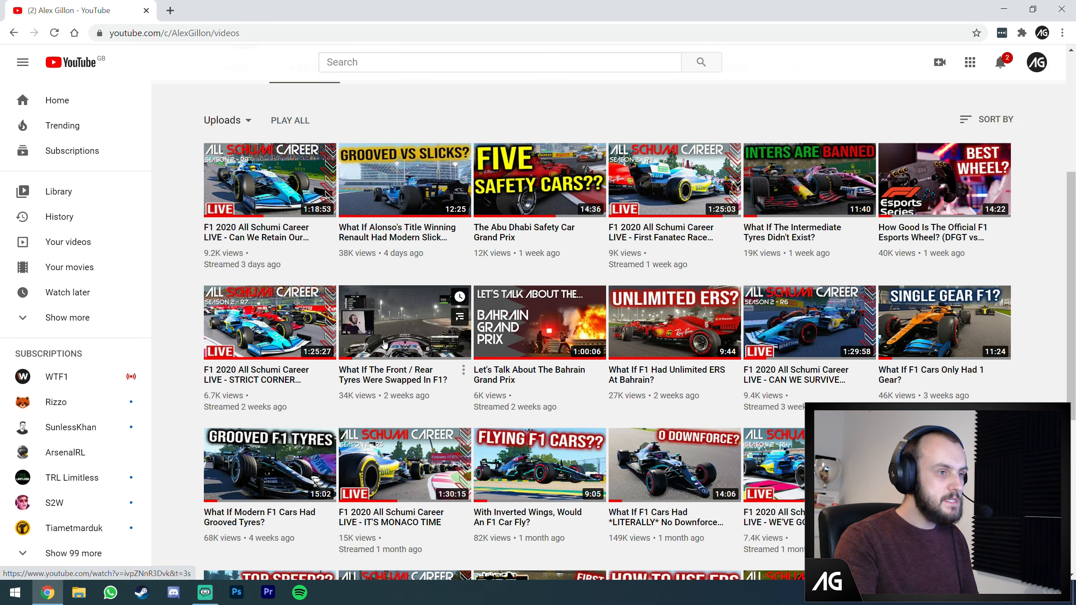
scroll("up", 3)
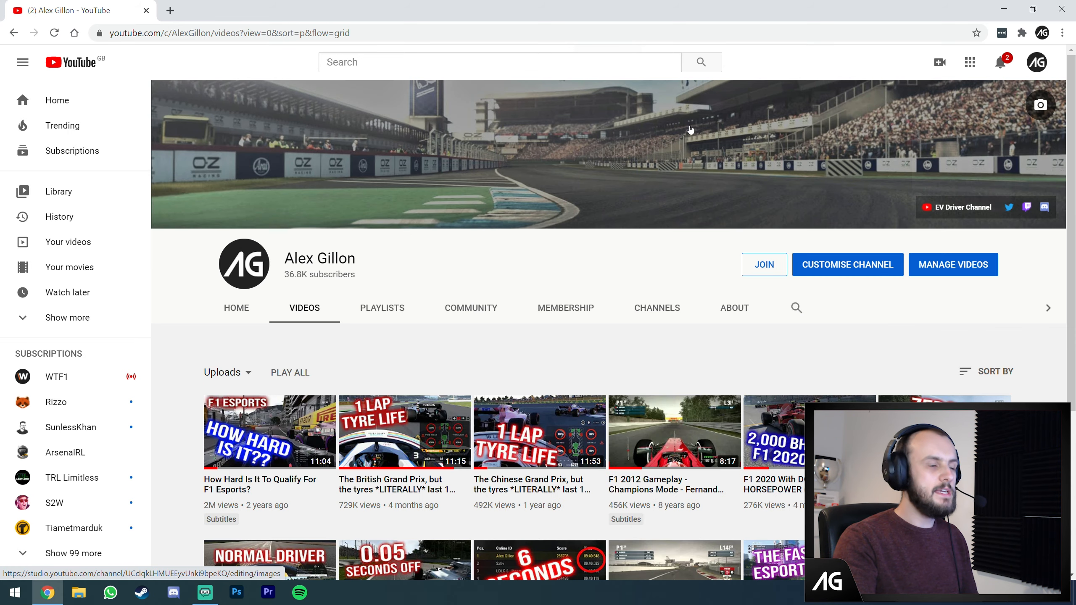
scroll("down", 3)
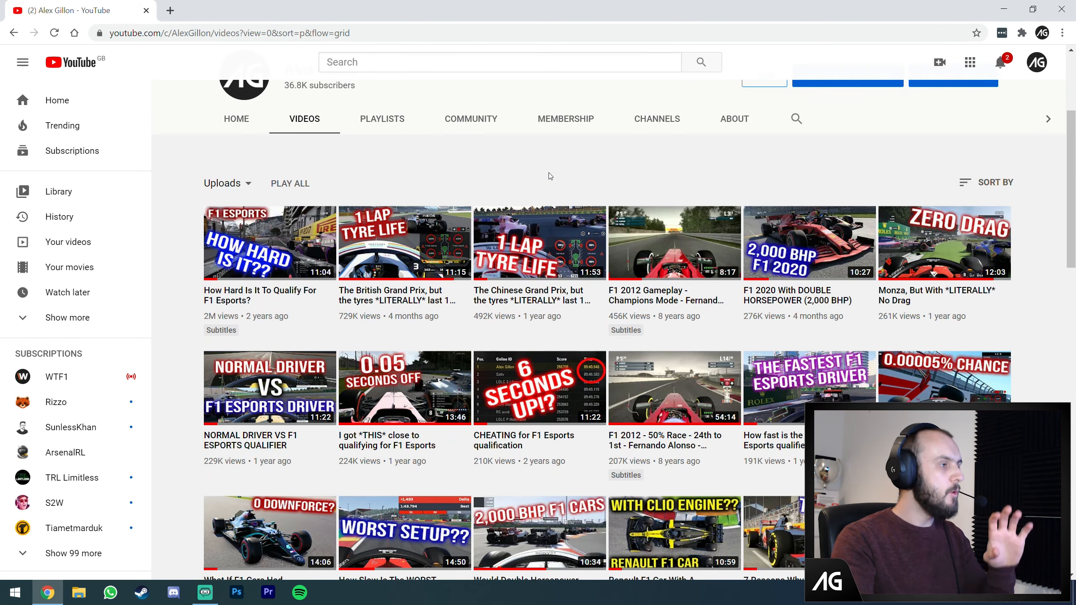
mouse_move(553, 171)
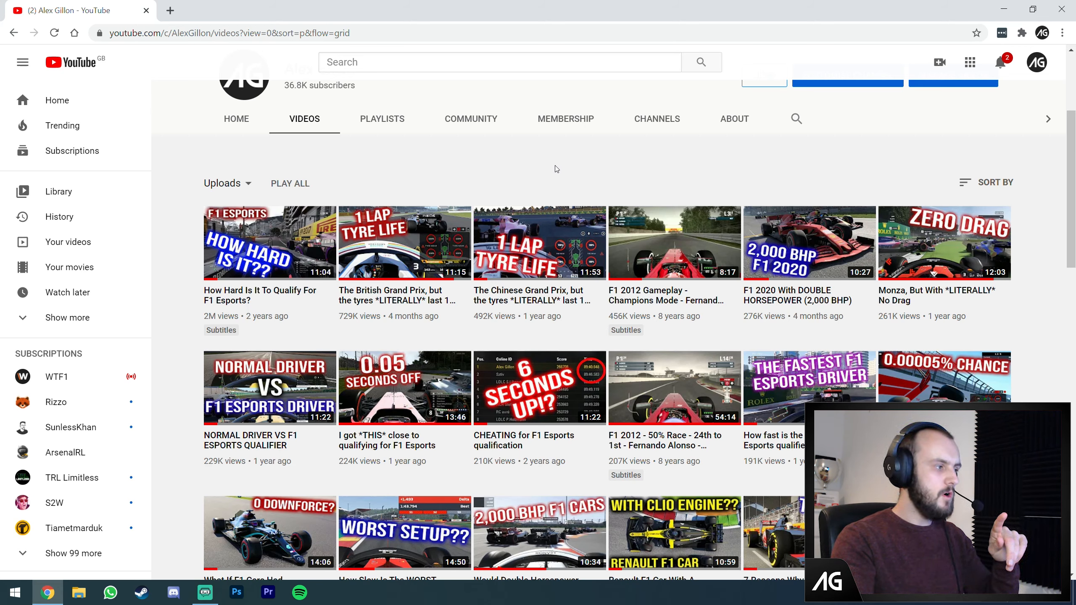
mouse_move(944, 242)
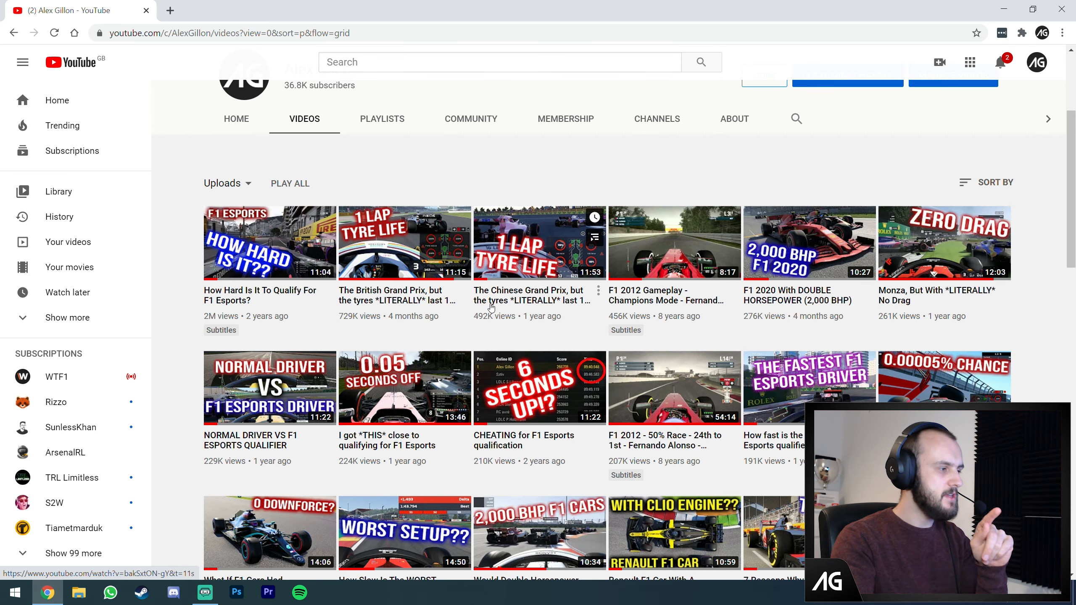
scroll("down", 3)
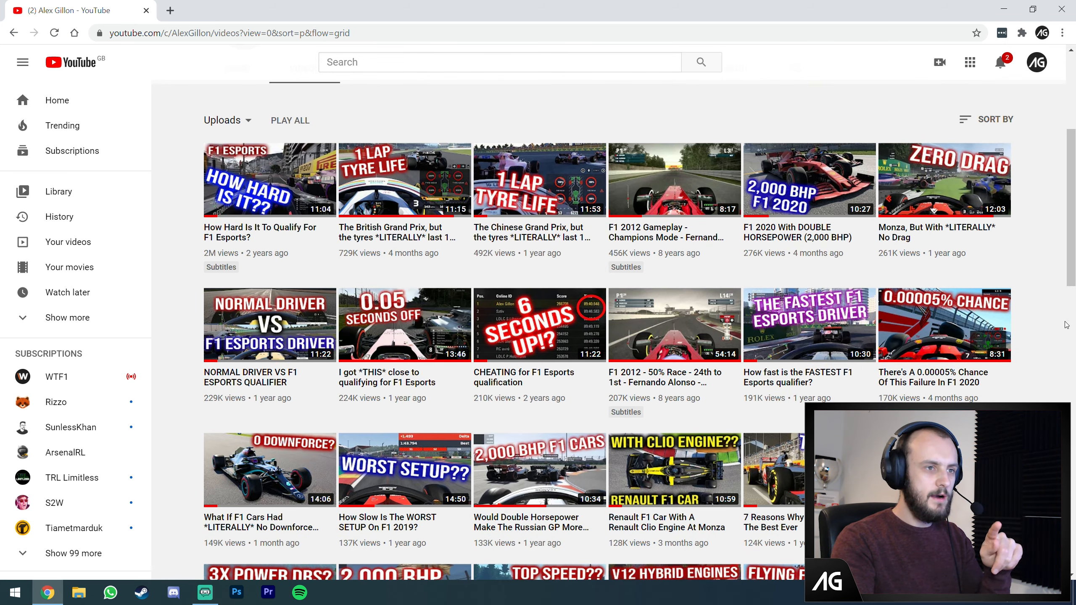
scroll("down", 3)
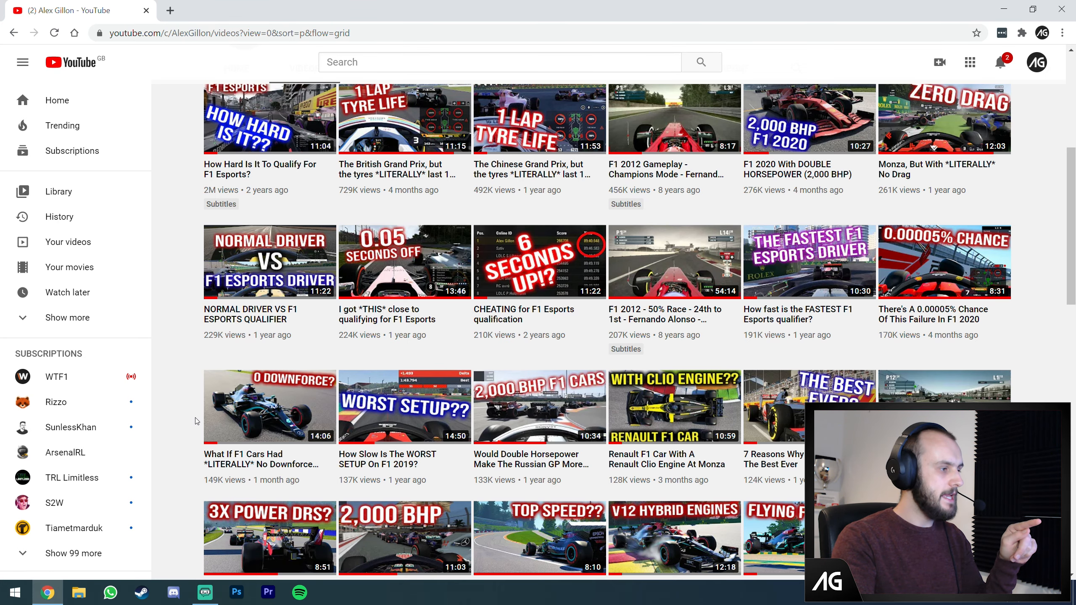
scroll("down", 3)
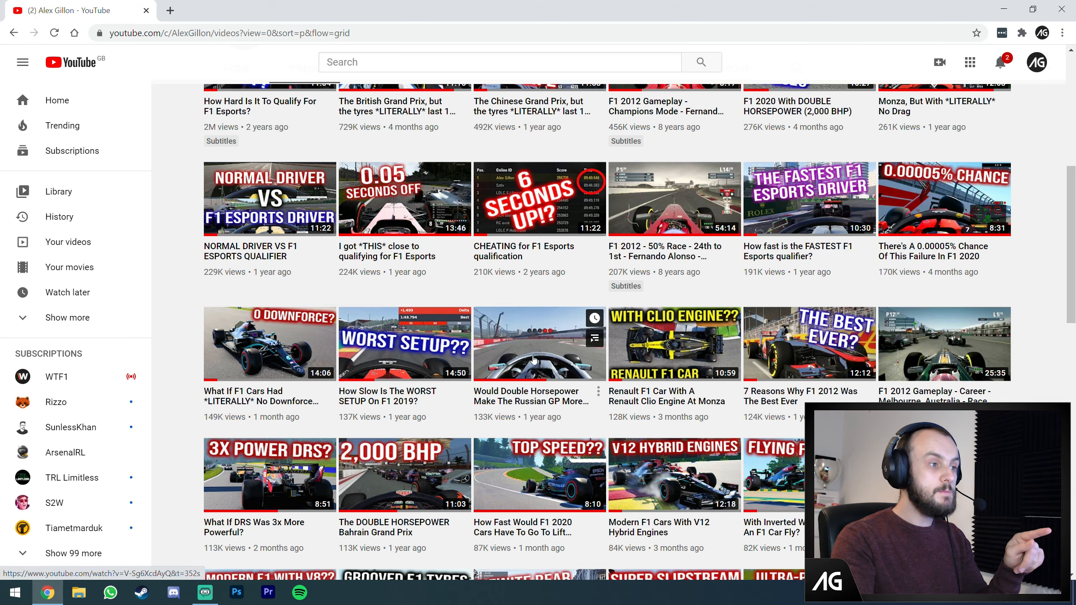
scroll("down", 3)
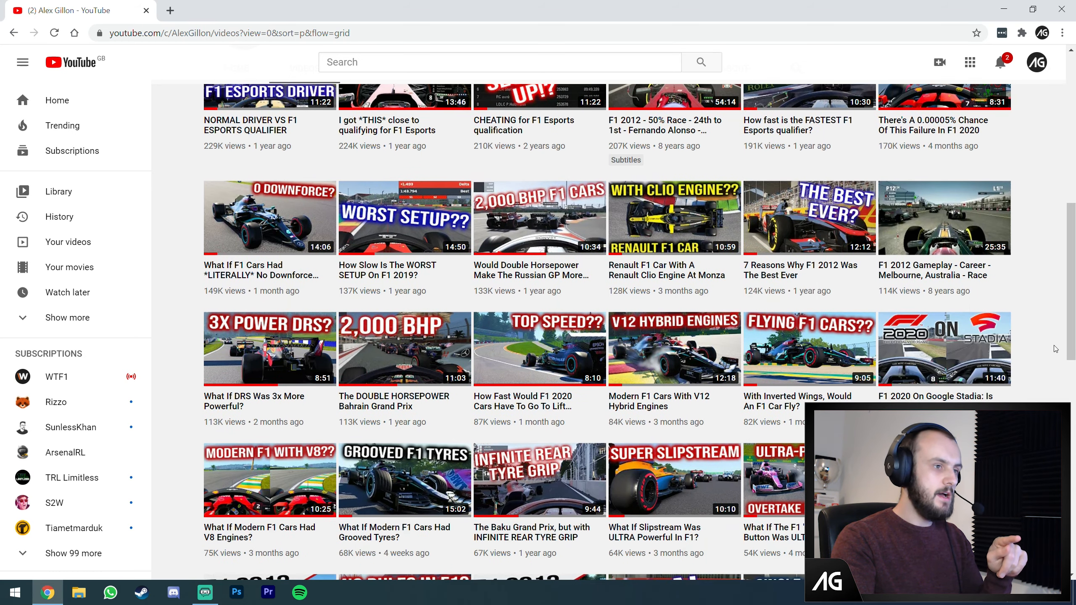
mouse_move(305, 454)
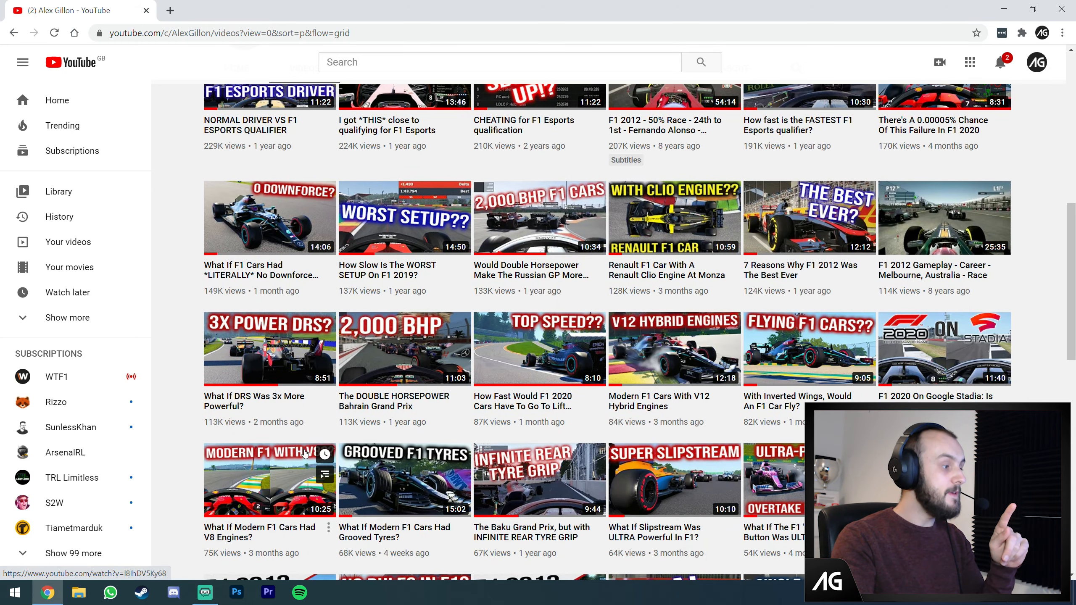
mouse_move(173, 490)
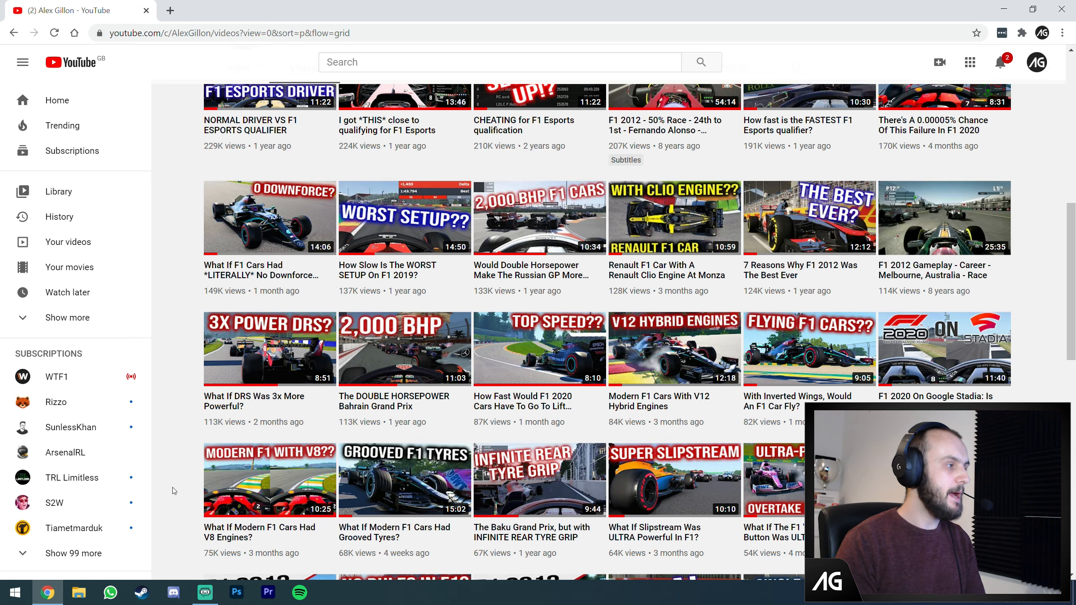
scroll("up", 3)
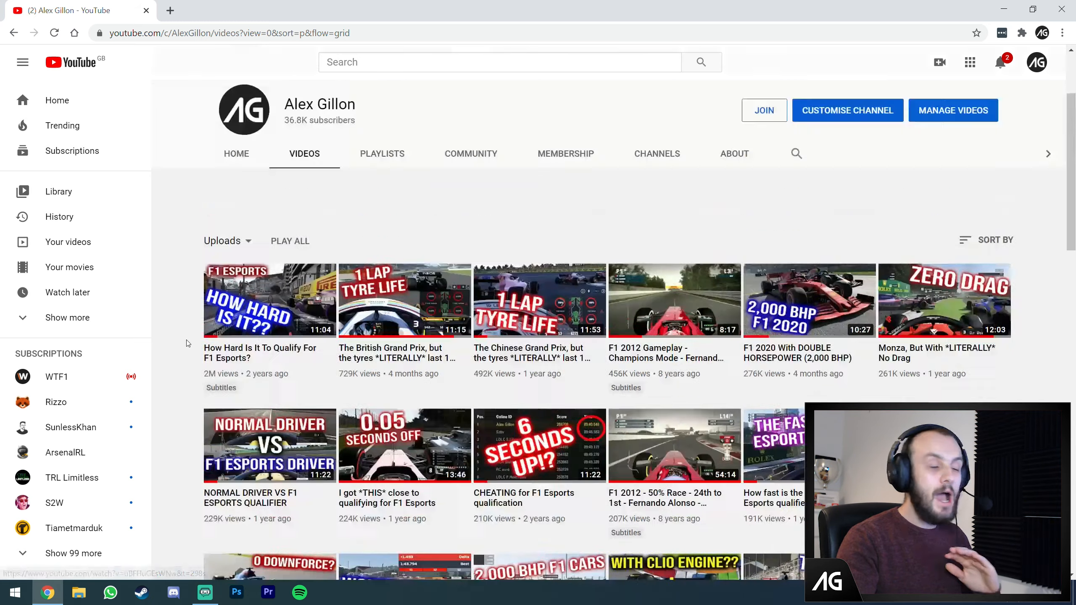
scroll("up", 3)
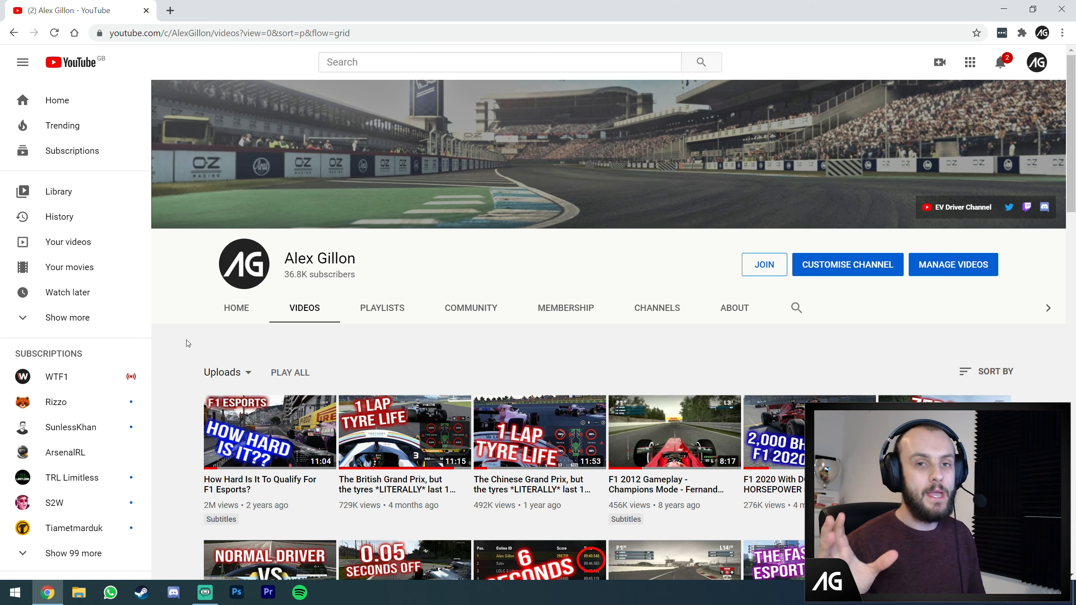
mouse_move(770, 284)
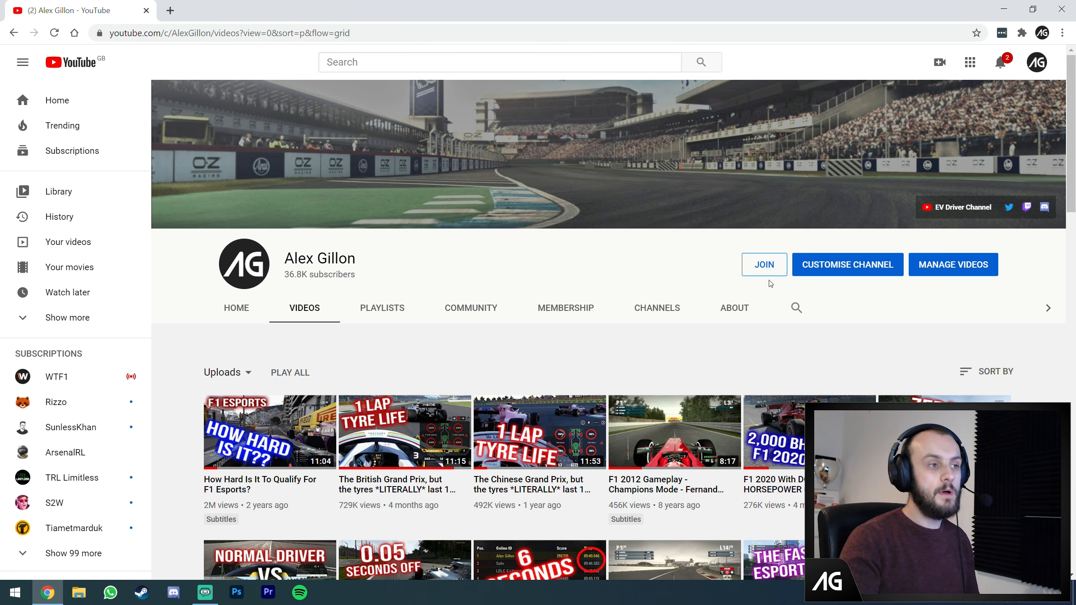
- Close the Chrome window, returning to the empty Windows desktop
left_click(764, 264)
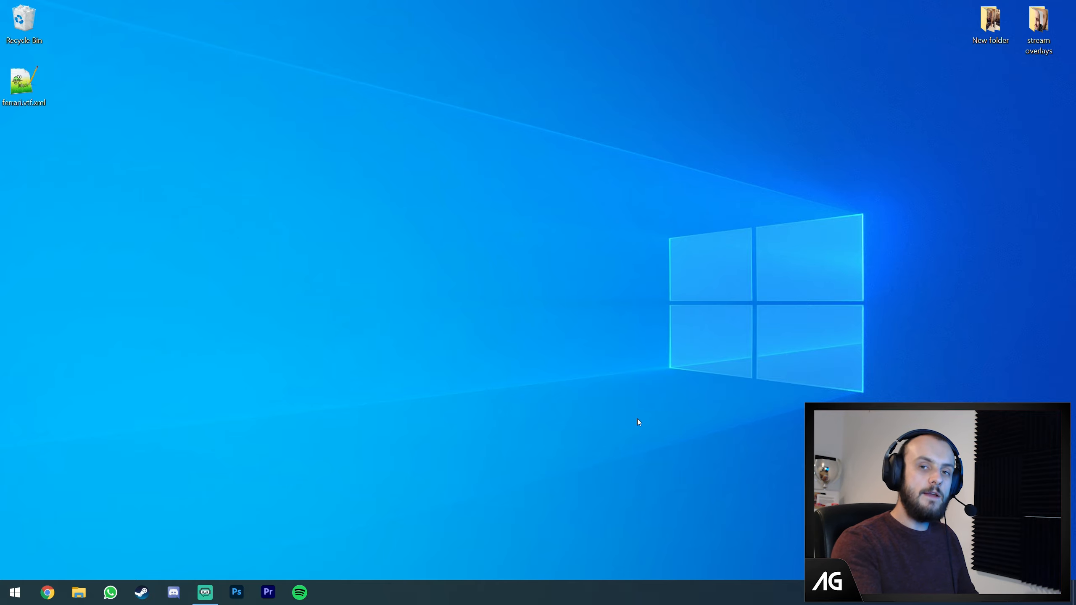
- Browse to the F1 2020 install folder under Steam's common directory and select 2020_asset_groups
left_click(78, 592)
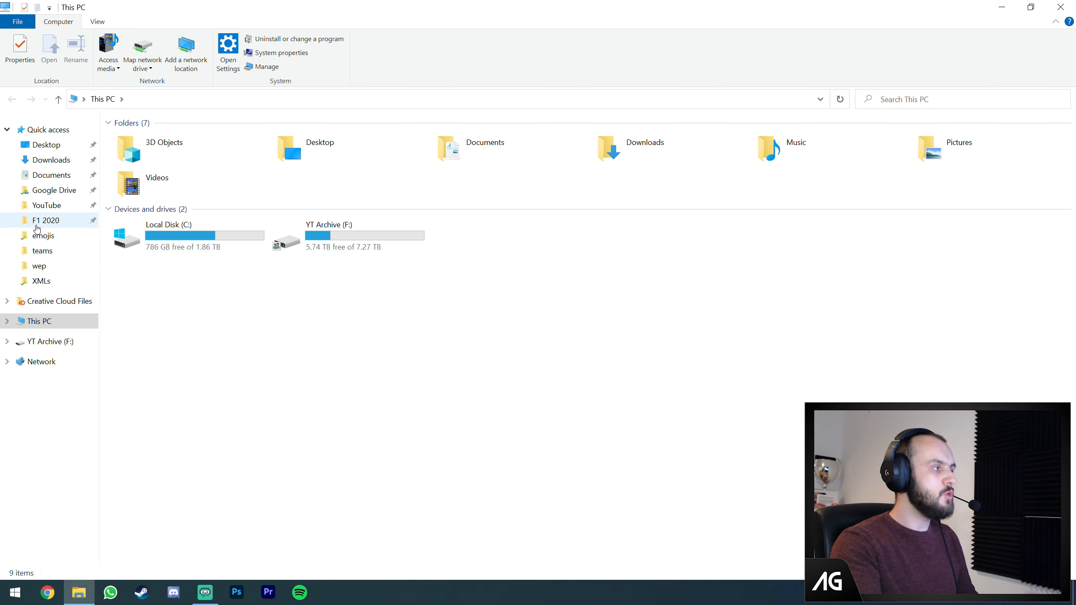
double_click(46, 221)
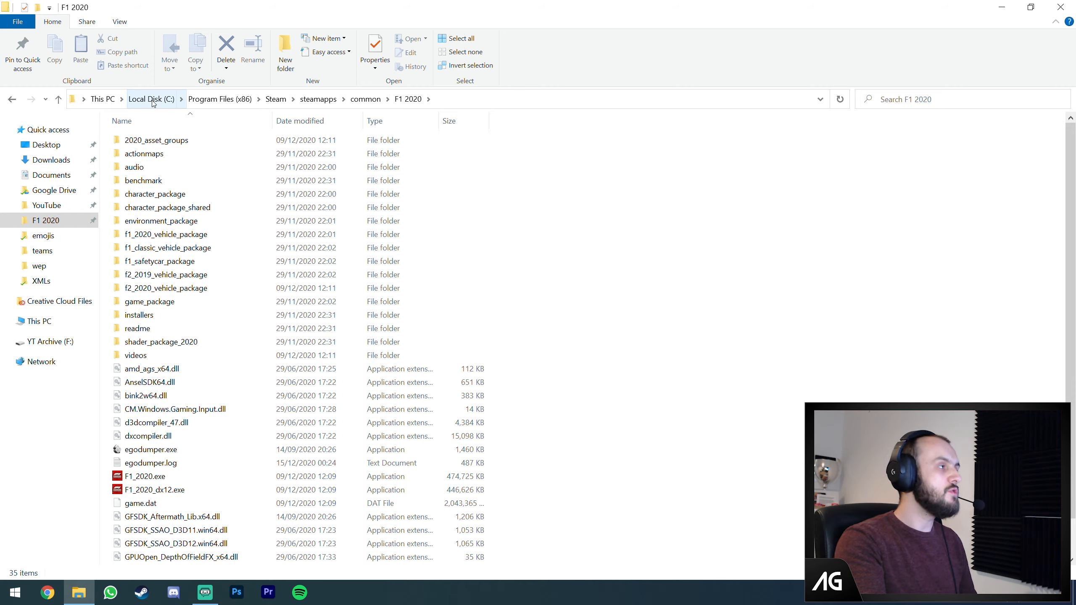
mouse_move(241, 103)
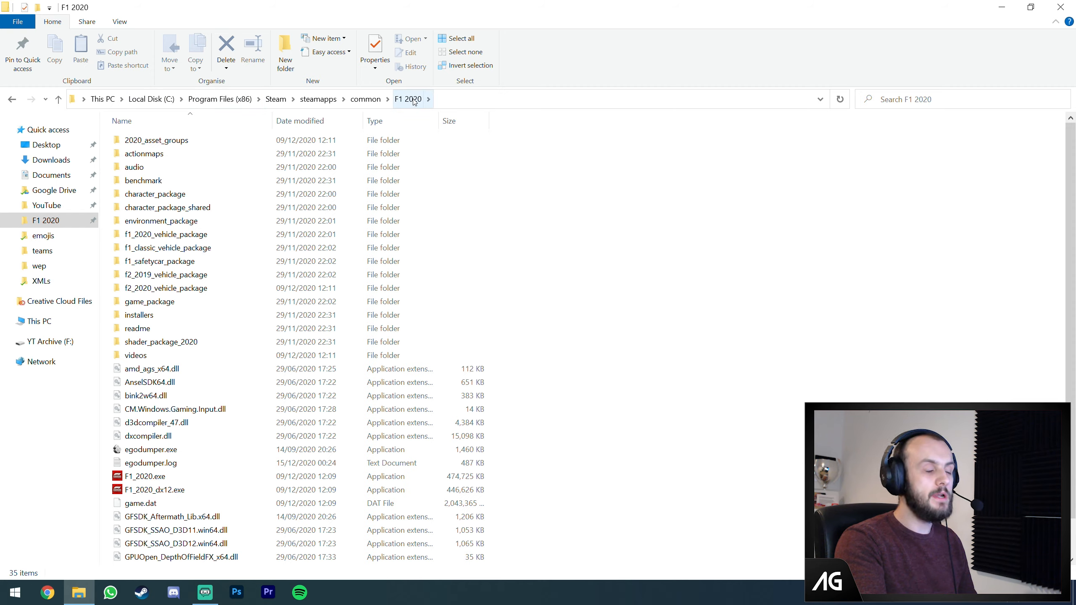
mouse_move(460, 102)
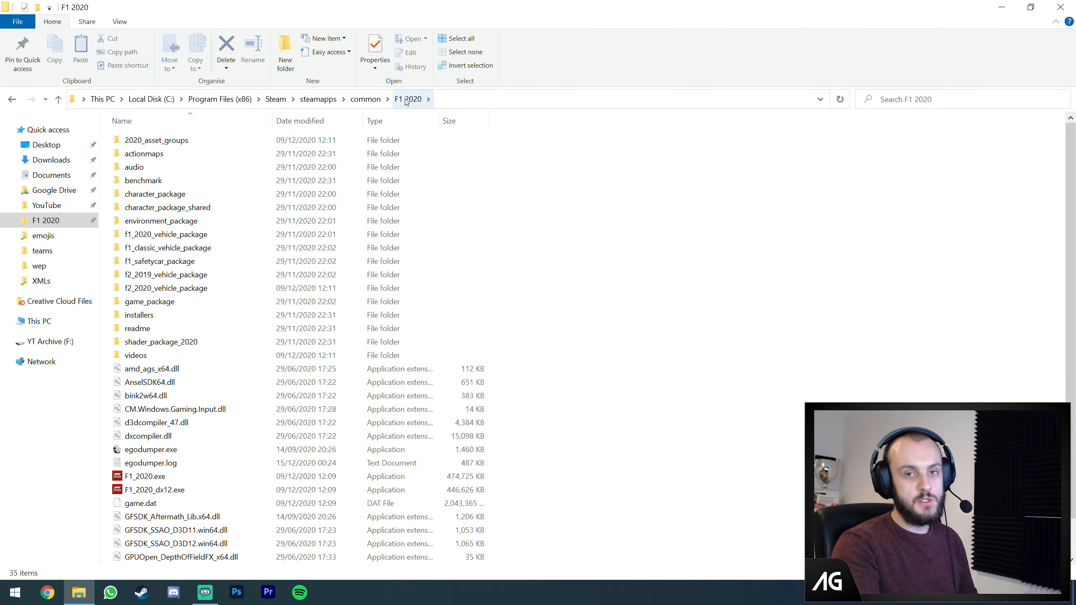
scroll("down", 3)
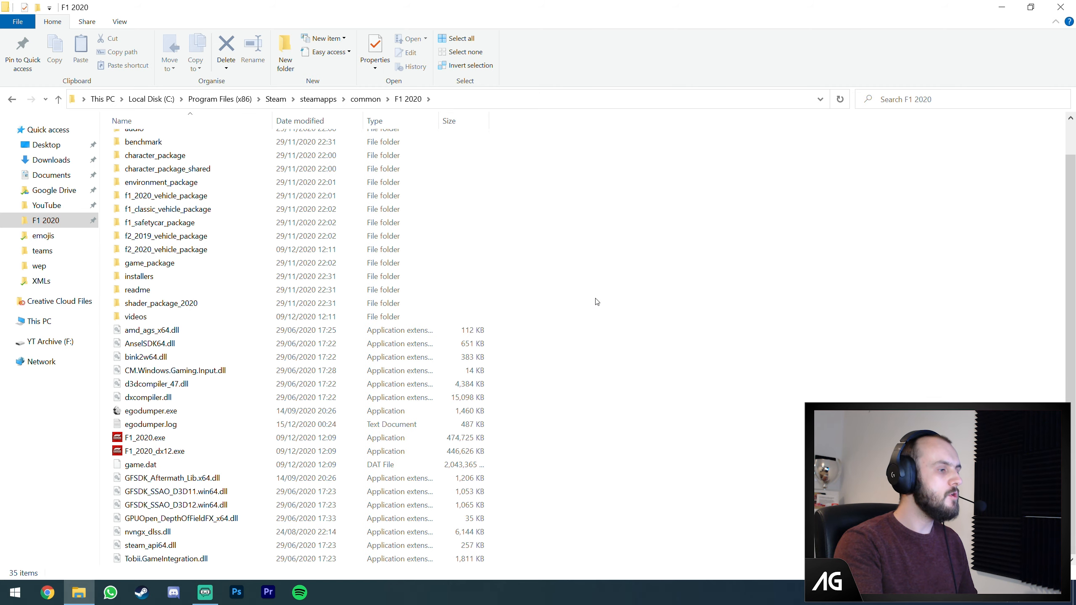
scroll("up", 3)
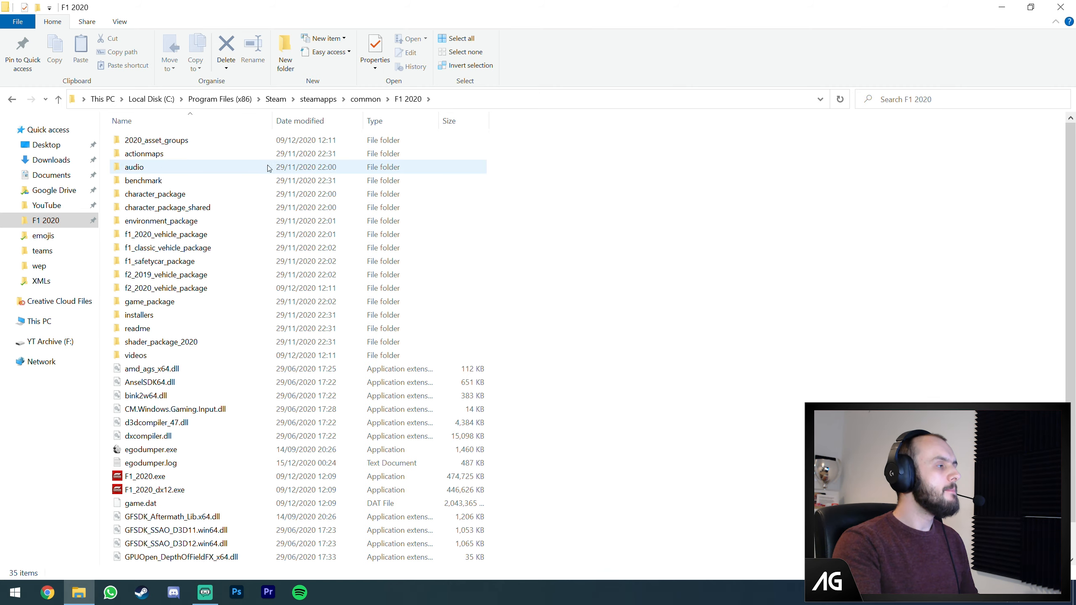
left_click(155, 140)
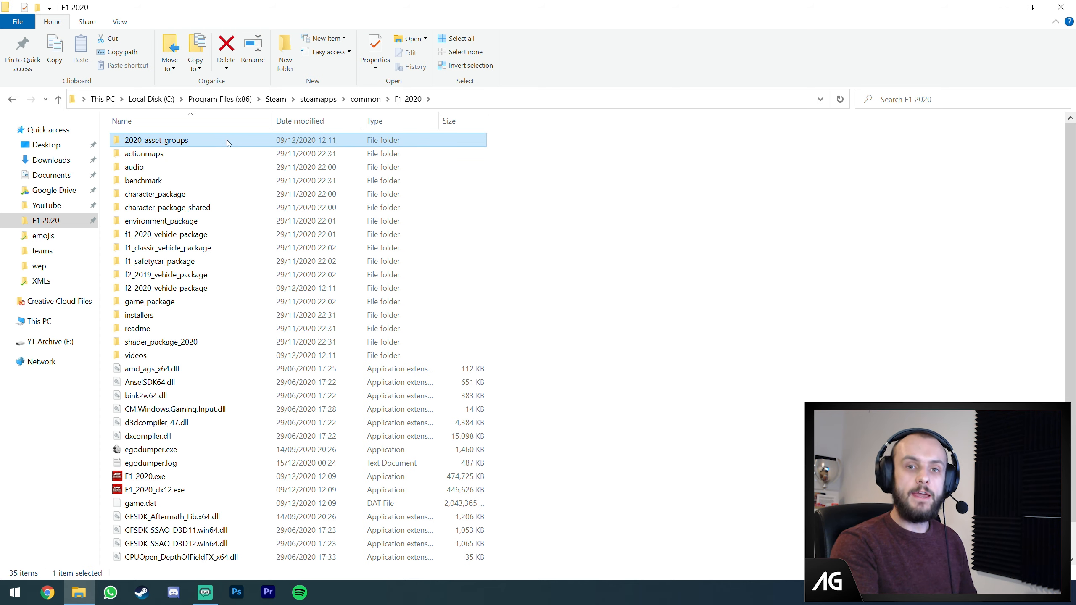
mouse_move(227, 143)
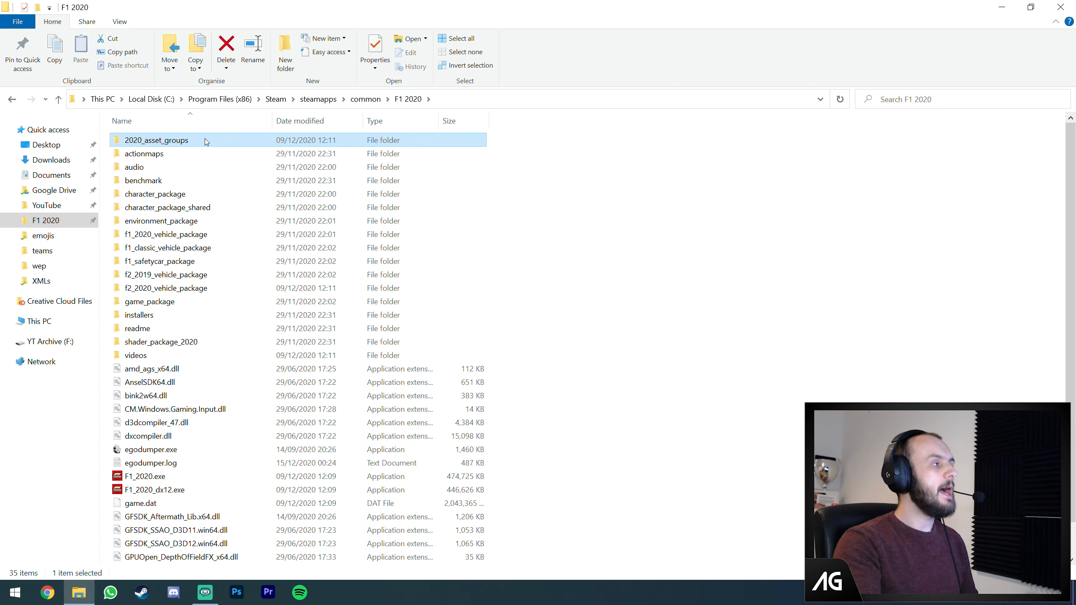
mouse_move(203, 141)
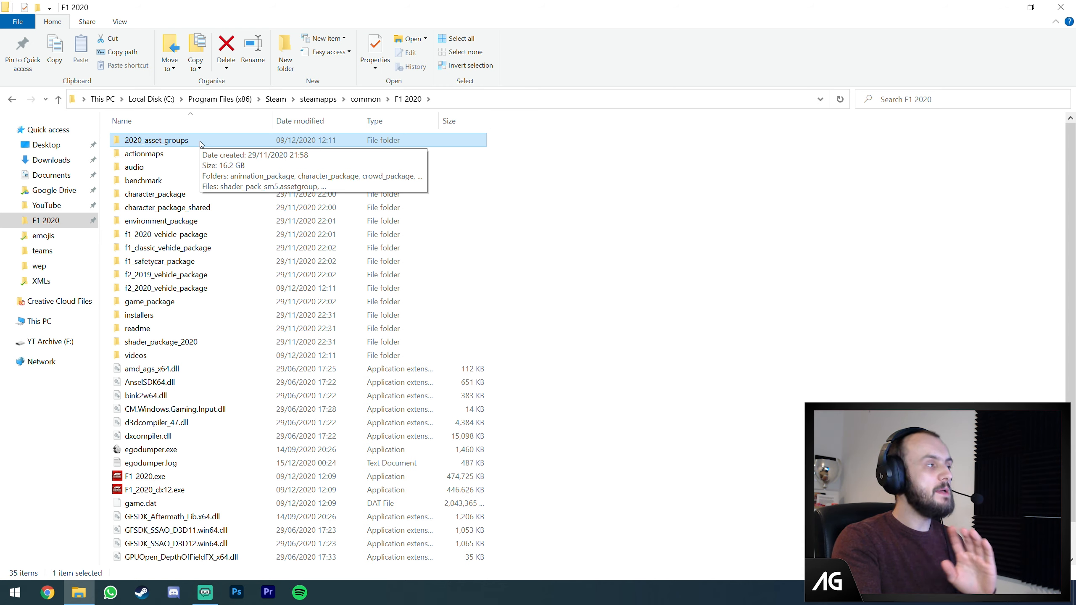
- Explore 2020_asset_groups, peeking into animation_package's drivers scenes folder and returning
double_click(157, 140)
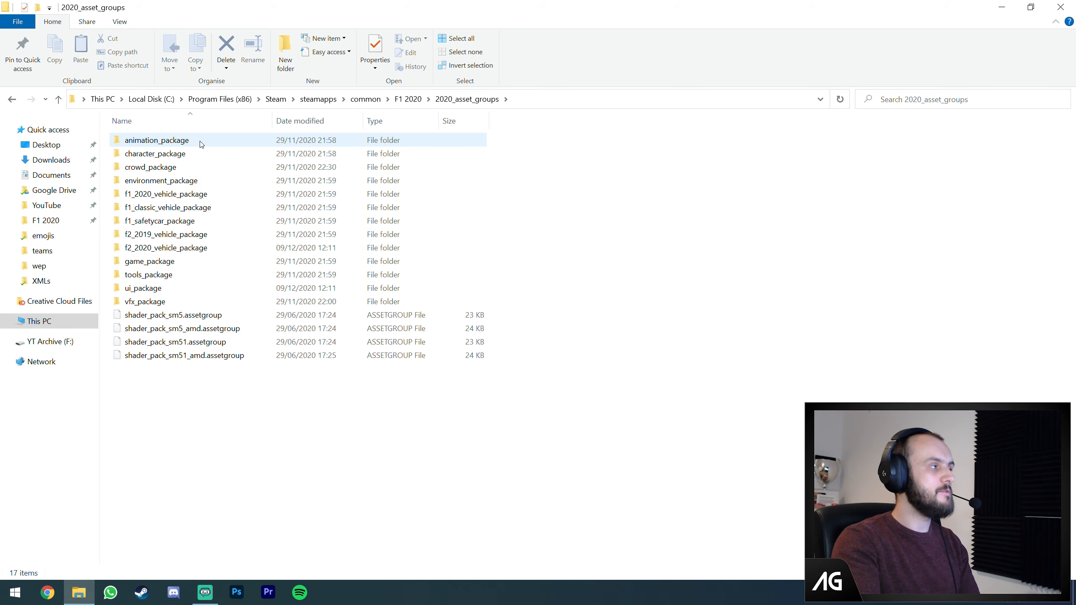
left_click(155, 154)
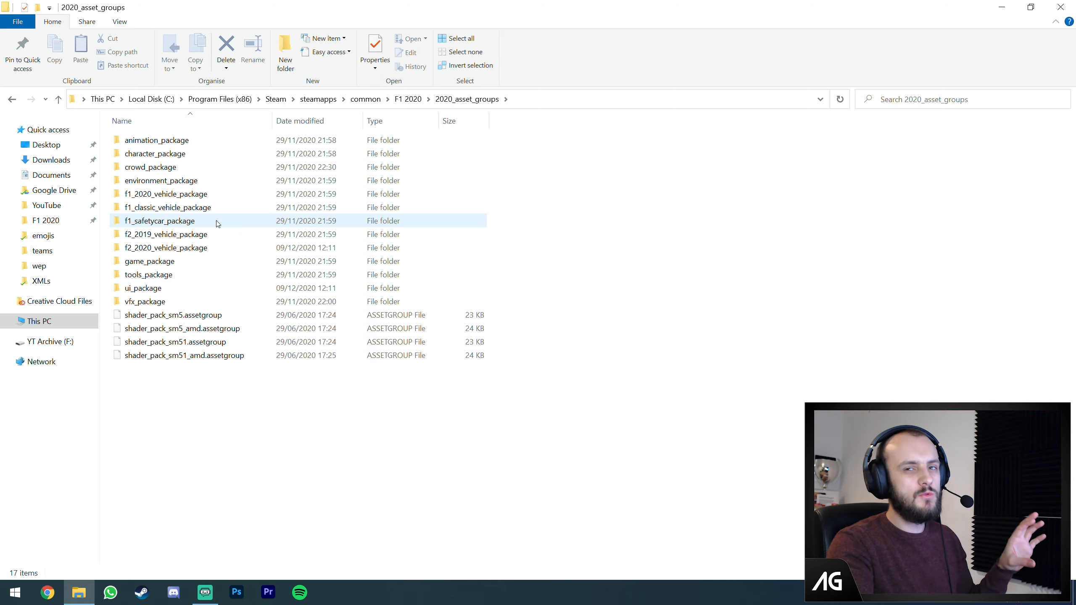
mouse_move(215, 221)
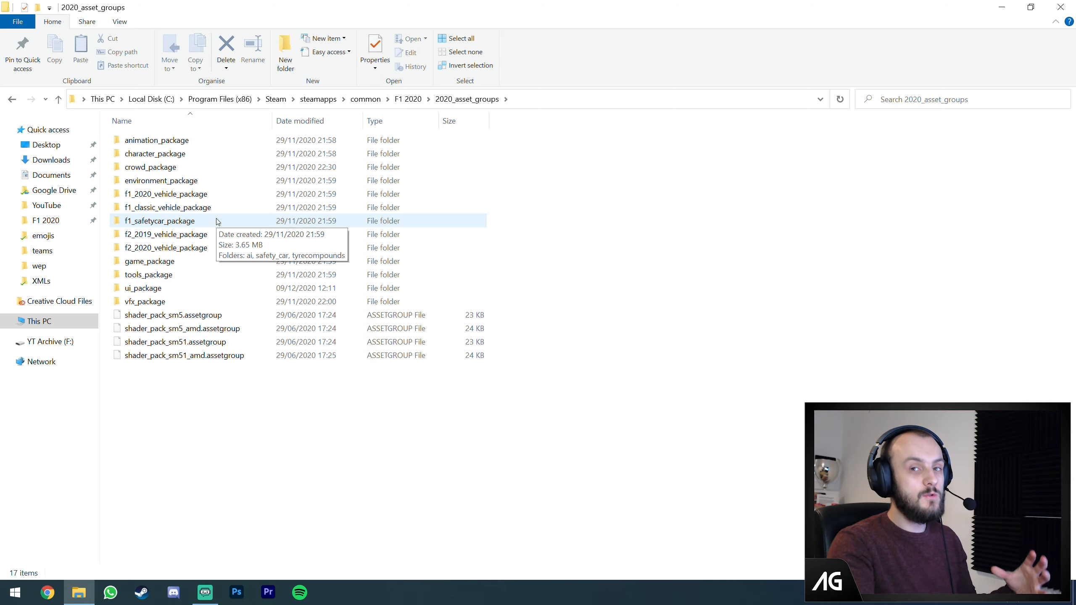
mouse_move(205, 121)
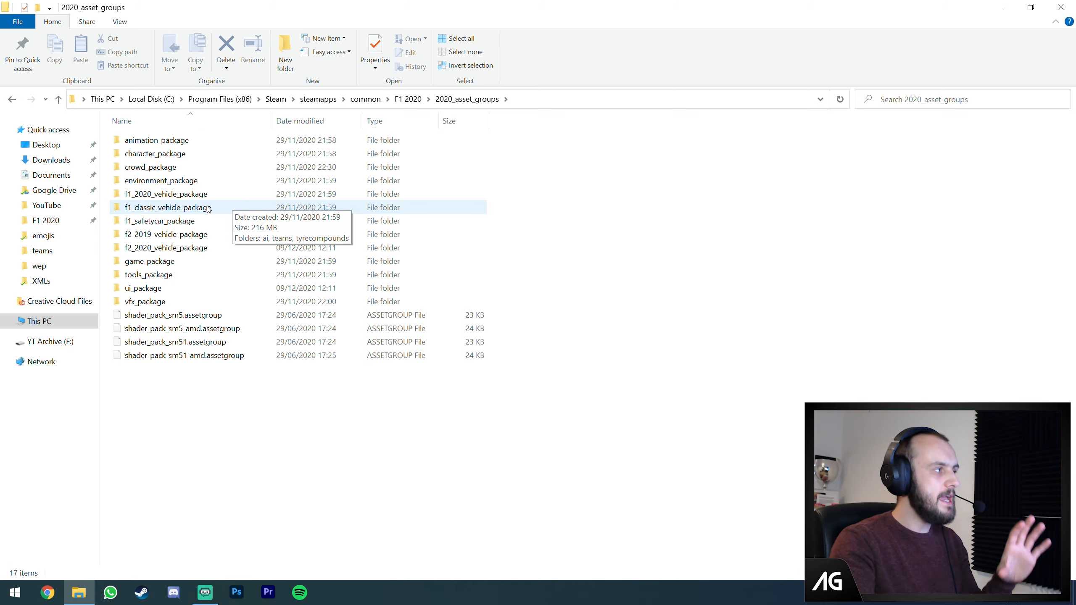
left_click(164, 194)
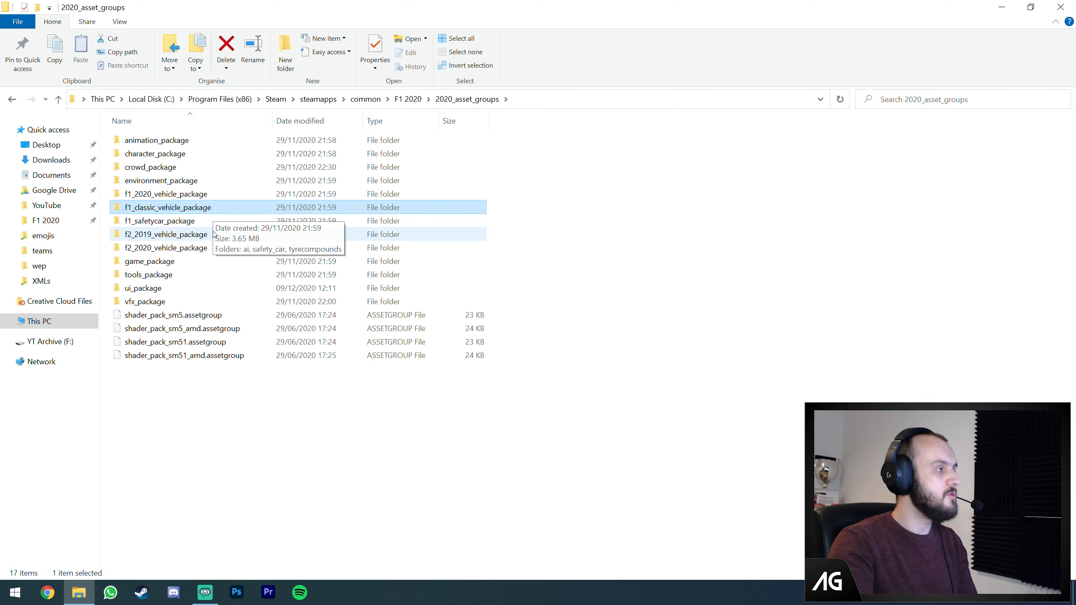
left_click(165, 234)
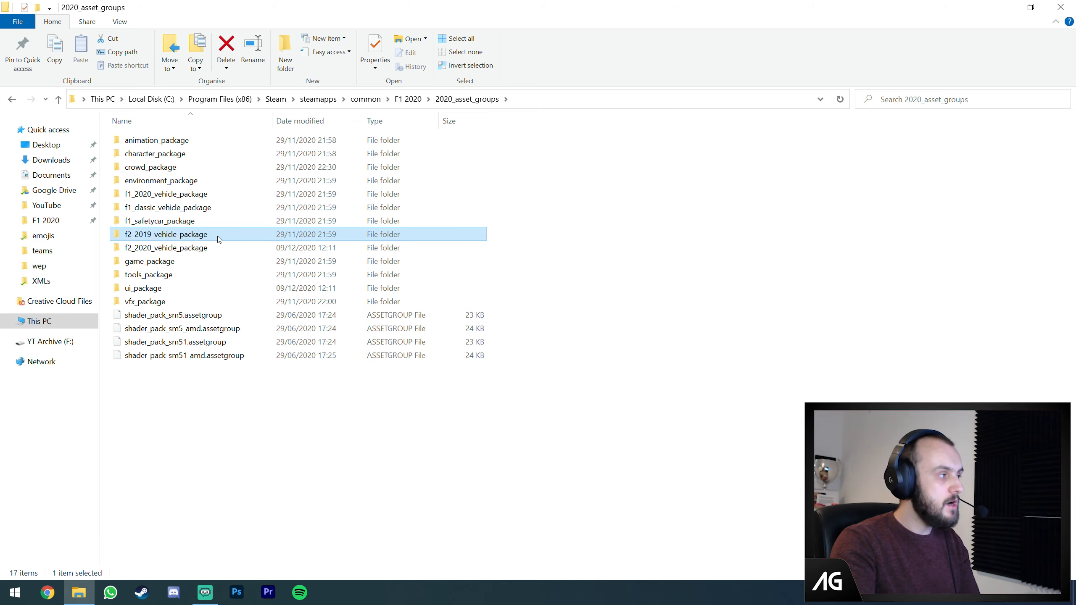
left_click(156, 141)
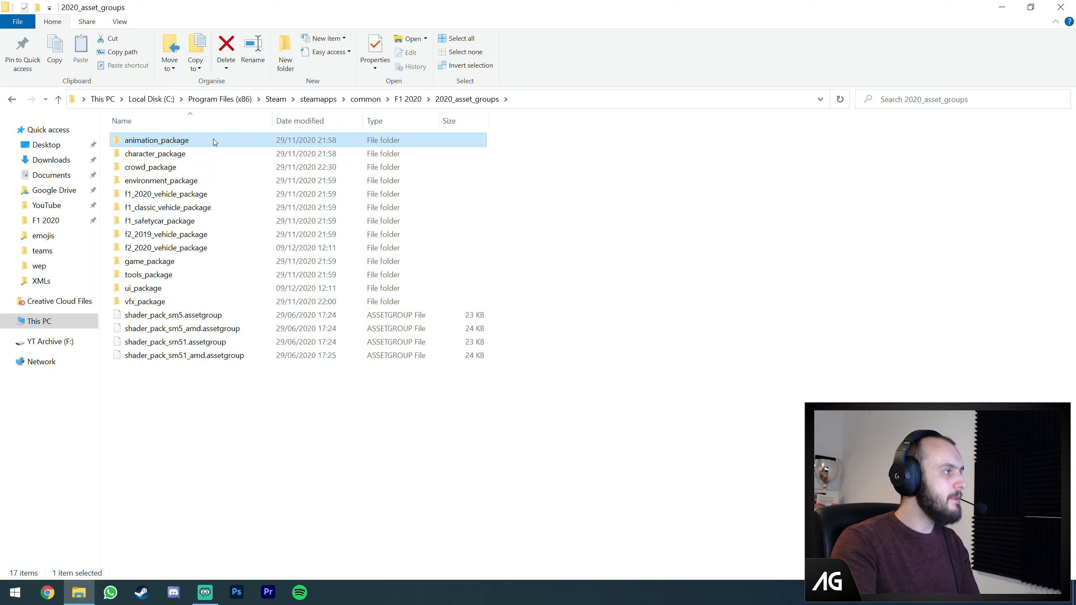
mouse_move(220, 140)
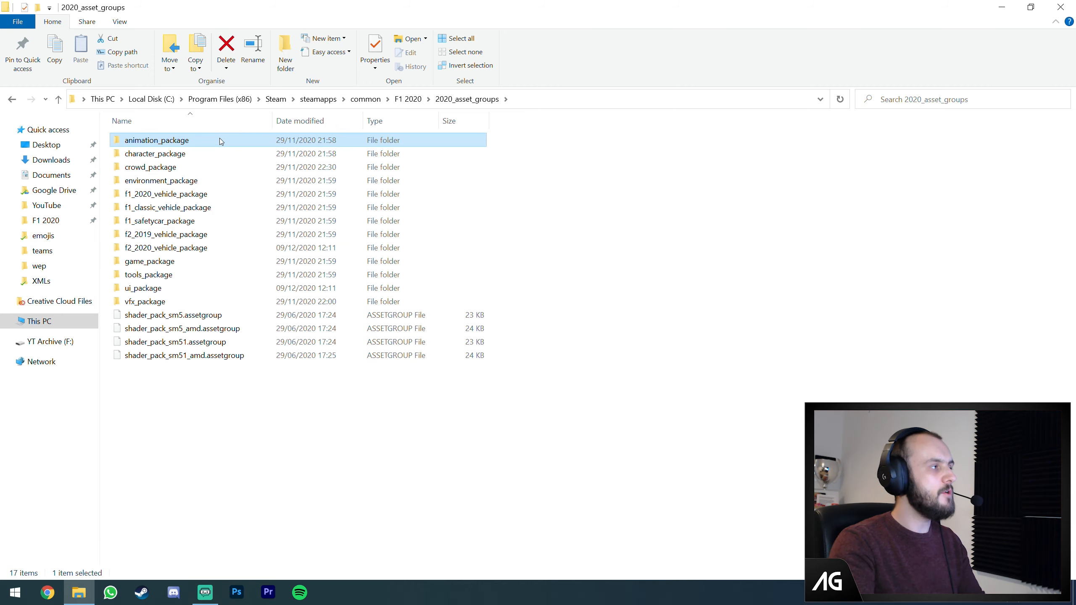
double_click(156, 141)
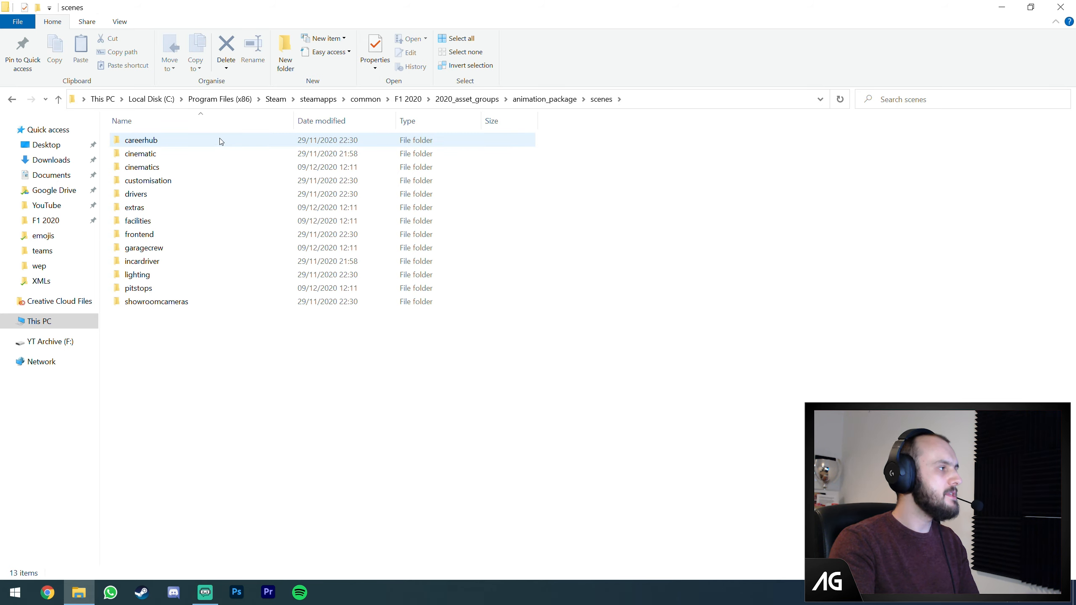
double_click(136, 193)
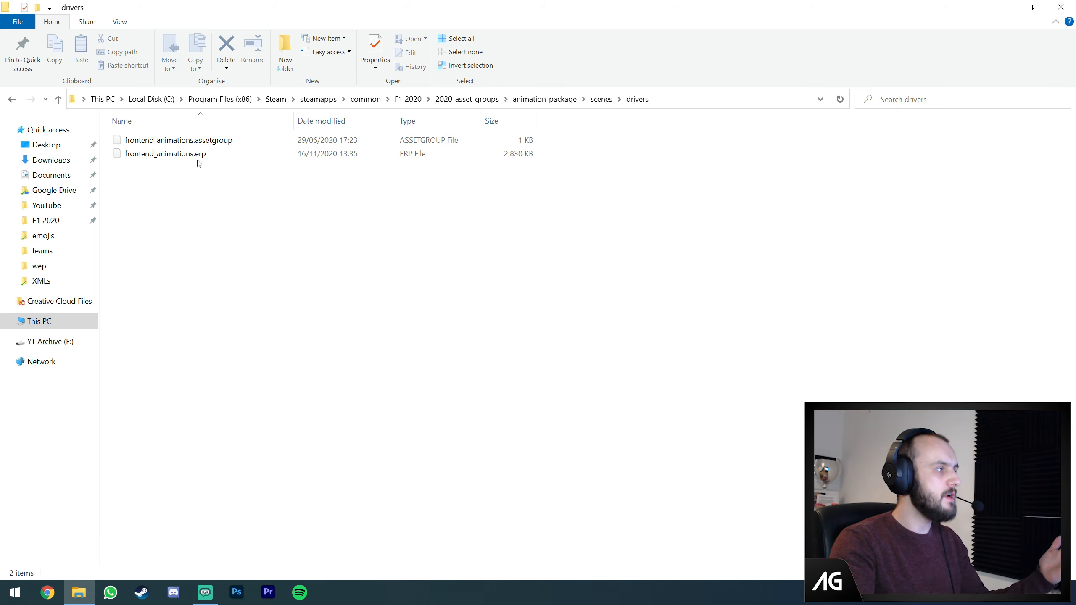
left_click(601, 99)
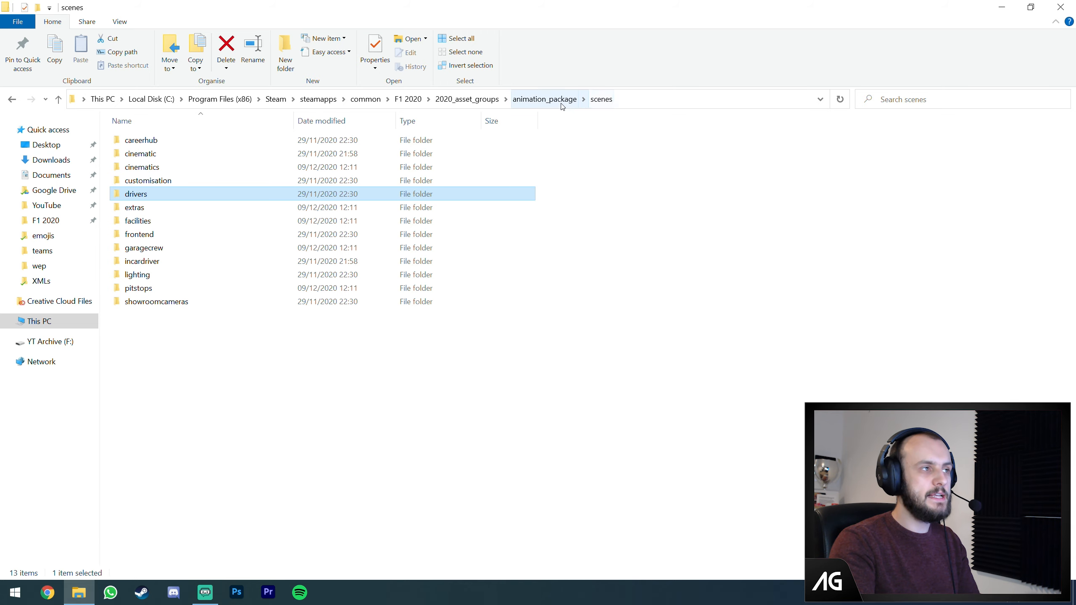
left_click(467, 99)
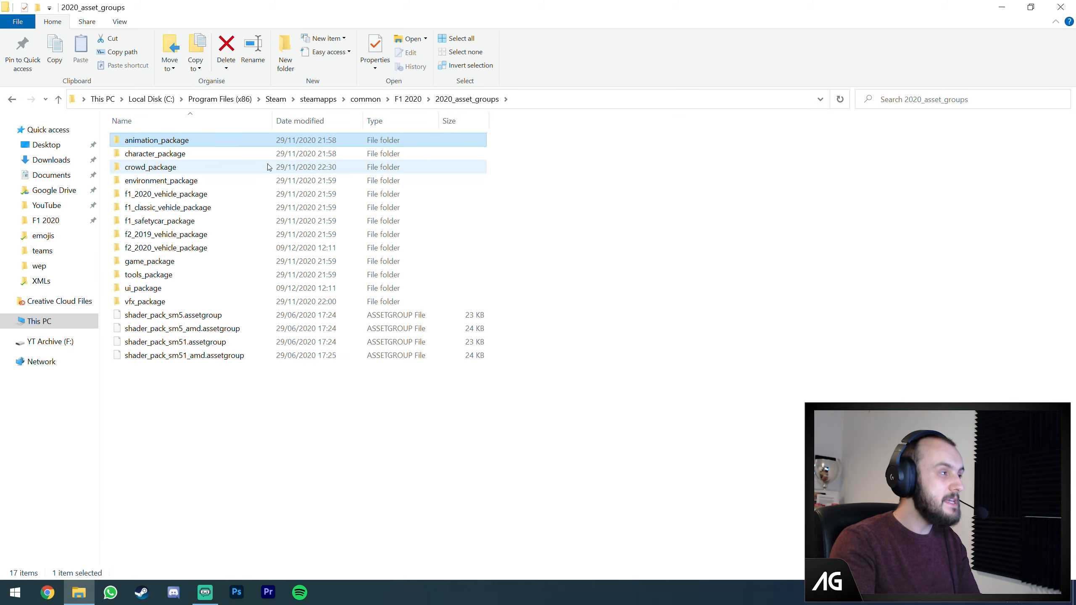
mouse_move(268, 166)
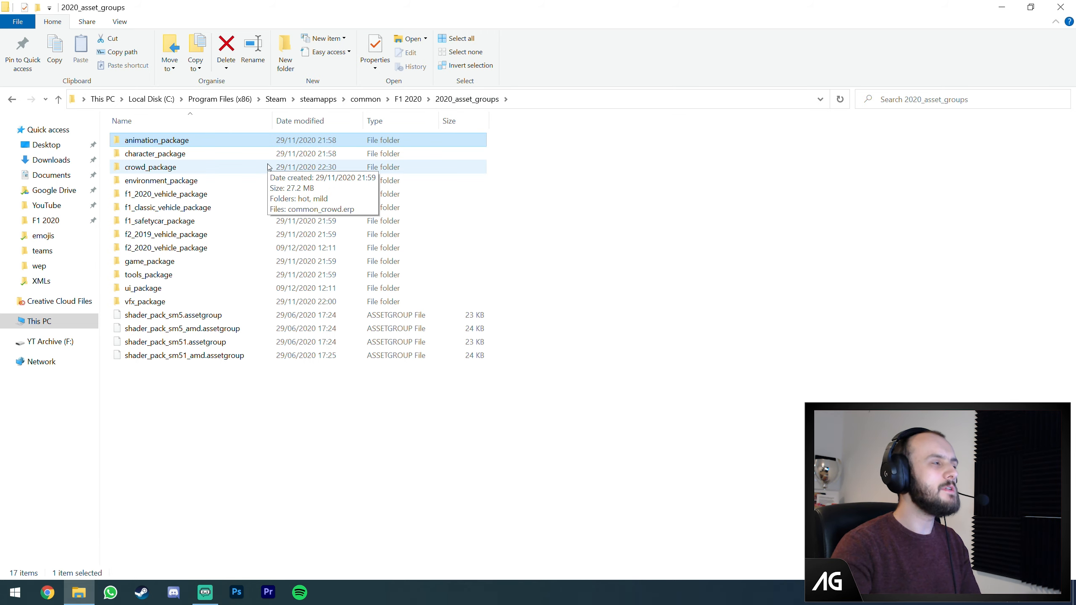
mouse_move(201, 154)
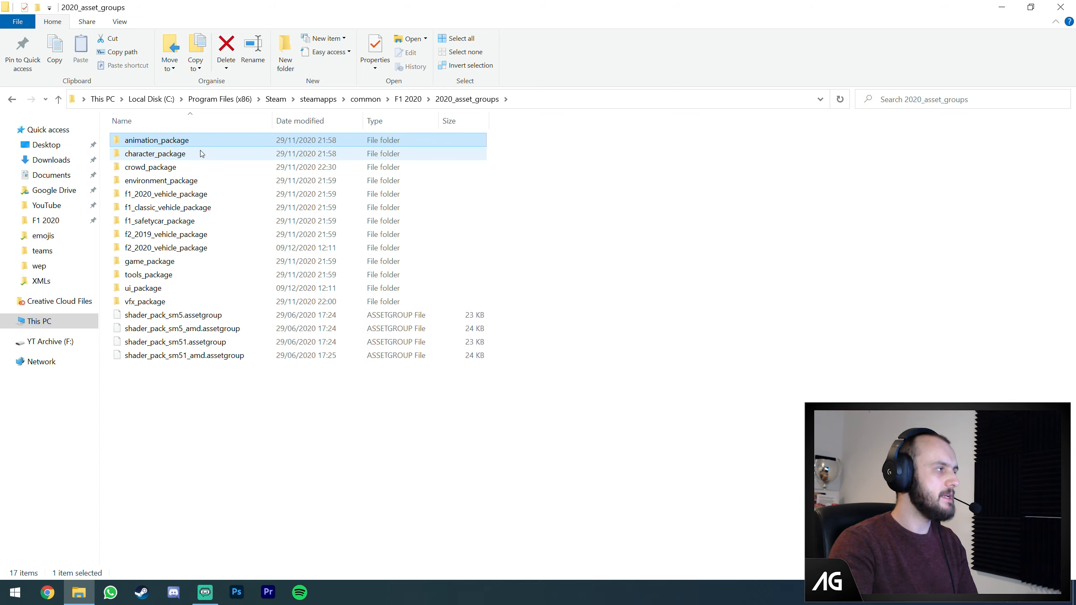
mouse_move(225, 199)
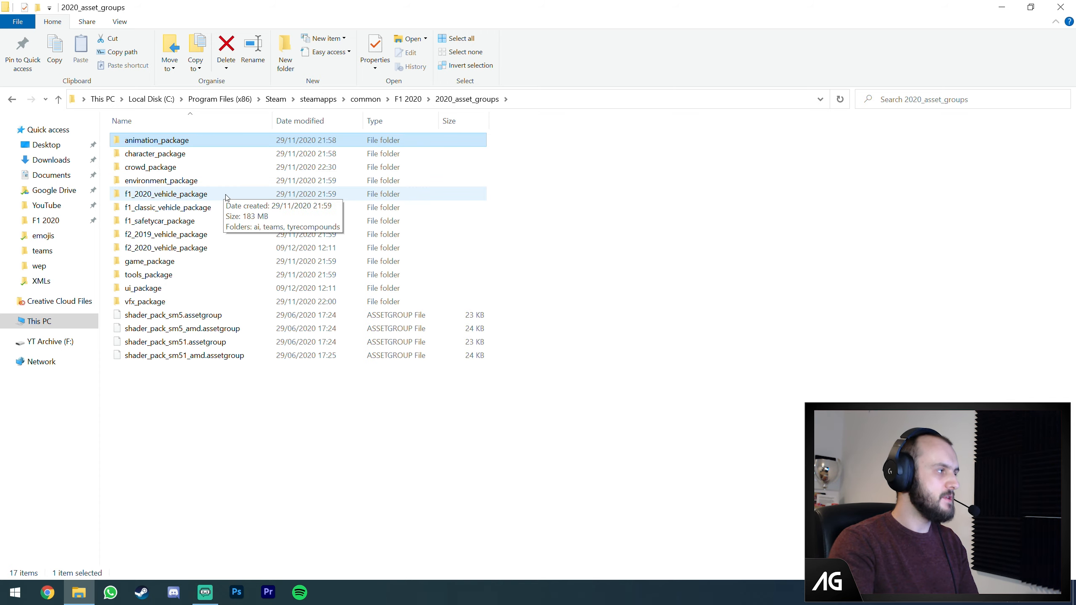
- Enter f1_2020_vehicle_package, peek at tyrecompounds.erp, then return and select the teams folder
double_click(165, 193)
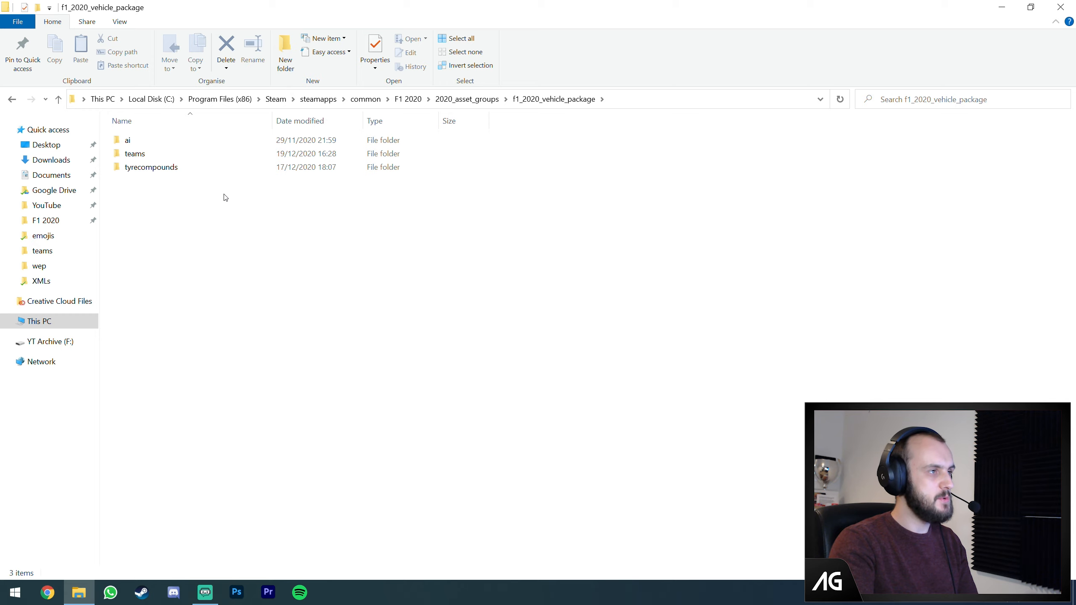
double_click(128, 140)
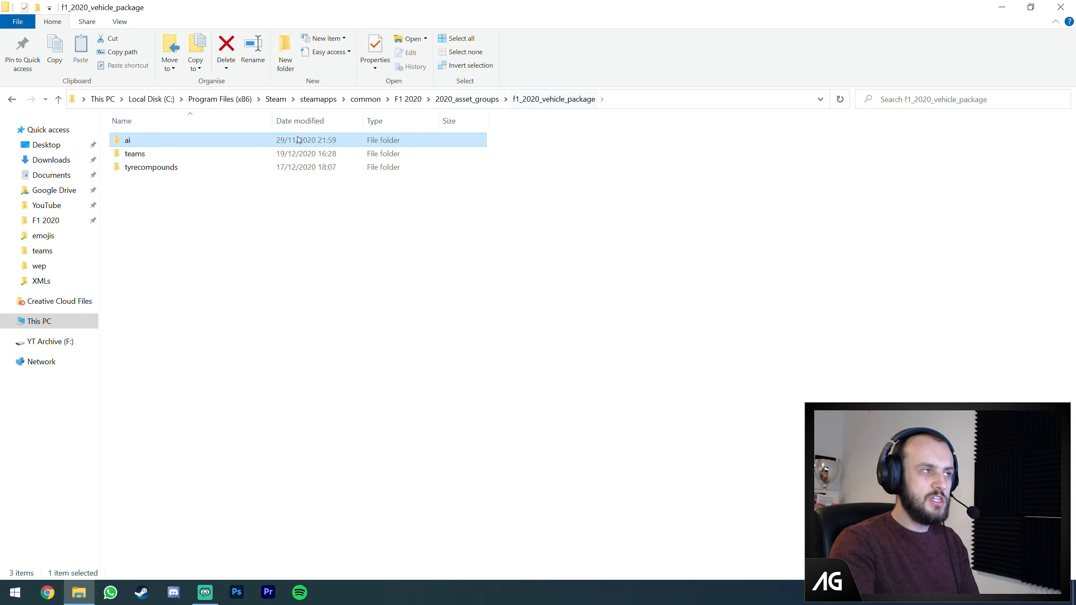
left_click(135, 153)
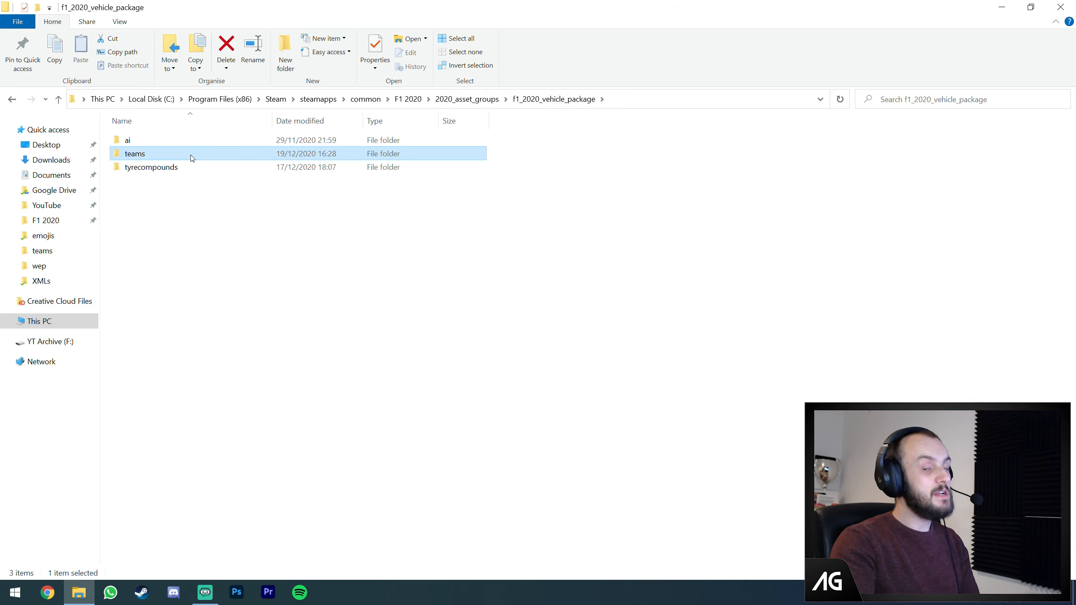
double_click(152, 166)
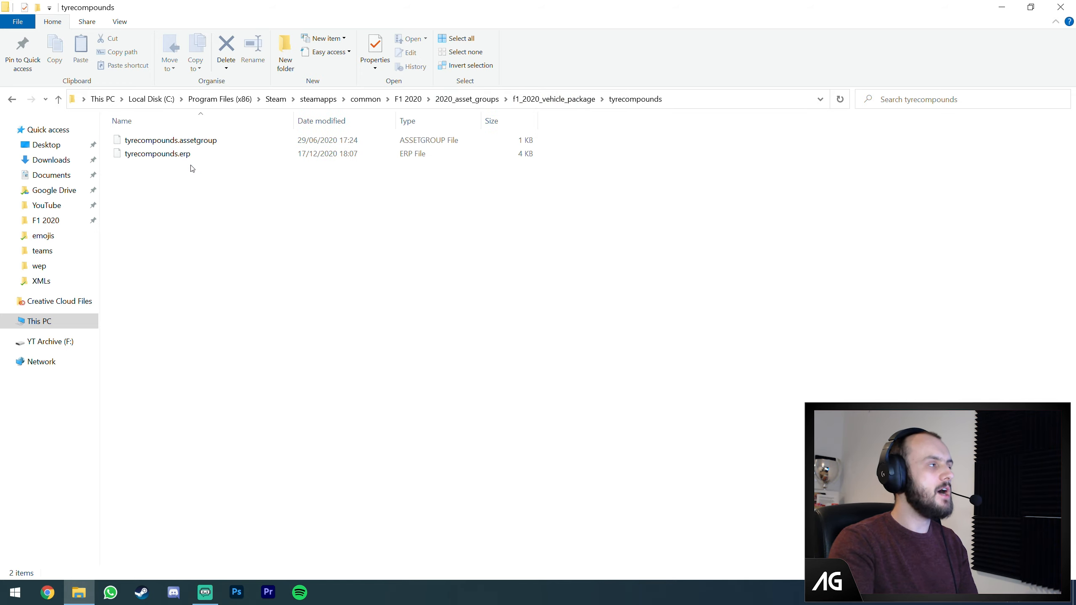
left_click(157, 154)
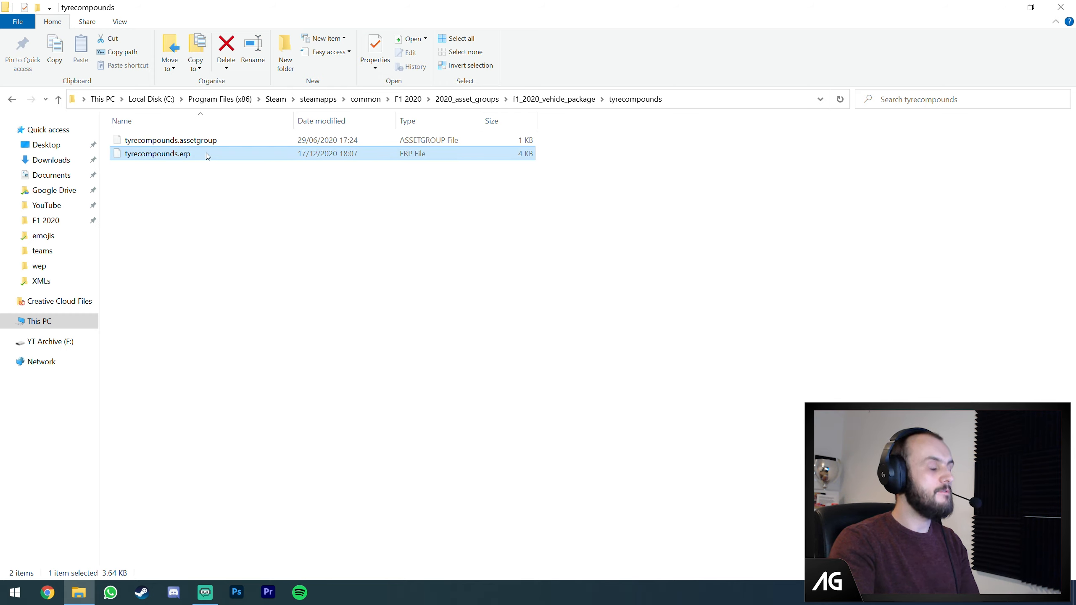
left_click(554, 99)
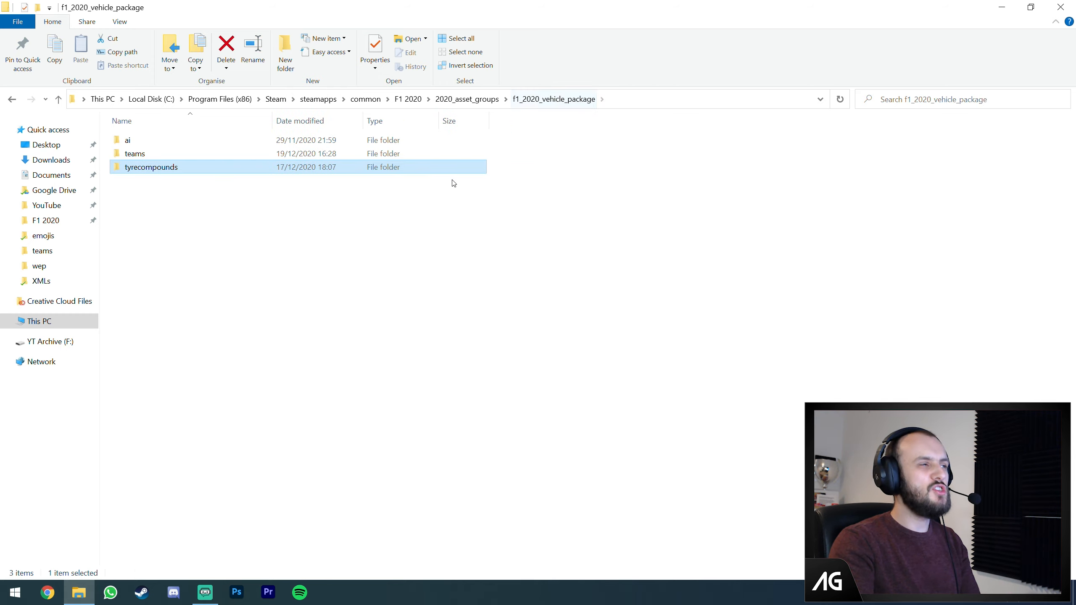
left_click(135, 153)
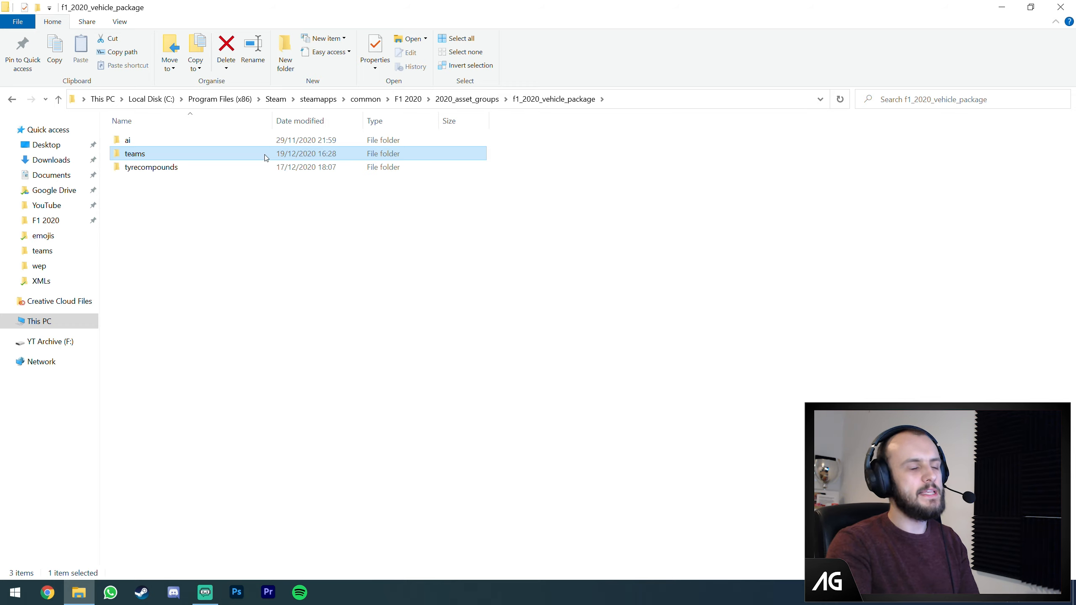
double_click(135, 153)
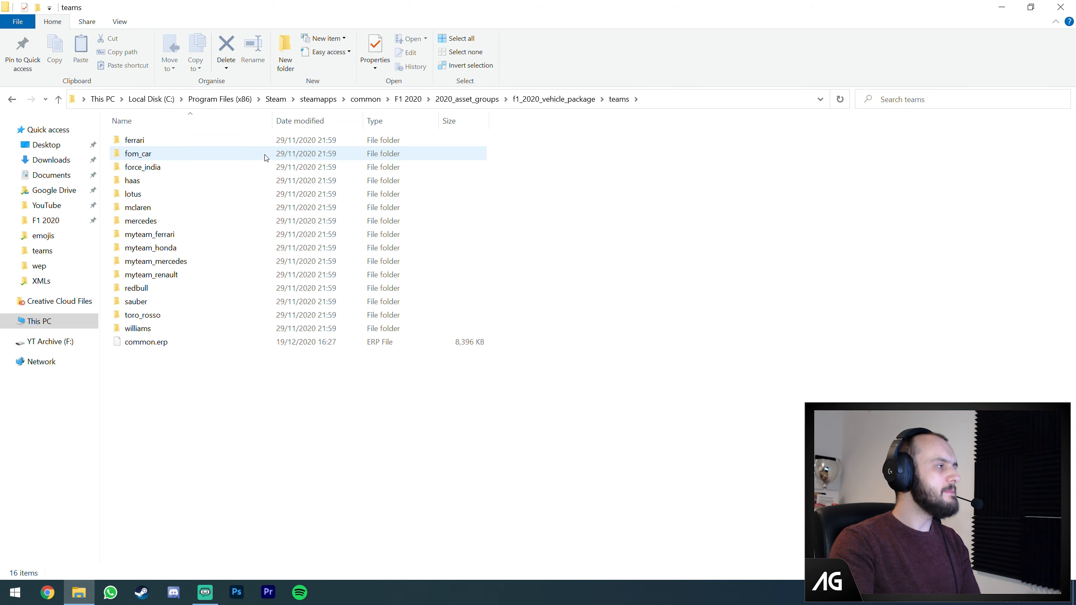
mouse_move(267, 158)
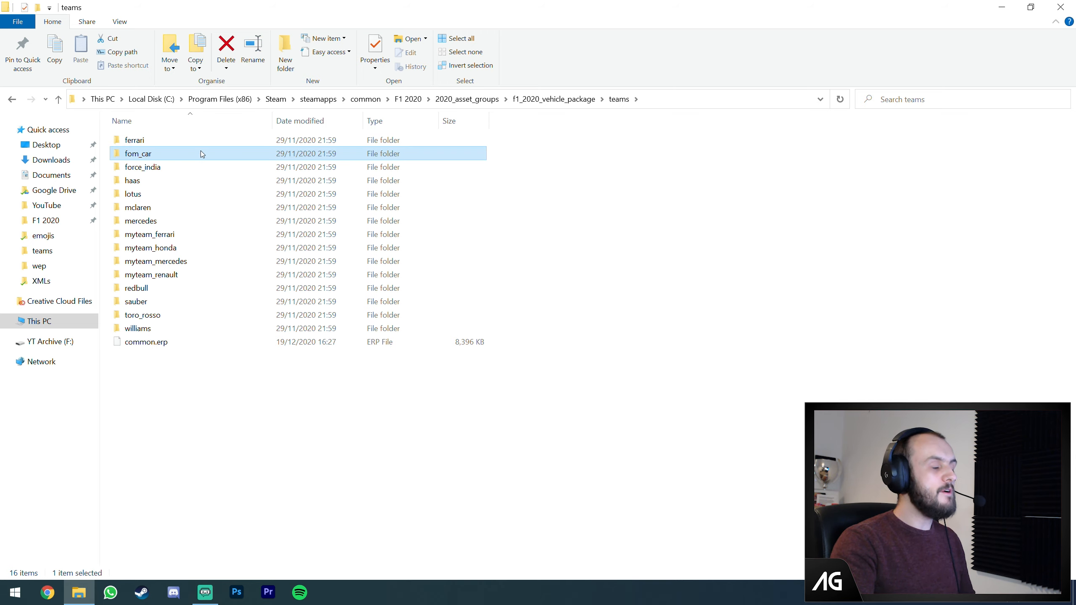
mouse_move(171, 154)
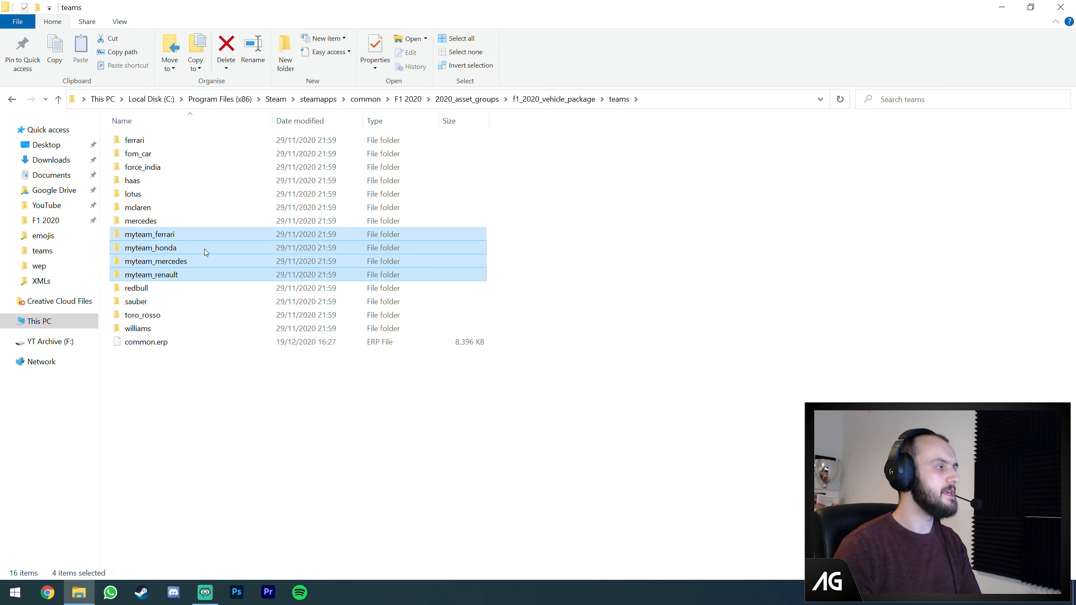
left_click(146, 343)
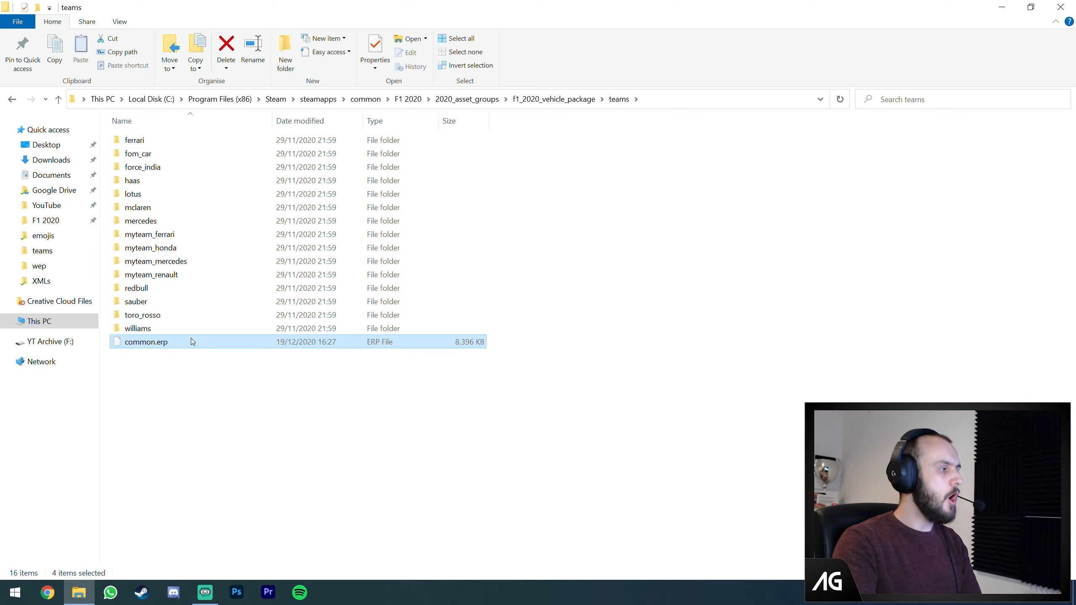
left_click(145, 342)
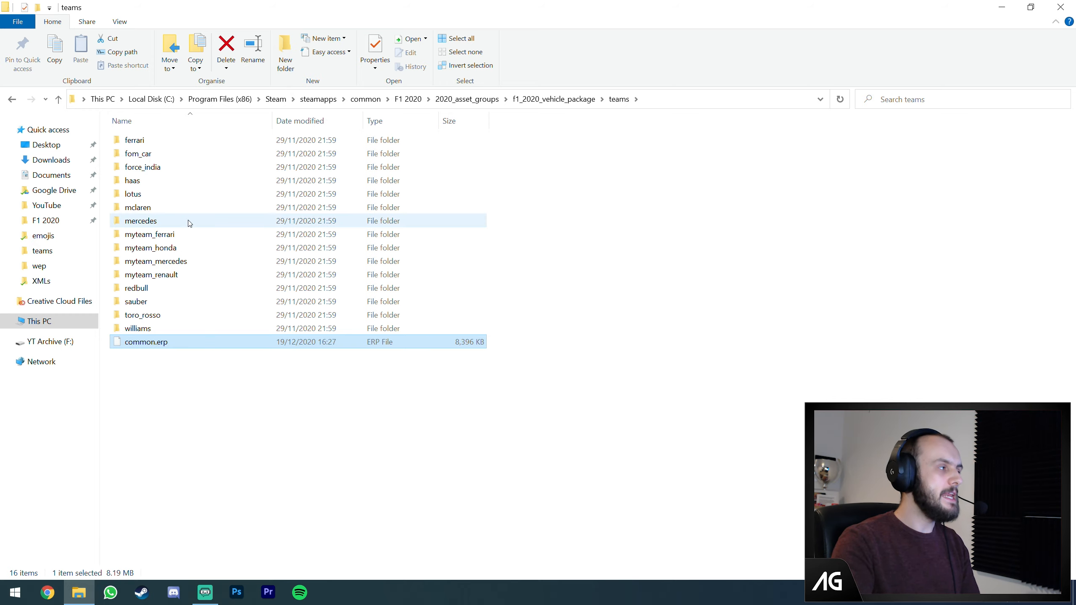
left_click(140, 220)
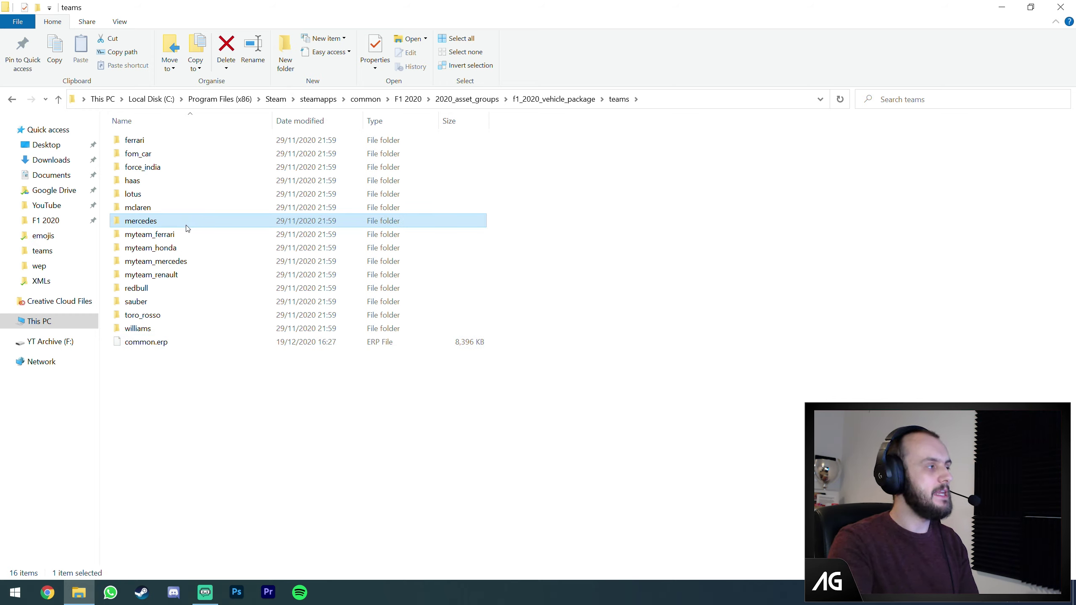
mouse_move(178, 140)
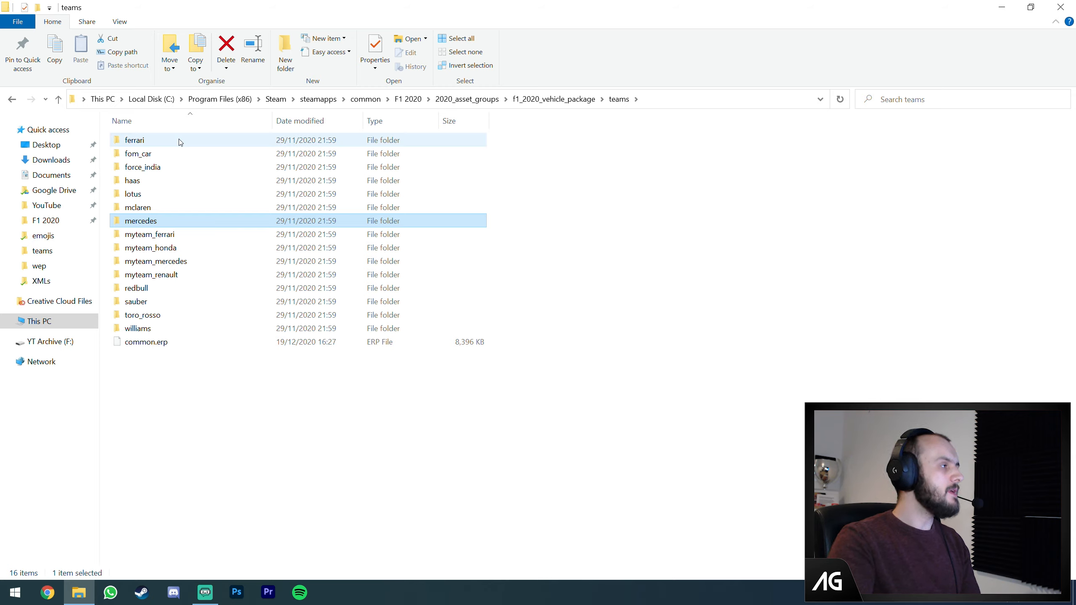
- Open ferrari\wep, select ferrari.erp, and search Start for Ego ERP Archiver.exe
double_click(135, 141)
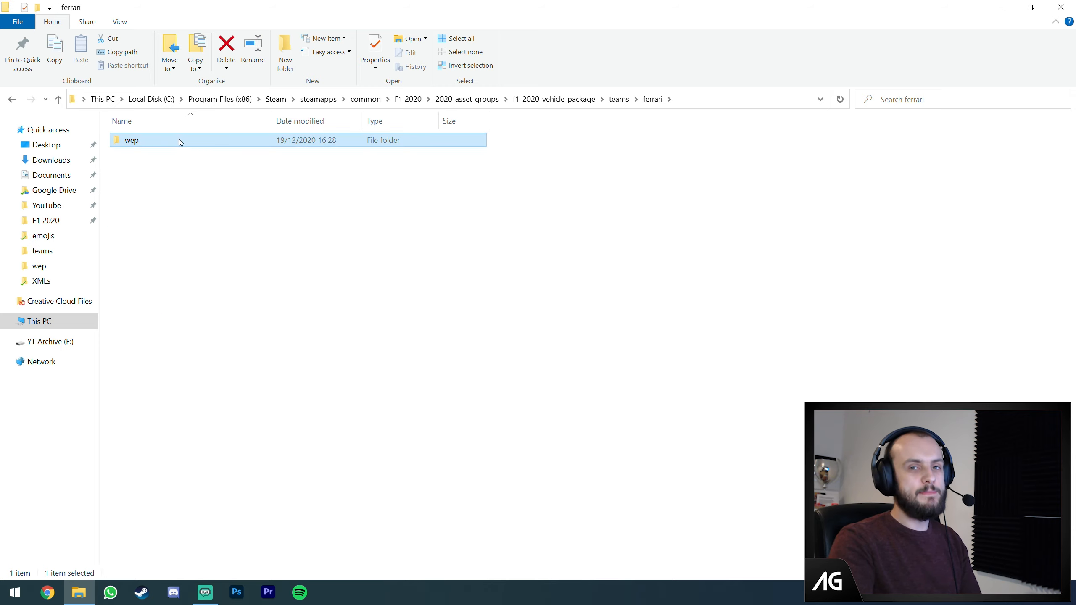
double_click(132, 140)
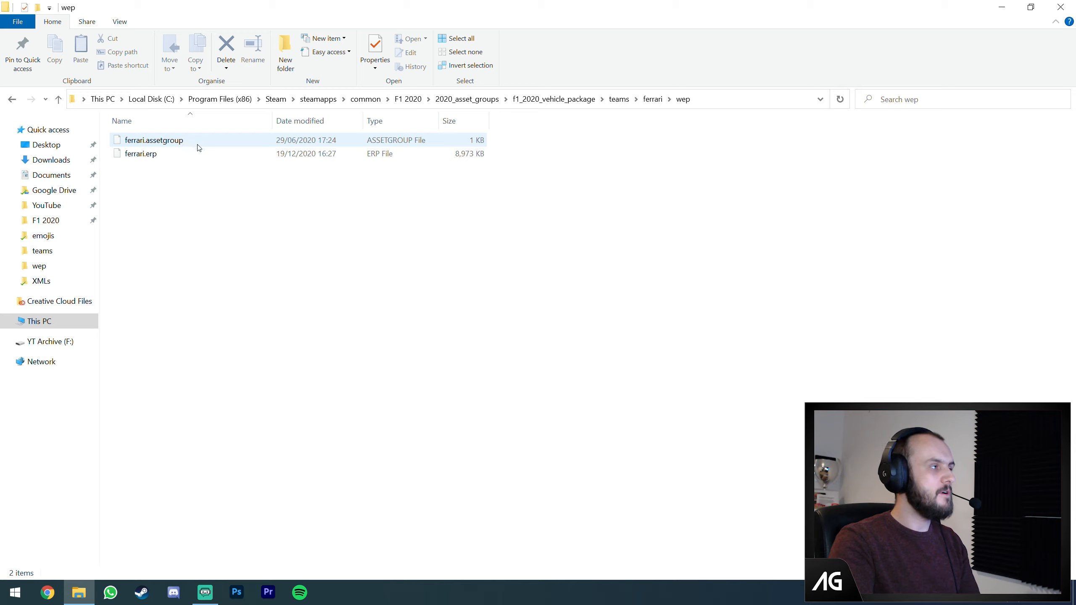
left_click(141, 154)
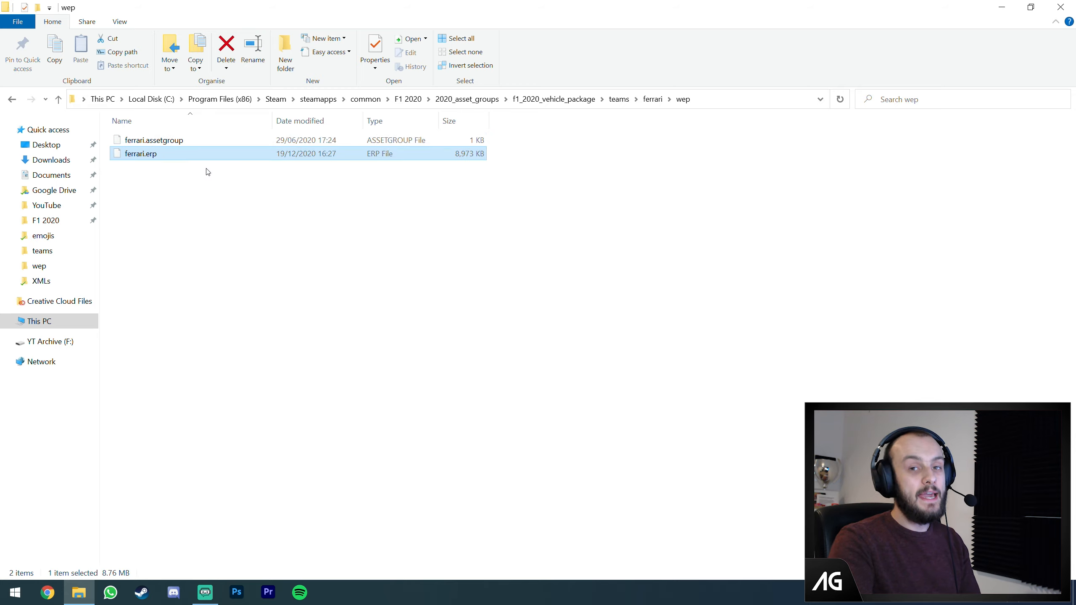
mouse_move(211, 183)
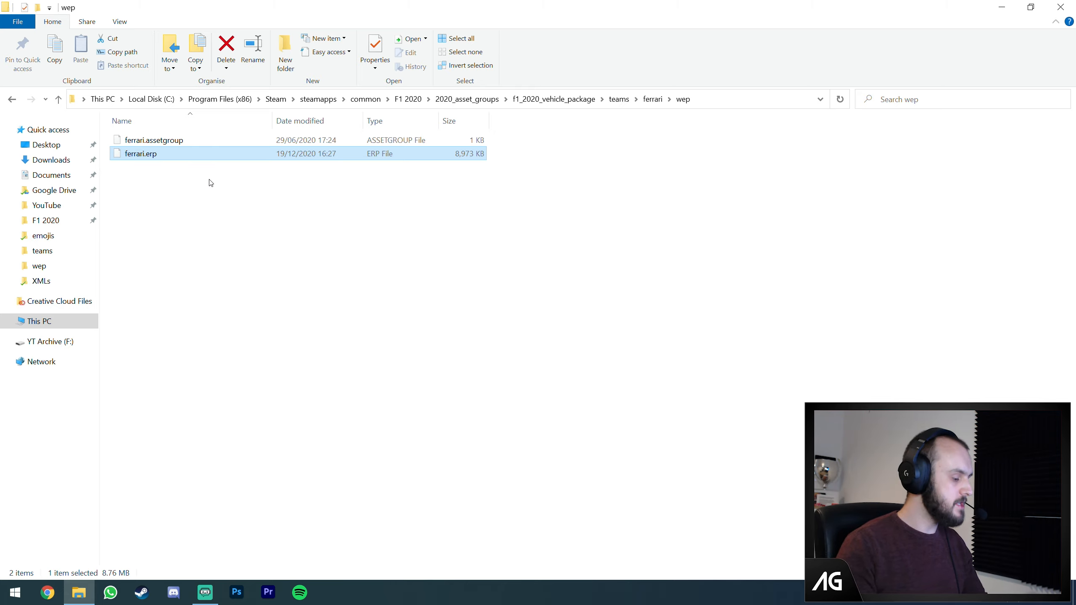
left_click(13, 592)
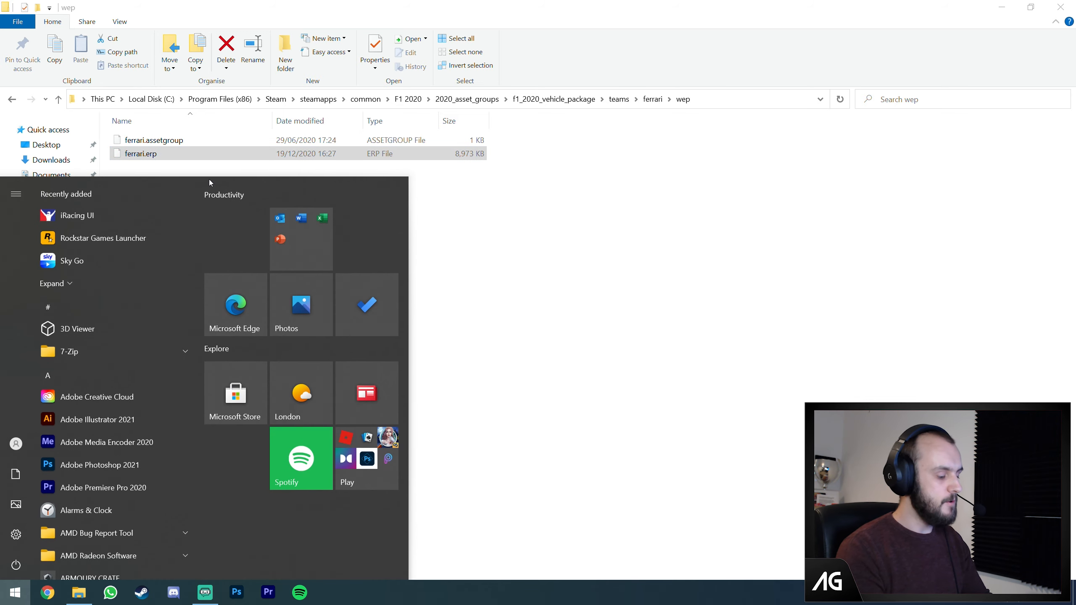
type("Ego ERP Archiver.exe")
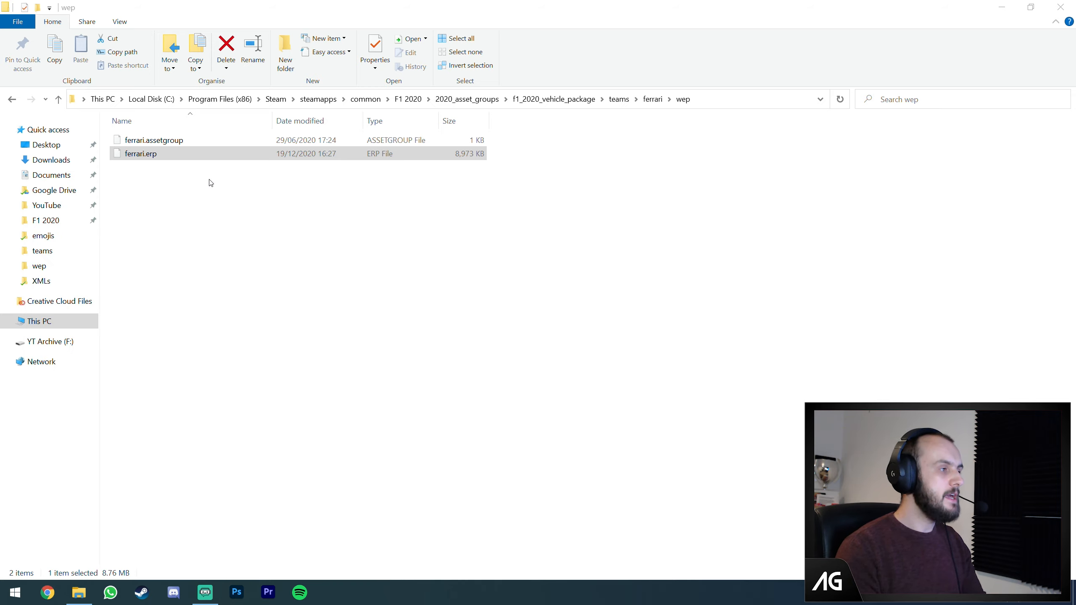
- Launch Ego ERP Archiver maximised and load ferrari.erp from teams\ferrari\wep
double_click(140, 153)
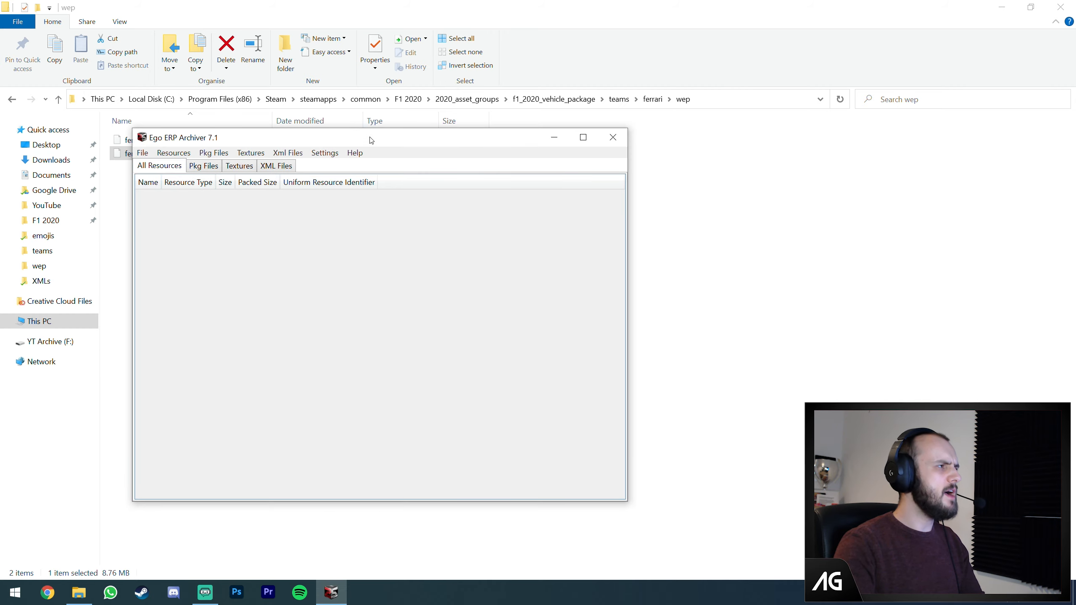
left_click(583, 137)
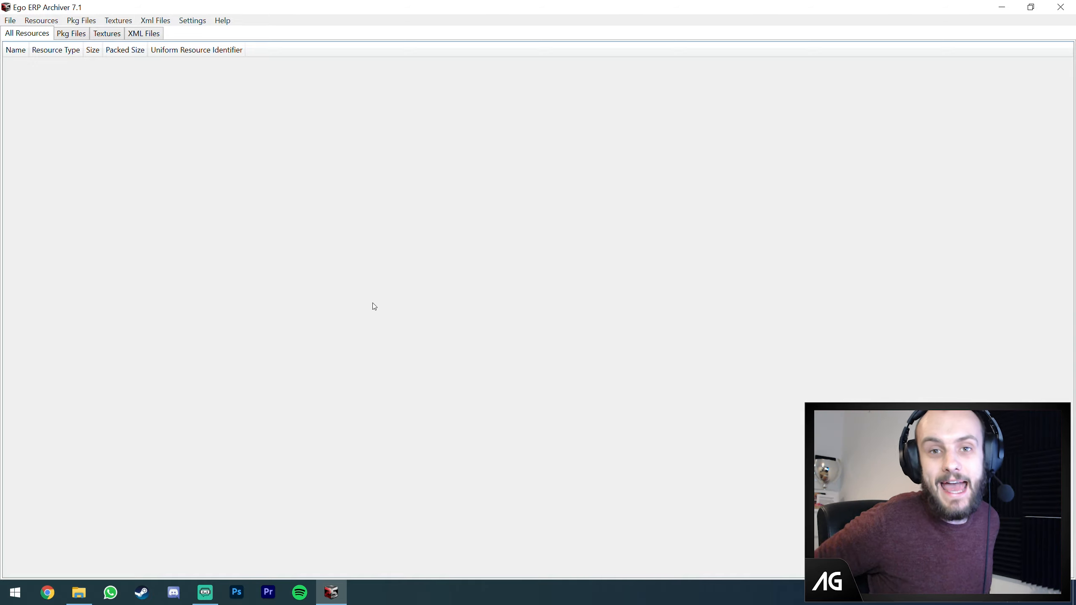
mouse_move(218, 102)
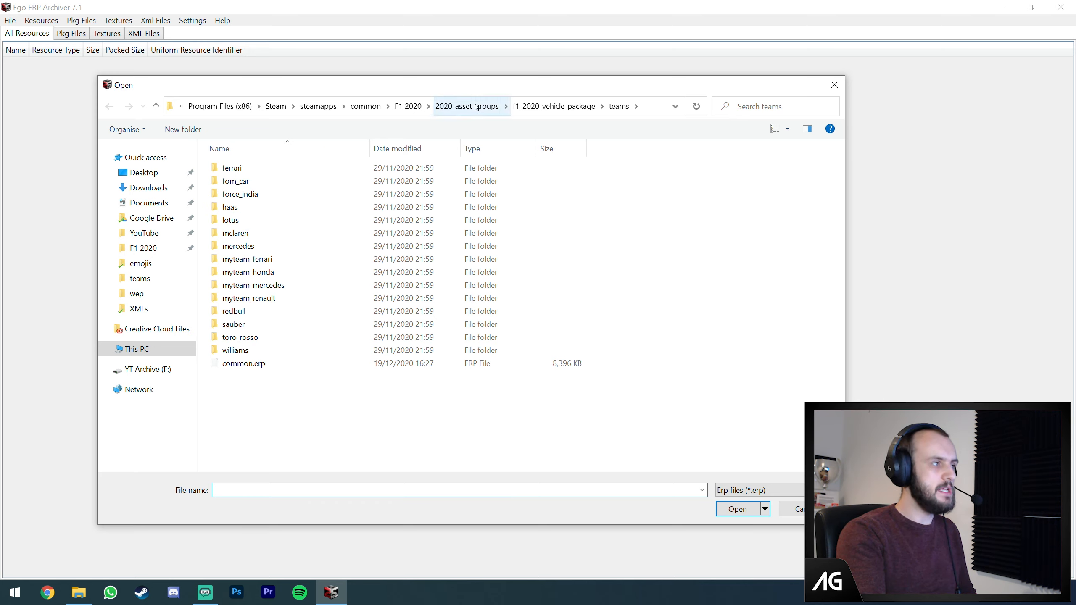
mouse_move(619, 107)
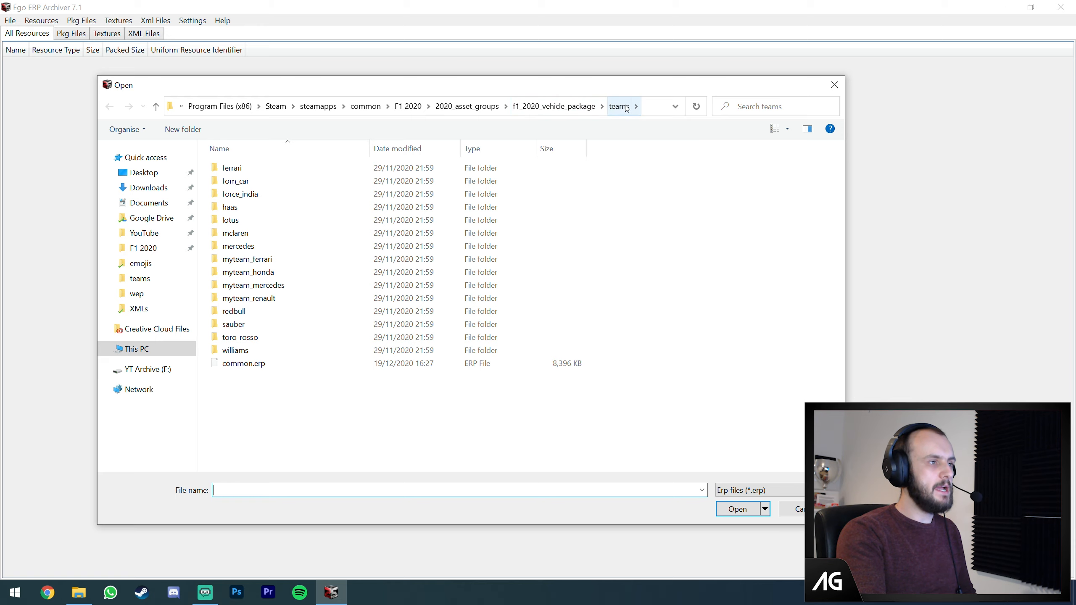
double_click(231, 167)
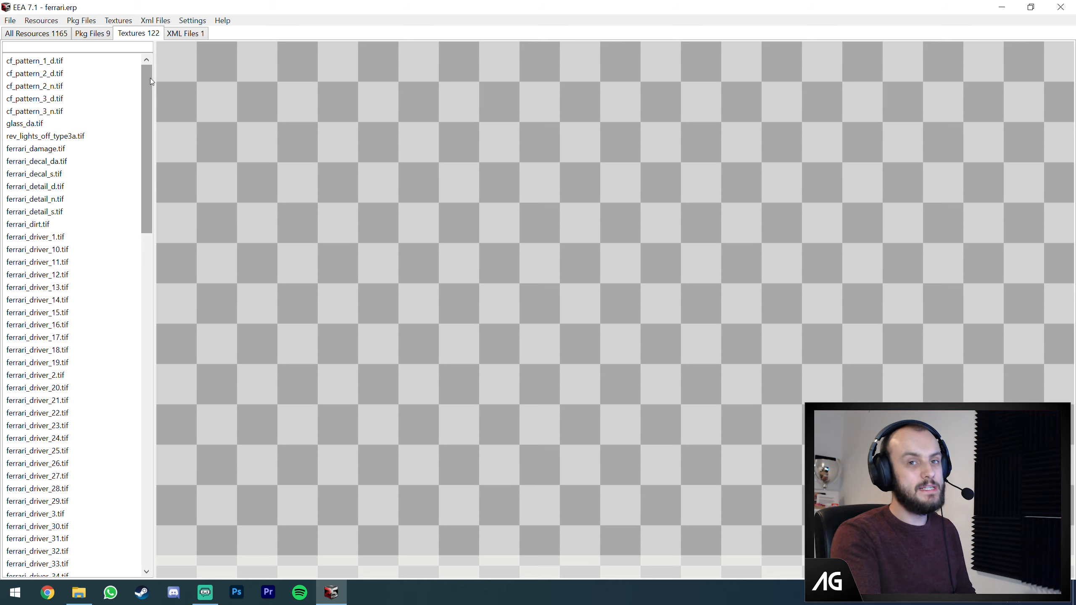
- Show the All Resources table listing ferrari.erp's 1165 entries
left_click(35, 33)
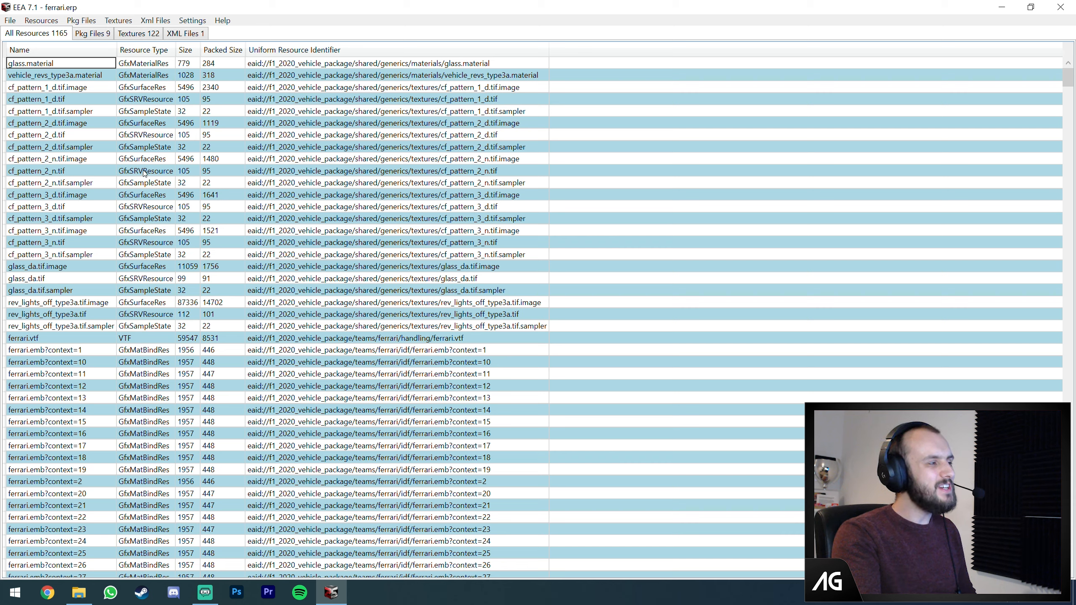
mouse_move(131, 193)
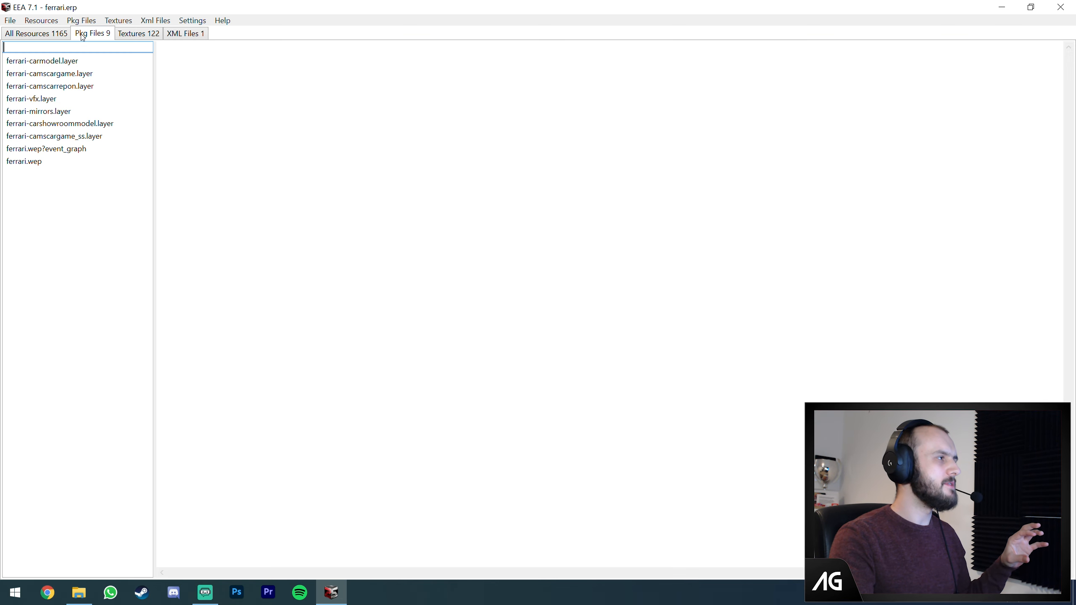
- Inspect ferrari.wep and ferrari-carmodel.layer, scrolling through the AudioF1Car and bundleName data
left_click(24, 162)
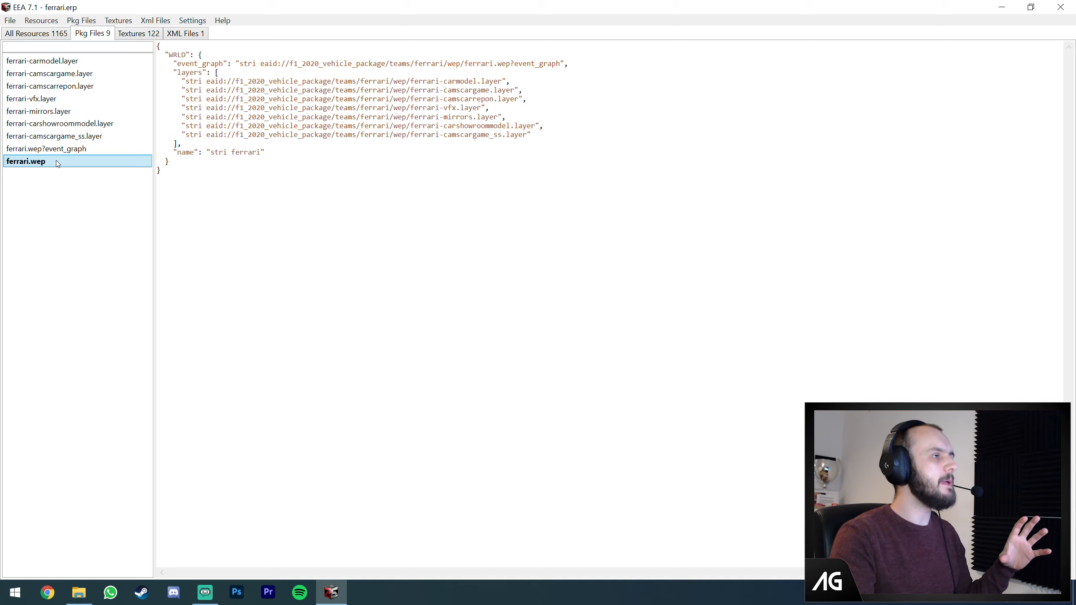
mouse_move(435, 154)
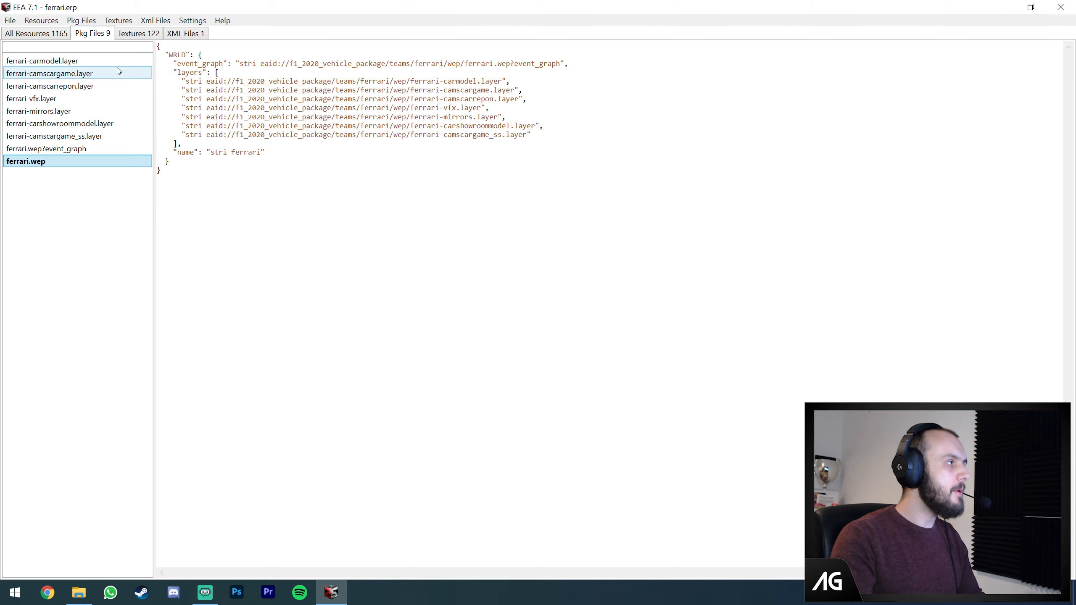
left_click(42, 61)
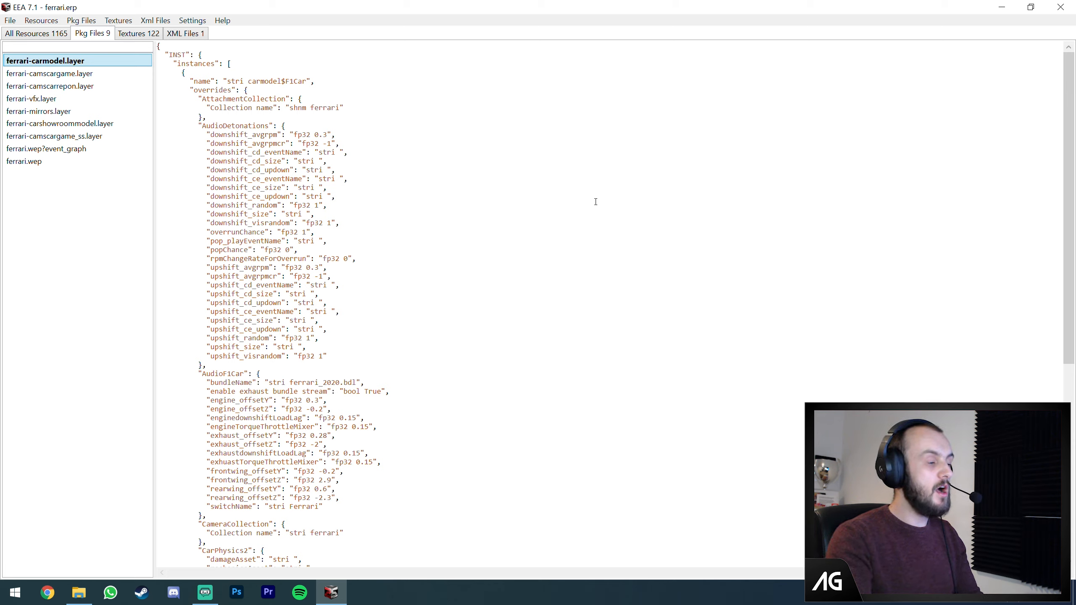
mouse_move(584, 210)
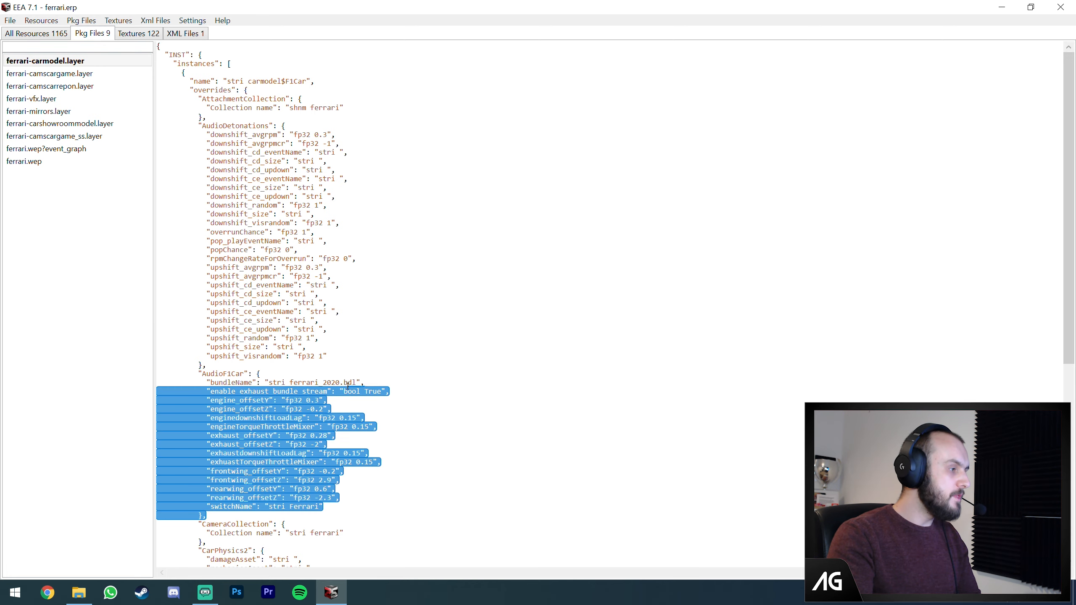
left_click(436, 111)
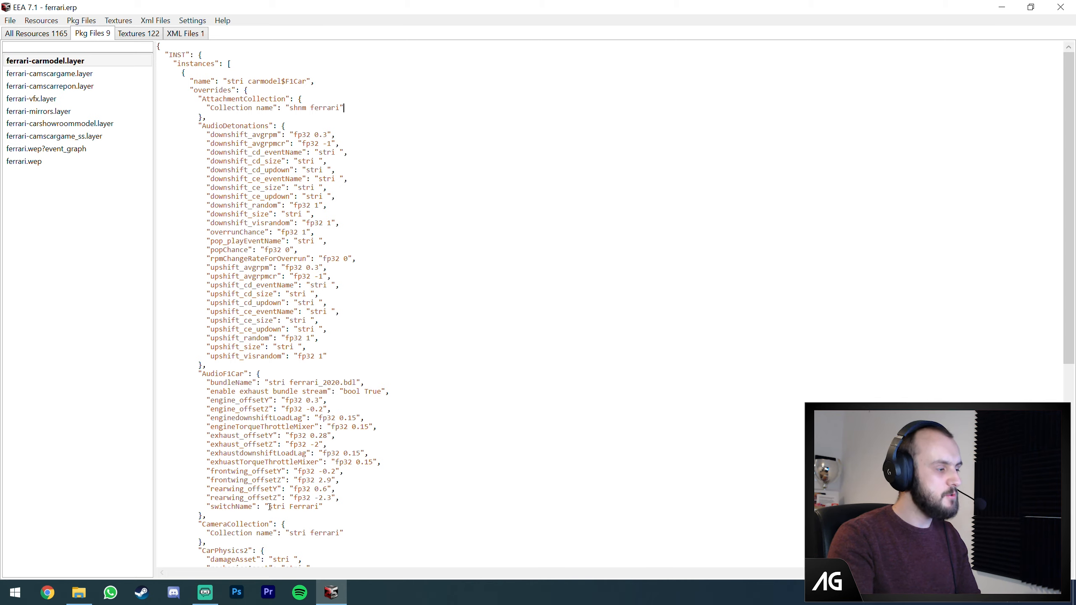
double_click(306, 383)
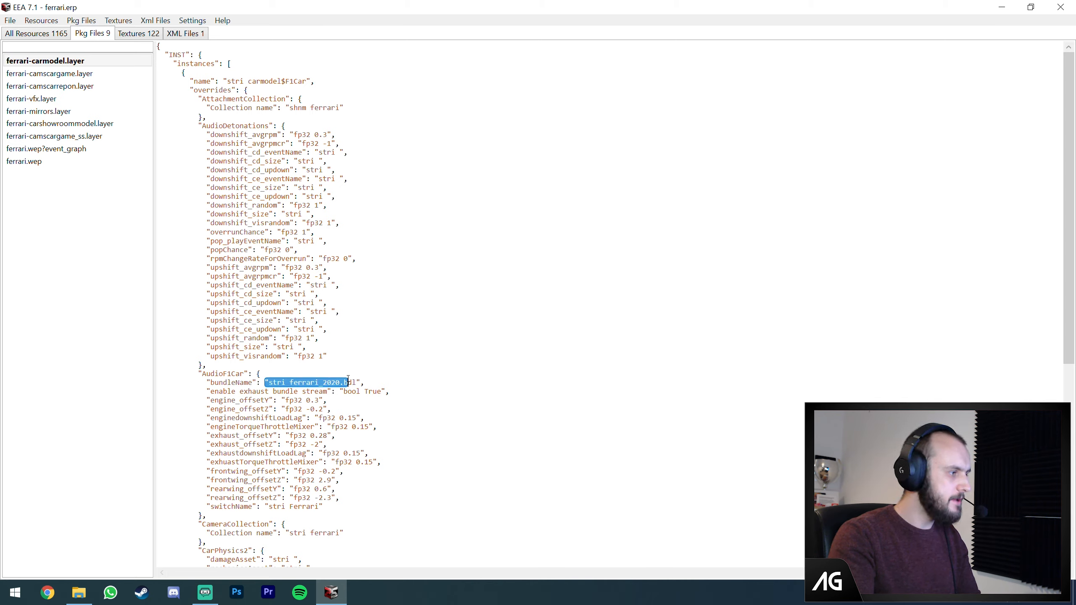
scroll("down", 3)
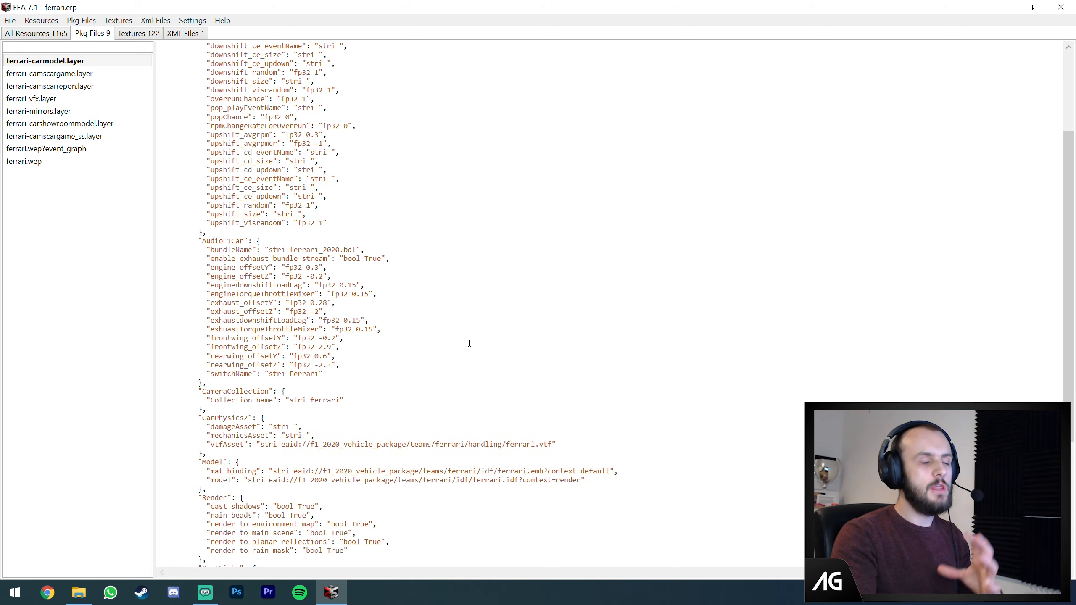
scroll("down", 3)
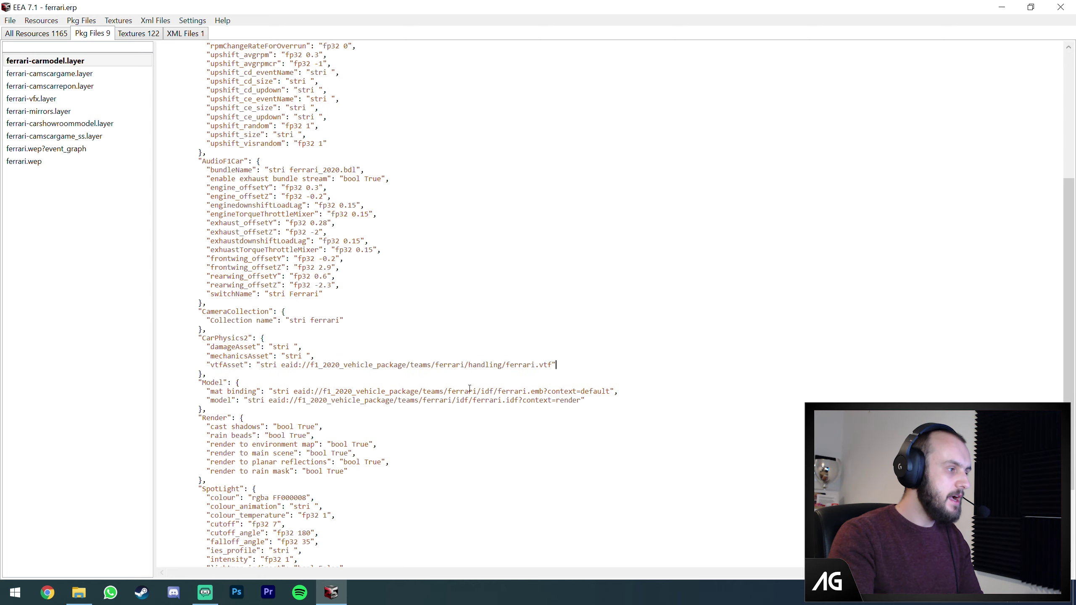
scroll("down", 3)
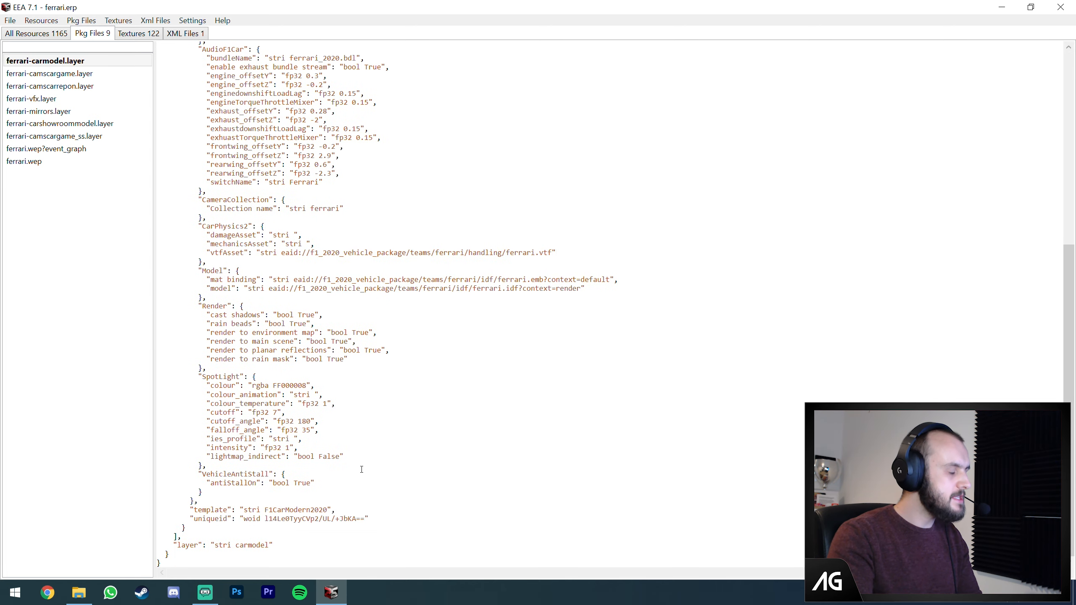
scroll("up", 3)
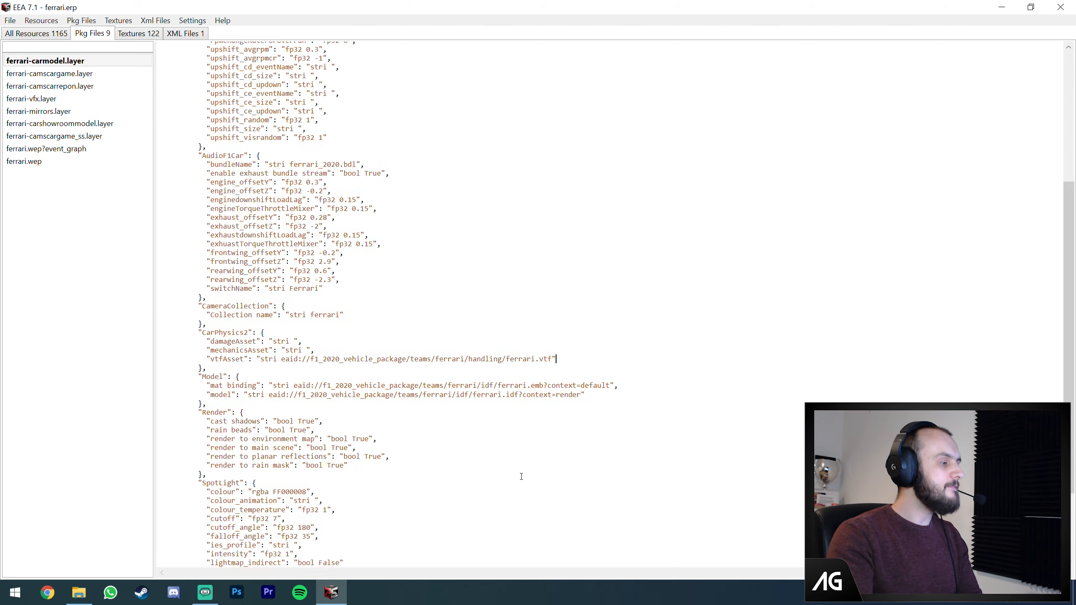
scroll("up", 3)
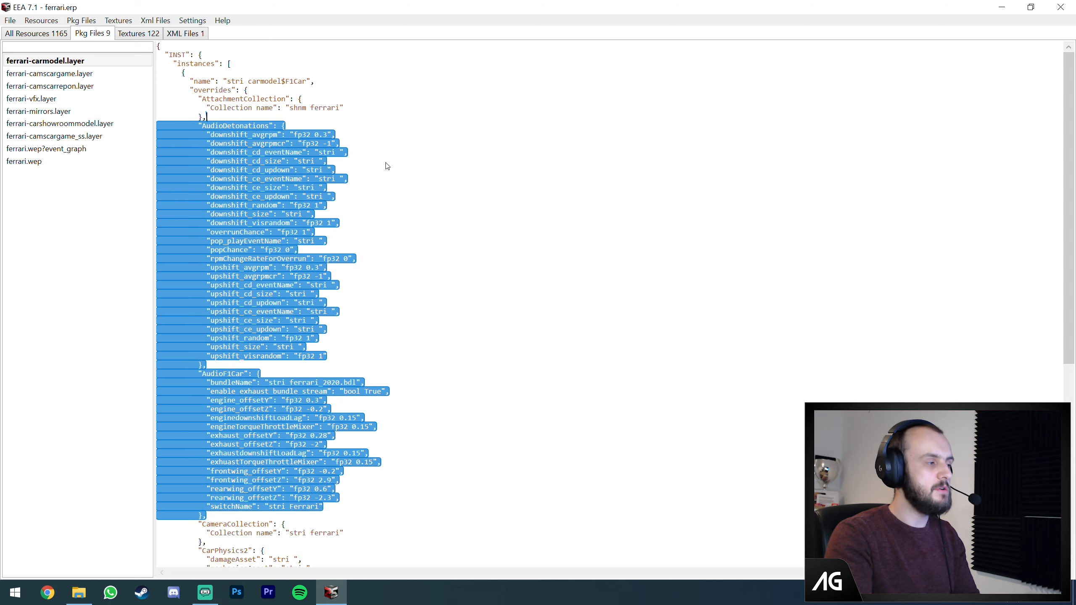
scroll("down", 3)
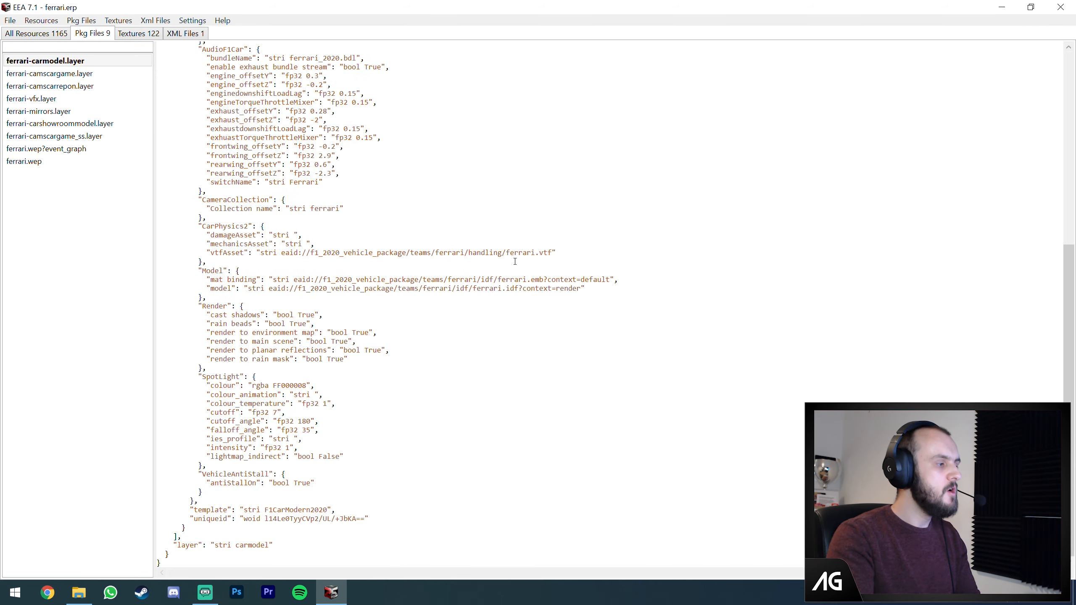
mouse_move(504, 271)
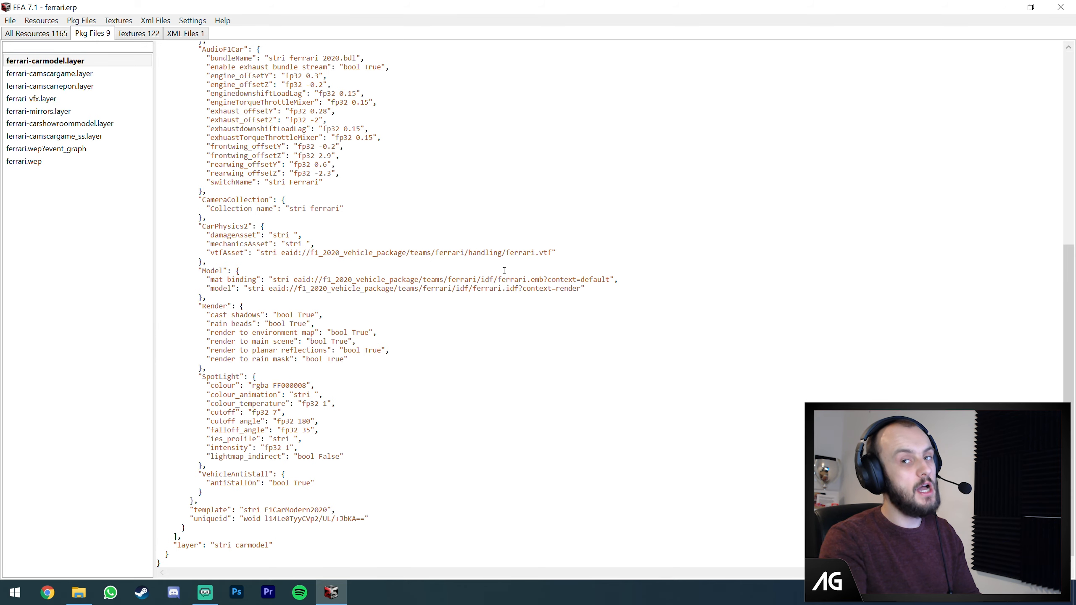
- Look through the camscargame, camscarrepon, vfx and mirrors layers and ferrari.wep, then list the 122 textures
left_click(52, 73)
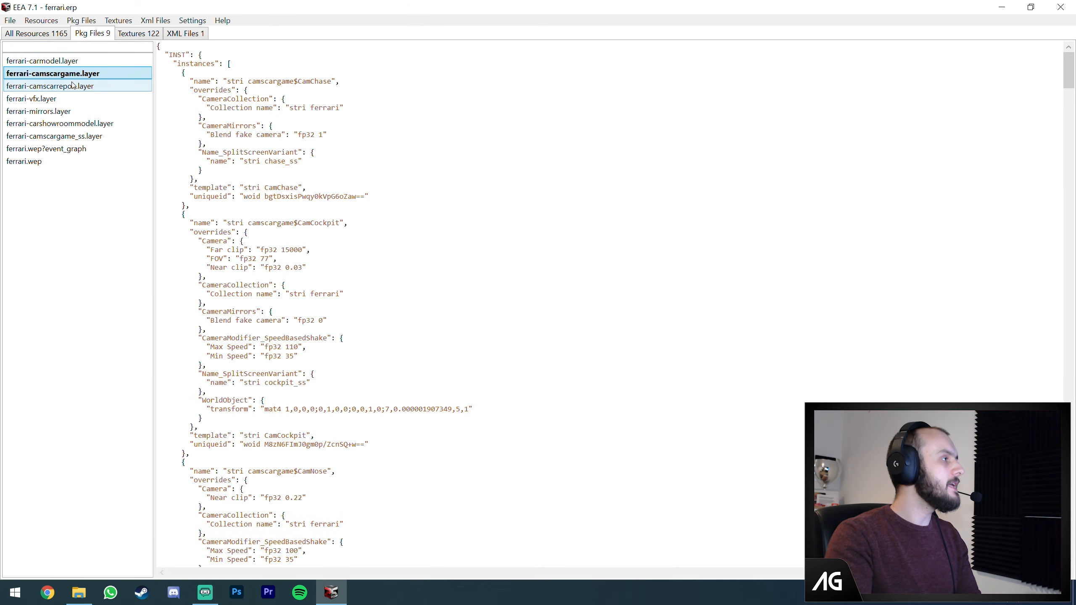
scroll("down", 3)
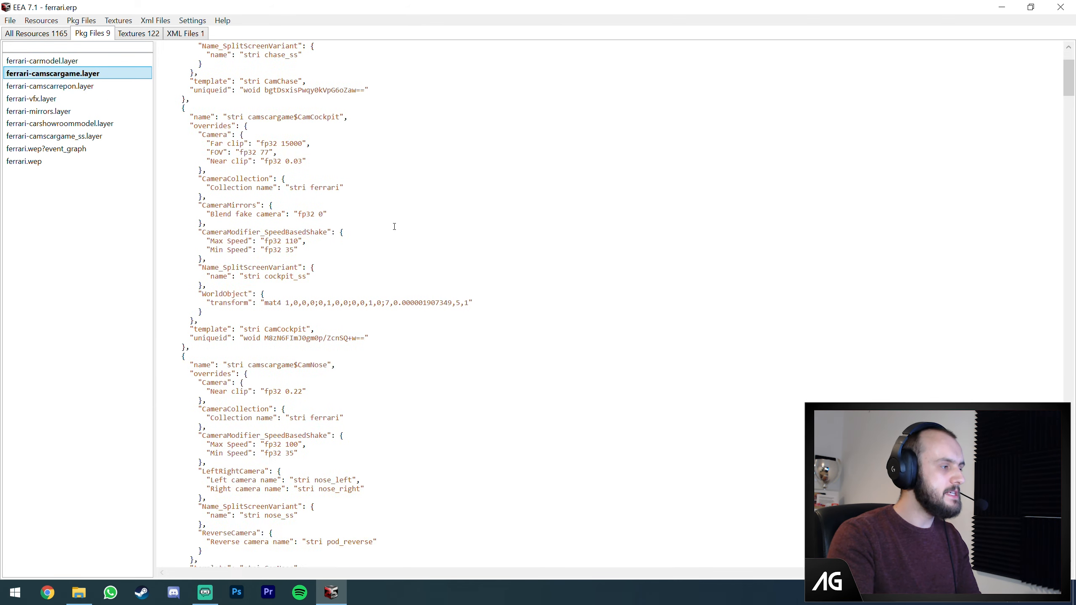
scroll("up", 3)
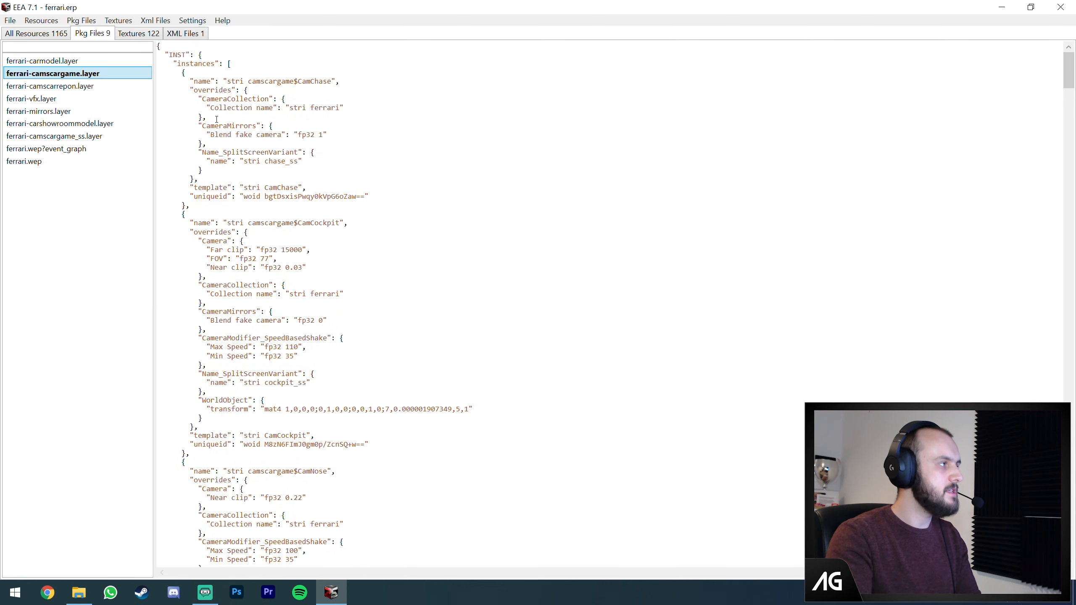
left_click(50, 86)
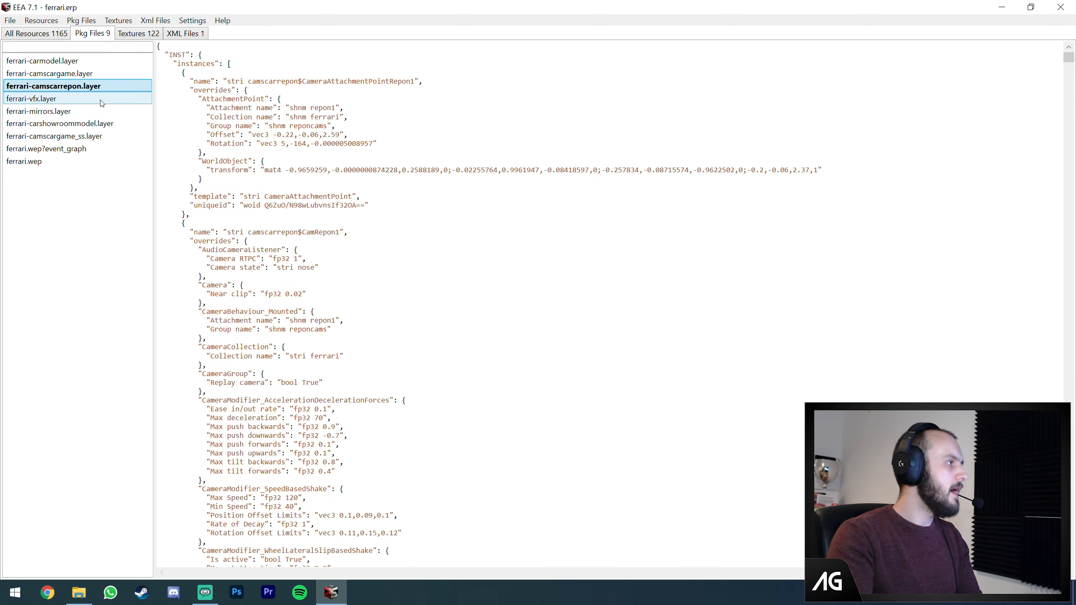
left_click(32, 98)
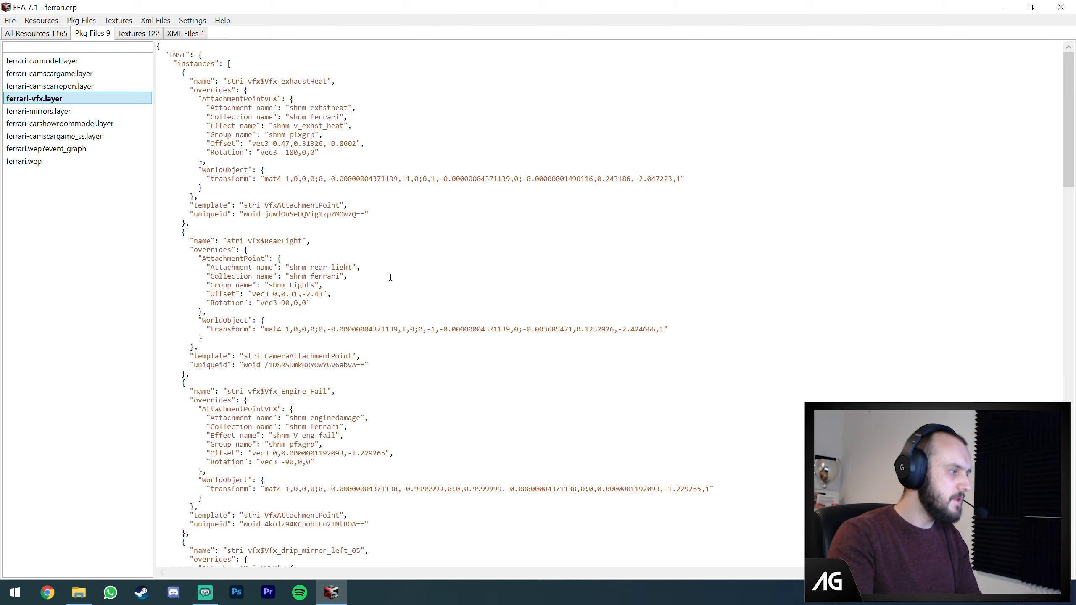
mouse_move(443, 393)
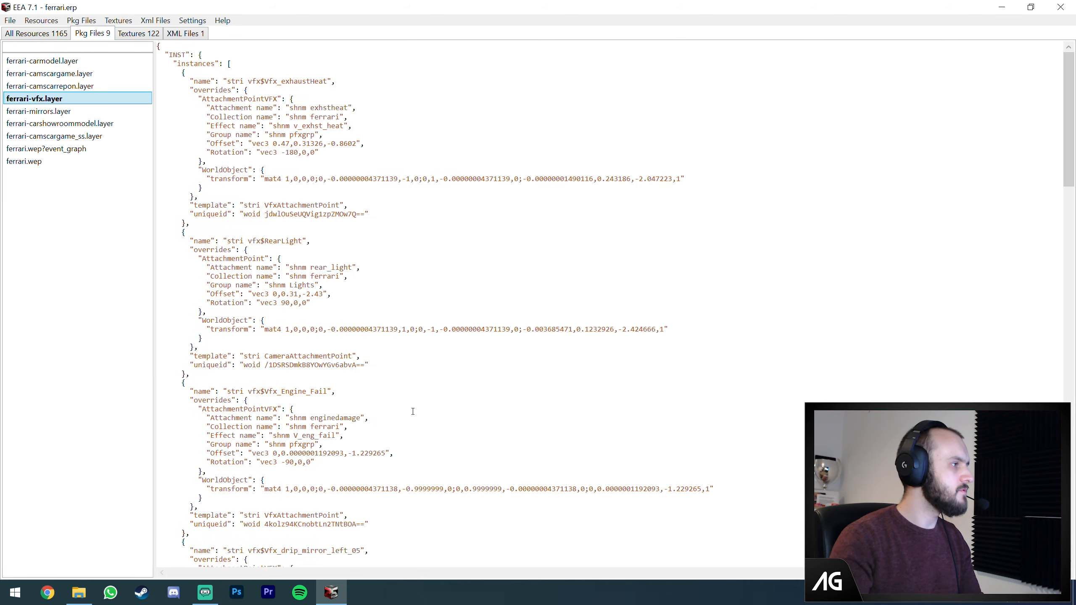
left_click(40, 111)
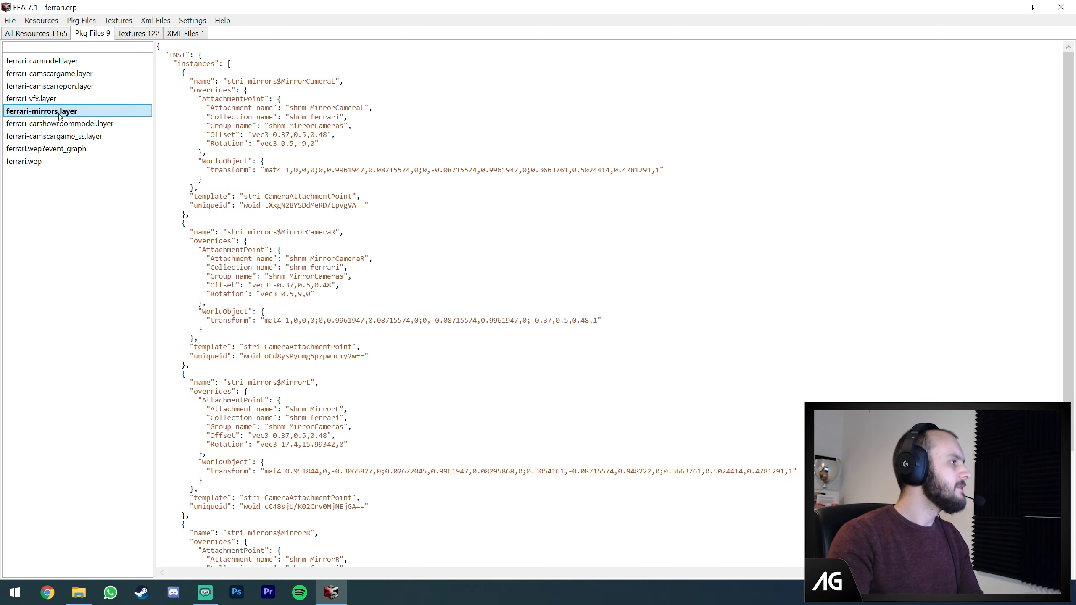
left_click(58, 137)
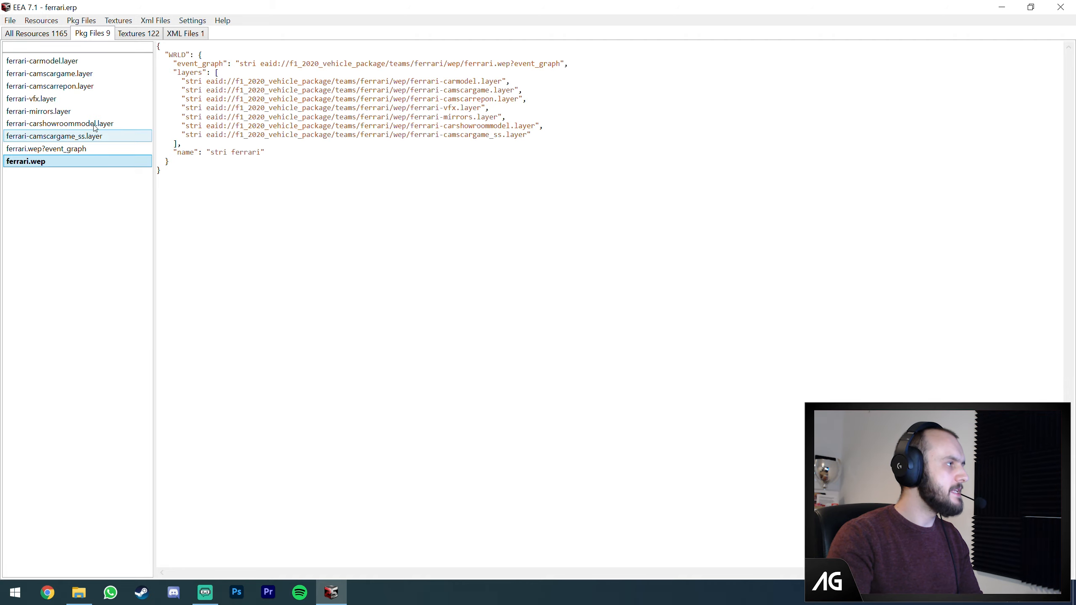
left_click(138, 32)
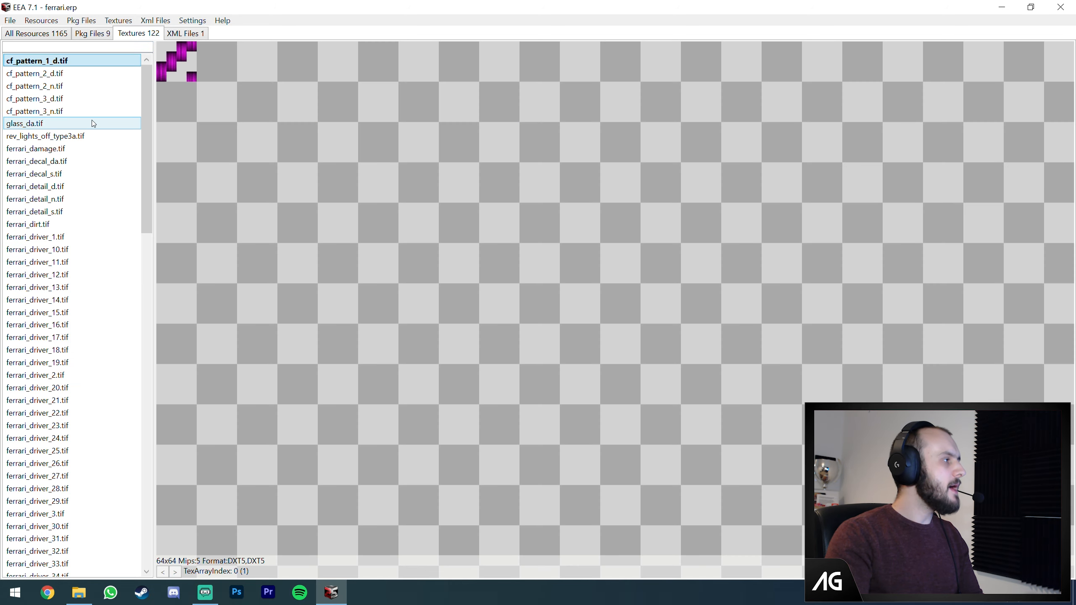
left_click(39, 149)
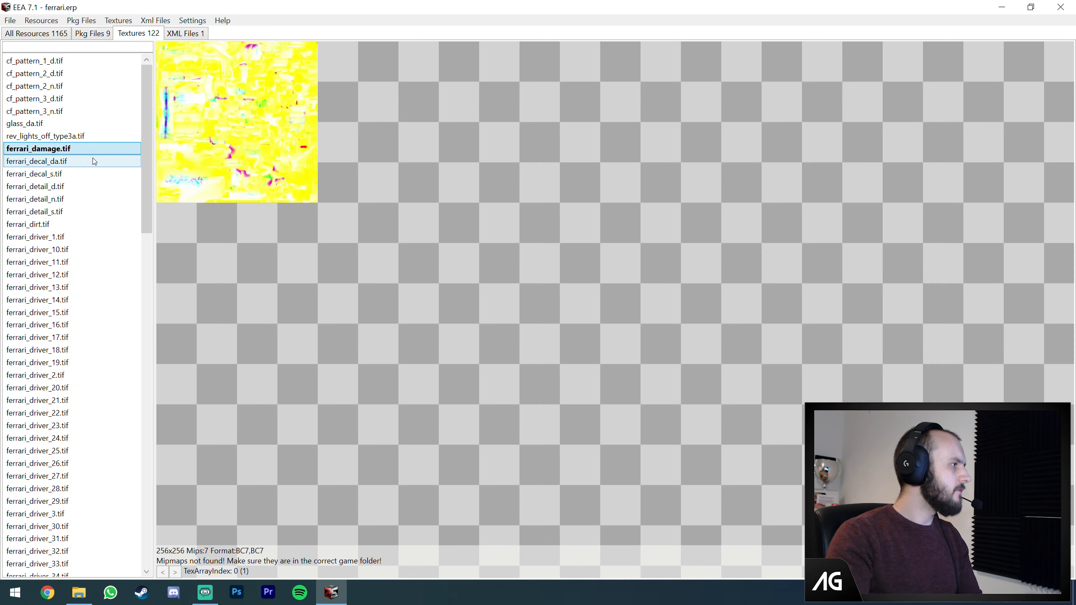
left_click(36, 161)
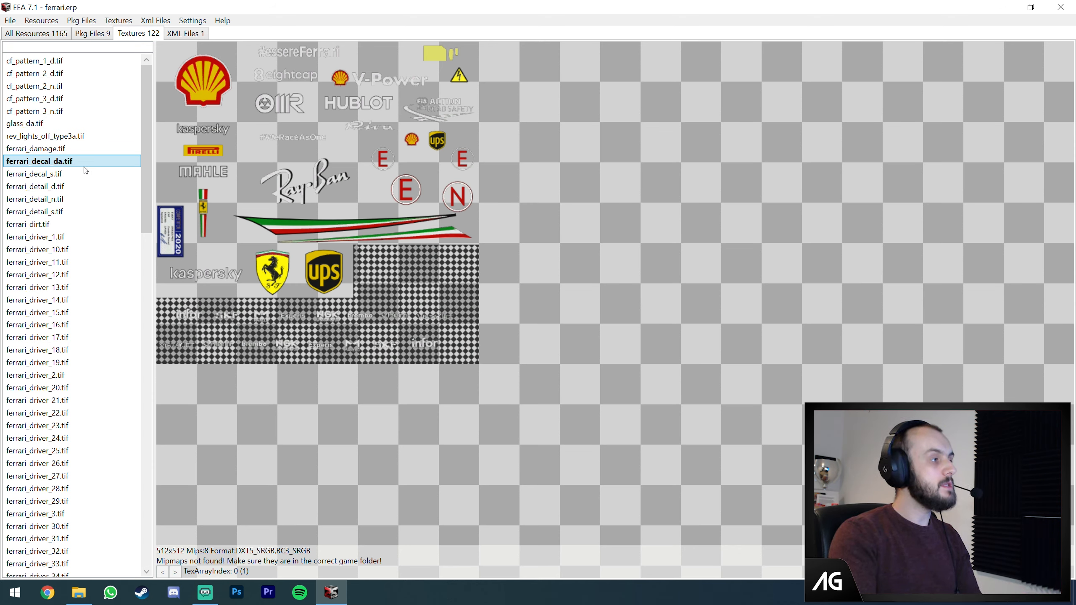
mouse_move(88, 166)
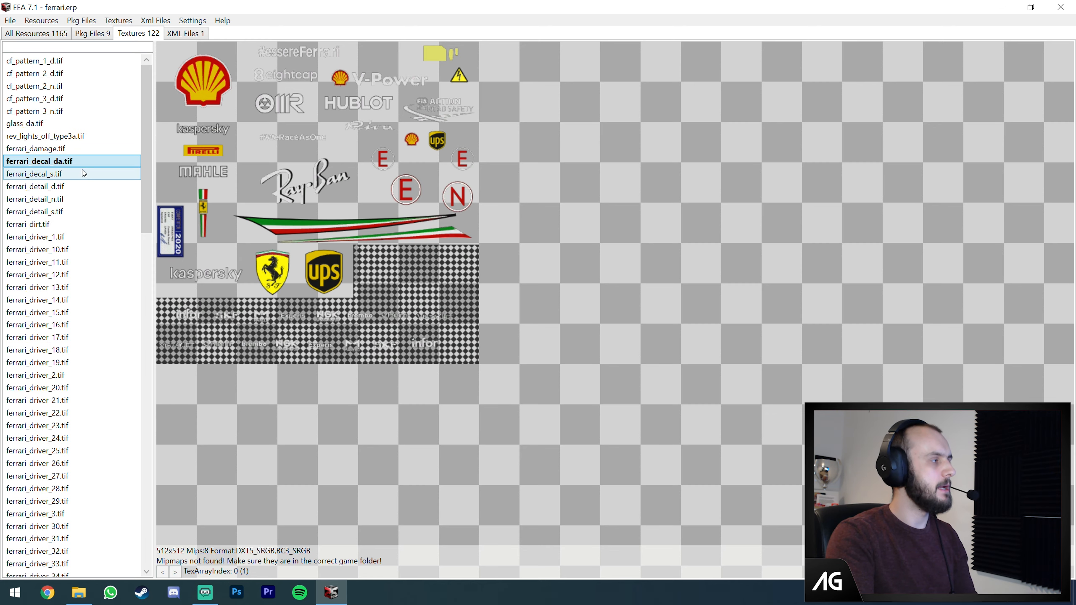
left_click(38, 186)
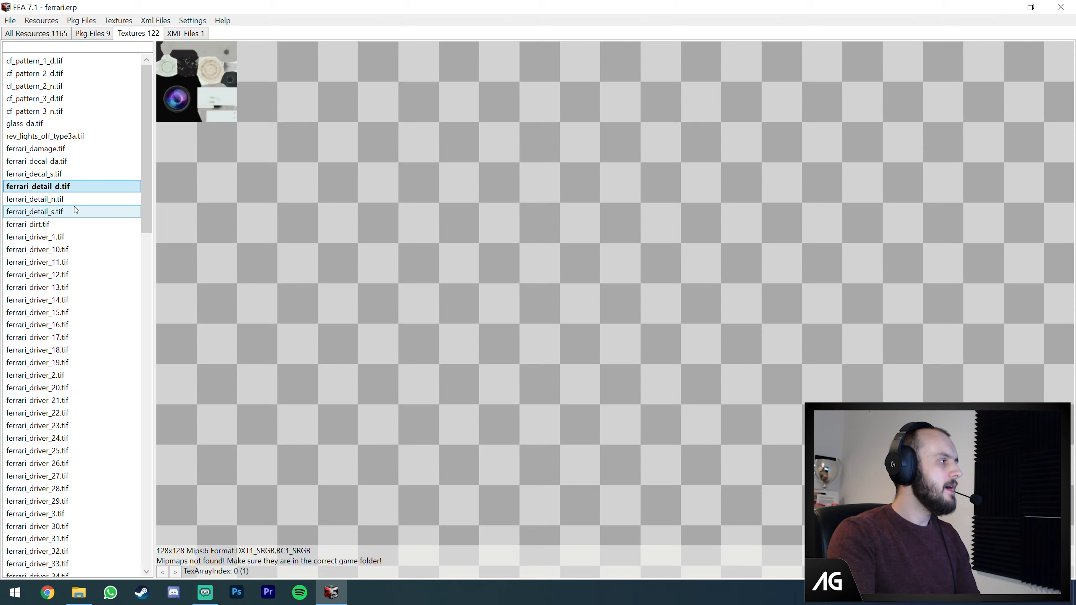
left_click(38, 211)
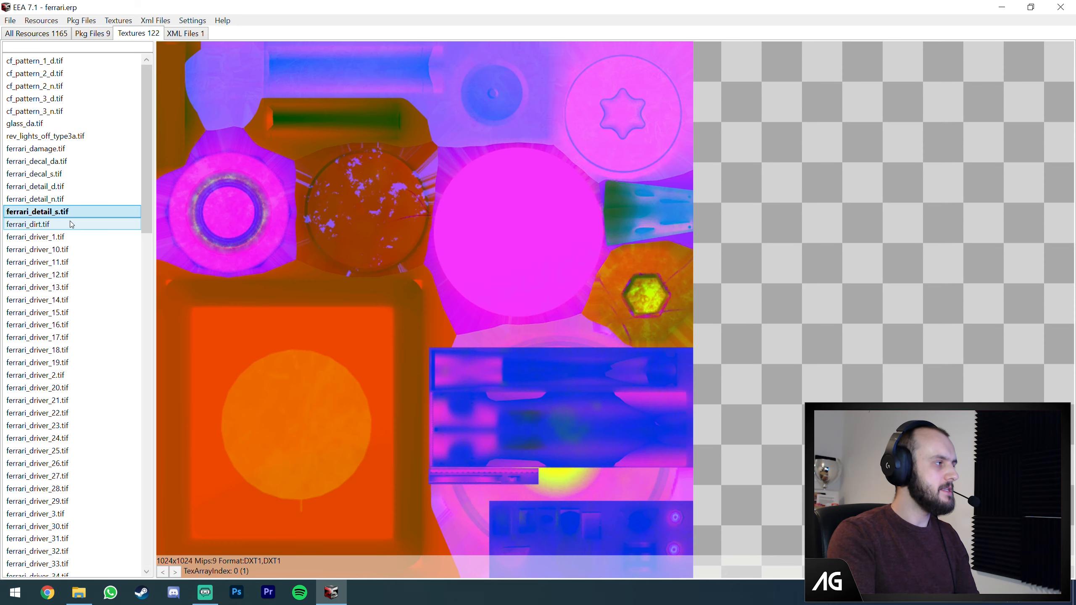
left_click(38, 238)
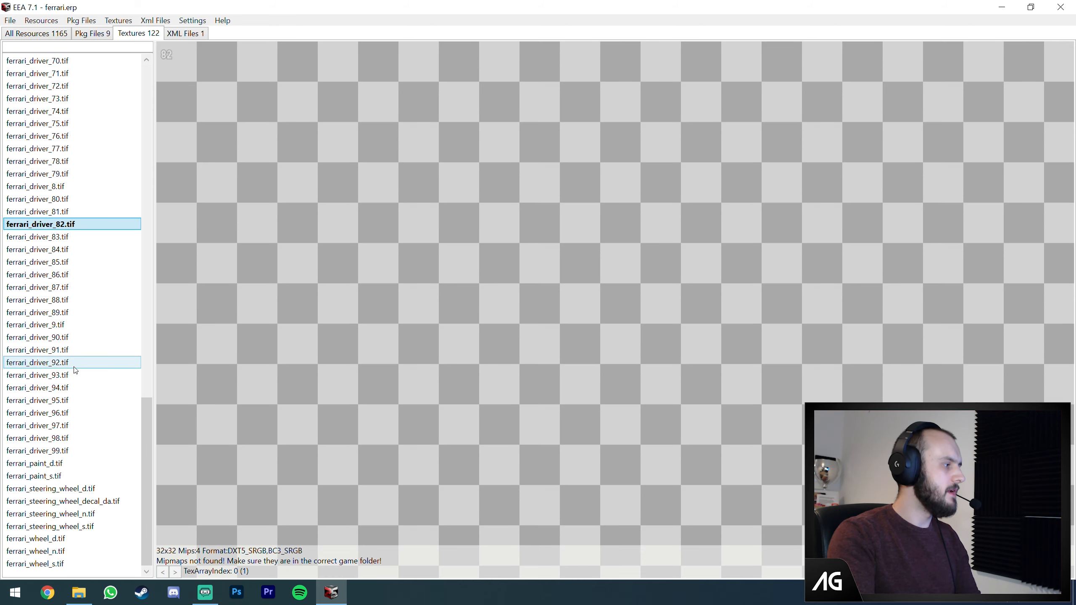
left_click(36, 476)
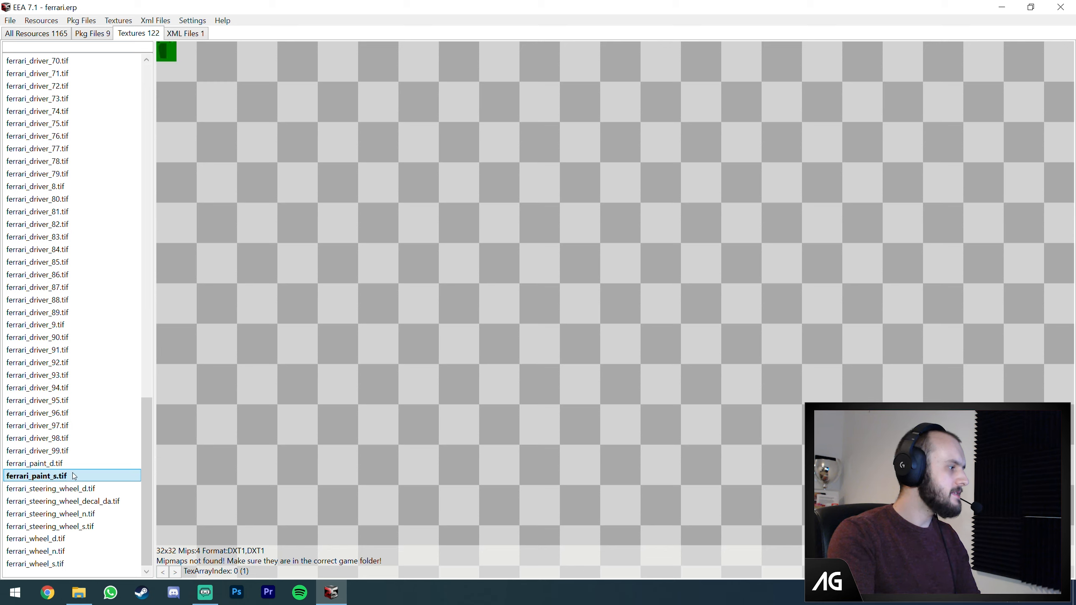
left_click(61, 501)
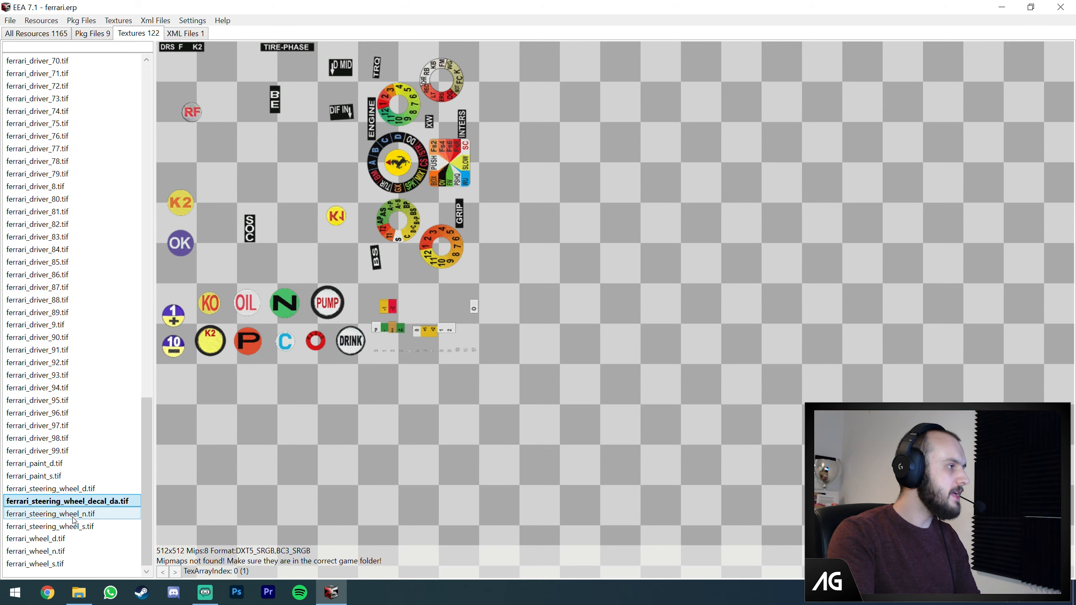
left_click(38, 539)
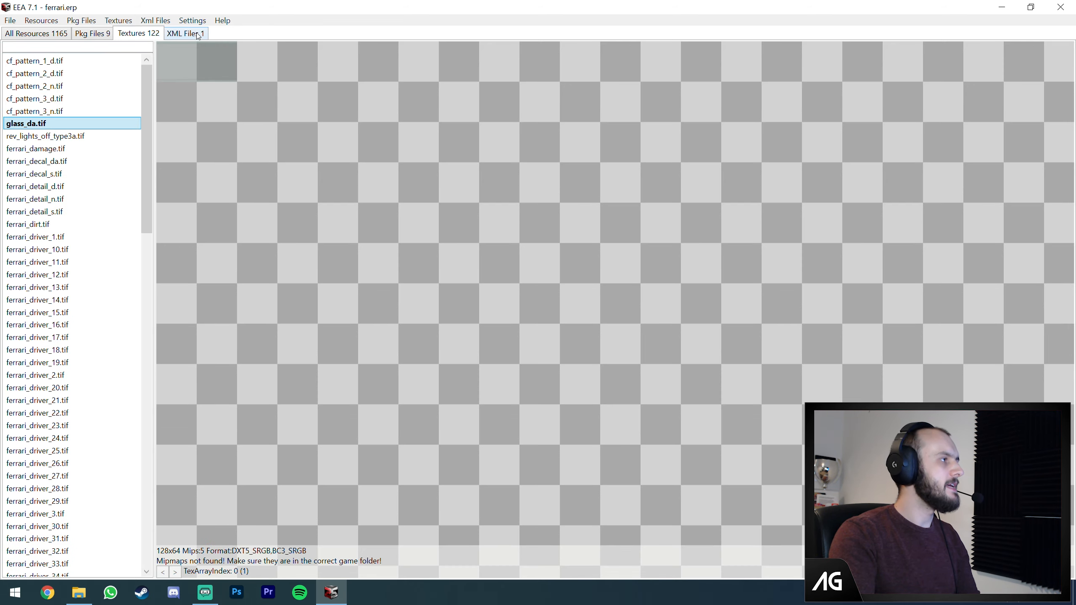
- Show the XML Files list and display the ferrari.vtf handling data
left_click(185, 33)
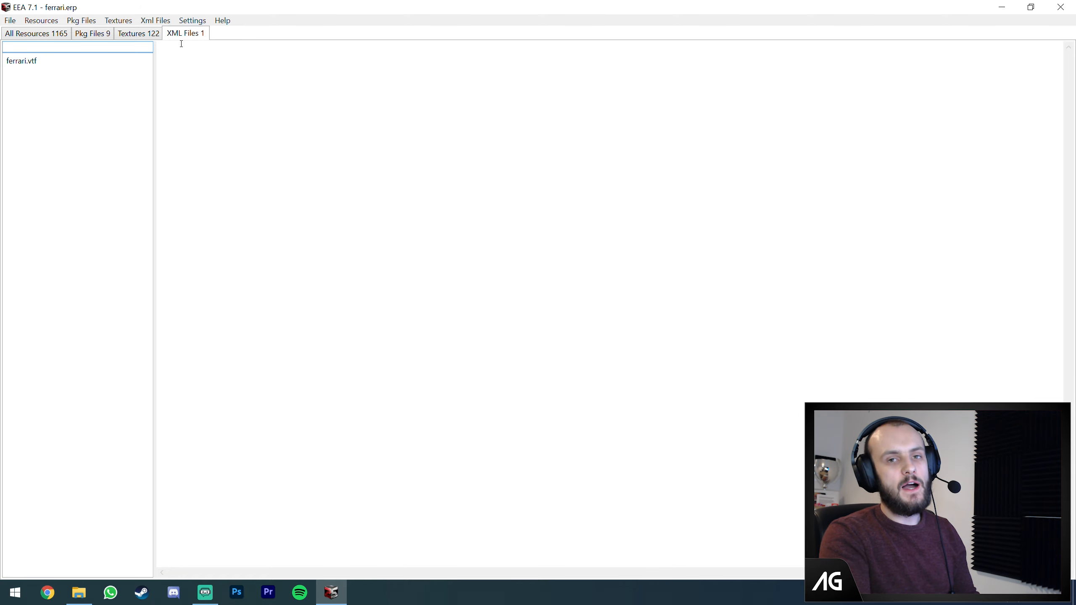
left_click(21, 61)
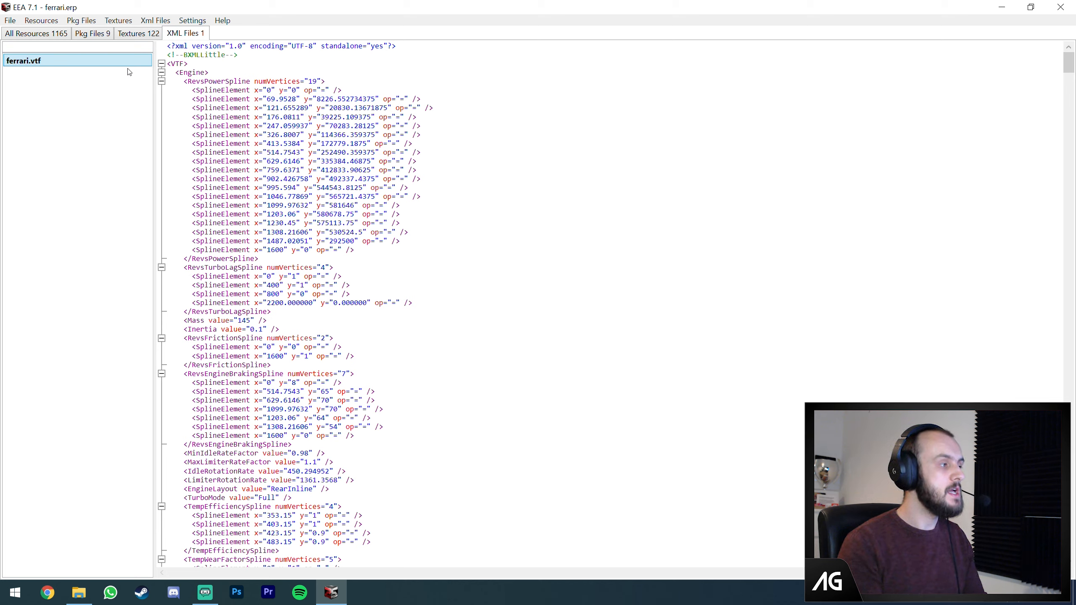
mouse_move(312, 219)
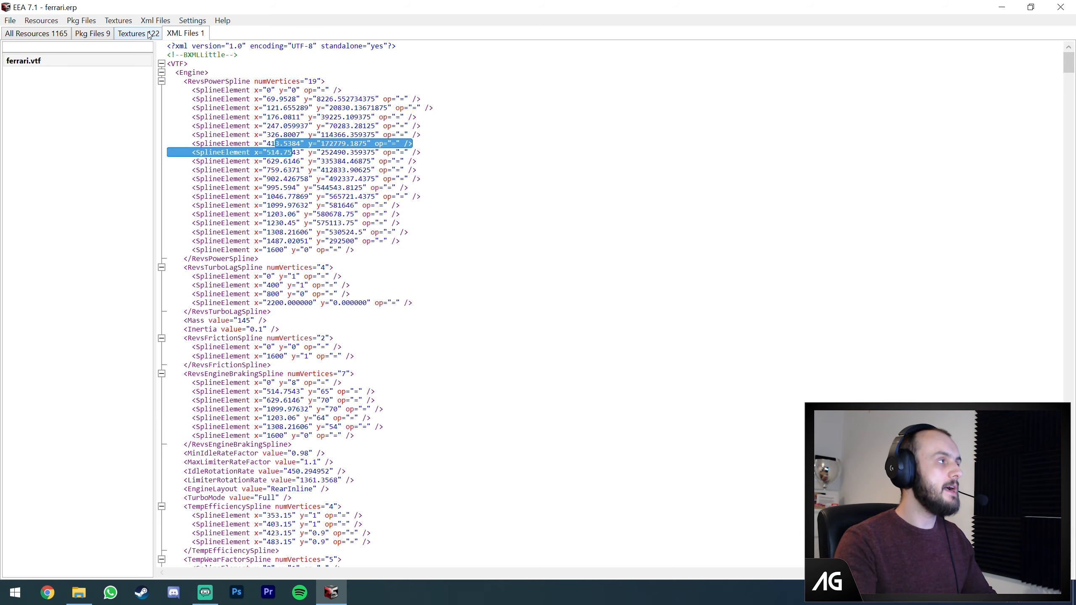
- Briefly preview the ferrari_decal_da.tif texture, then return to ferrari.vtf and its XML export options
left_click(138, 33)
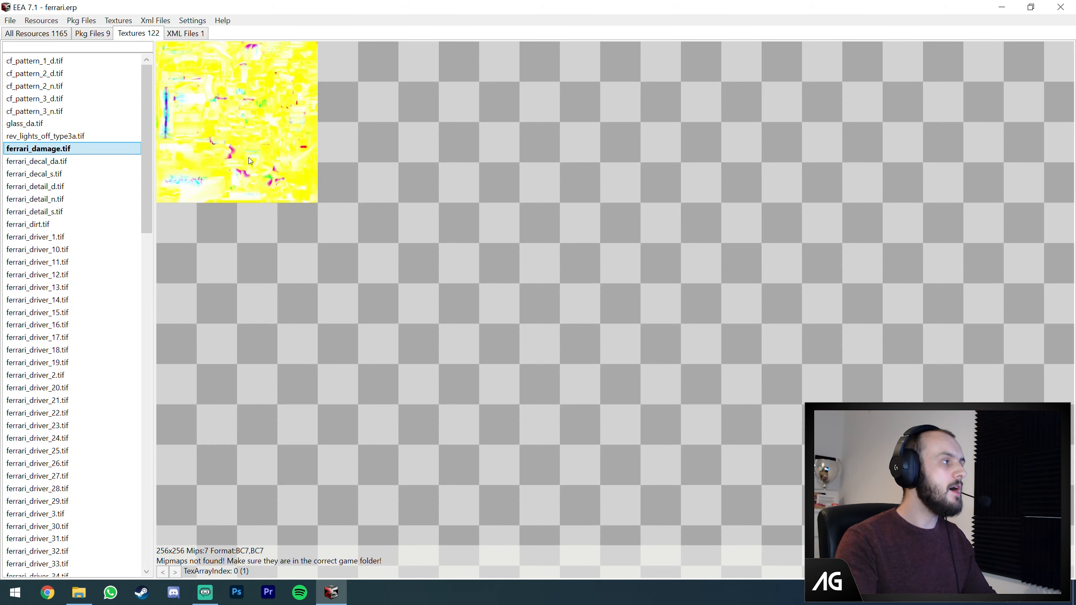
left_click(37, 161)
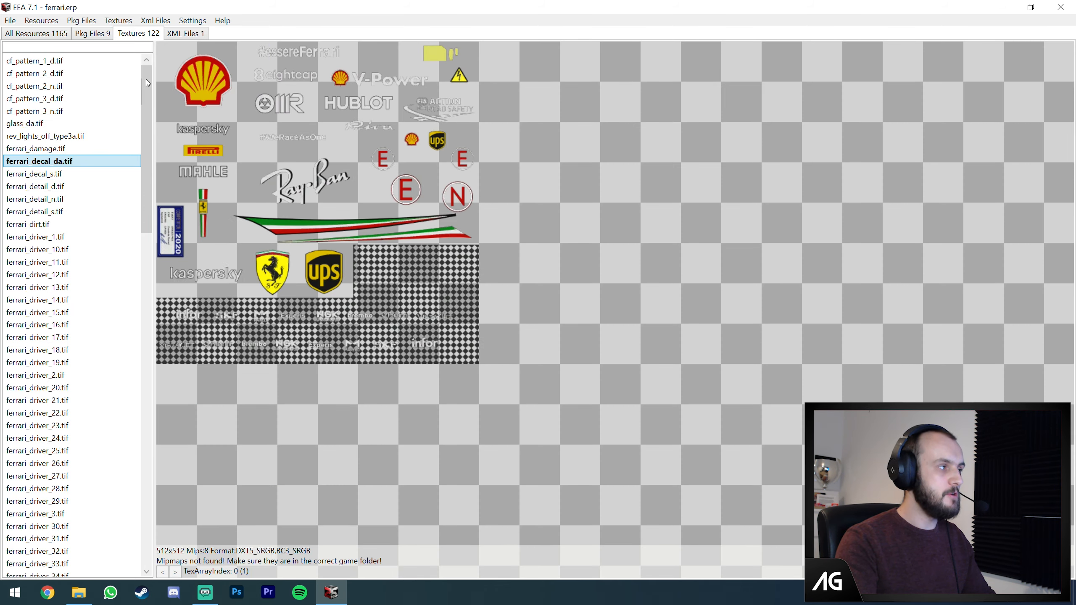
left_click(185, 33)
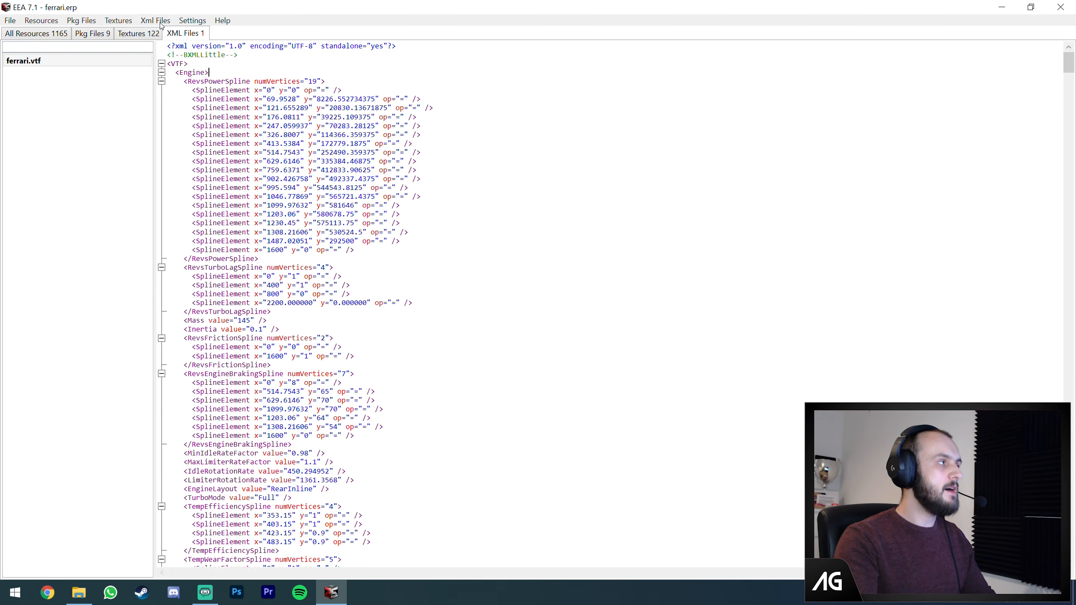
left_click(75, 46)
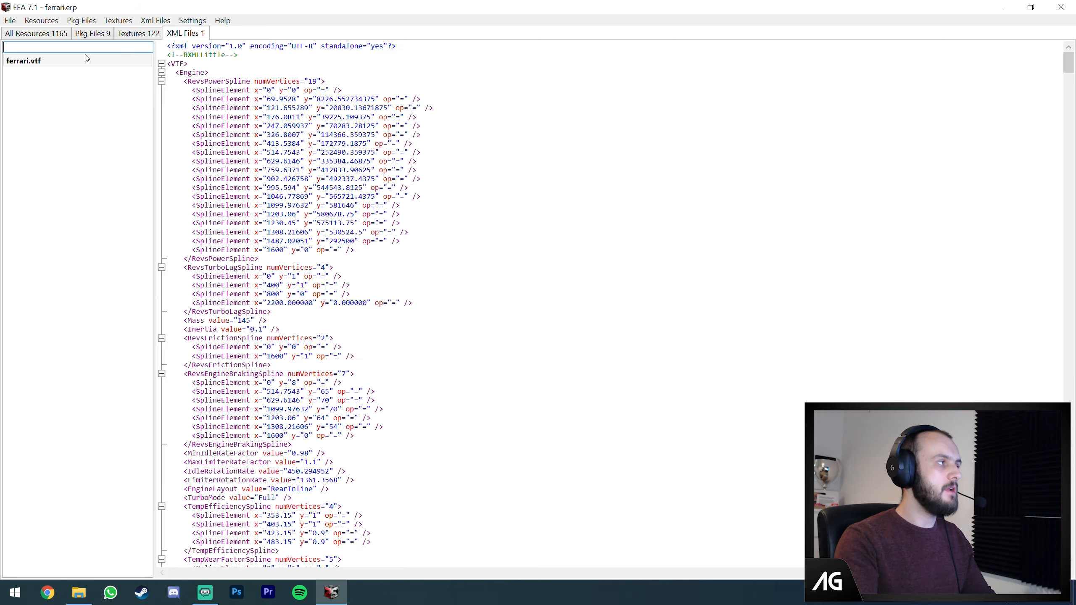
left_click(155, 20)
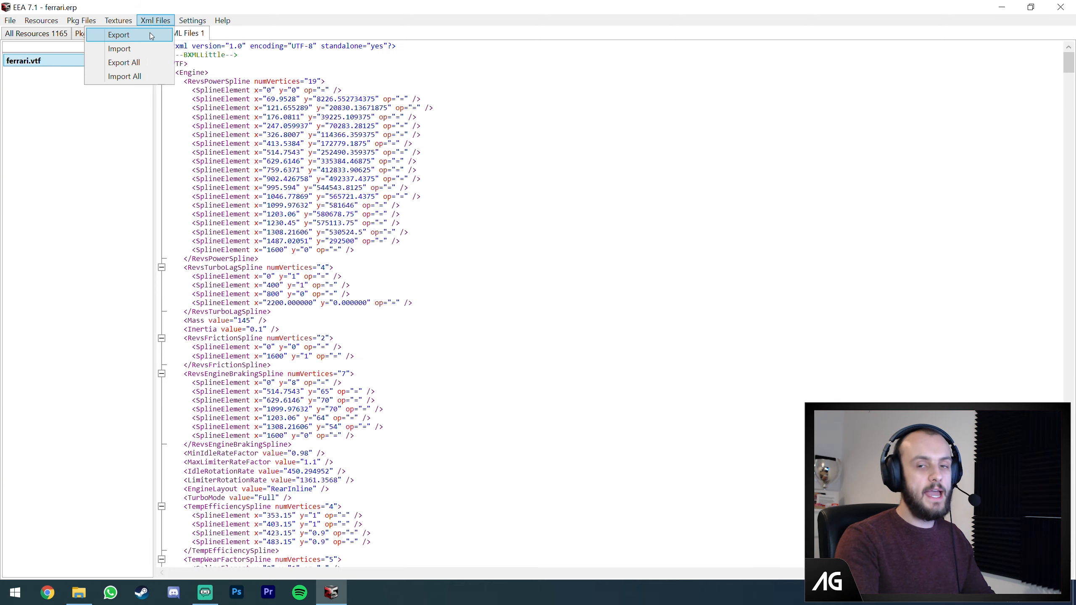
- Export ferrari.vtf as ferrari.vtf.xml saved to the Desktop
left_click(118, 34)
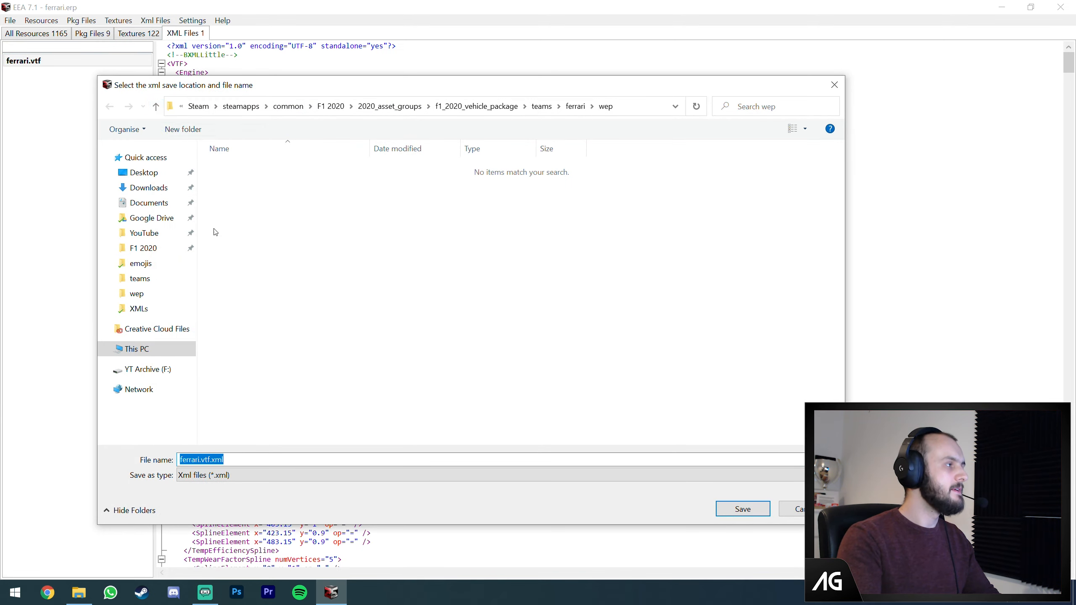
left_click(144, 172)
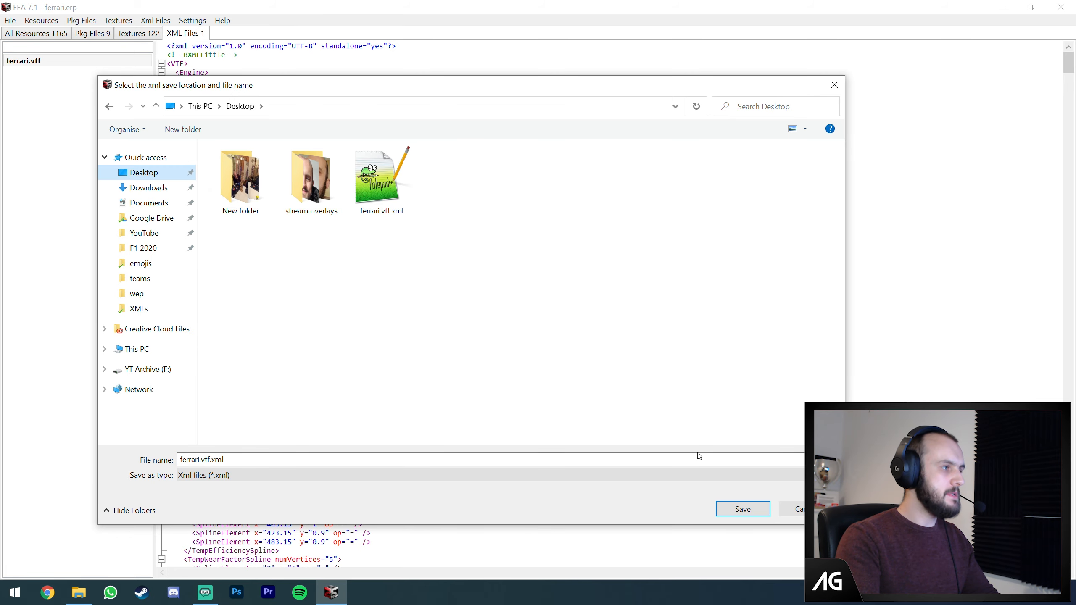
left_click(742, 509)
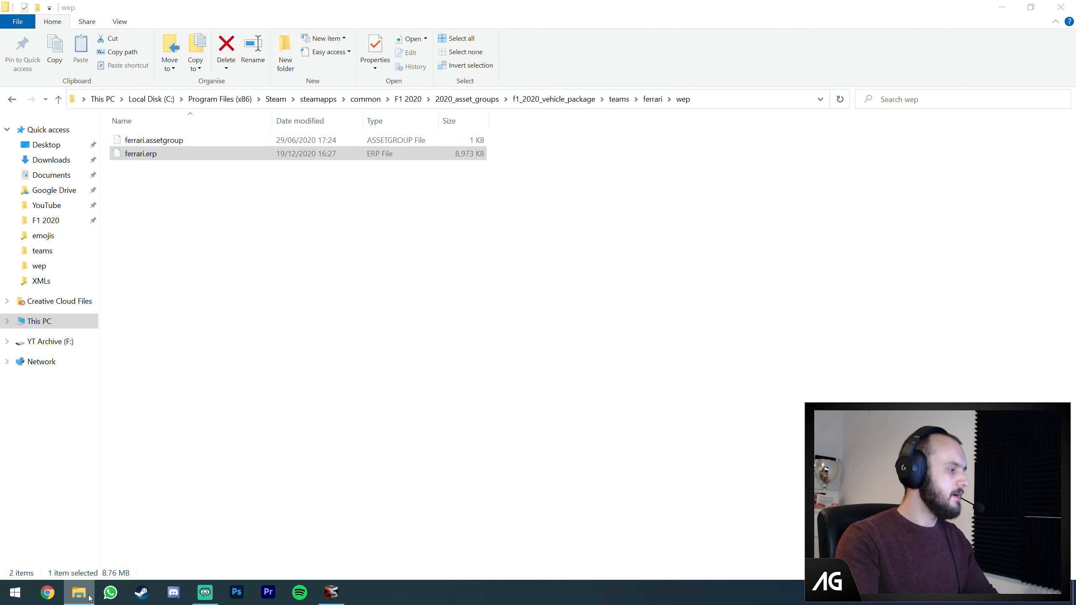
- Open ferrari.vtf.xml from the Desktop in Notepad++ for editing
left_click(46, 144)
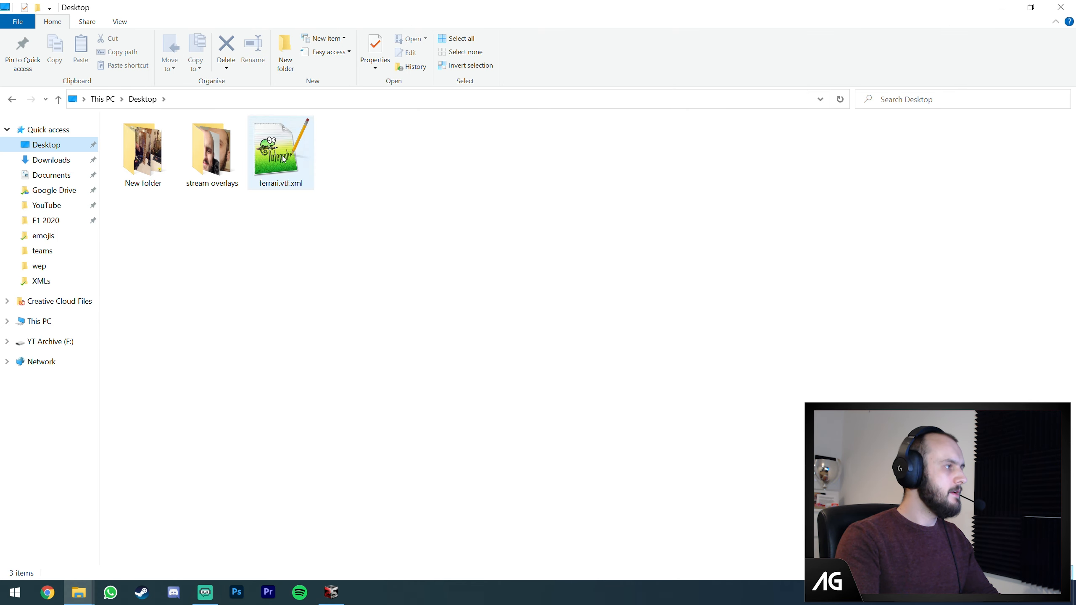
double_click(281, 144)
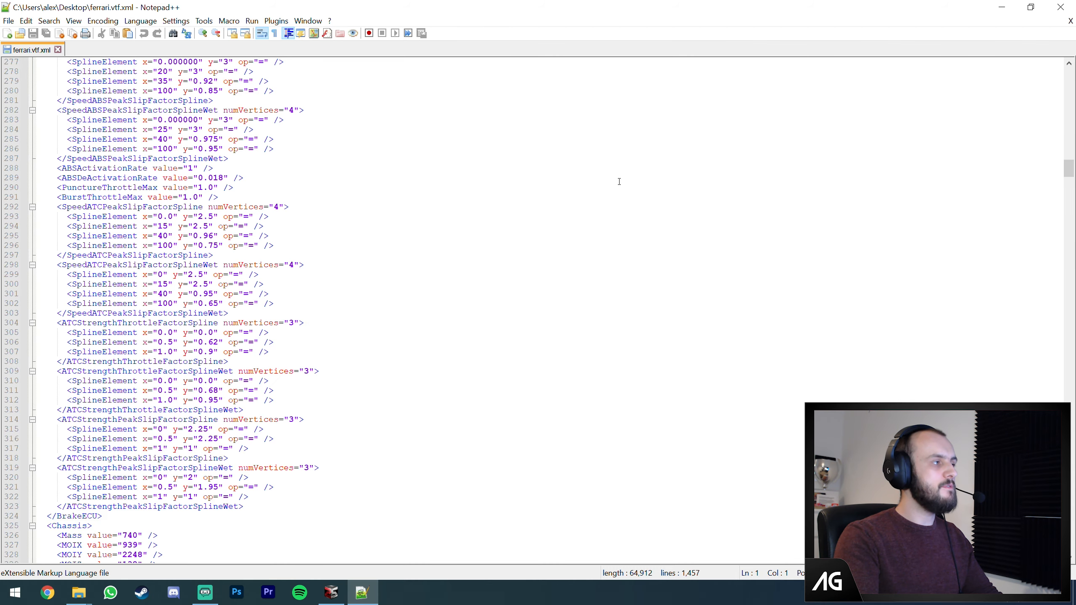
mouse_move(613, 189)
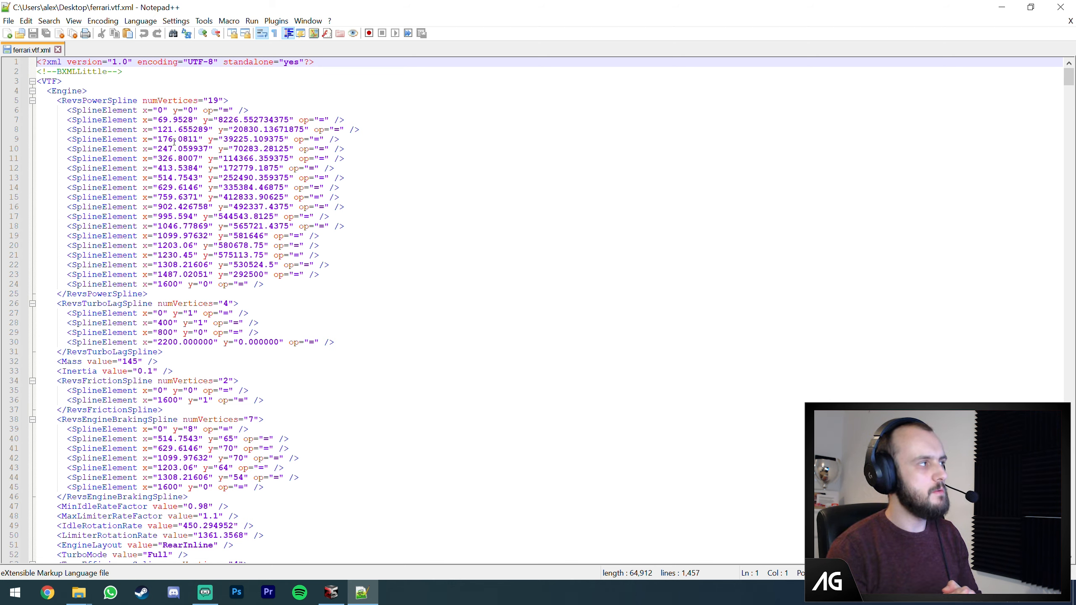
mouse_move(376, 303)
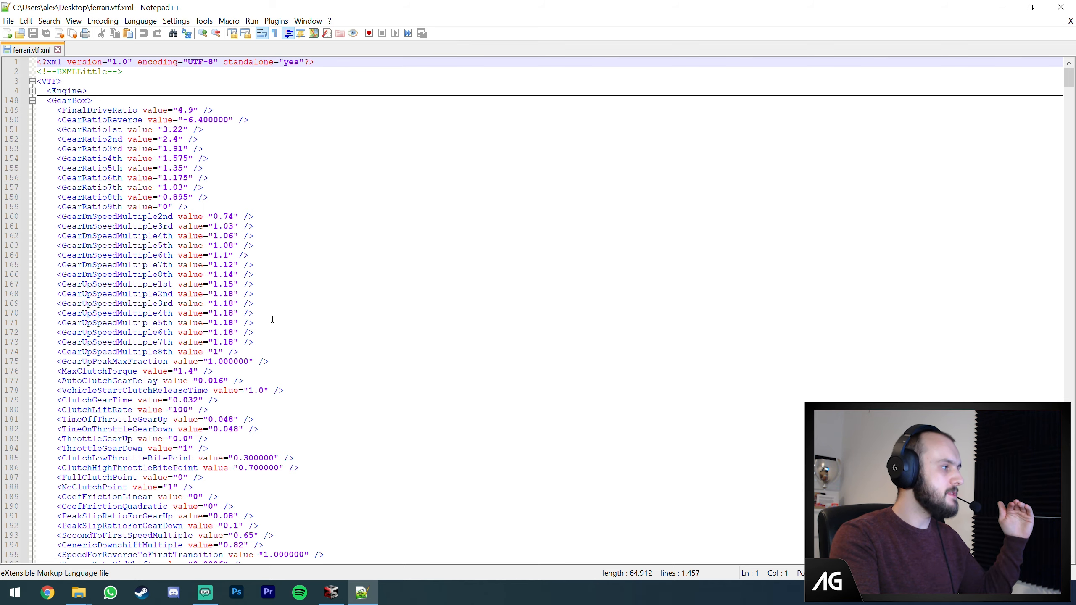
- Scroll through the GearBox block of ferrari.vtf.xml down to the fuel tank entries
scroll("down", 3)
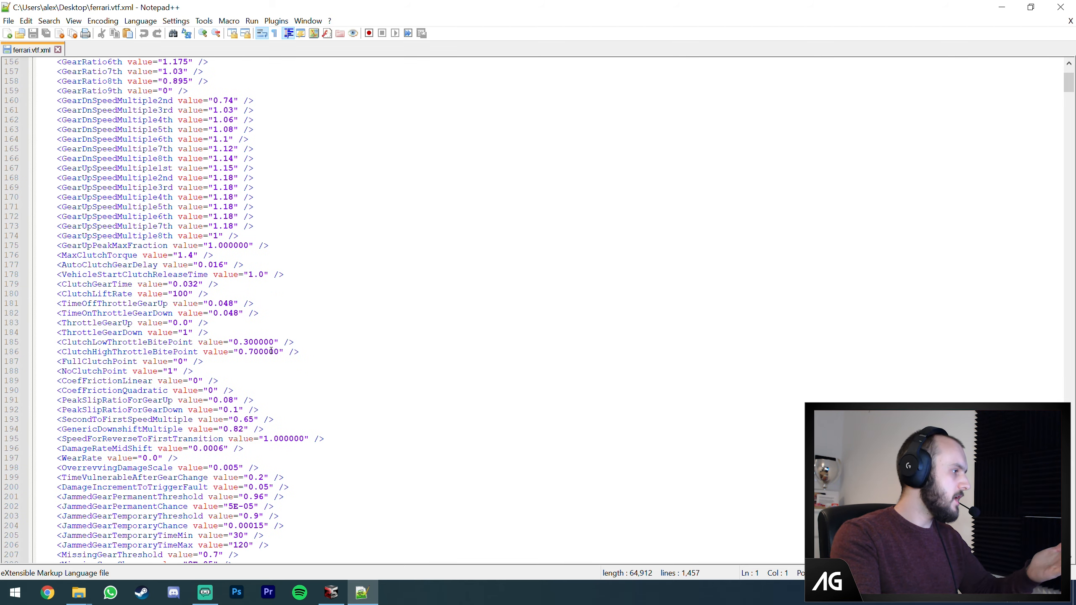
scroll("down", 3)
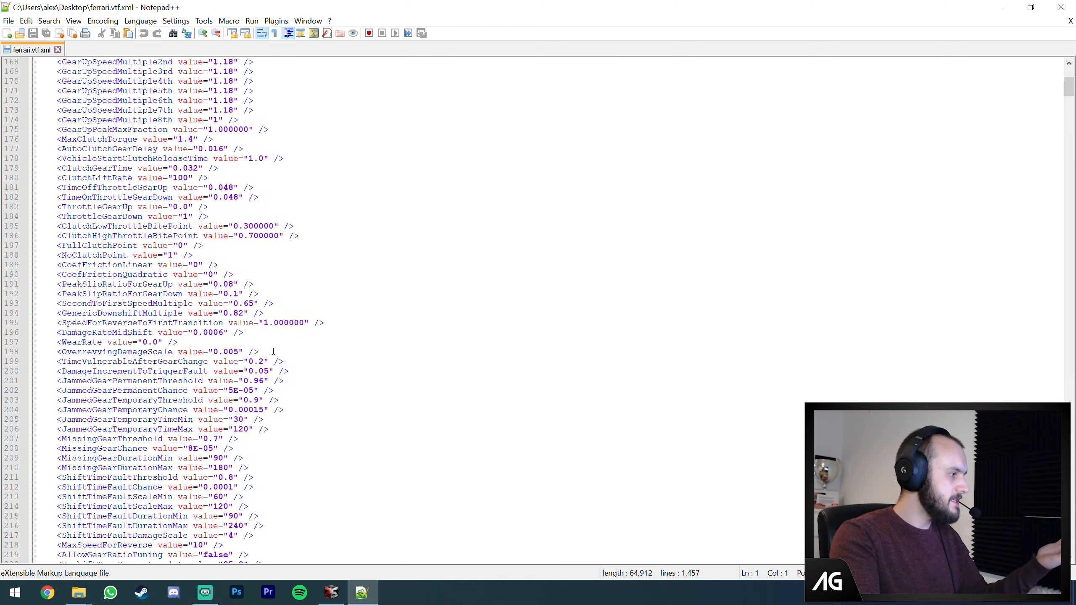
scroll("down", 3)
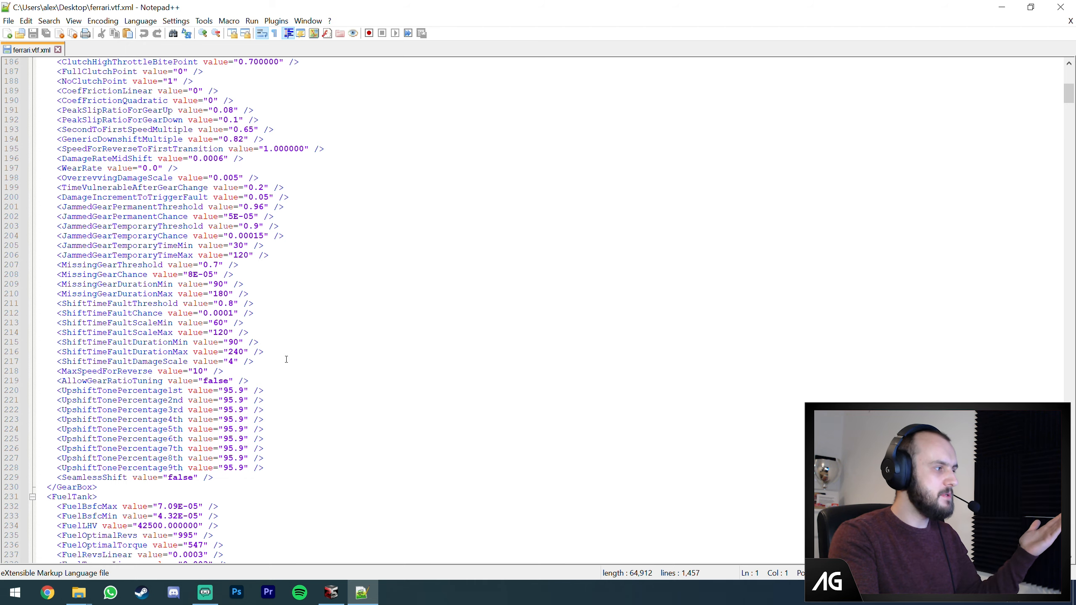
mouse_move(458, 284)
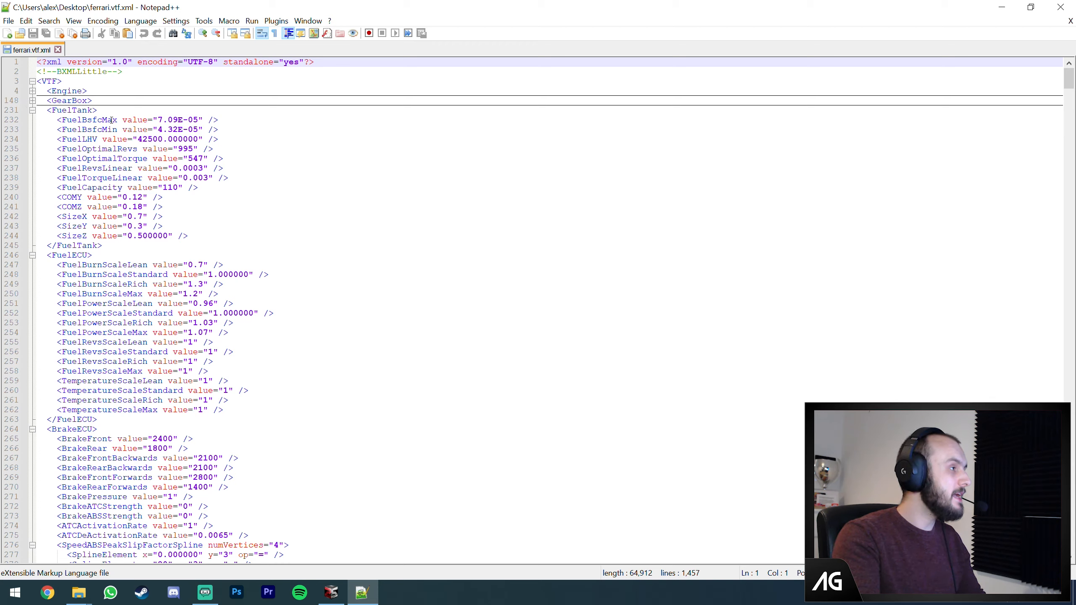
- Inspect FuelBsfcMin, FuelRevsLinear and COMZ values, then fold the FuelTank section
left_click(237, 129)
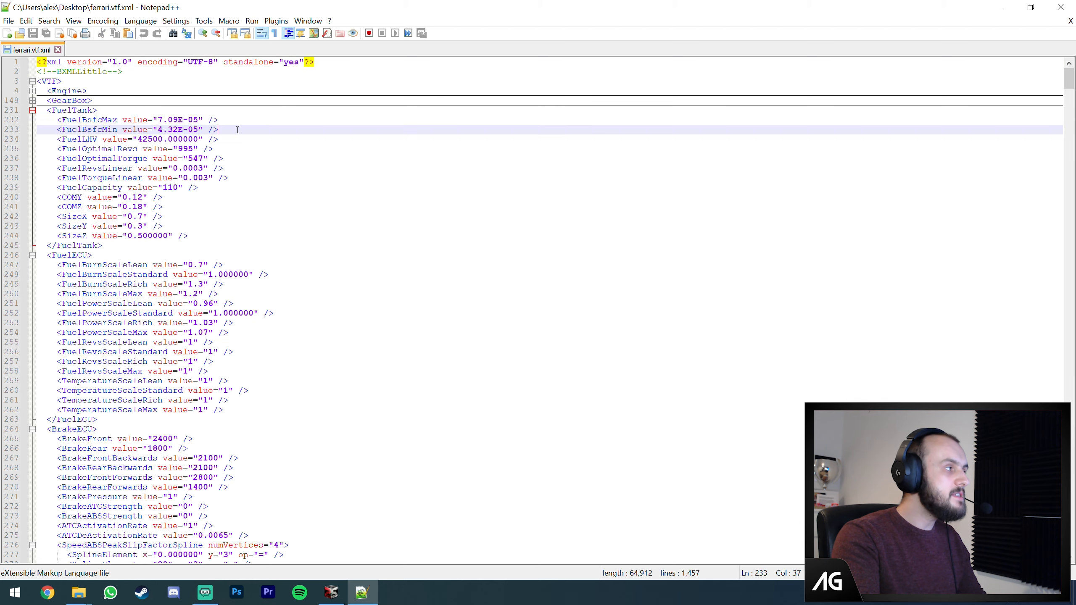
mouse_move(233, 148)
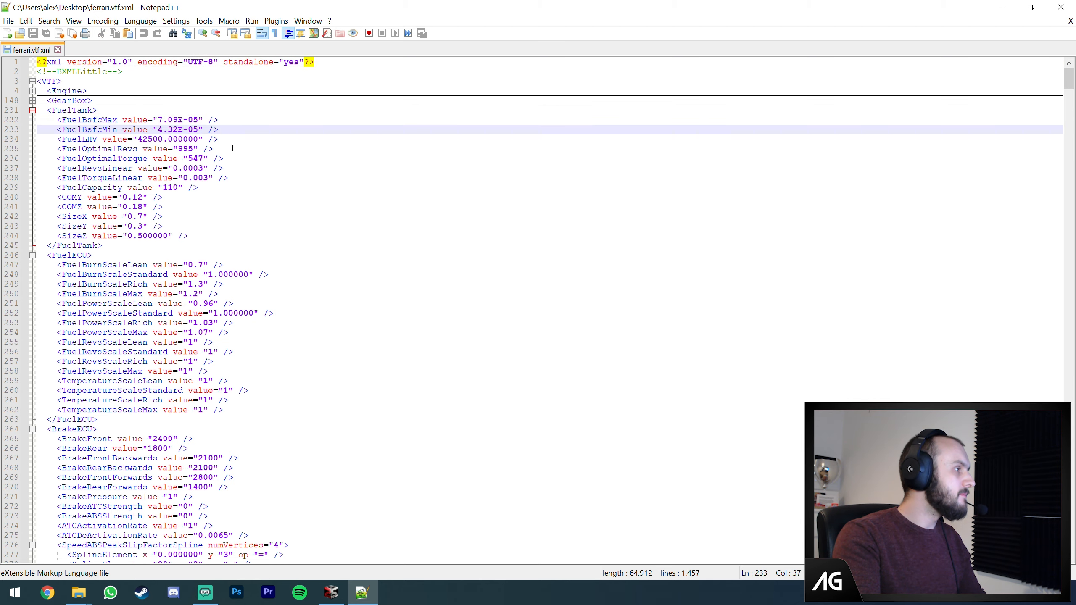
left_click(225, 168)
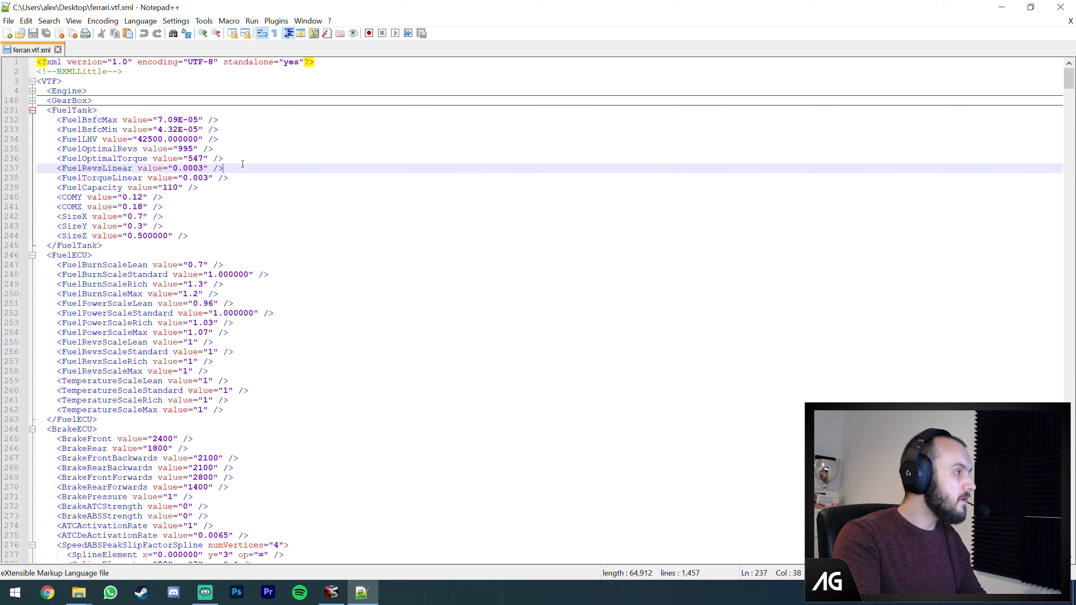
left_click(199, 188)
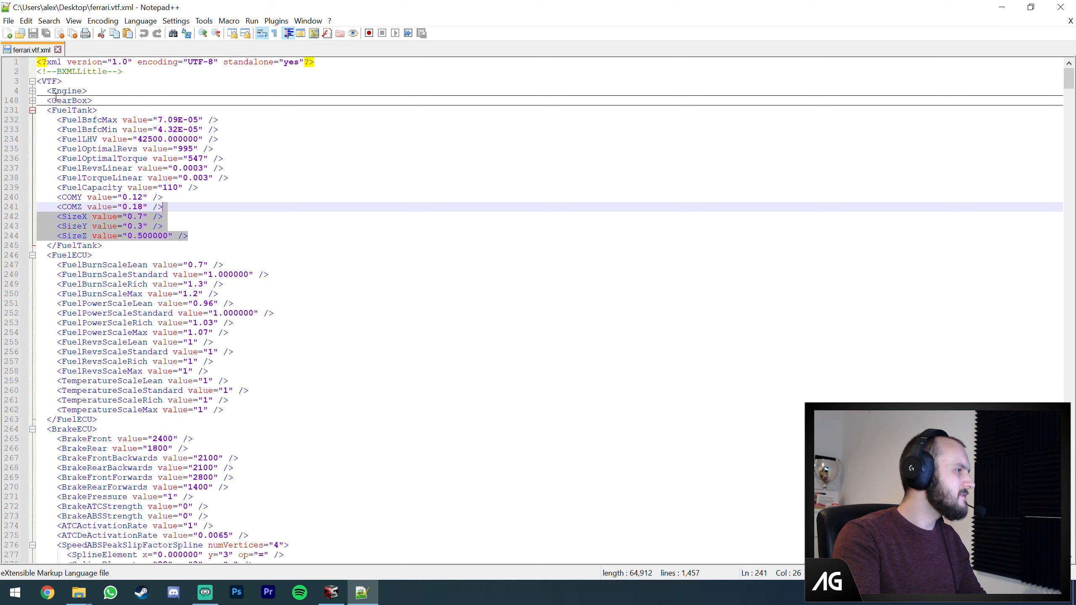
left_click(32, 110)
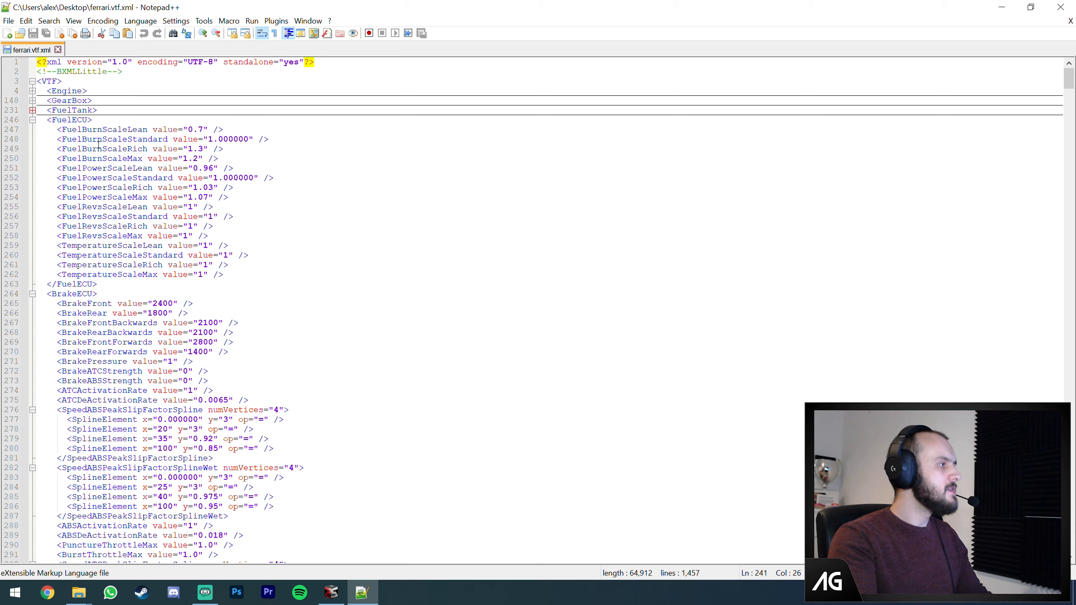
mouse_move(114, 168)
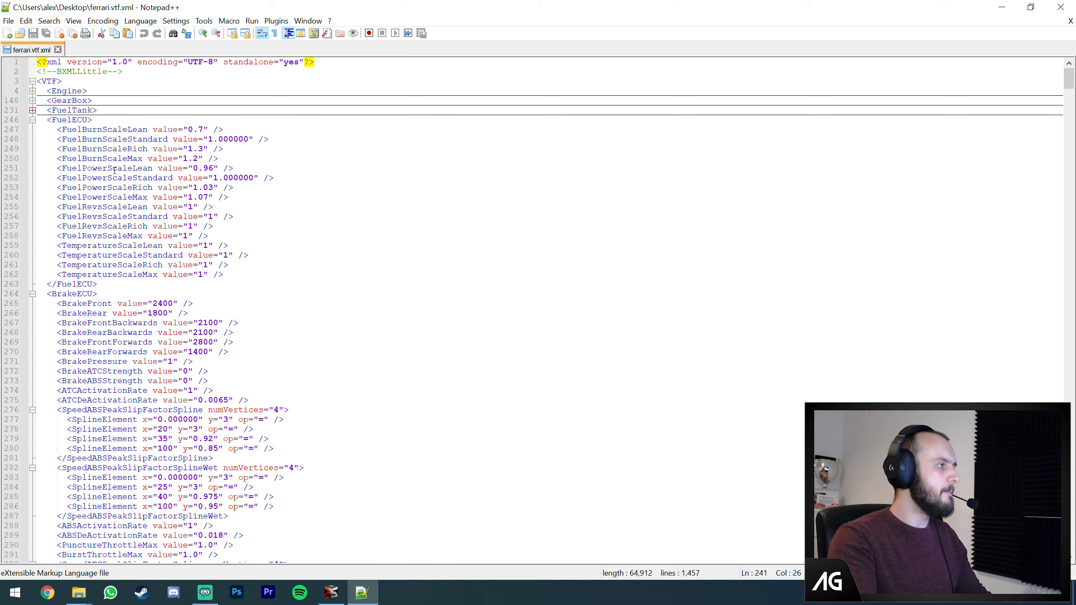
- Inspect FuelPowerScaleLean and FuelPowerScaleStandard values, then fold the FuelECU section
left_click(141, 177)
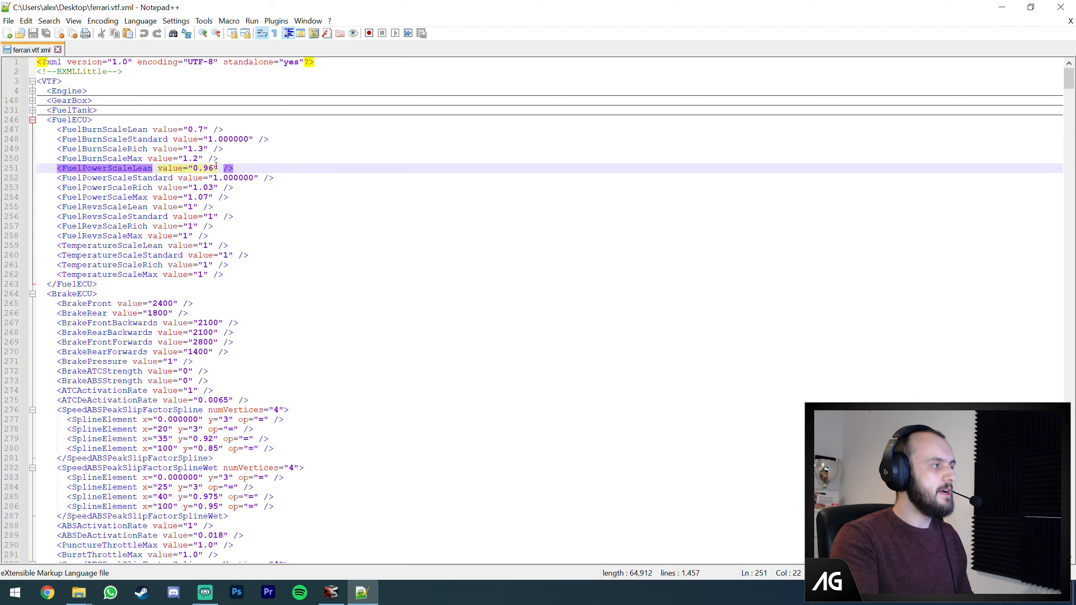
left_click(137, 177)
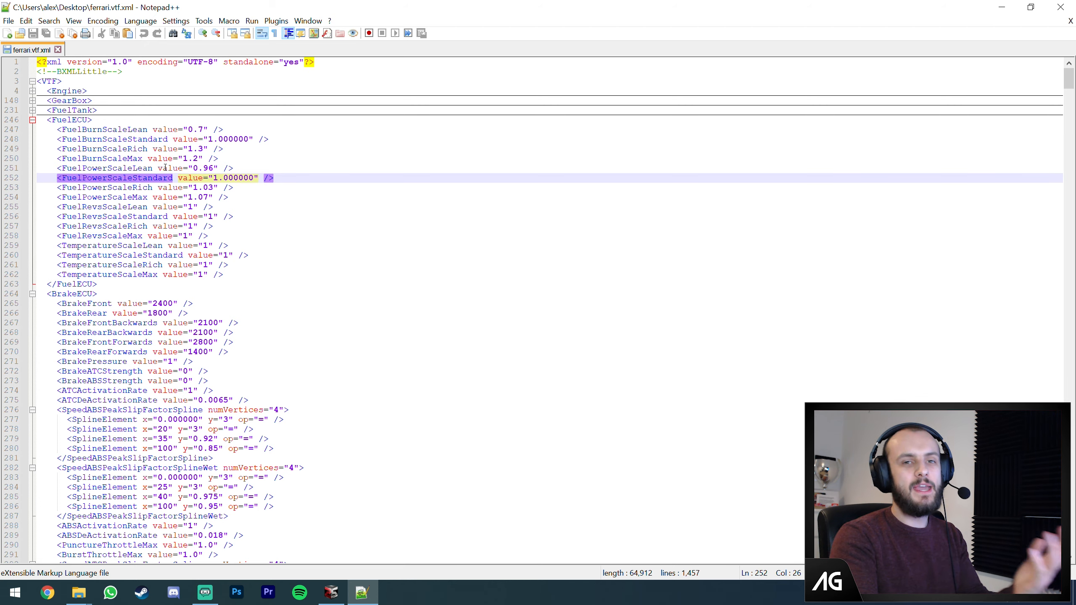
left_click(32, 120)
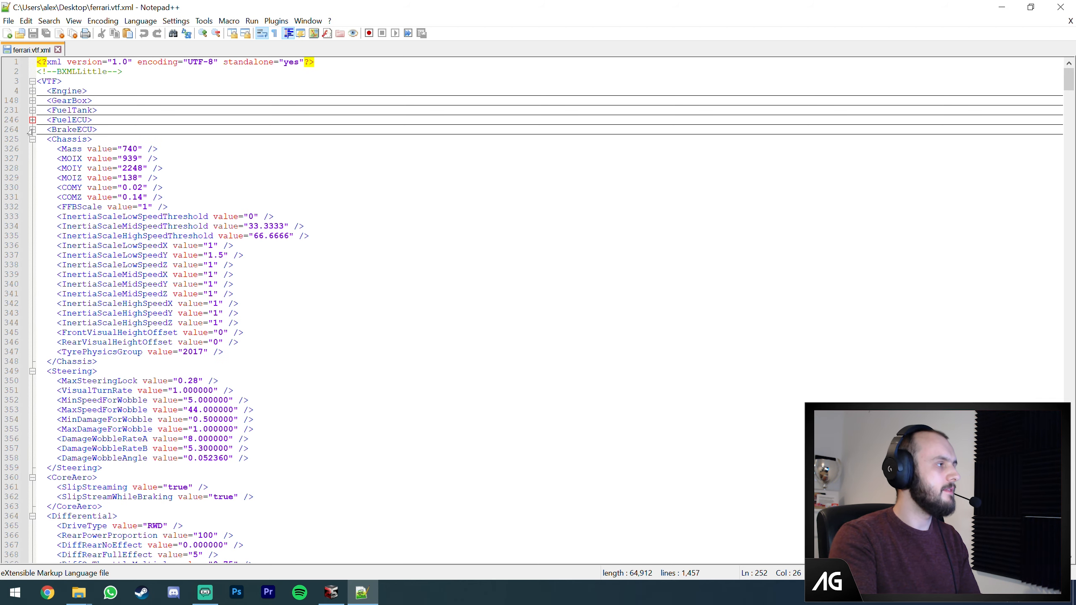
mouse_move(161, 168)
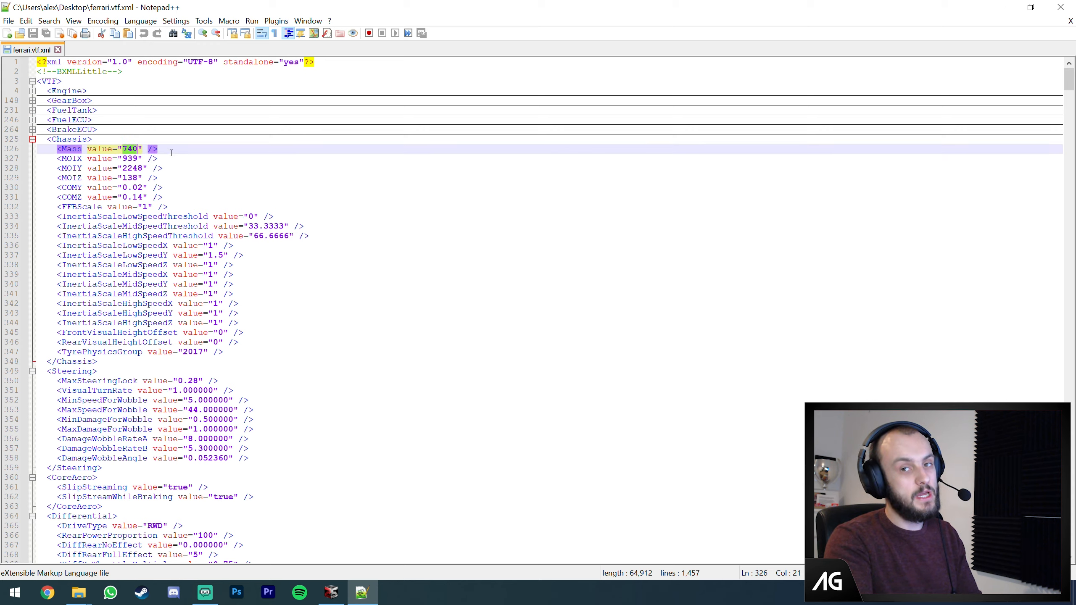
- Check the chassis Mass value, then fold the Chassis and Steering sections
left_click(158, 149)
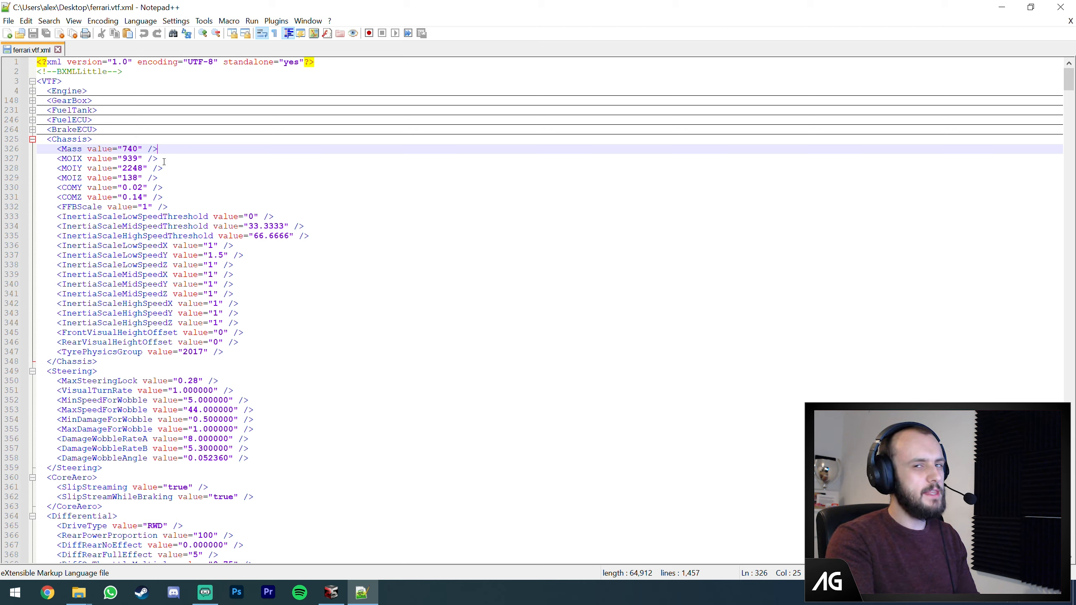
mouse_move(168, 149)
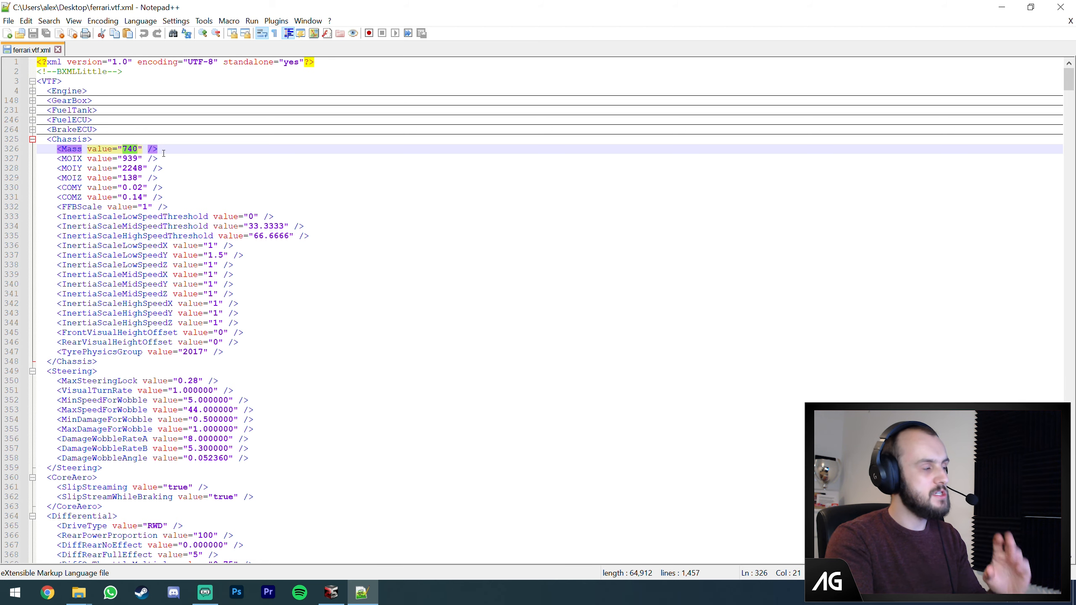
left_click(157, 148)
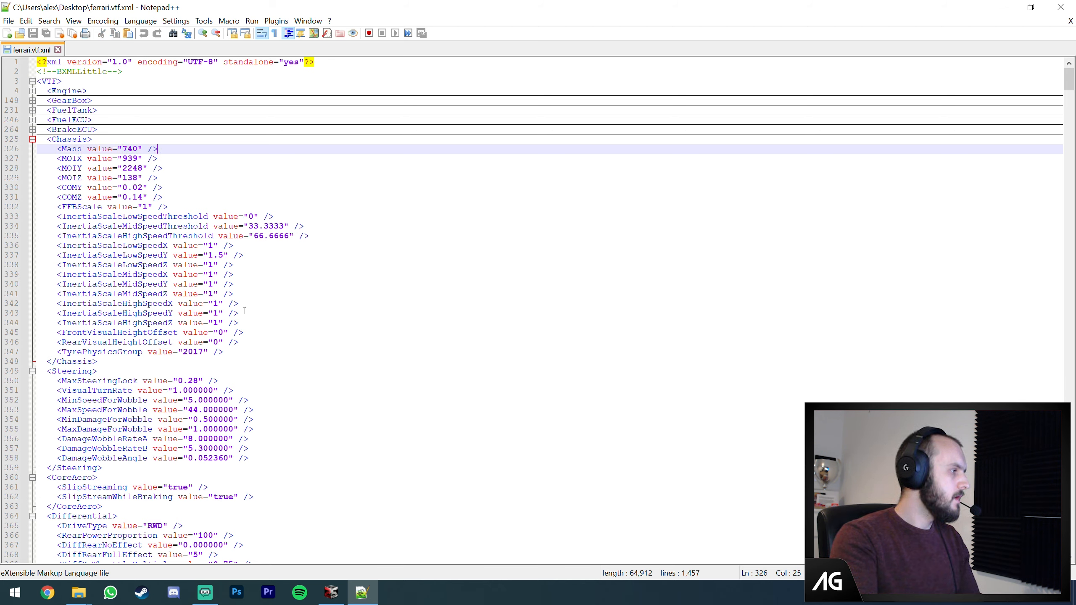
left_click(31, 140)
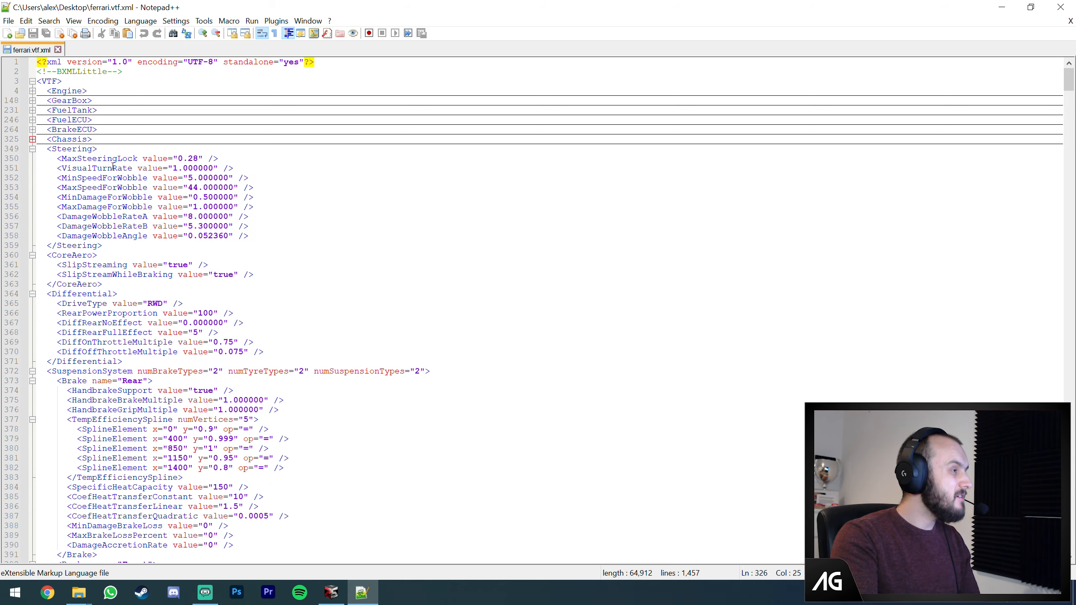
left_click(32, 149)
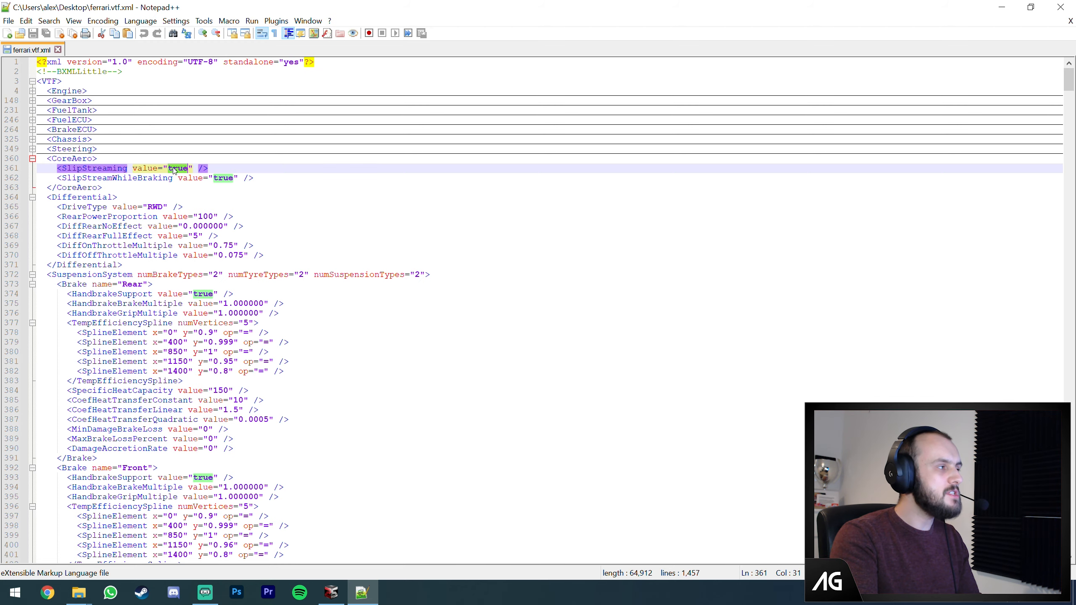
- Check SlipStreaming and RearPowerProportion, then fold CoreAero, Differential and the Brake block
left_click(101, 168)
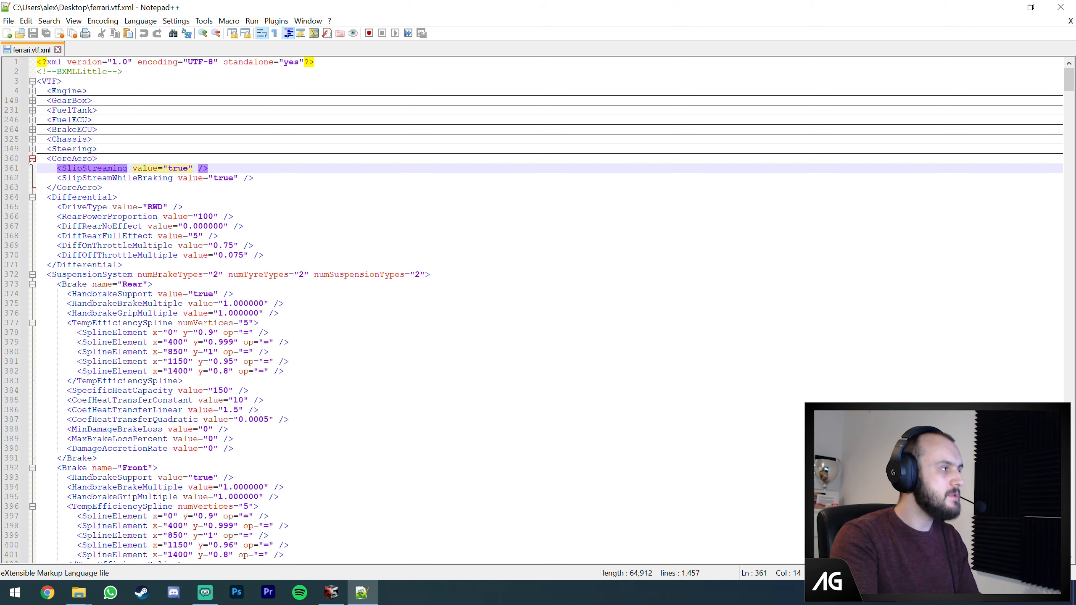
left_click(31, 158)
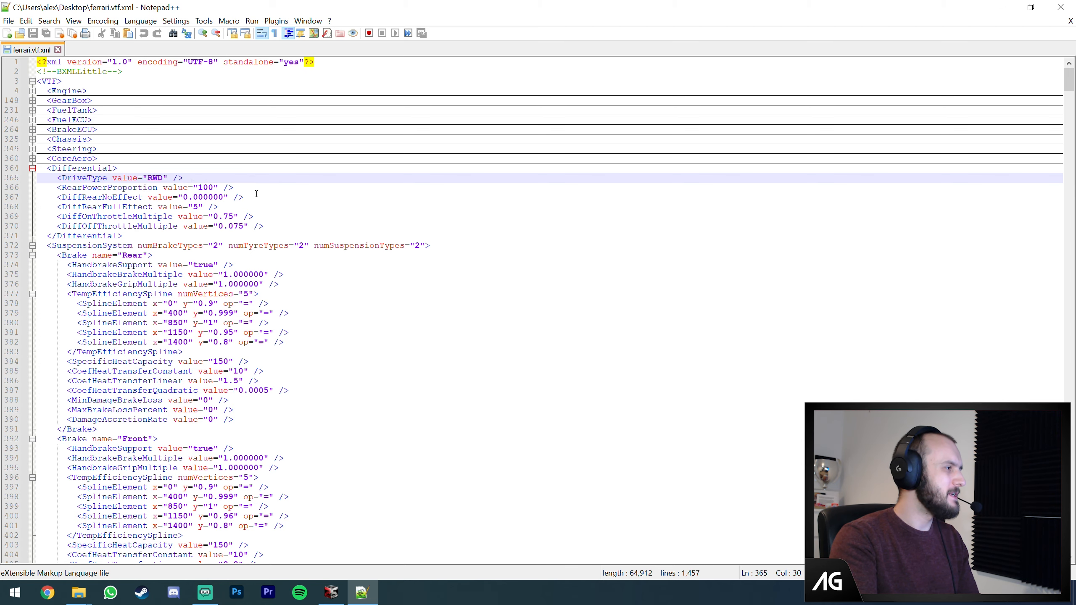
left_click(234, 187)
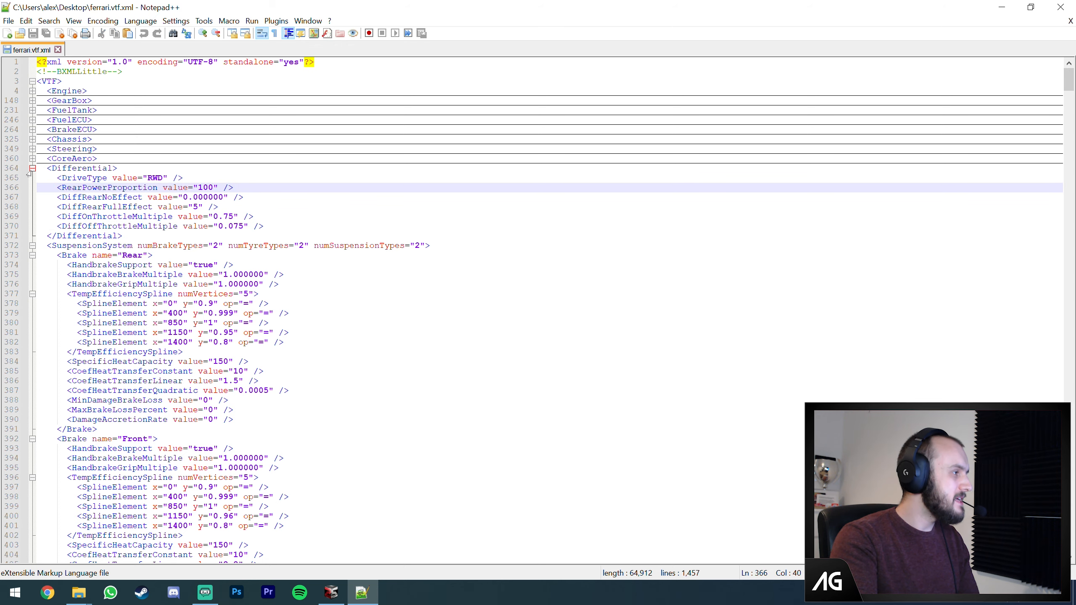
left_click(32, 168)
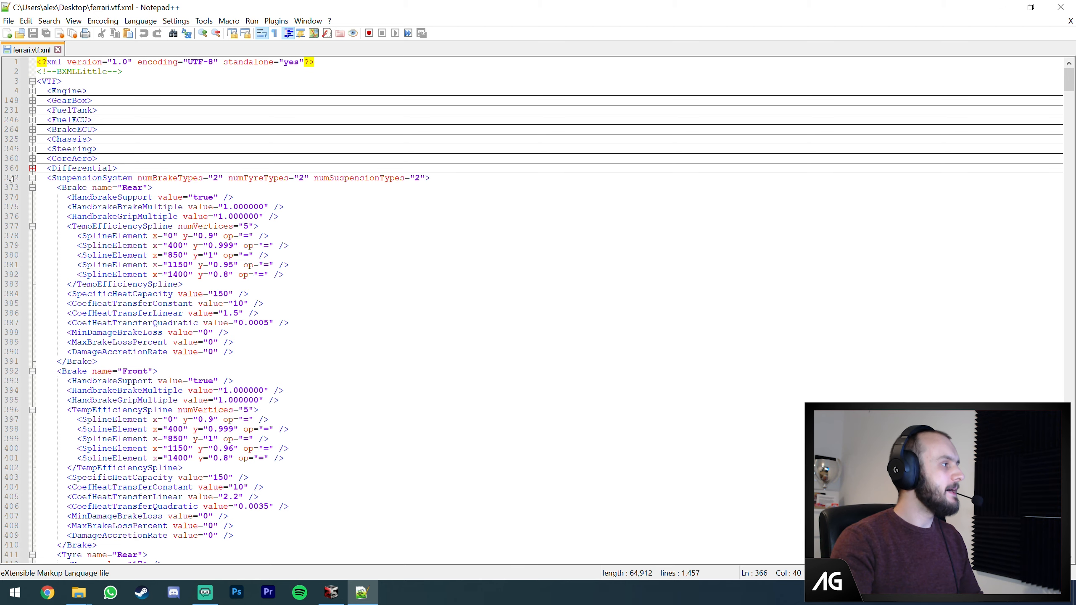
left_click(32, 187)
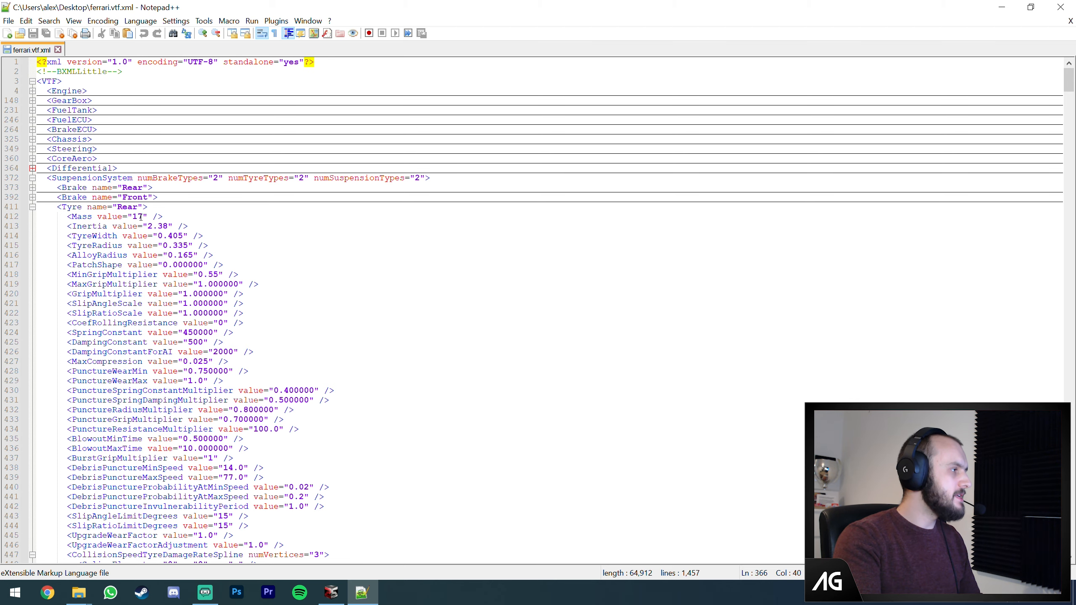
- Fold the rear Tyre, Suspension, WheelProxies and ConvexHull blocks
double_click(79, 217)
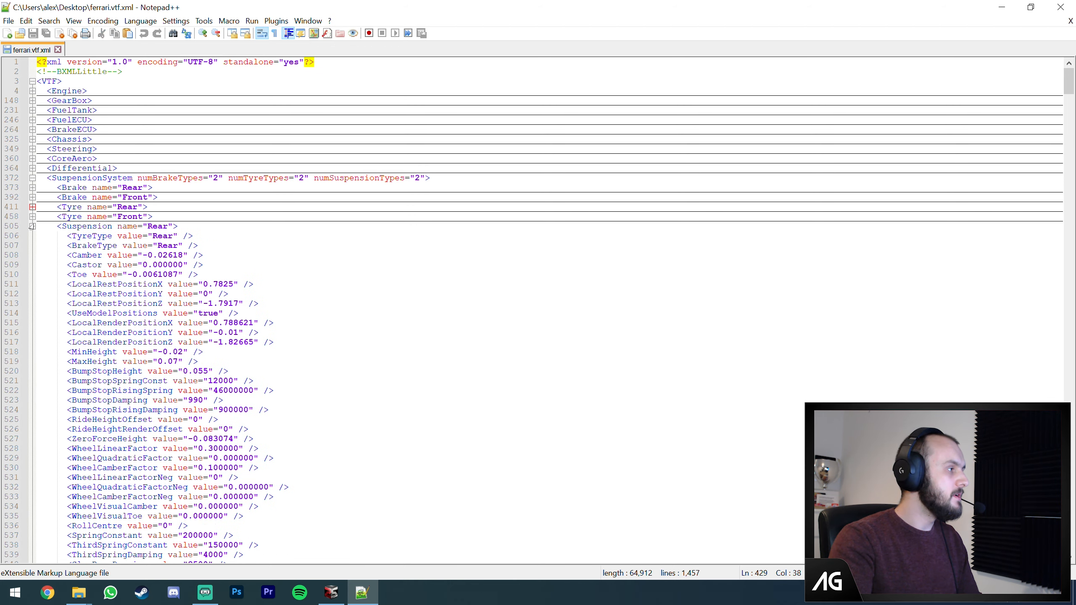
left_click(32, 226)
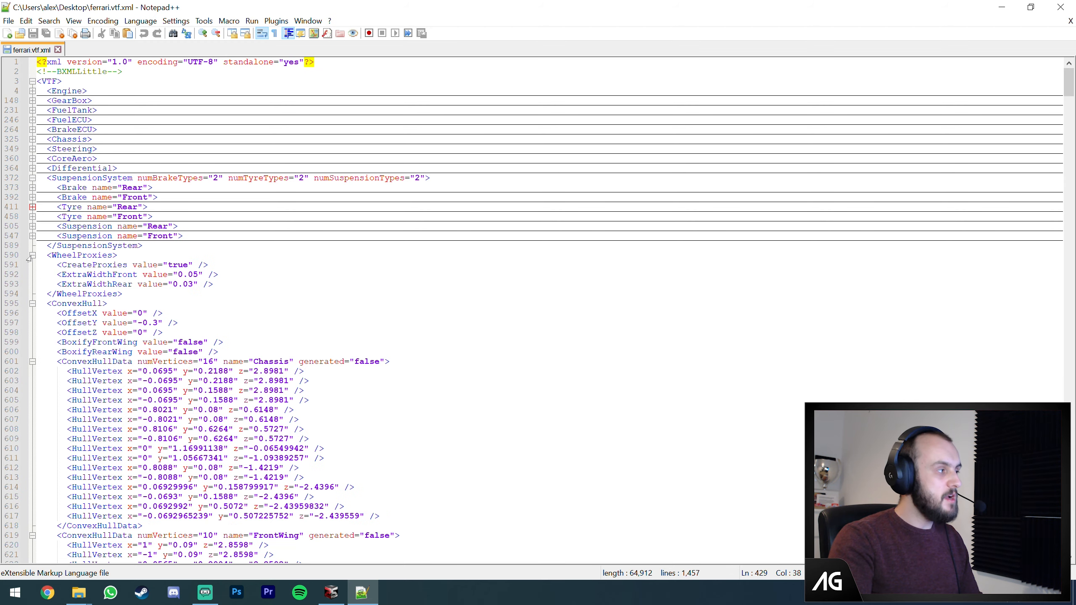
left_click(32, 265)
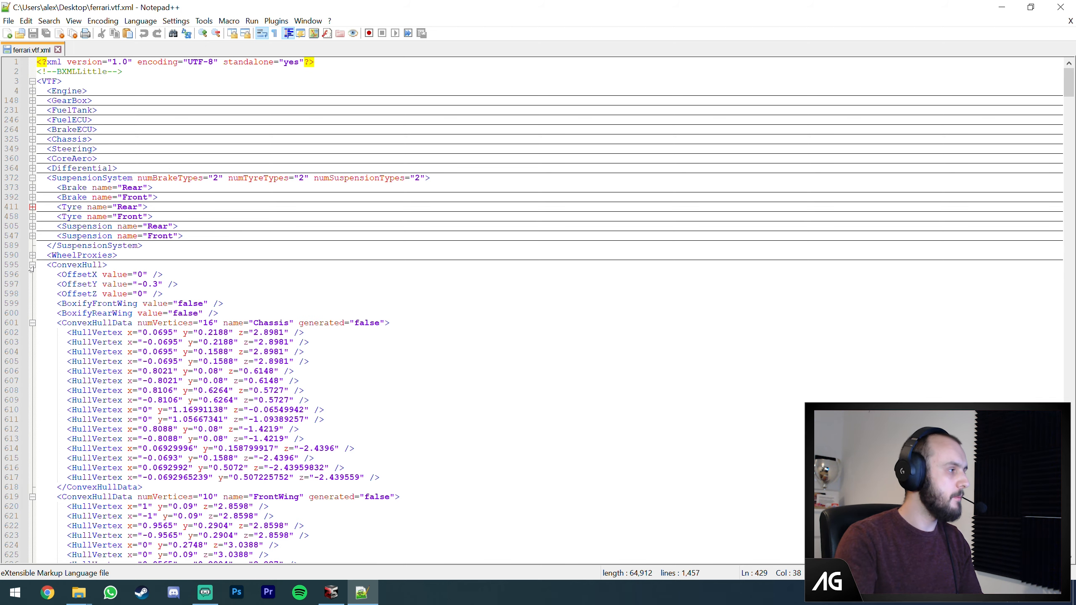
left_click(32, 265)
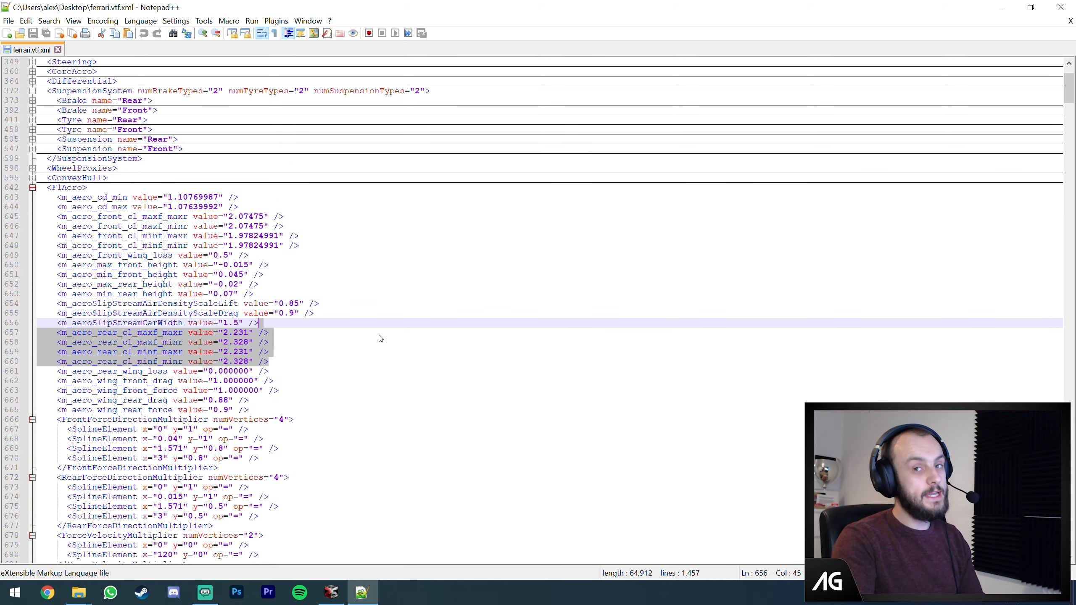
mouse_move(287, 342)
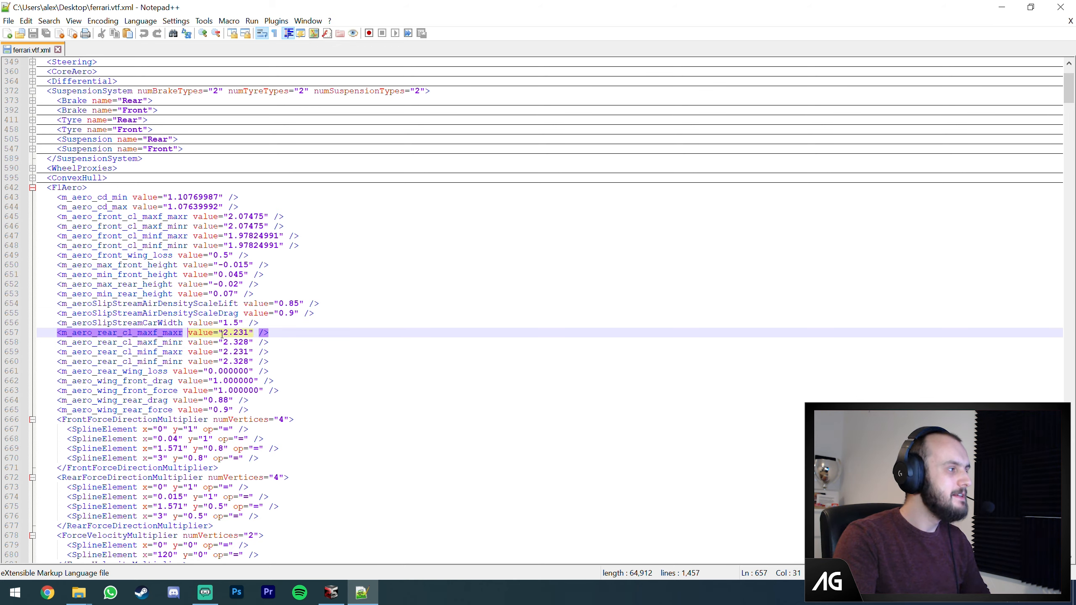
- Check the F1Aero lift and slipstream values, then fold the F1Aero block
left_click(158, 304)
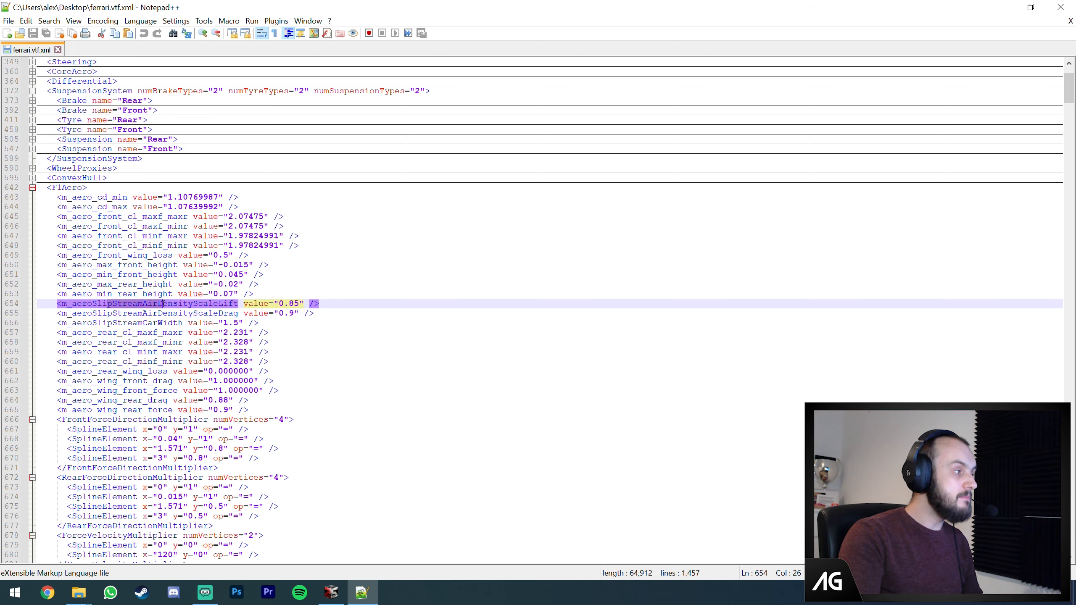
left_click(323, 304)
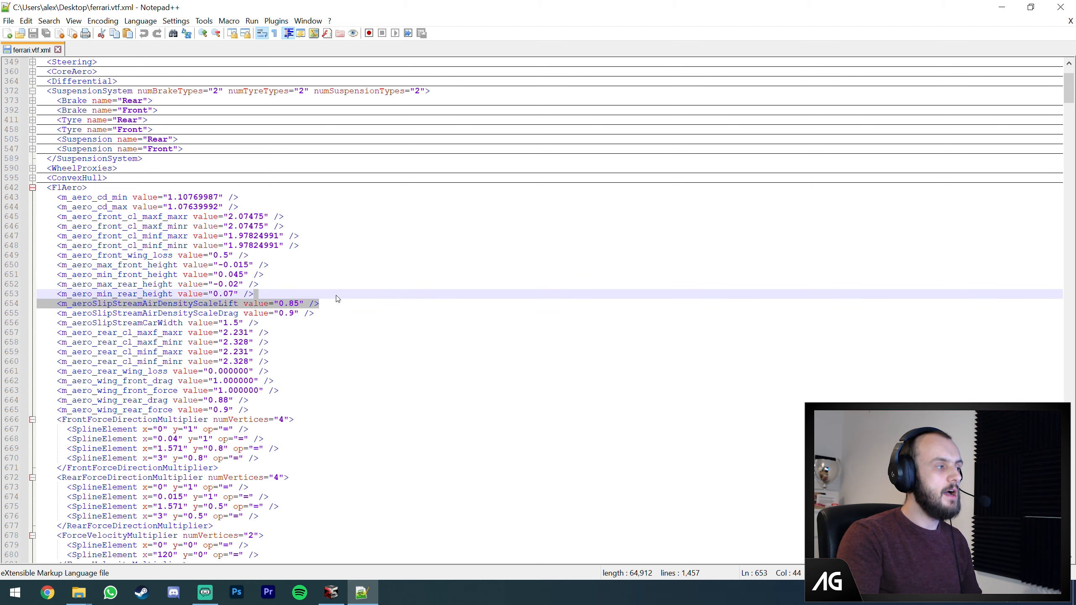
left_click(321, 303)
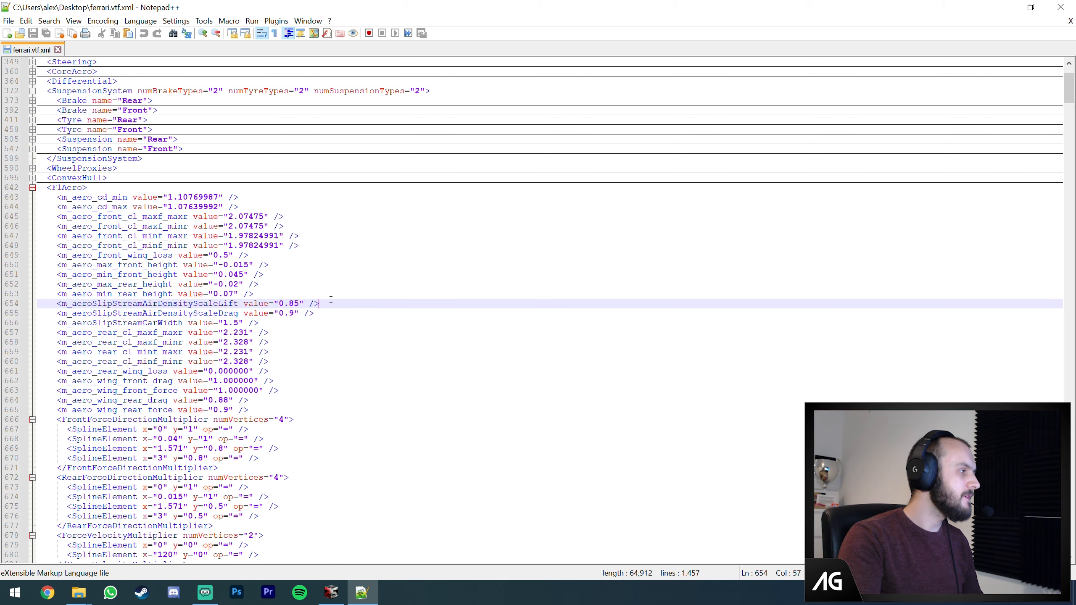
scroll("up", 3)
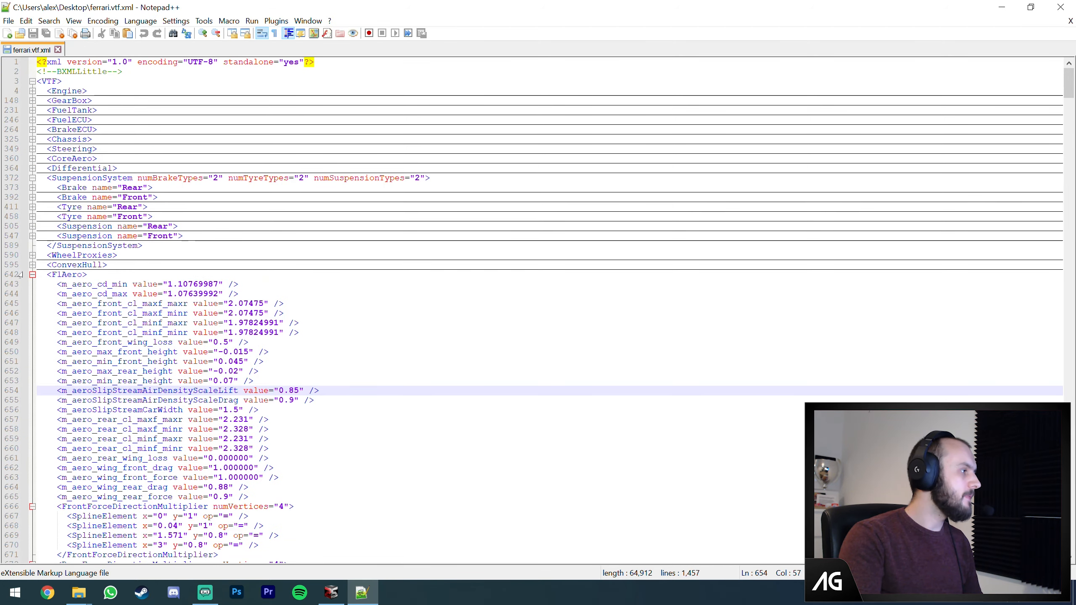
left_click(32, 275)
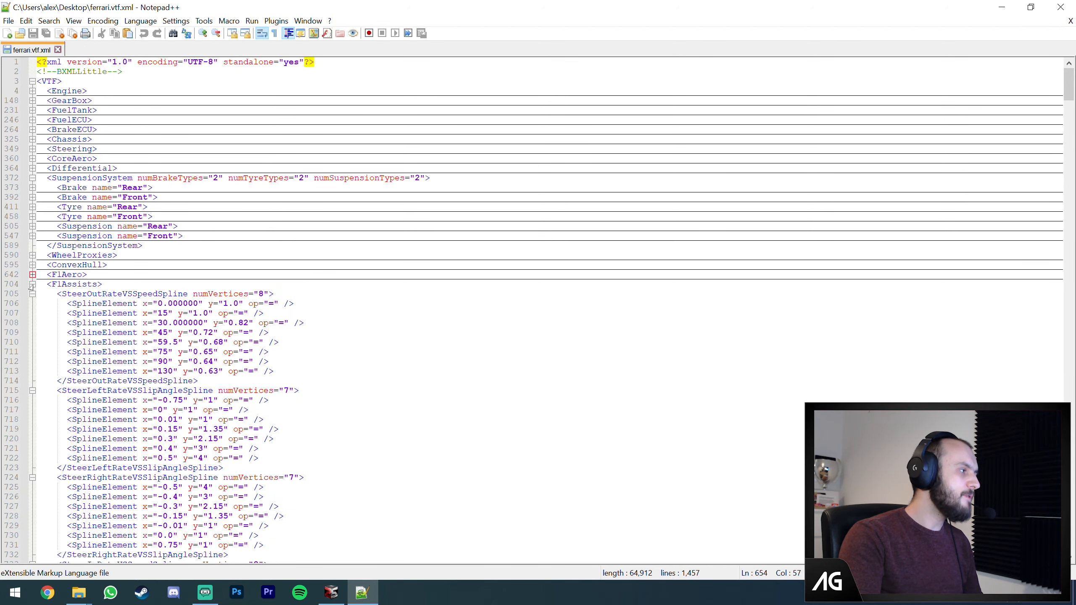
- Fold the F1Assists block and inspect the F1Tuning values below it
scroll("down", 3)
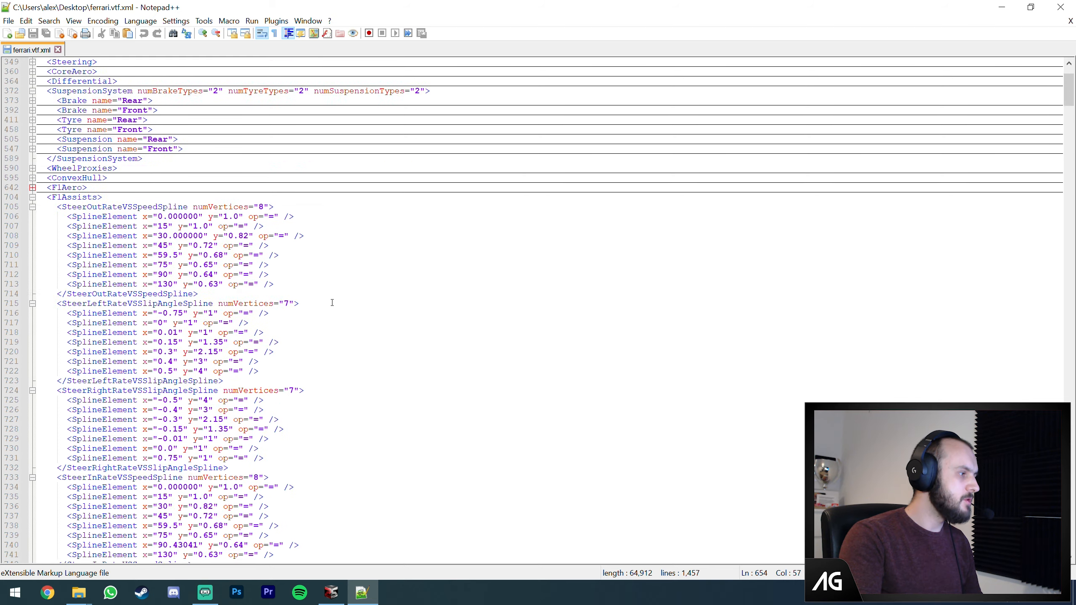
left_click(32, 197)
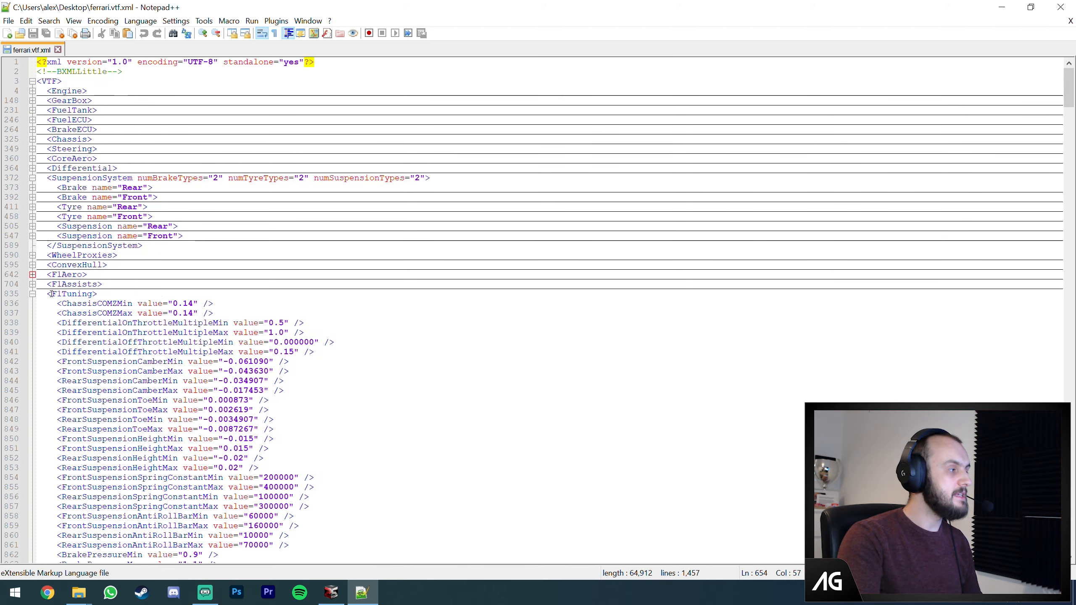
left_click(32, 293)
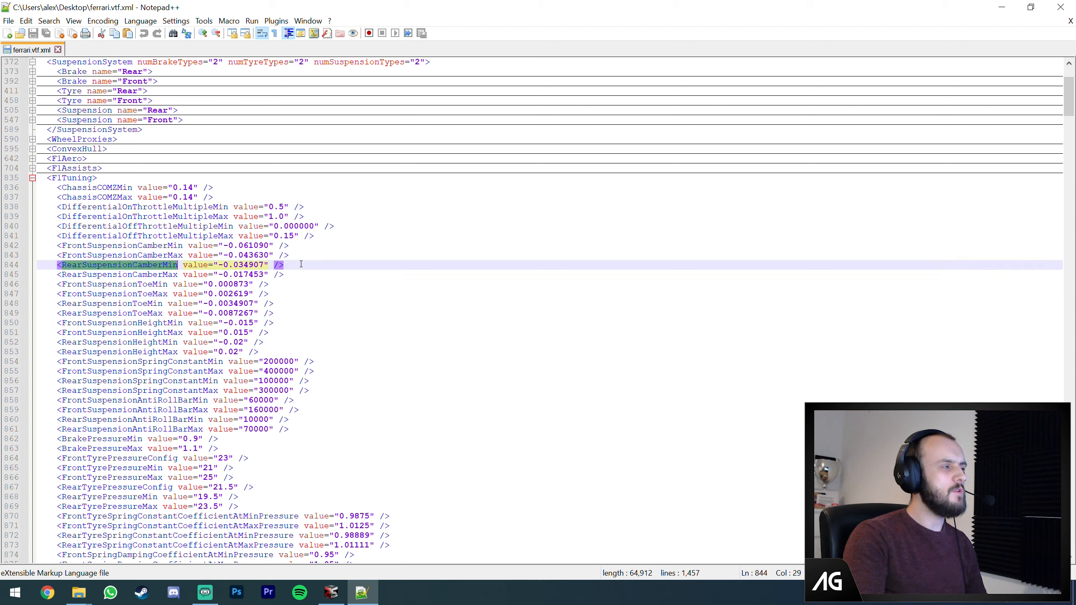
left_click(282, 265)
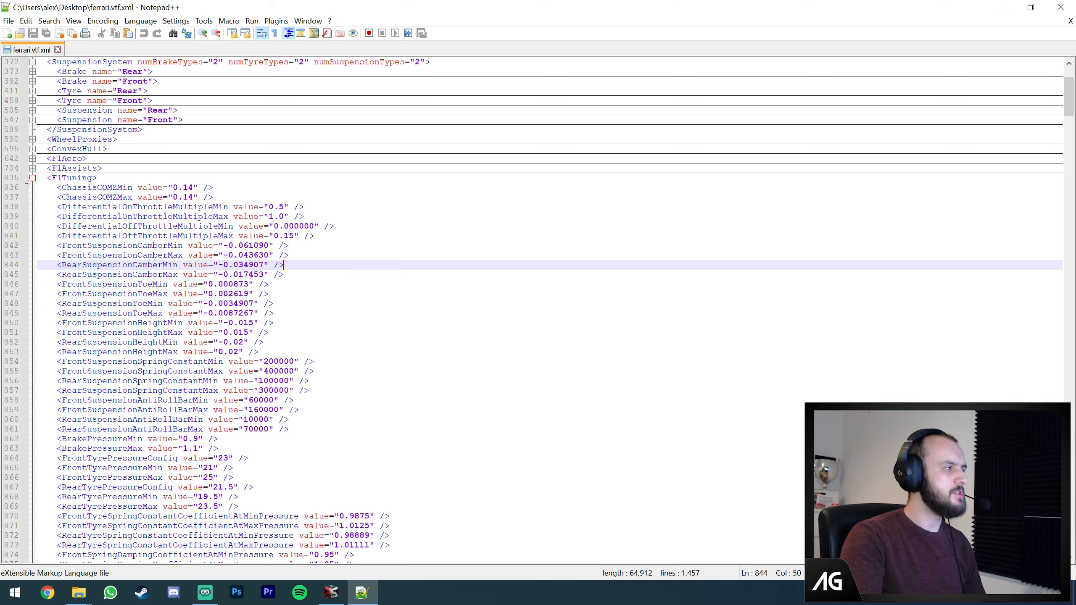
- Fold the F1Tuning, F1SuspensionDamage, F1WingDamage and DebugSystem blocks
left_click(32, 178)
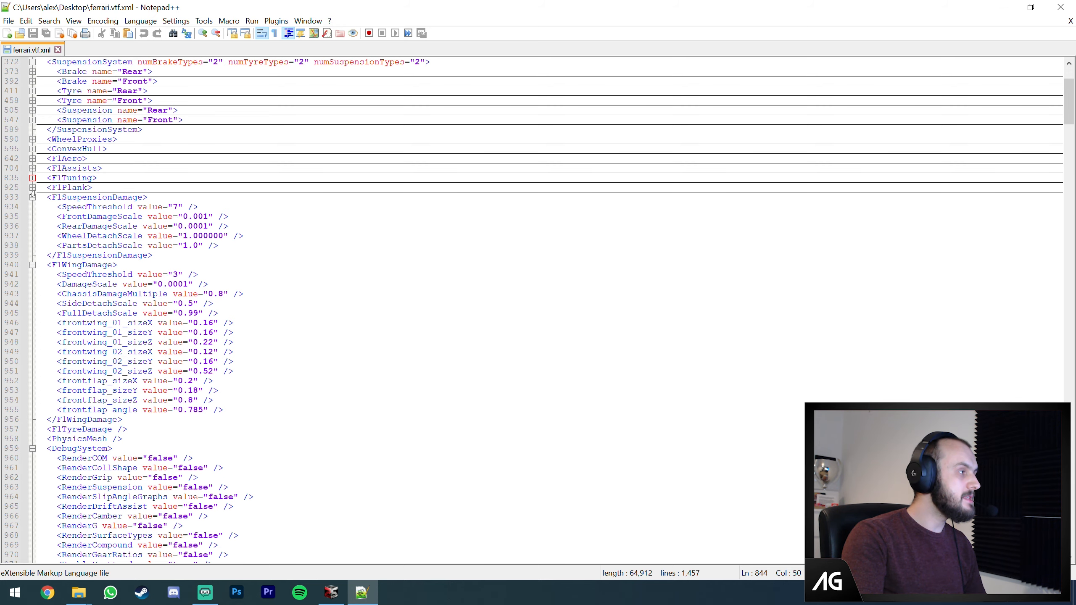
left_click(32, 197)
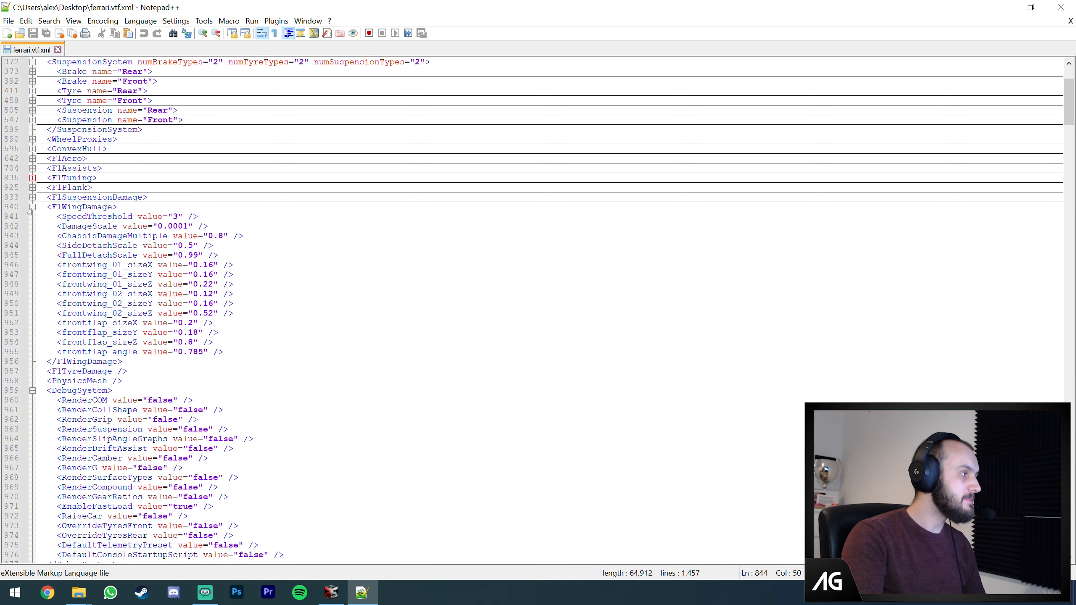
left_click(32, 207)
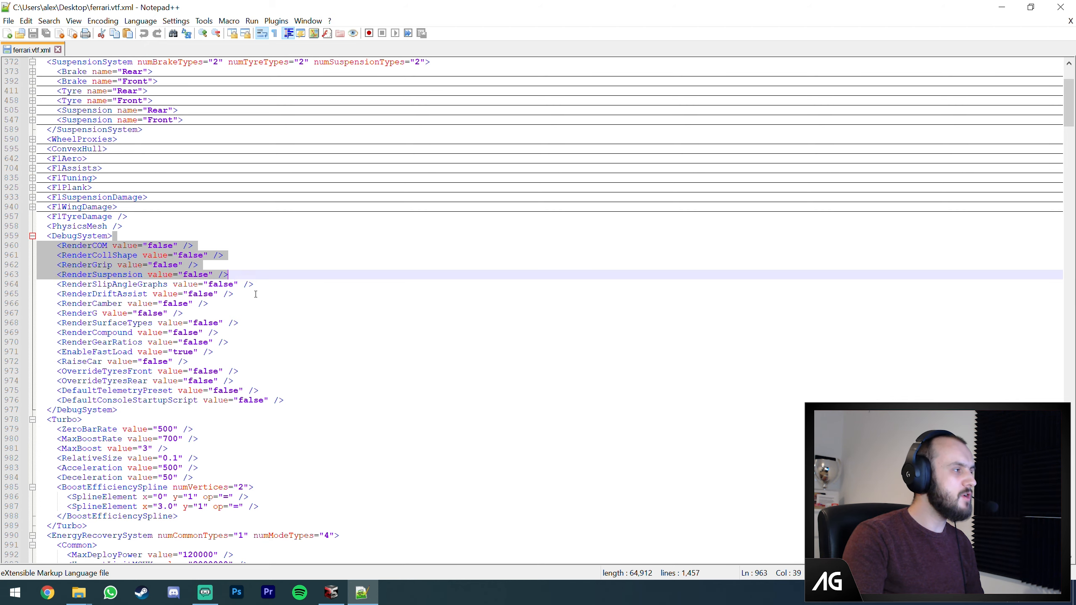
left_click(32, 236)
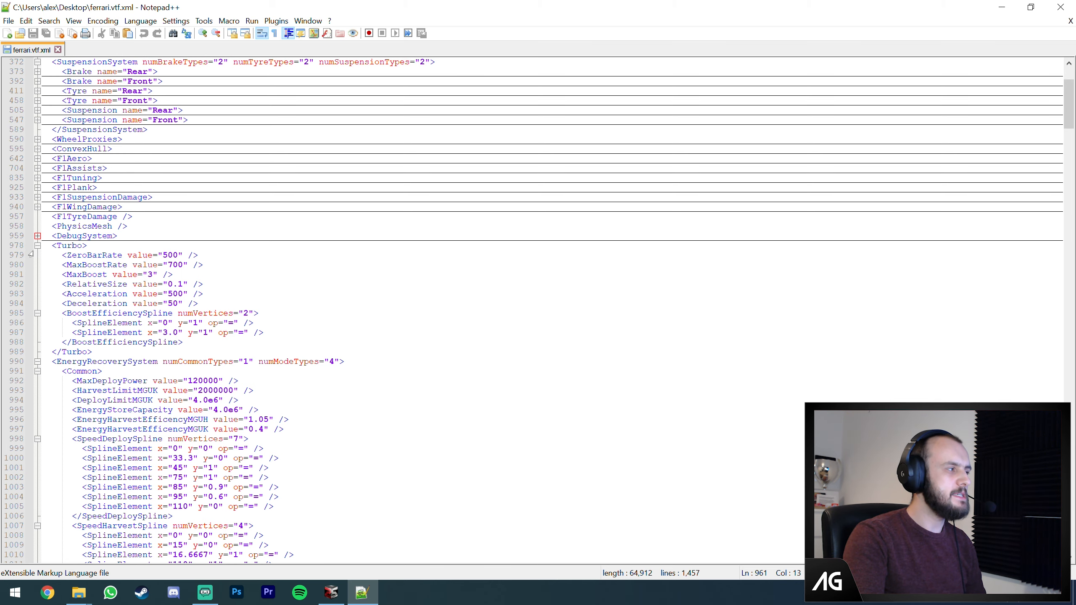
- Fold the Turbo block and inspect the EnergyRecoverySystem values before the upgrade sections
left_click(40, 244)
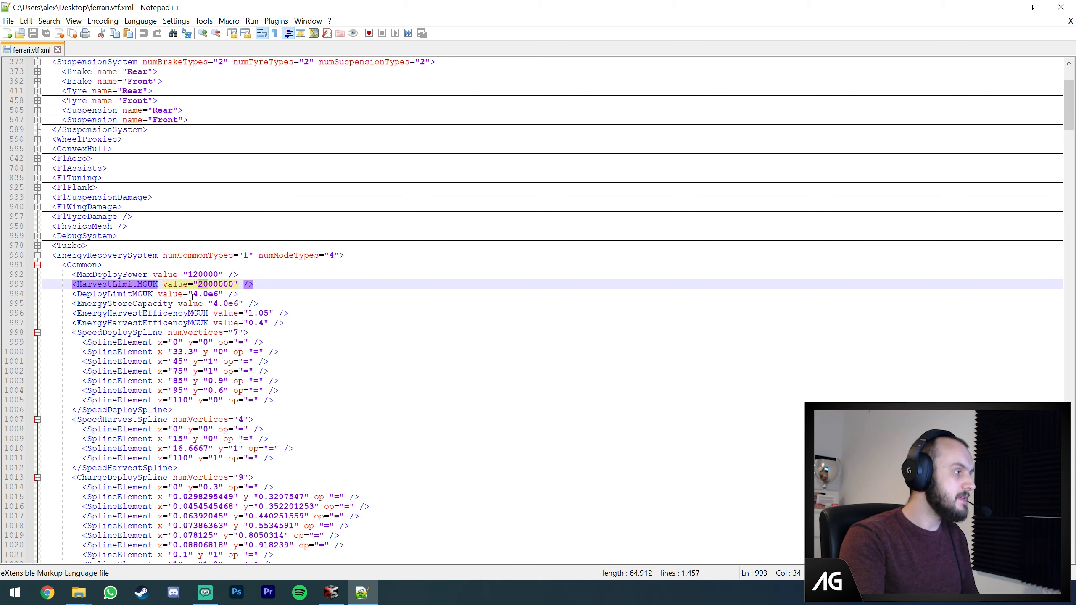
left_click(192, 294)
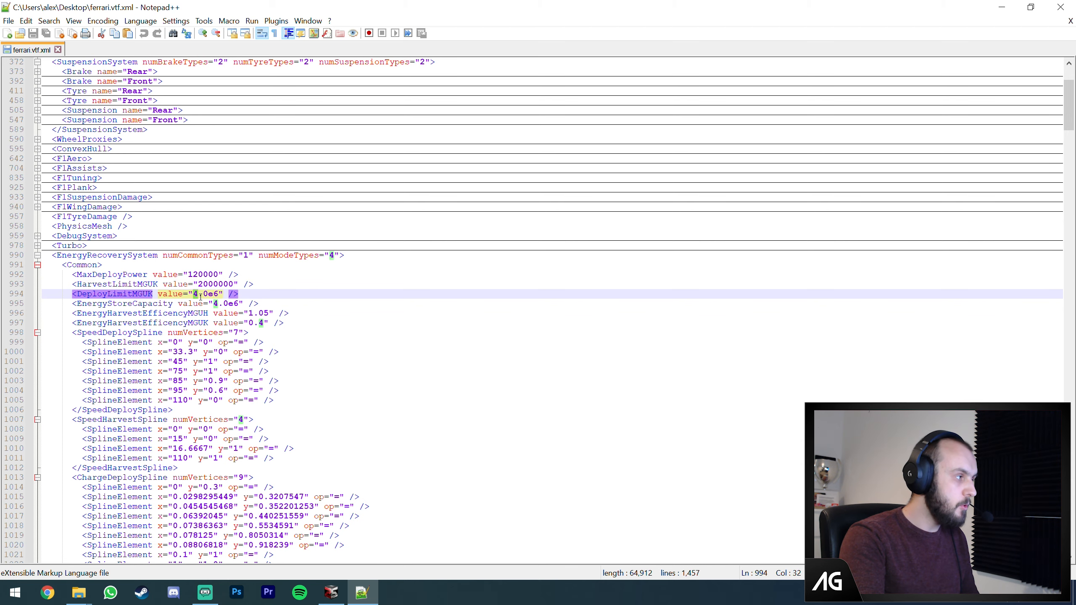
left_click(219, 303)
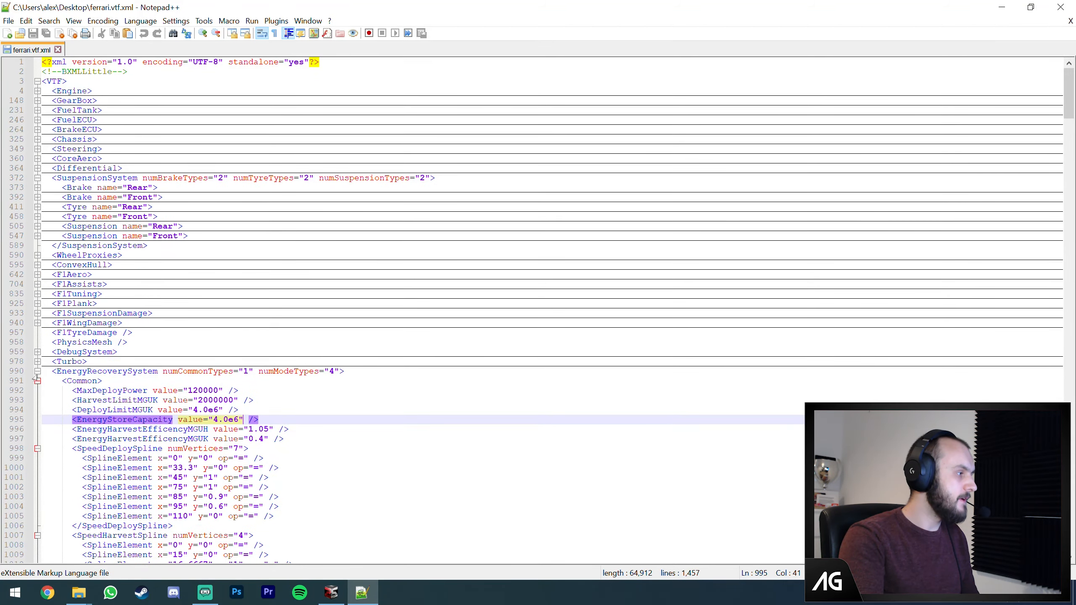
scroll("down", 3)
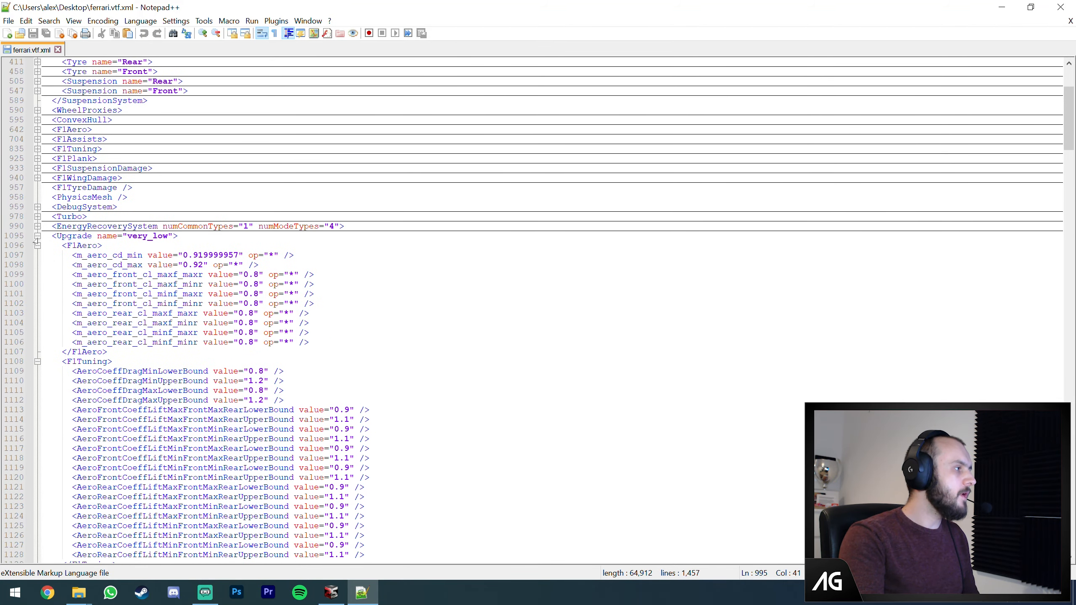
- Fold the very_low and remaining Upgrade blocks, then expand radUpgradeDrag to show its 0.885 drag multipliers
left_click(39, 236)
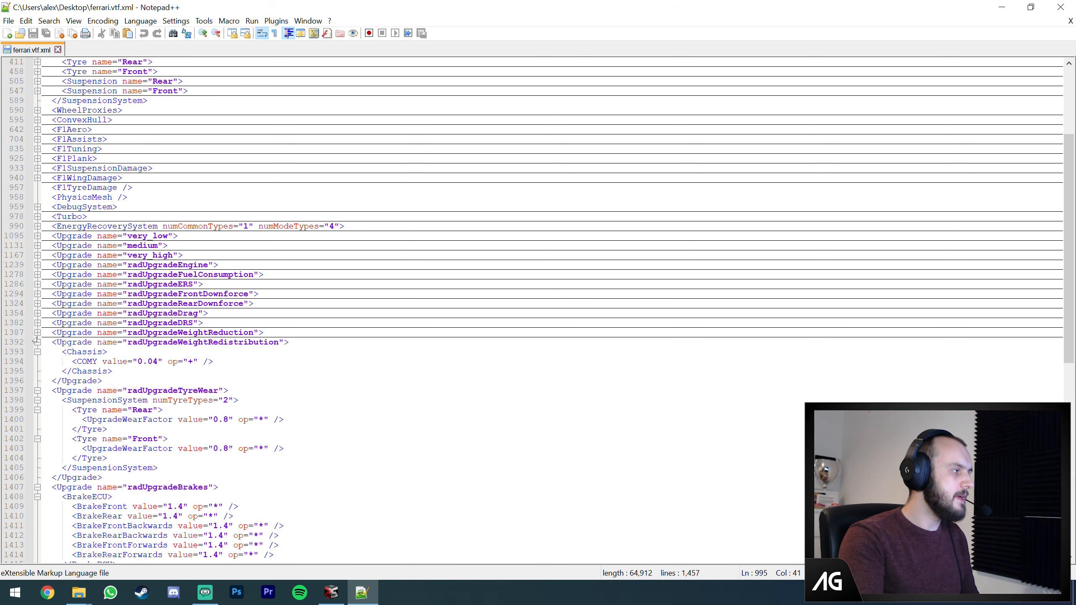
left_click(40, 351)
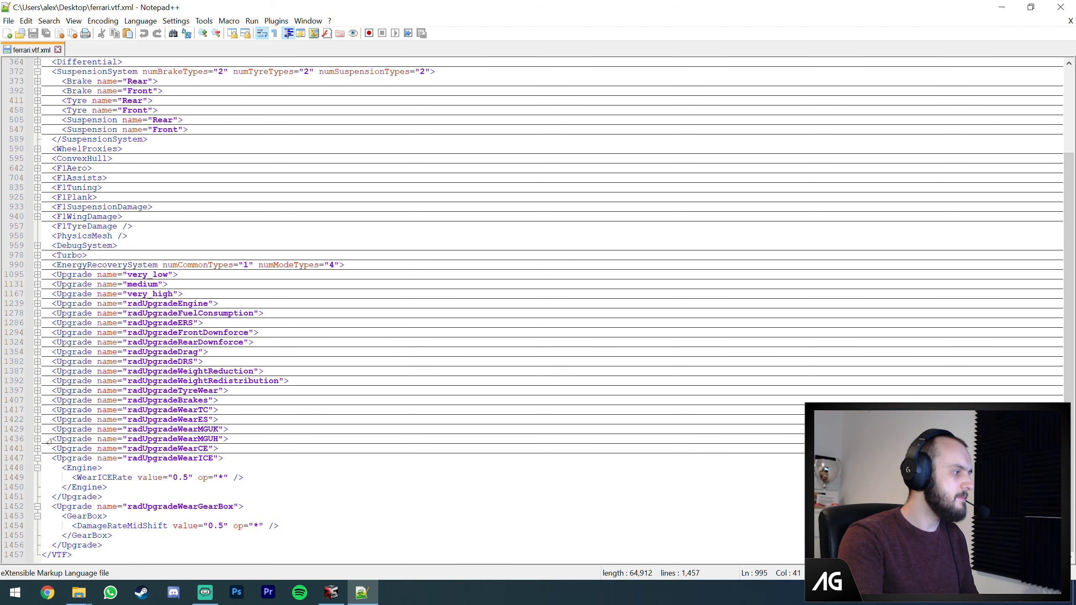
scroll("up", 3)
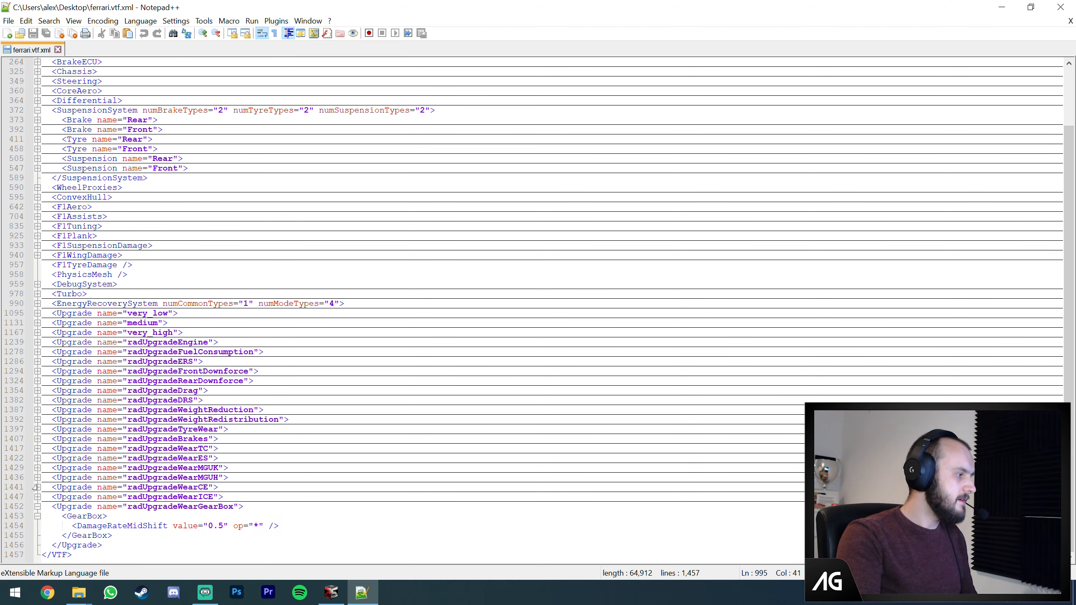
scroll("up", 3)
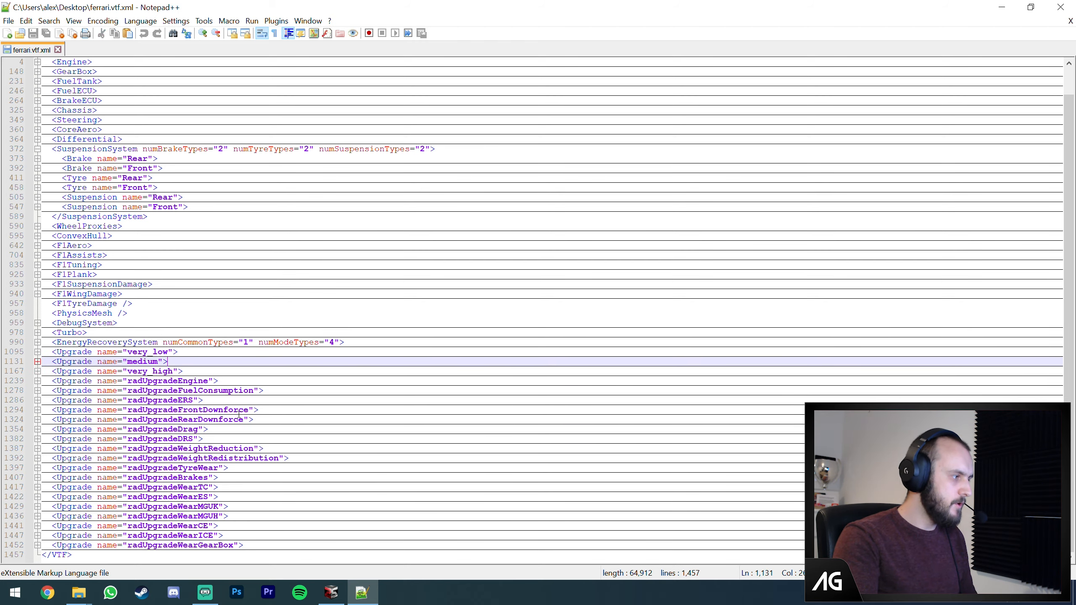
left_click(39, 429)
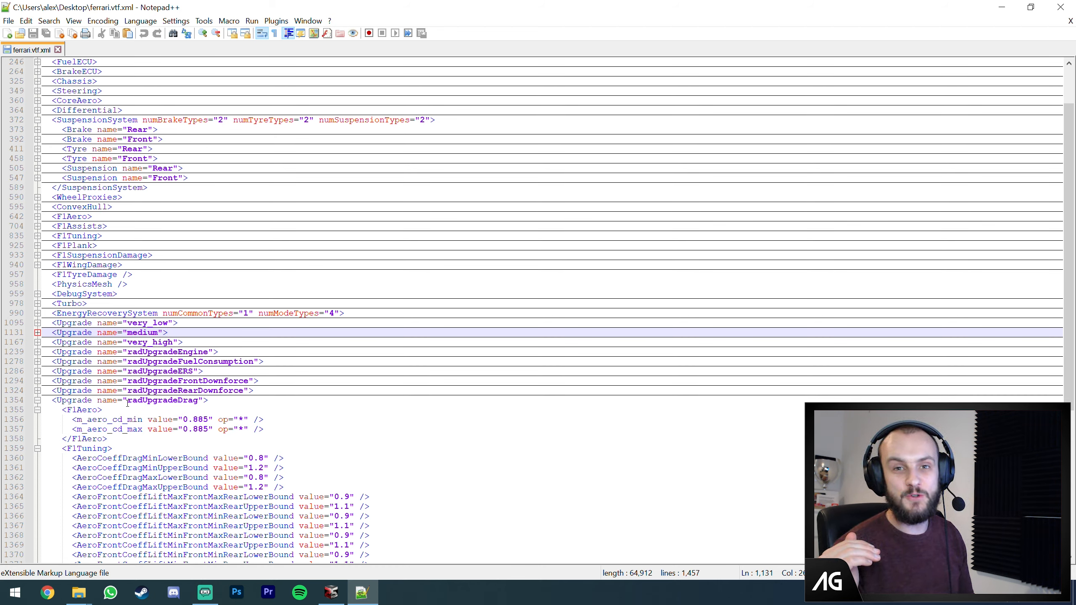
- Review the drag upgrade's m_aero_cd_min line, then unfold the main <F1Aero> block at line 642
scroll("down", 3)
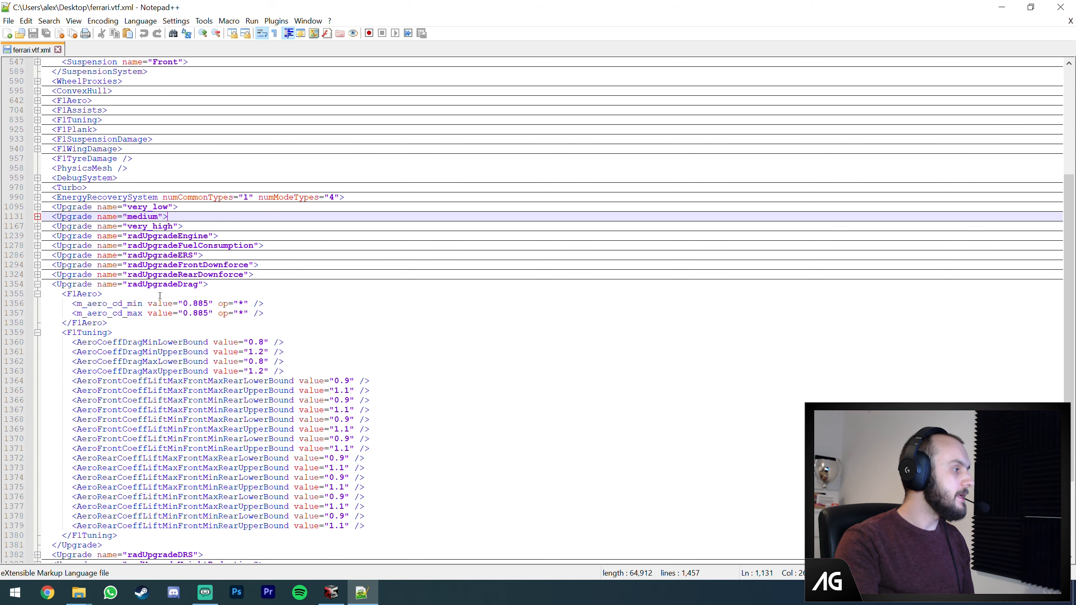
left_click(208, 284)
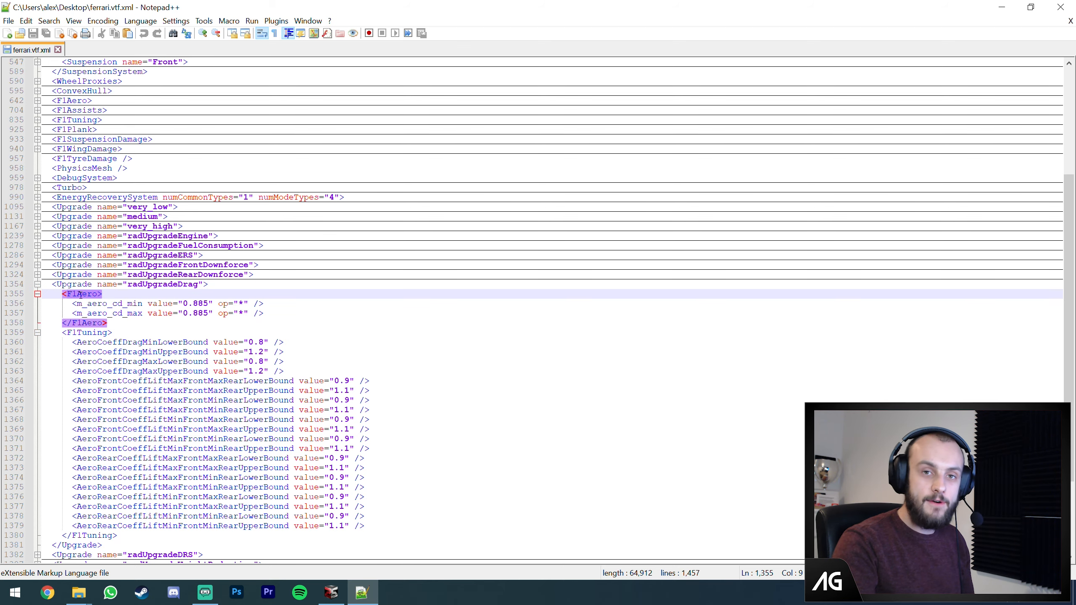
scroll("up", 3)
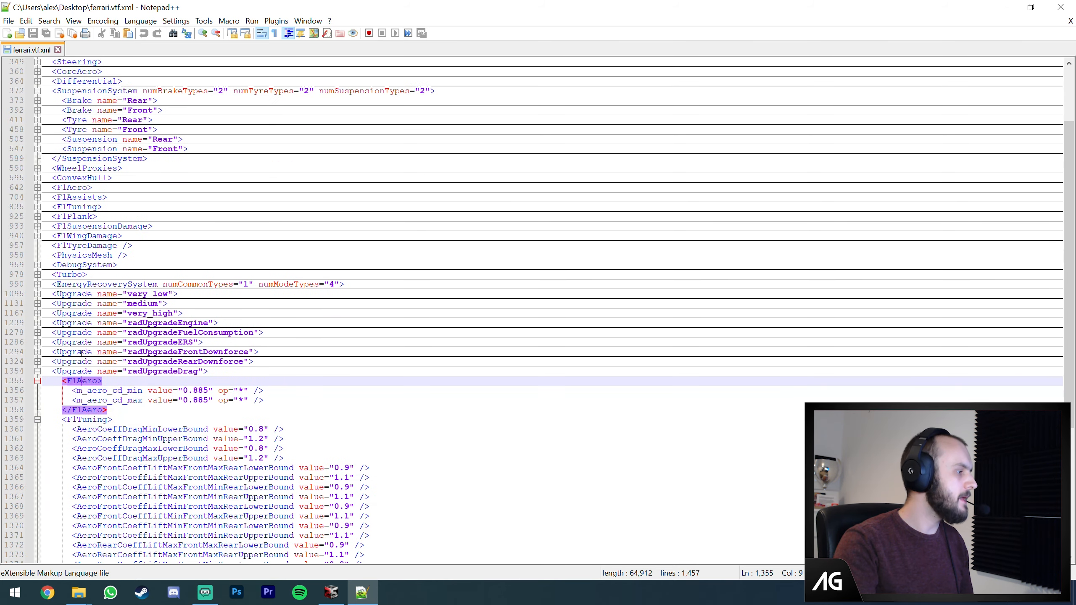
left_click(99, 391)
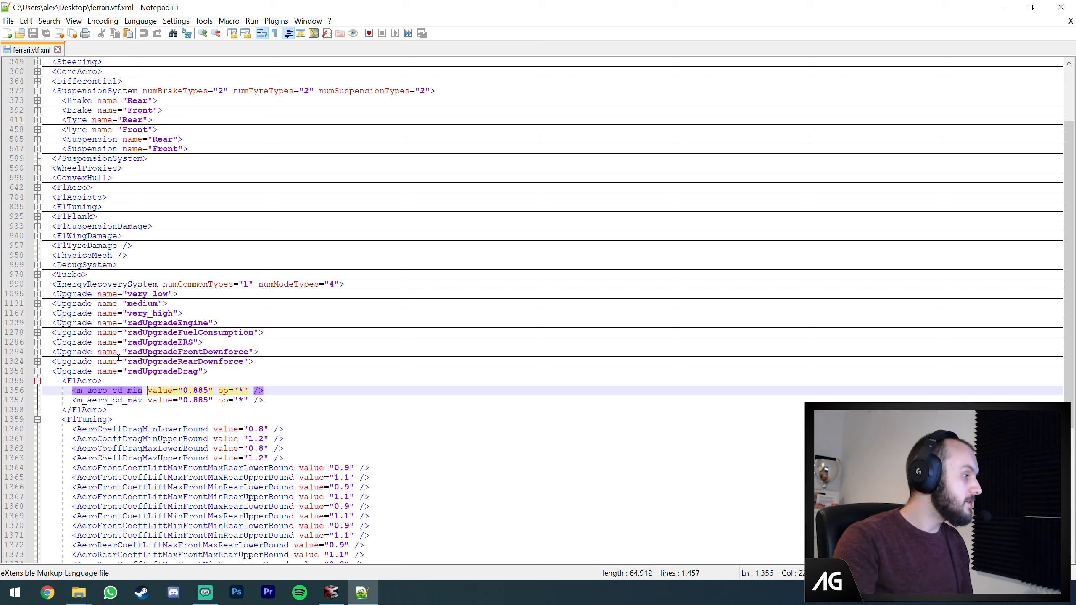
scroll("up", 3)
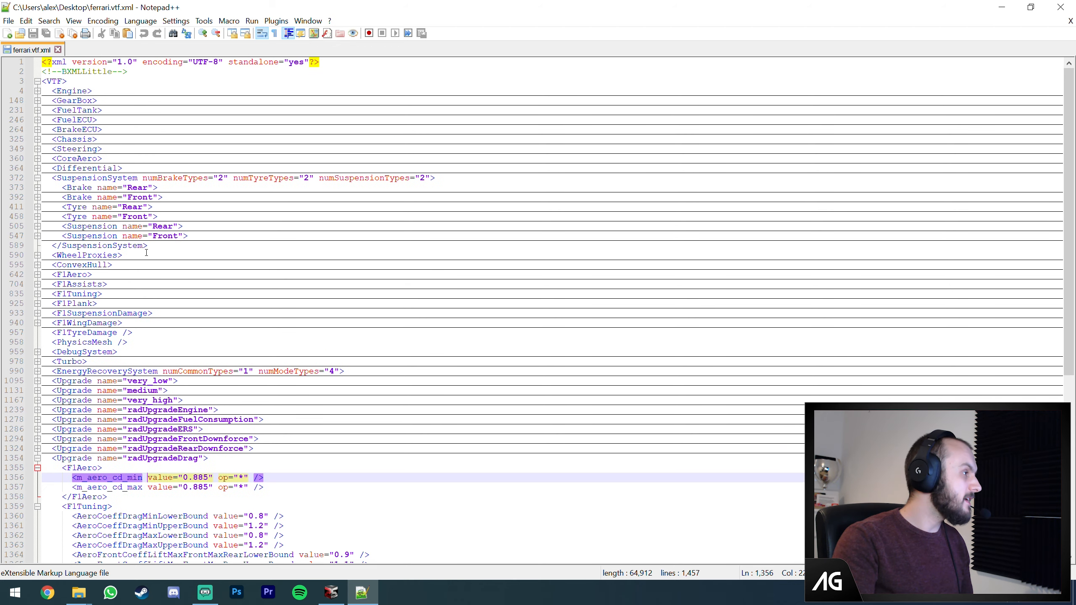
left_click(142, 468)
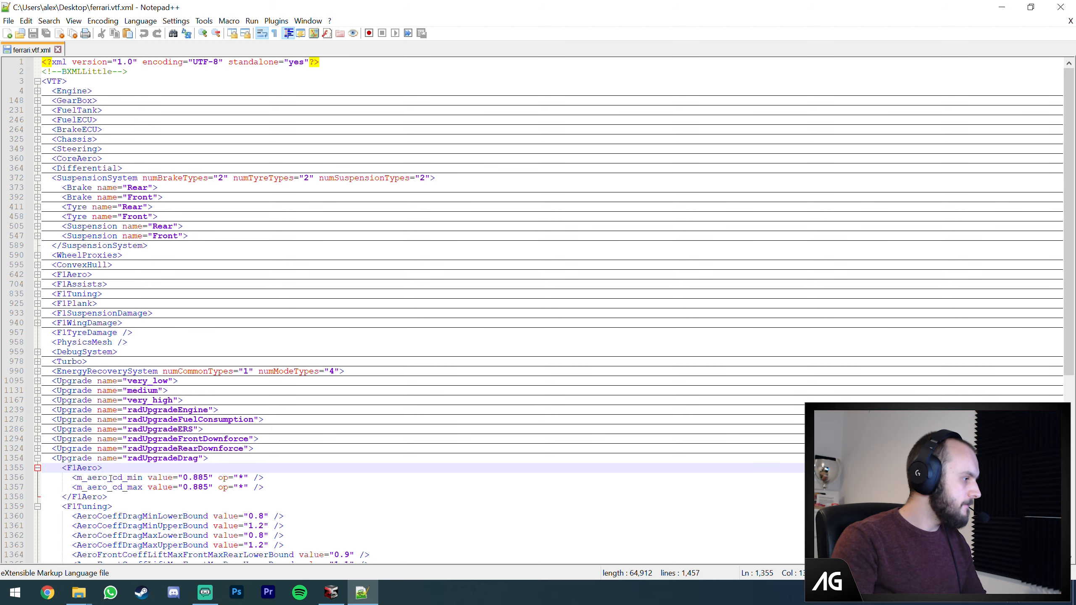
left_click(32, 275)
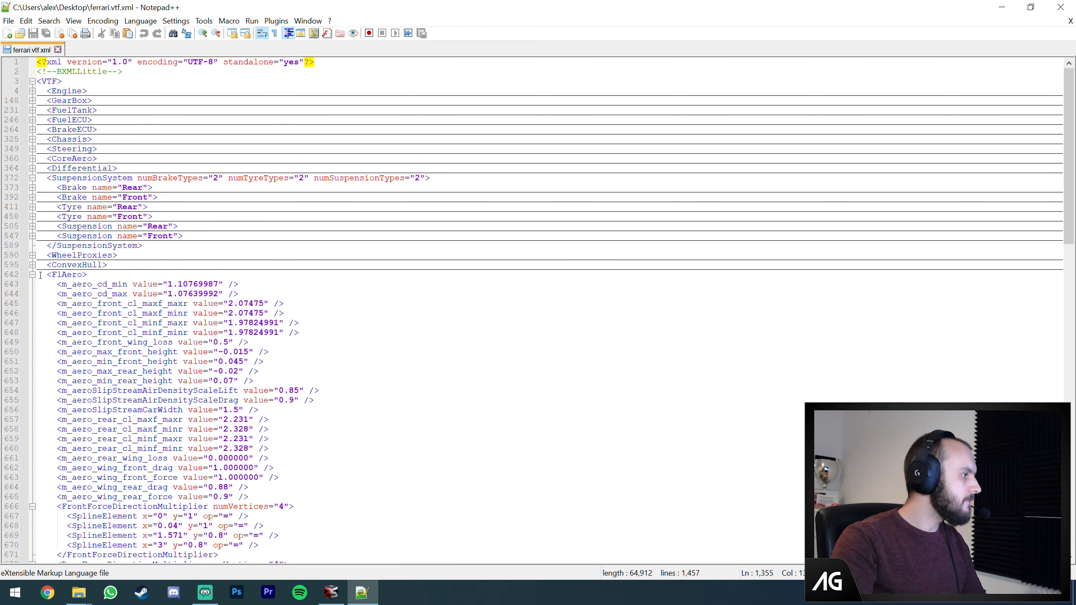
- Replace the Ferrari base m_aero_cd_min and m_aero_cd_max values on lines 643–644 with 0
double_click(92, 284)
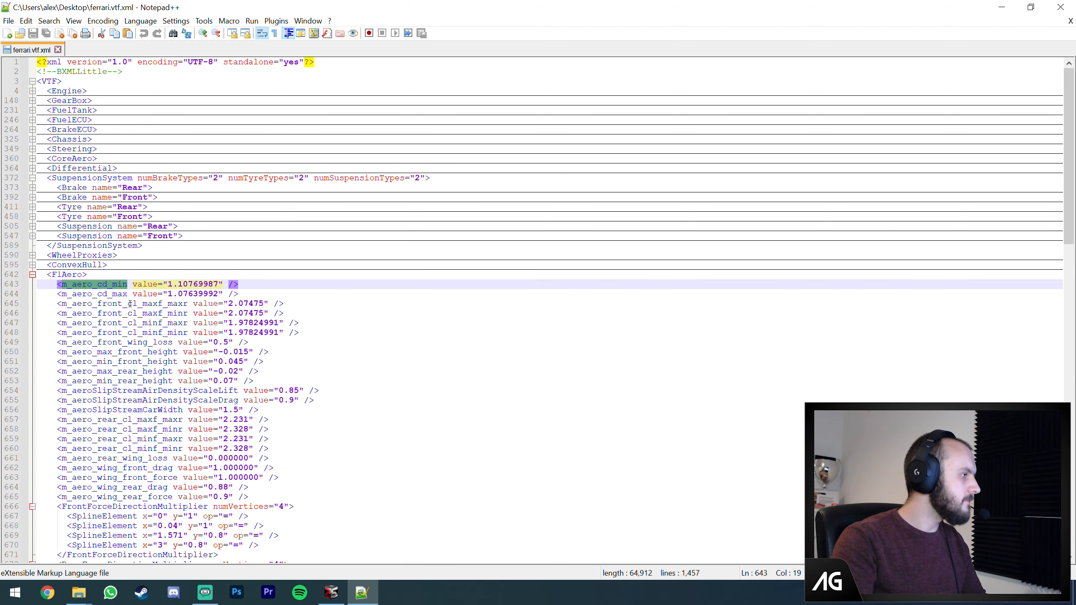
scroll("down", 3)
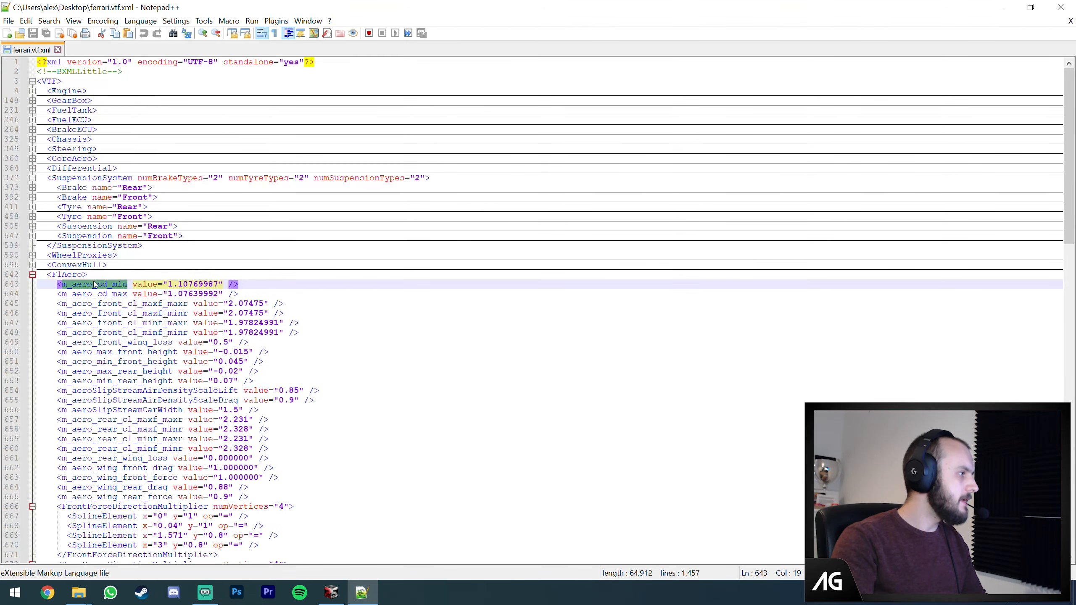
scroll("down", 3)
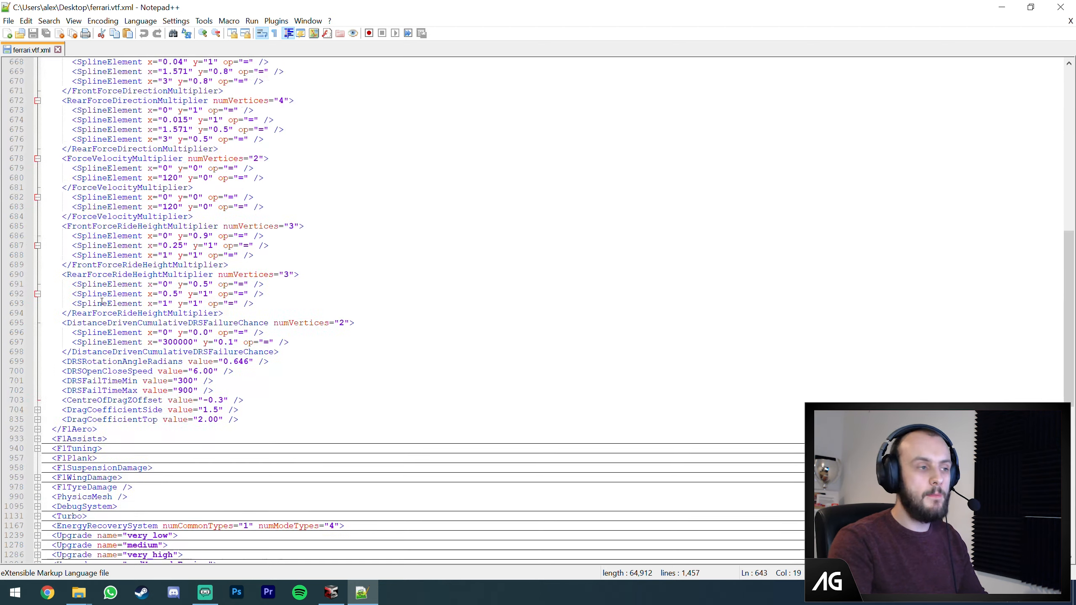
scroll("up", 3)
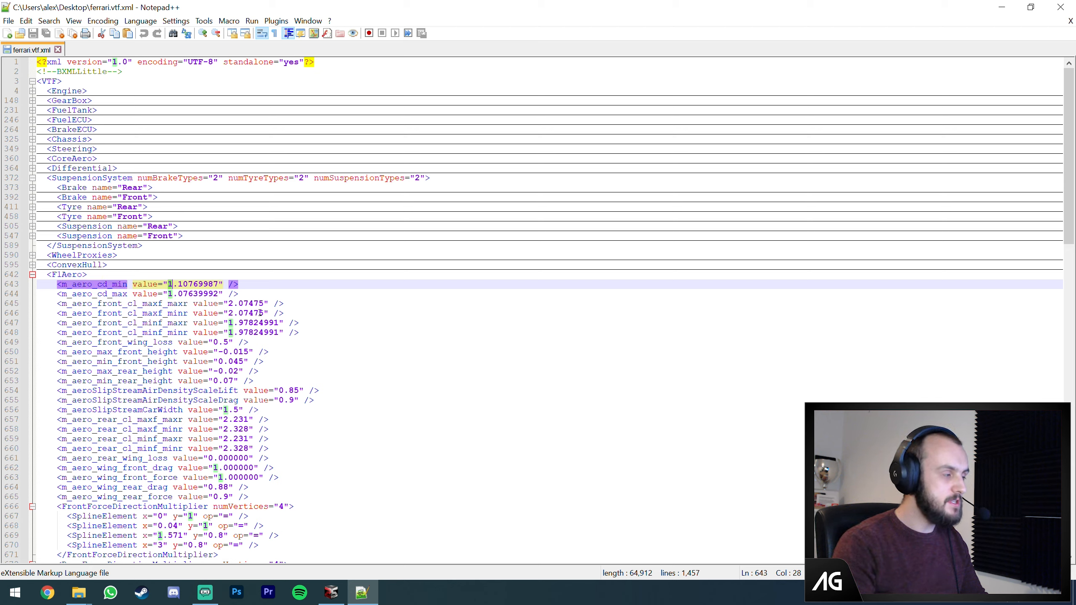
type("0")
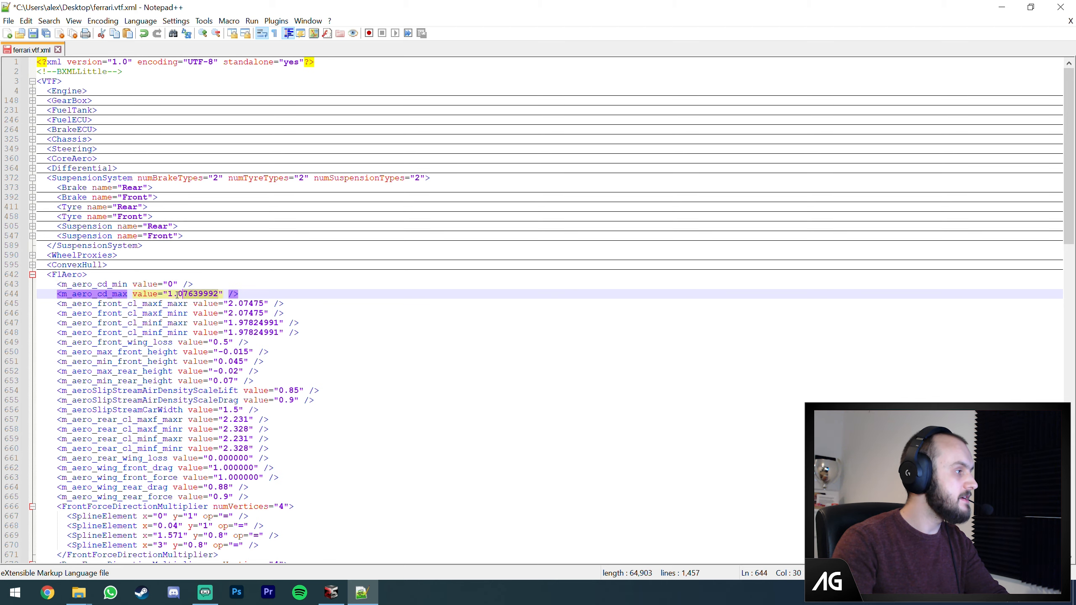
type("0")
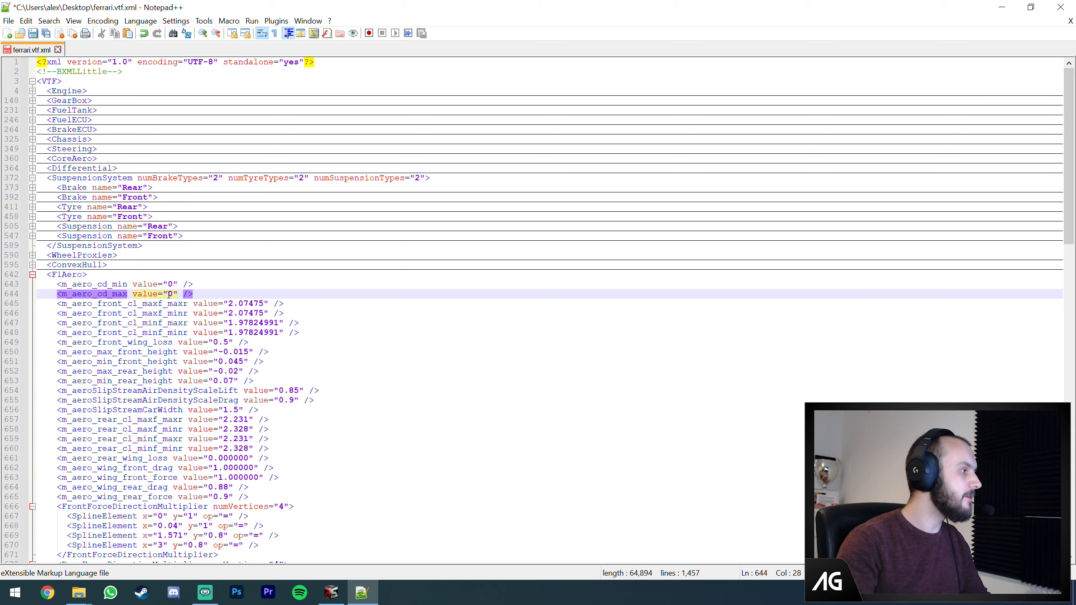
left_click(94, 284)
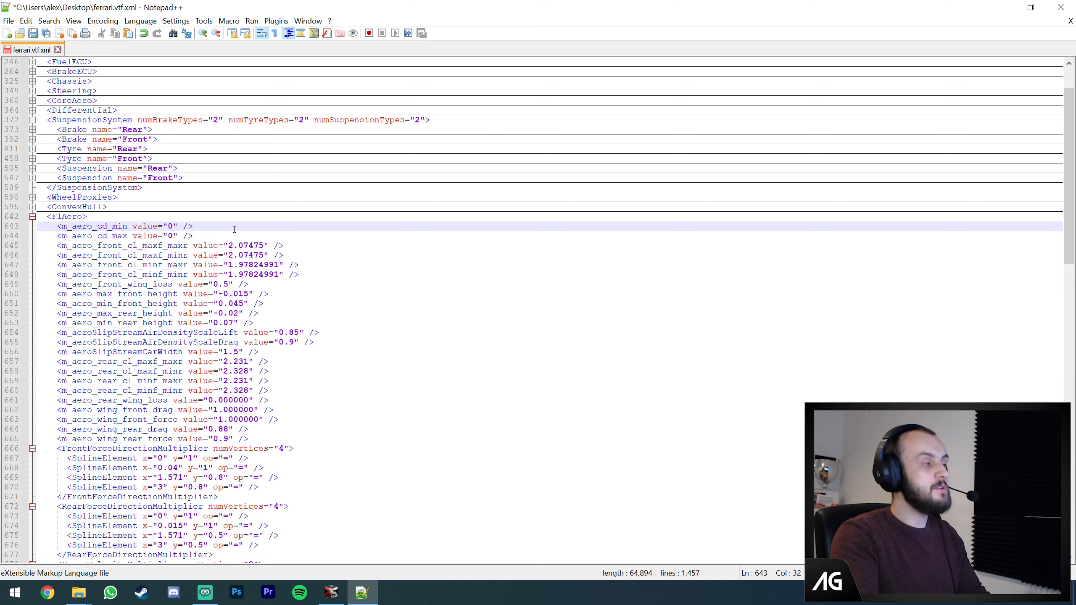
scroll("up", 3)
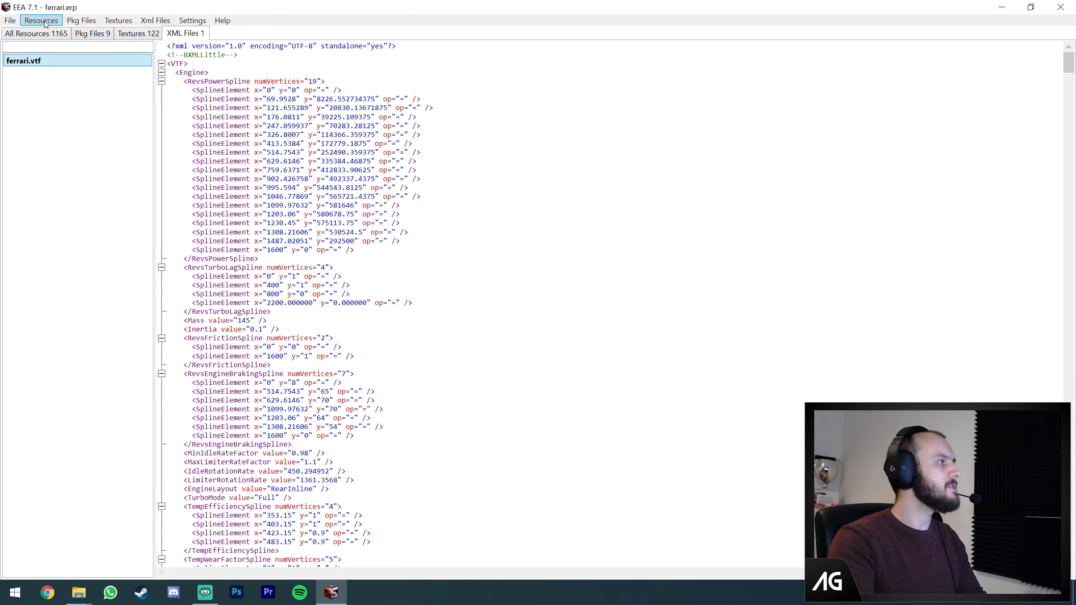
mouse_move(107, 69)
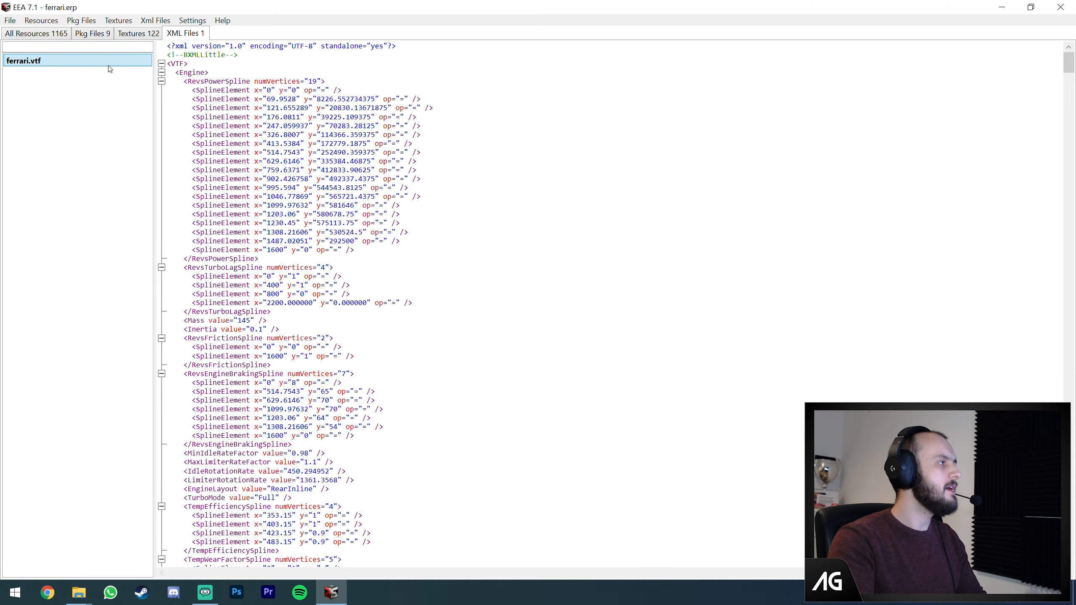
- Import the edited ferrari.vtf.xml back into the loaded Ferrari archive
left_click(155, 20)
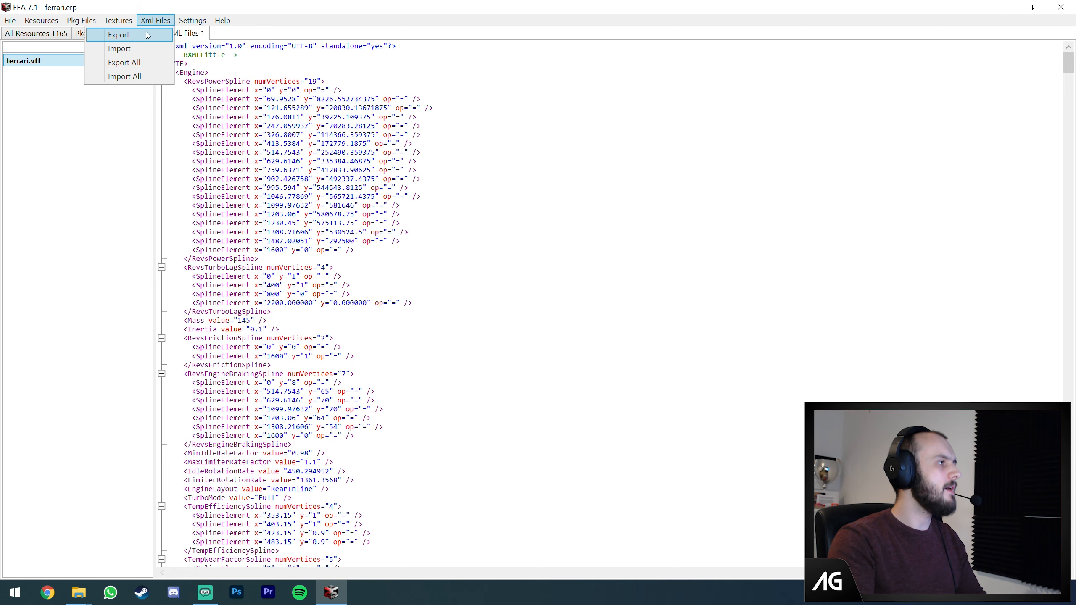
left_click(119, 48)
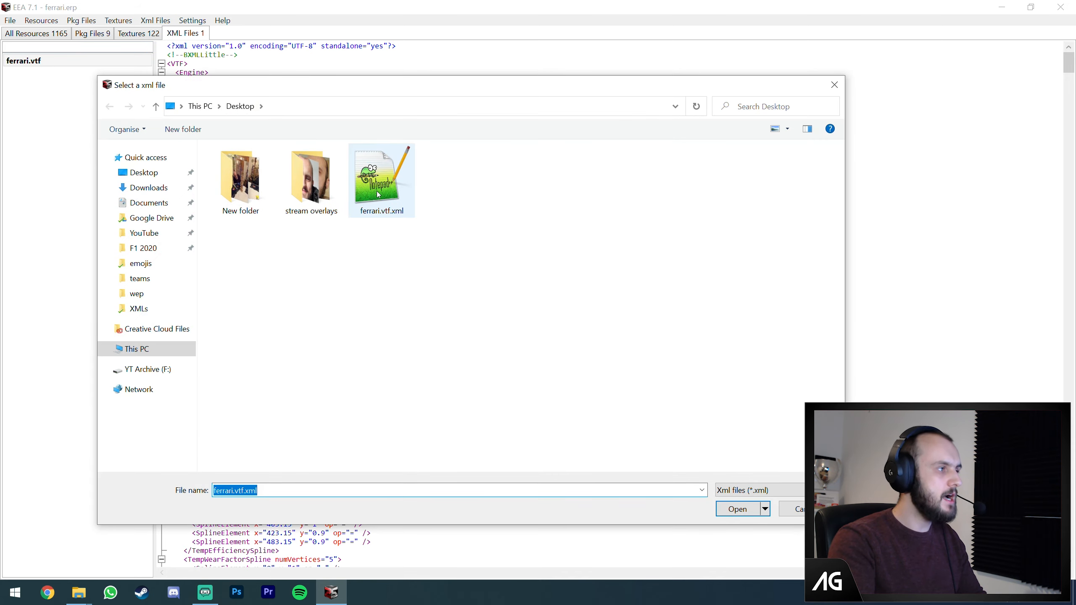
left_click(737, 510)
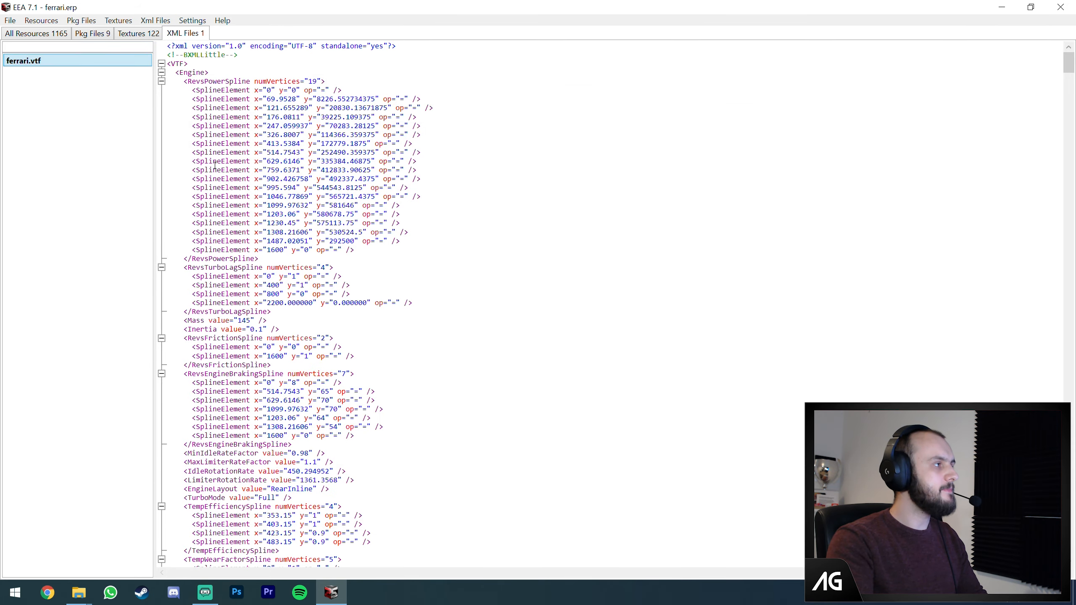
mouse_move(127, 199)
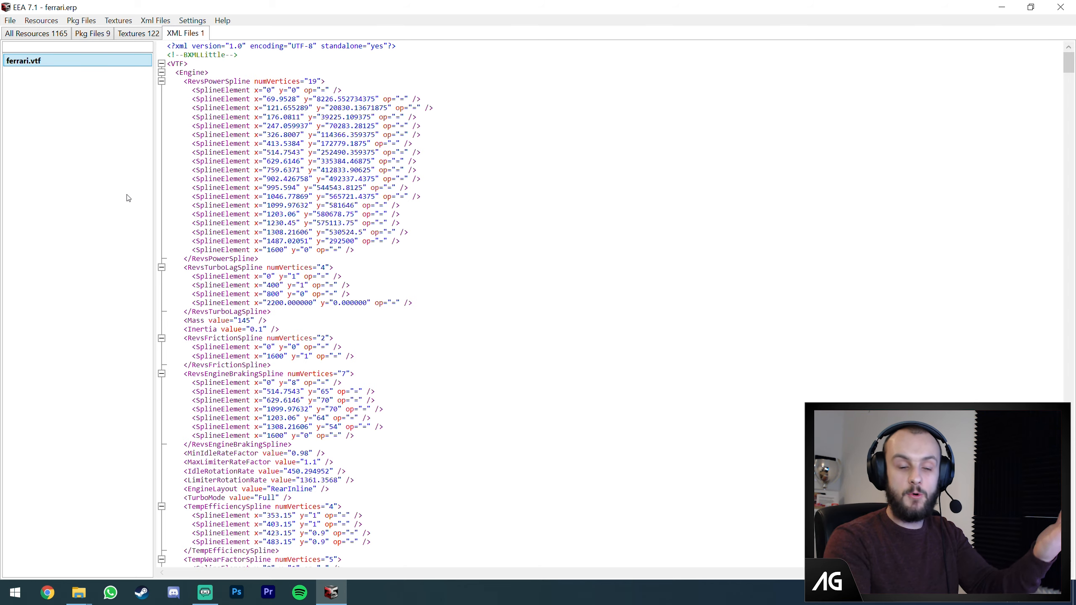
- Save the archive over the existing ferrari.erp, confirming the replace
left_click(10, 20)
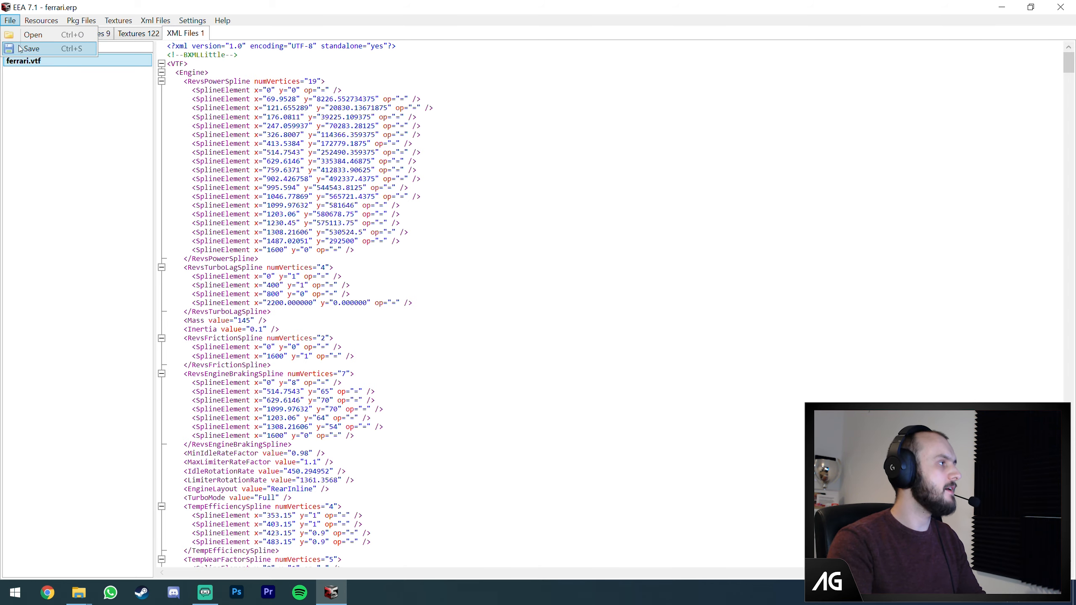
left_click(31, 48)
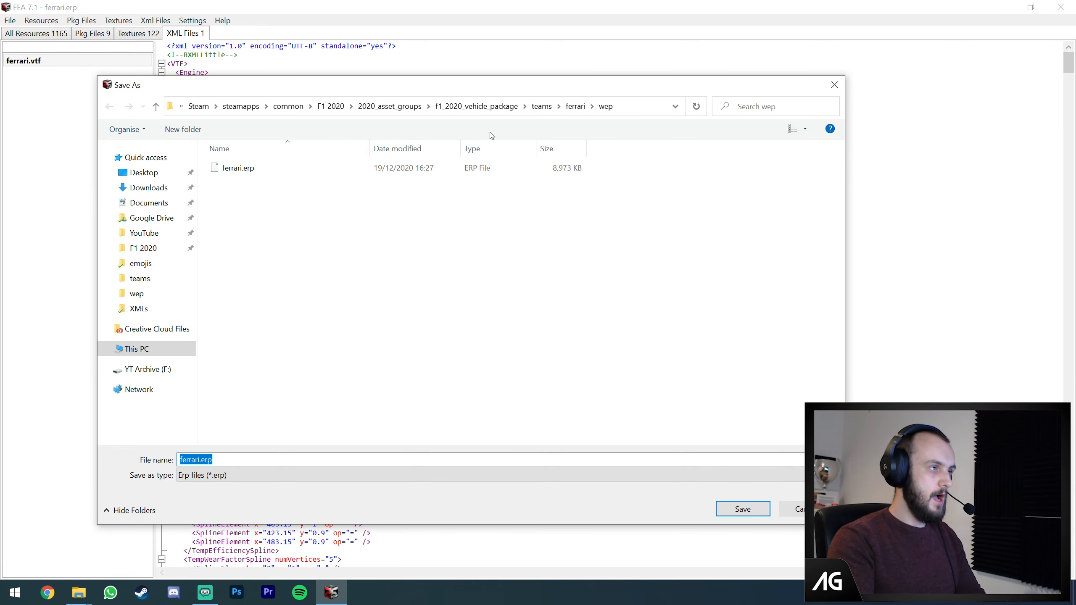
left_click(742, 509)
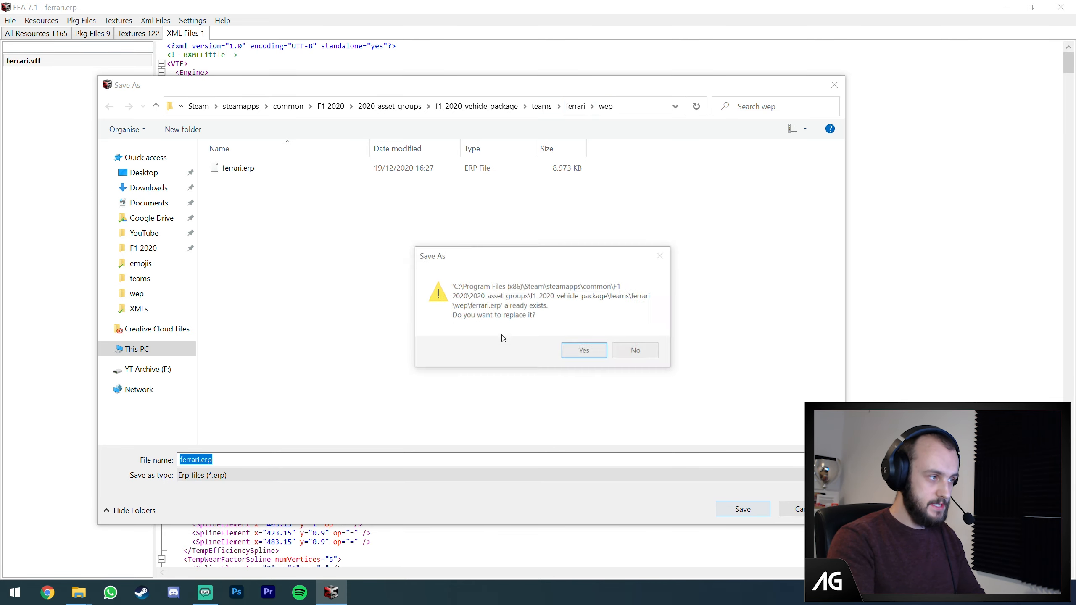
left_click(583, 349)
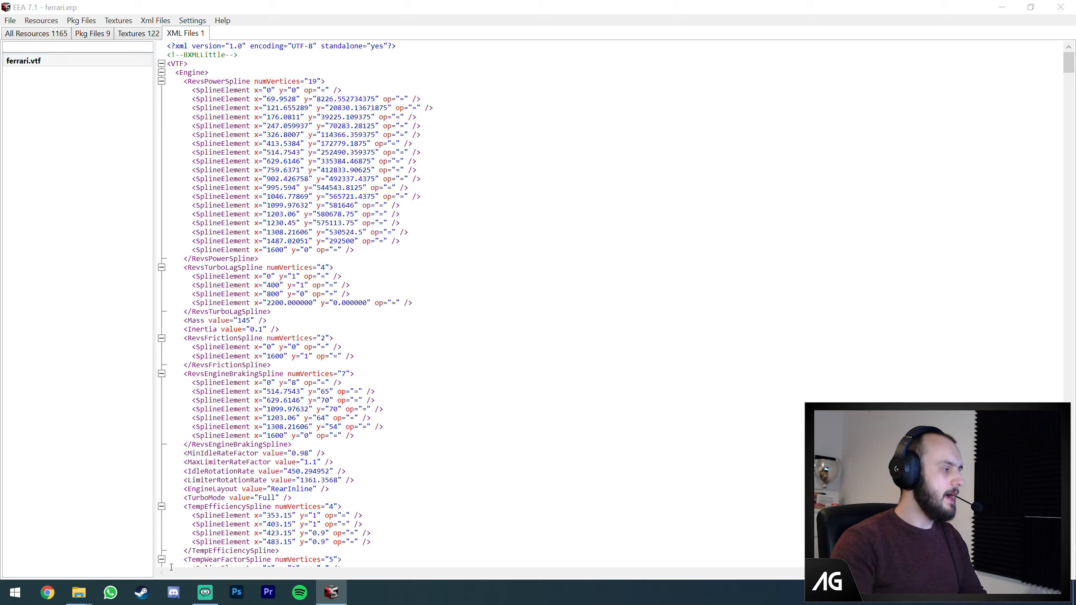
left_click(140, 592)
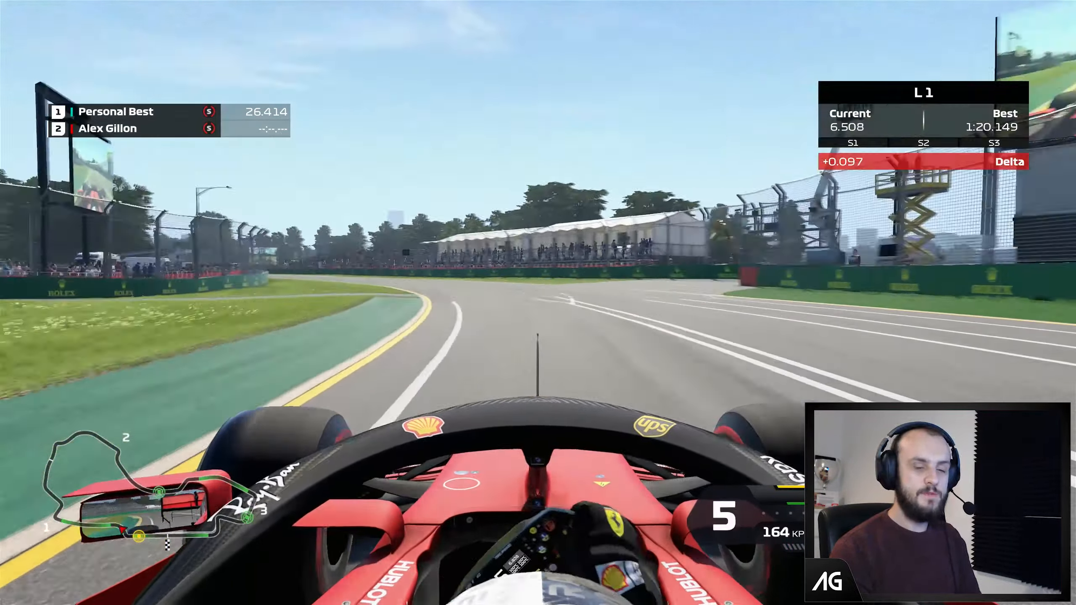
- Leave the F1 2020 test drive of the modified Ferrari and return to the archiver
key("Escape")
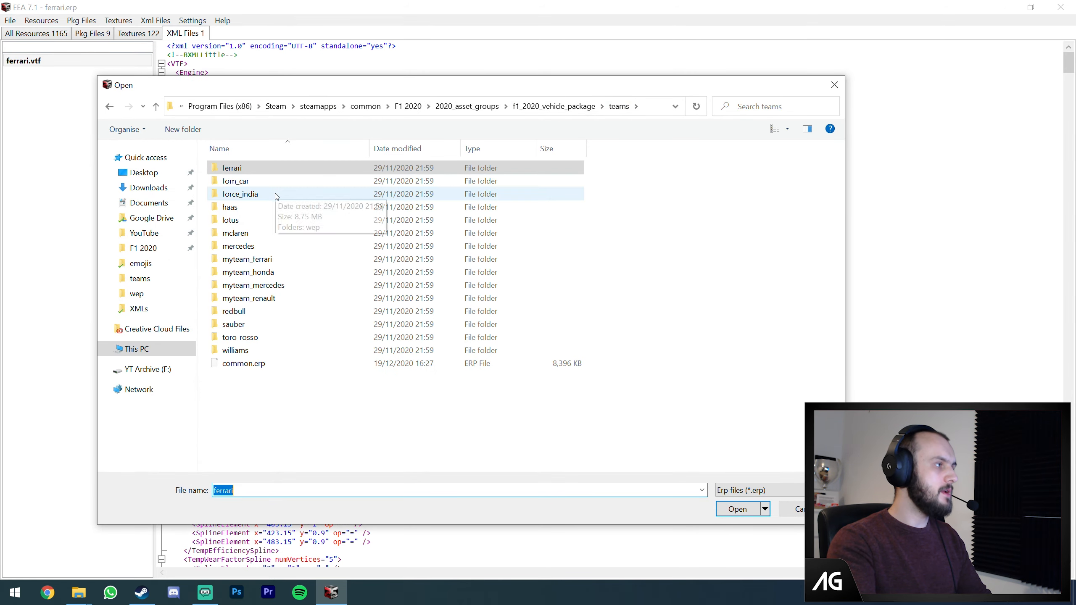
- Browse into the force_india team folder to load force_india.erp
left_click(239, 193)
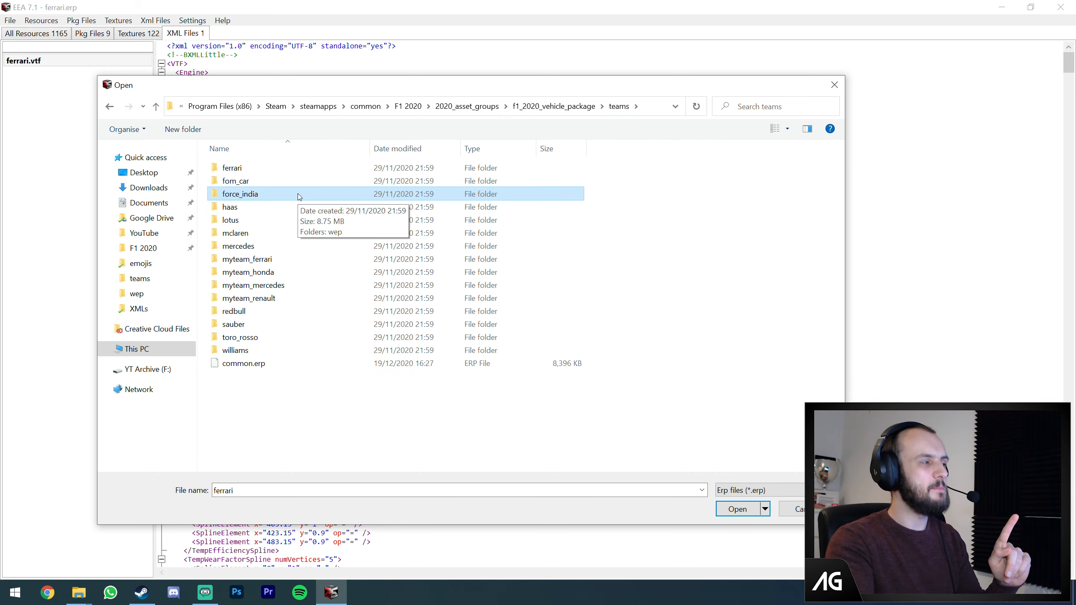
mouse_move(260, 221)
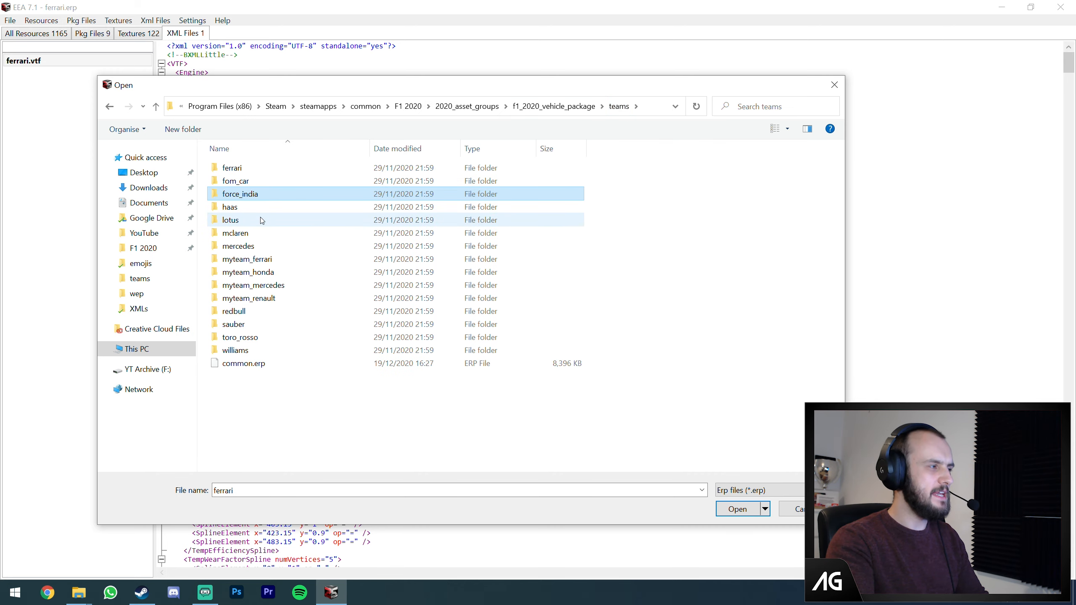
left_click(229, 219)
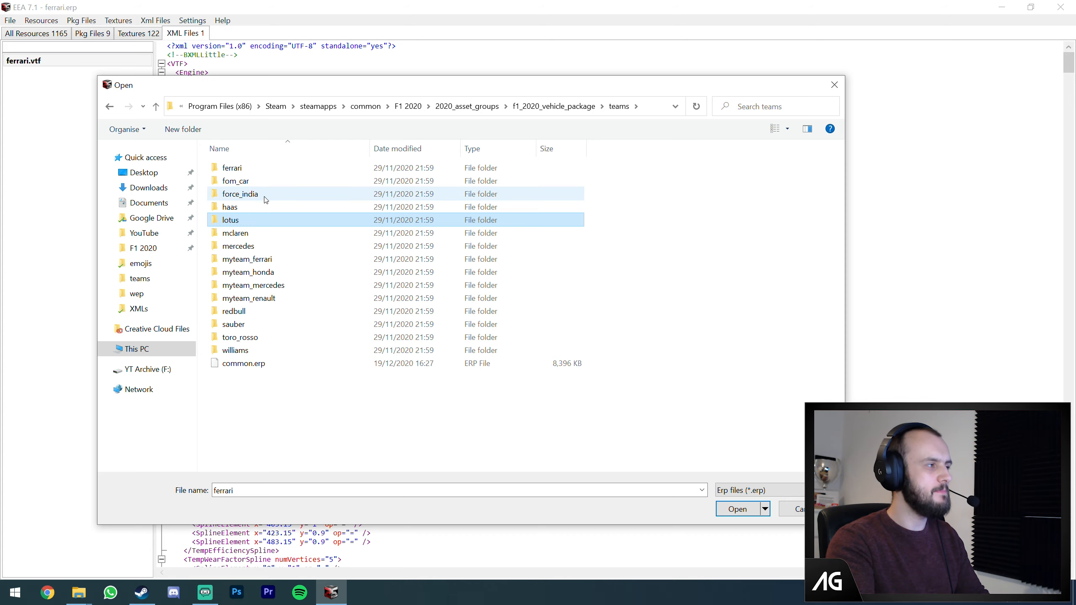
double_click(240, 193)
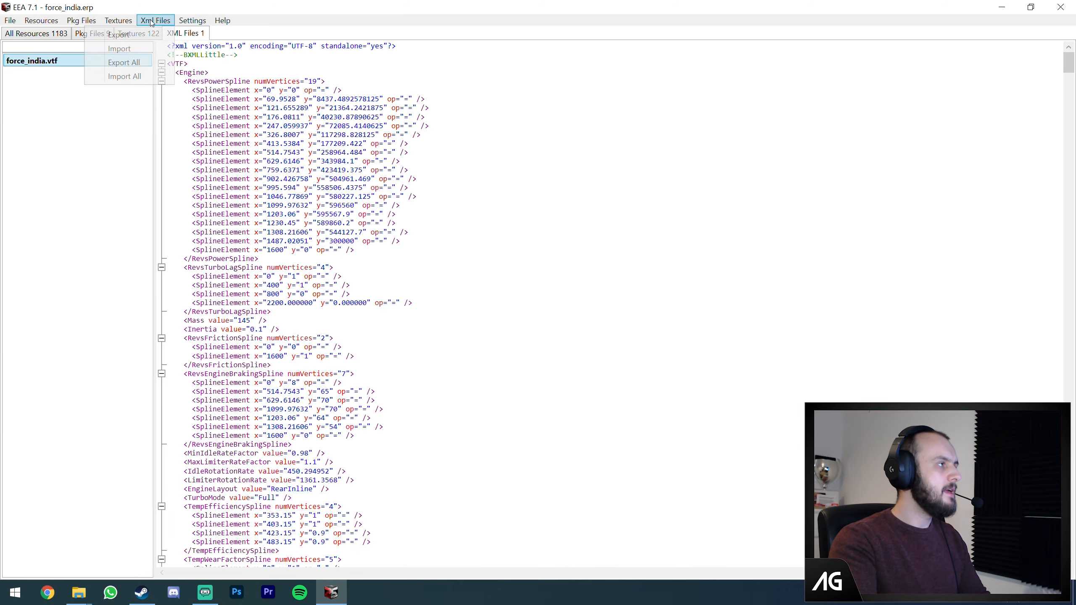
- Export the Force India vtf data to the Desktop as force_india.vtf.xml
left_click(124, 62)
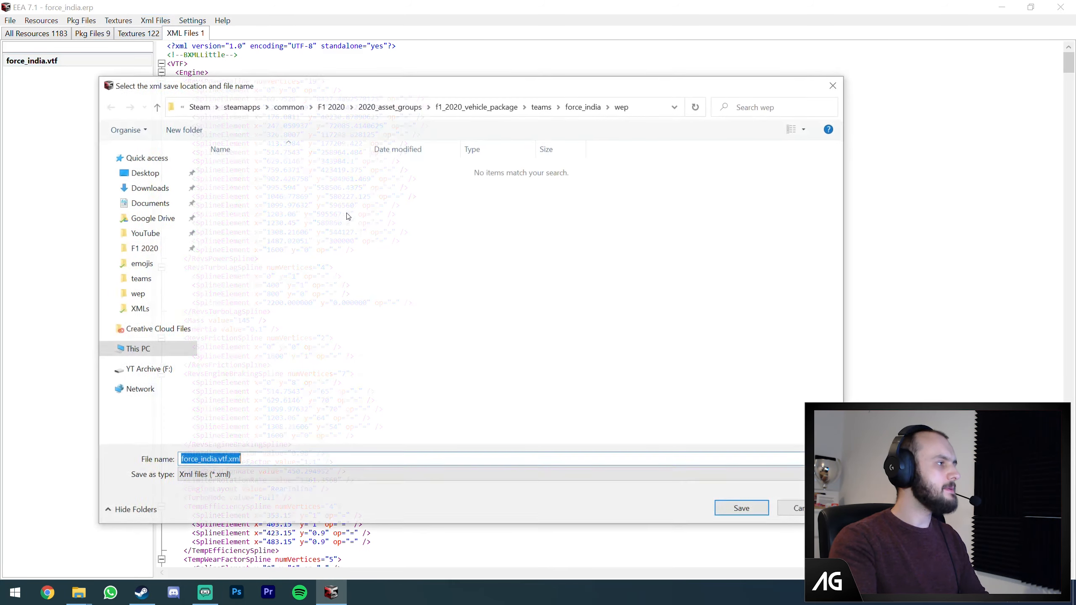
left_click(741, 508)
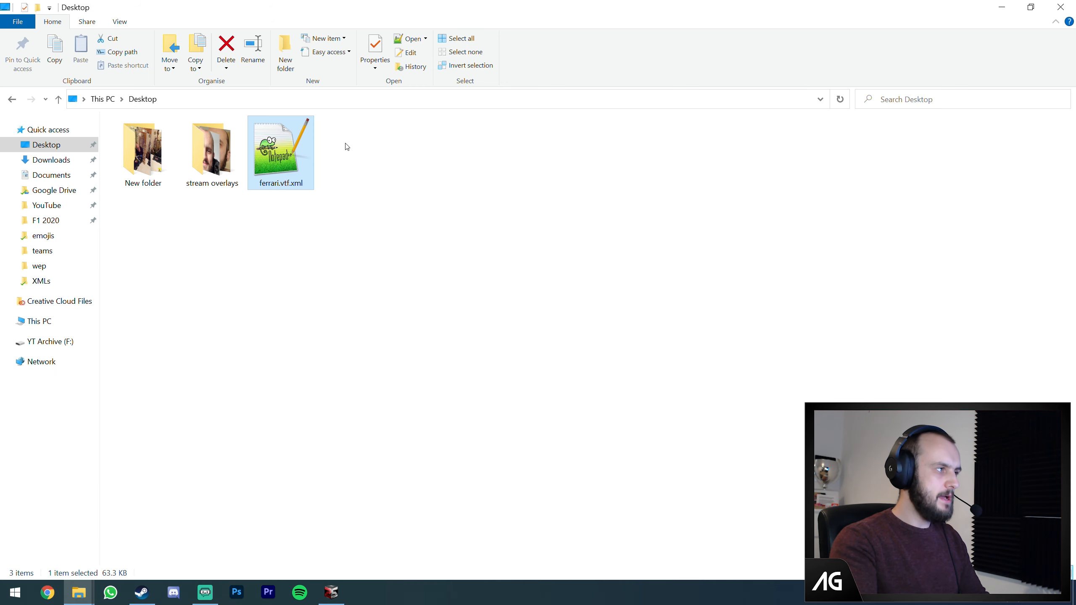
- Compare force_india.vtf.xml against the Ferrari tab and set its aero drag coefficient to 0
double_click(280, 148)
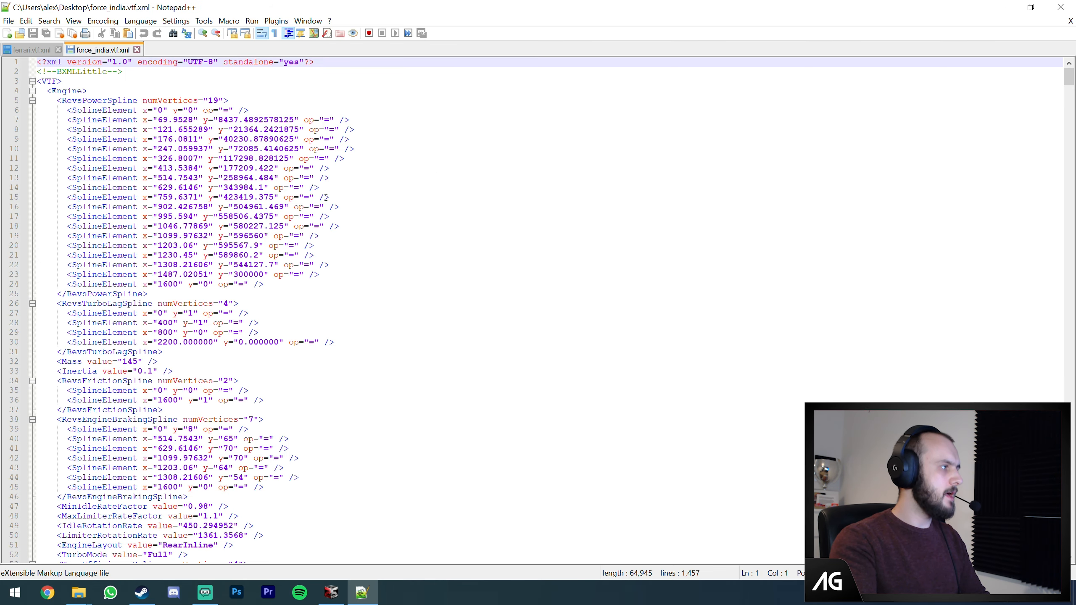
left_click(27, 50)
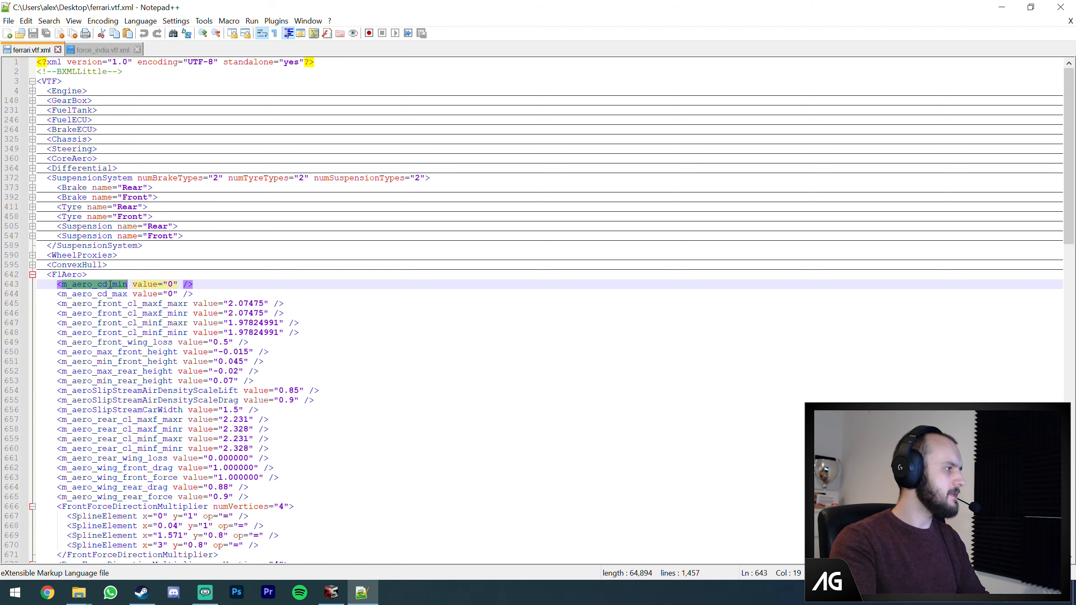
left_click(101, 49)
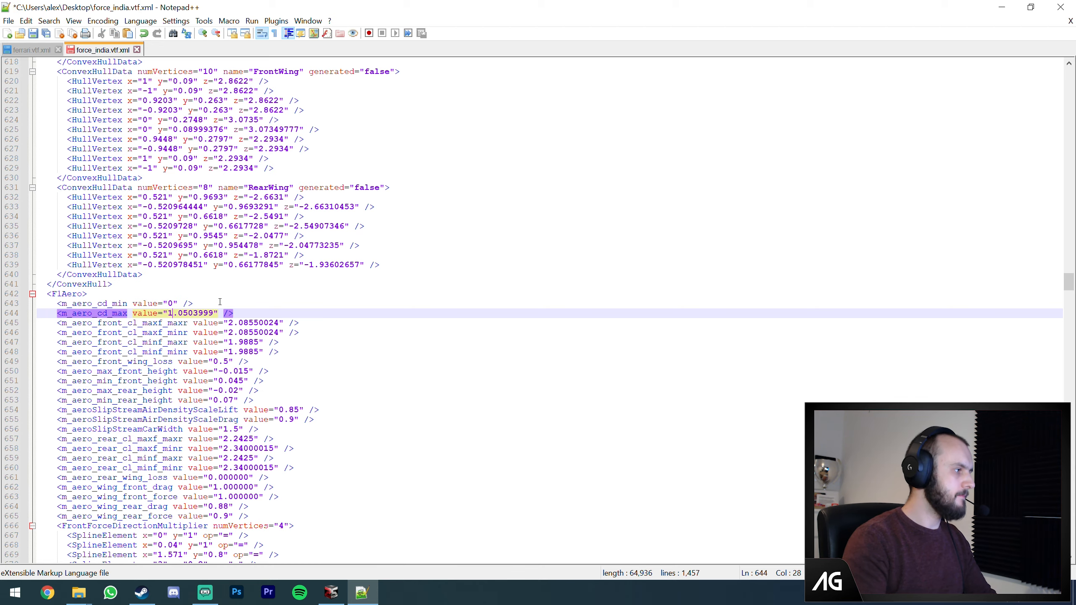
type("0")
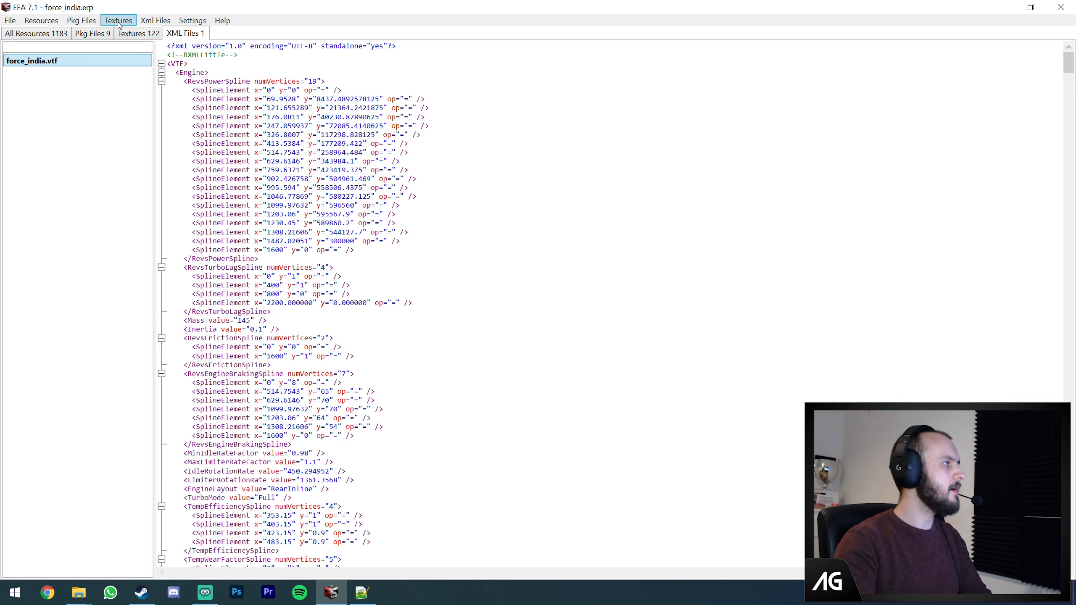
mouse_move(447, 187)
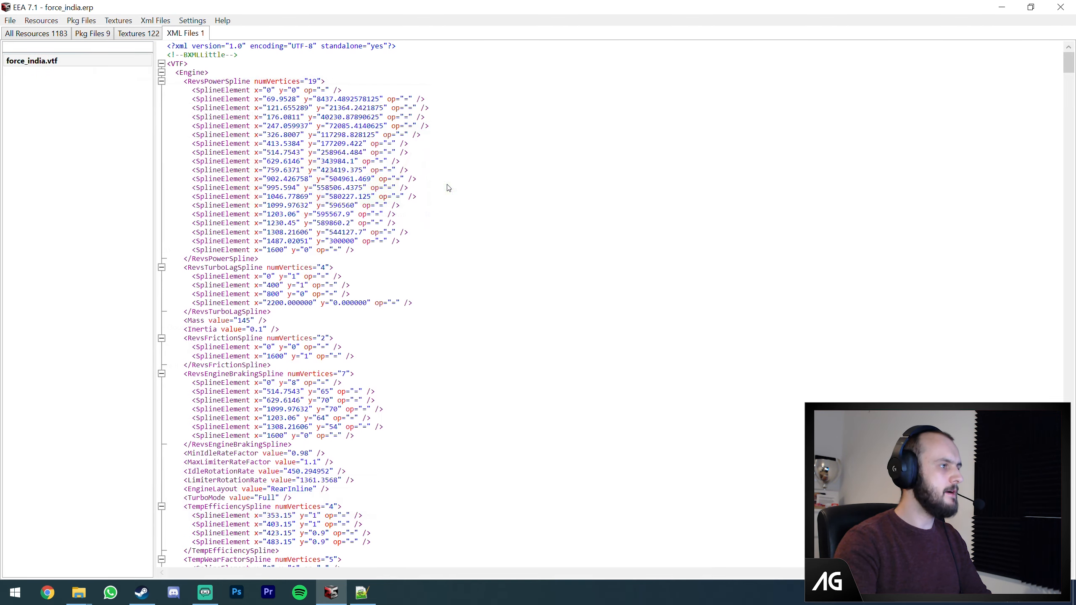
- Select force_india.vtf and save the Force India ERP archive with the zeroed drag
left_click(31, 61)
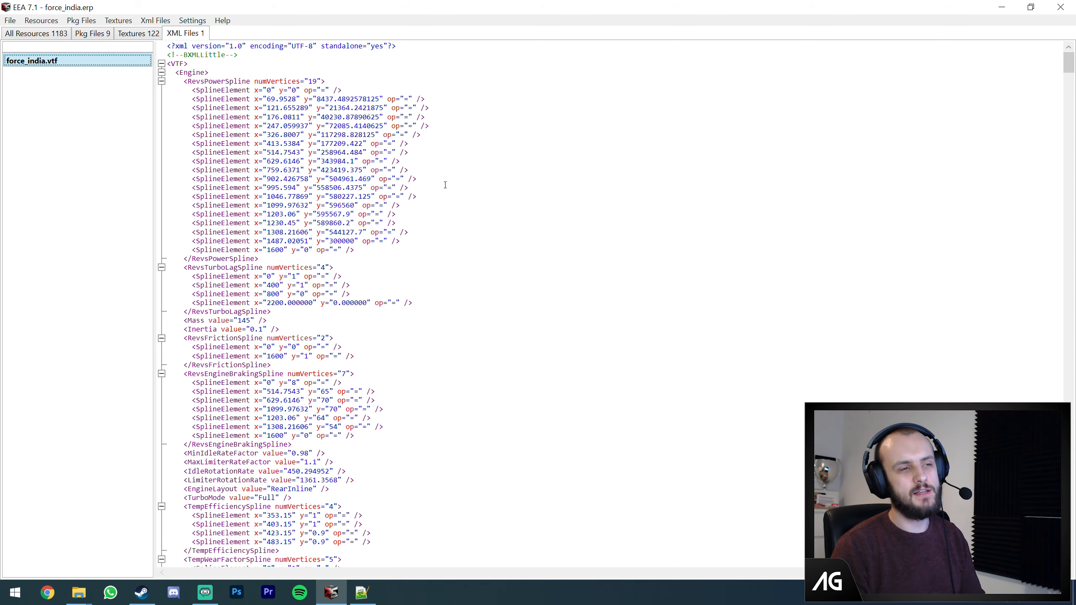
left_click(10, 20)
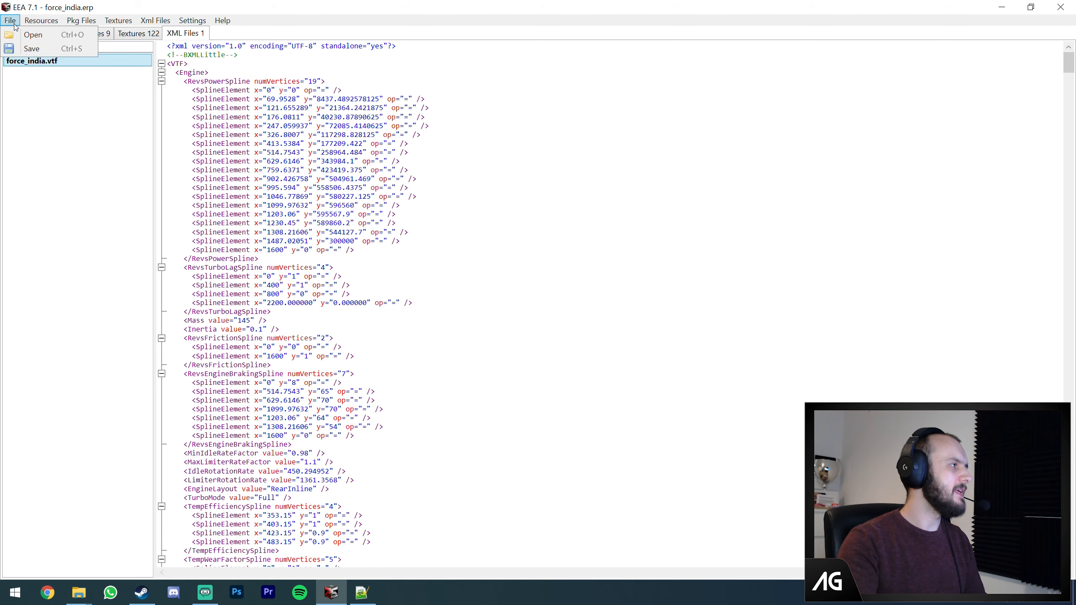
left_click(33, 35)
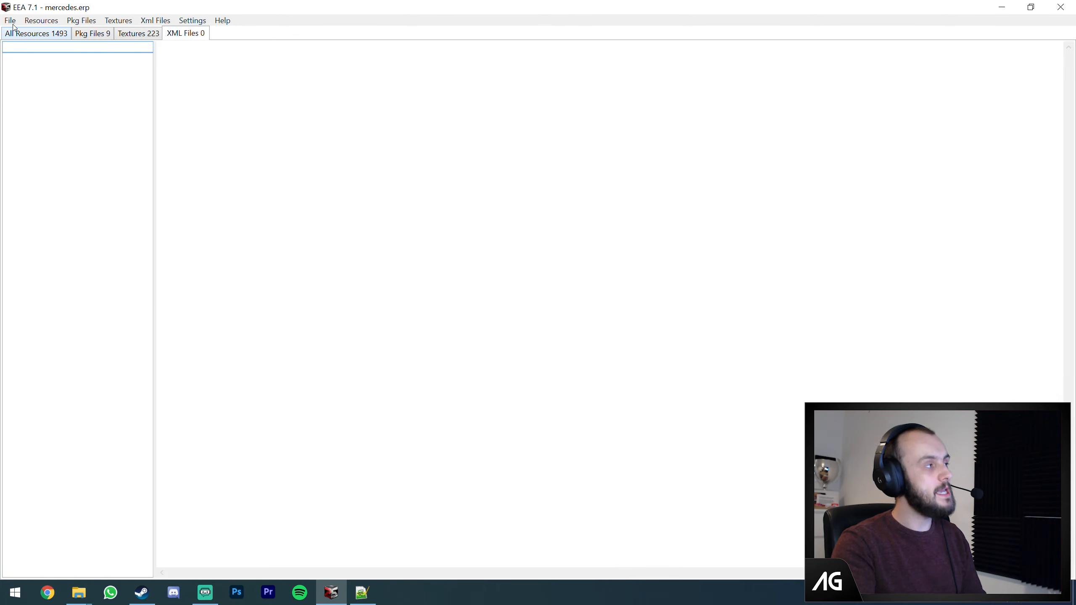
- Browse the teams folder from File > Open and enter the ferrari folder
left_click(9, 20)
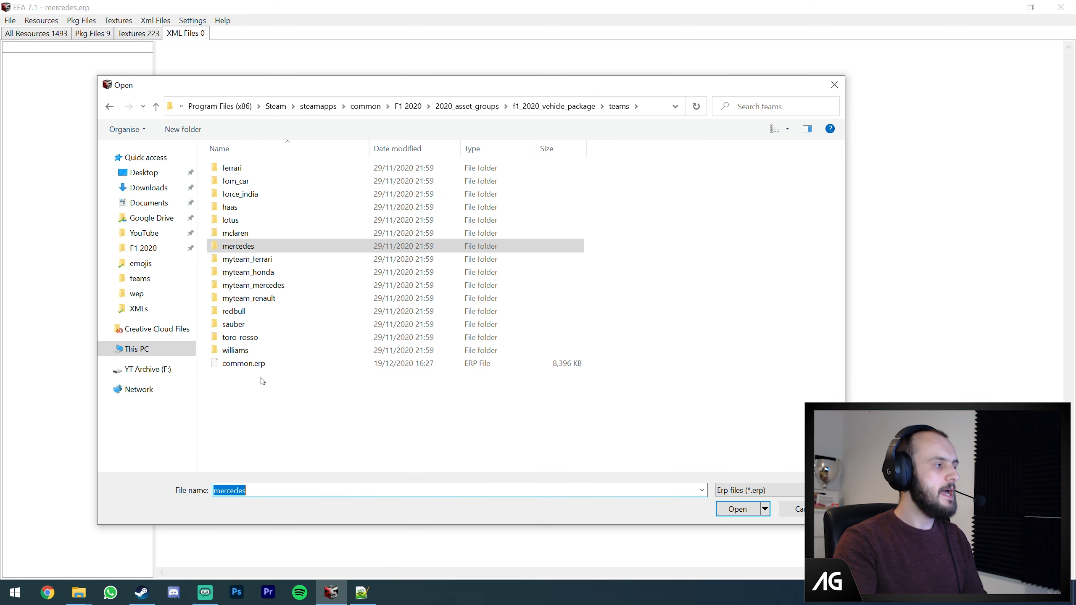
left_click(737, 509)
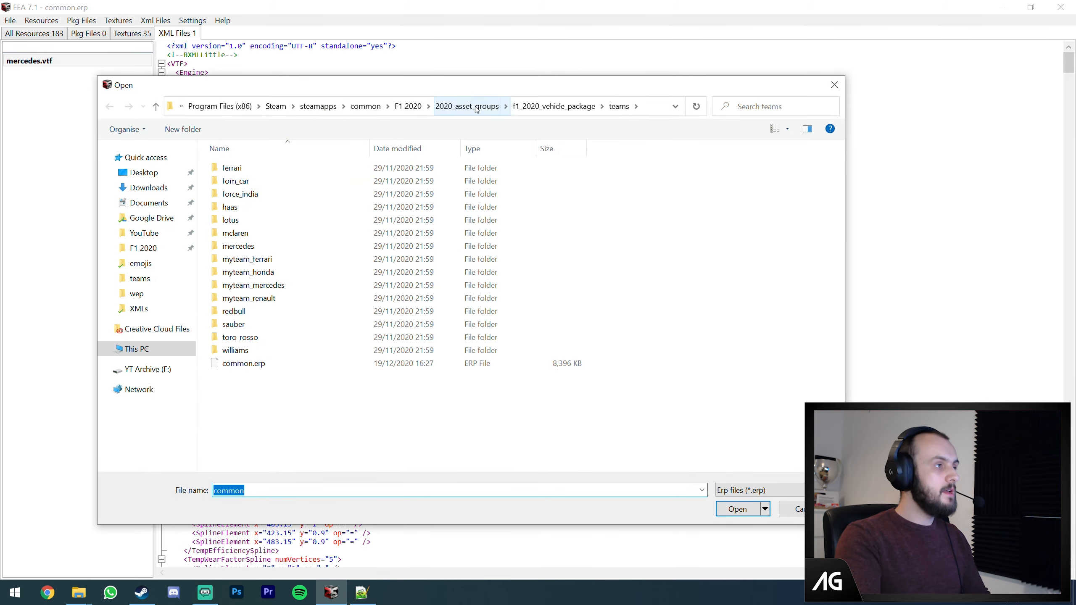
left_click(232, 167)
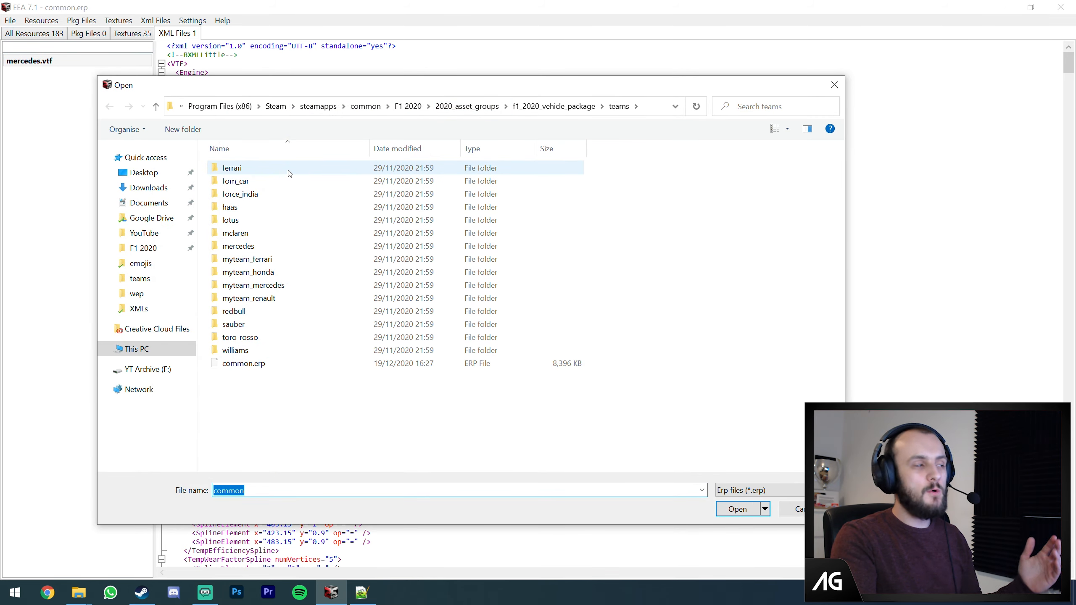
double_click(232, 168)
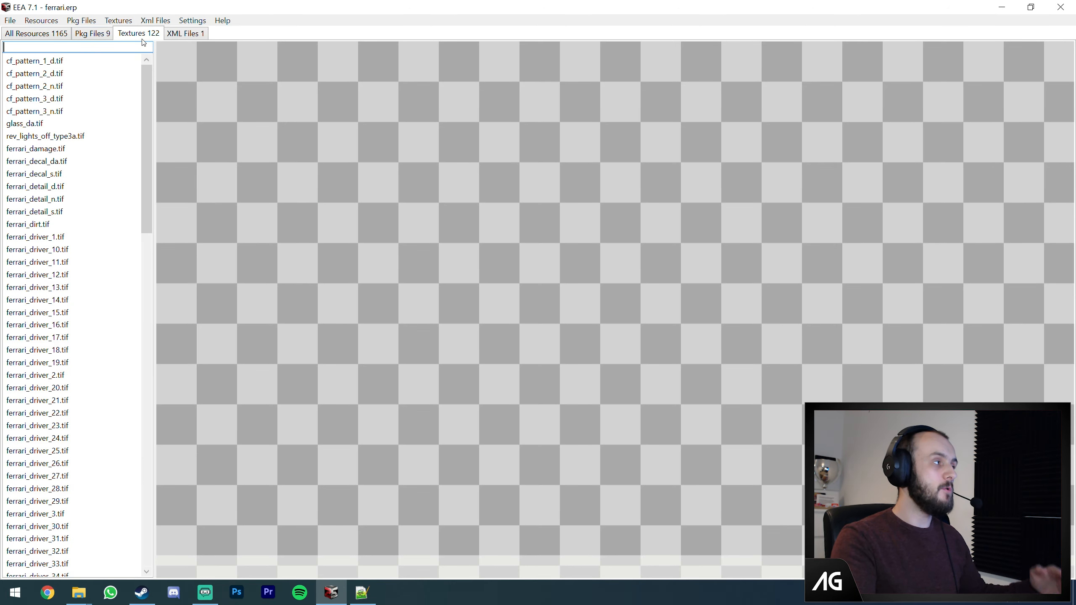
- Preview ferrari_damage.tif and ferrari_decal_da.tif from the loaded ferrari.erp, then move to Steam
left_click(37, 149)
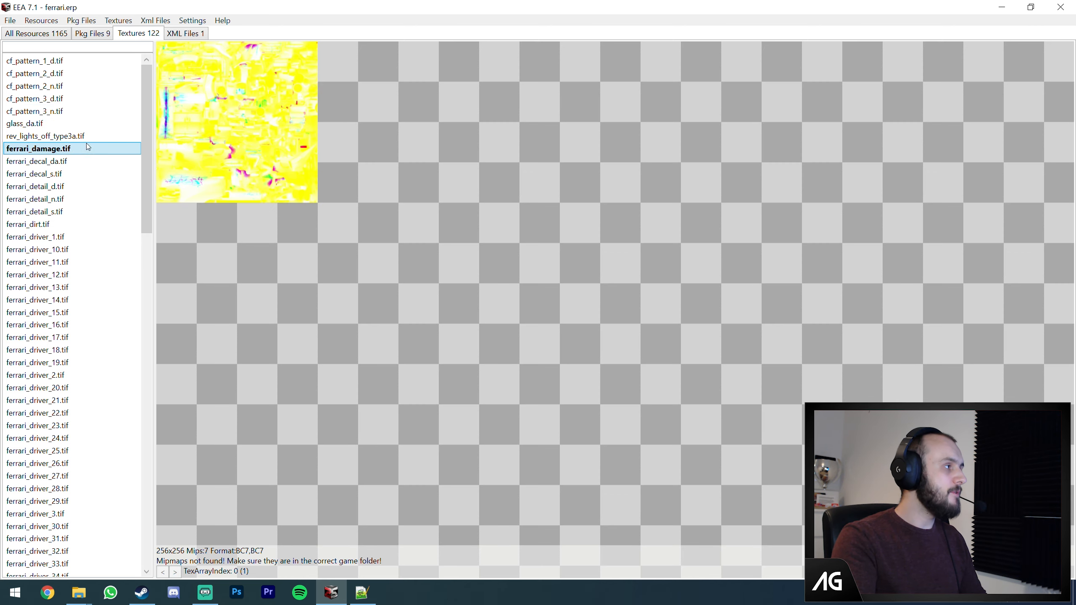
left_click(39, 161)
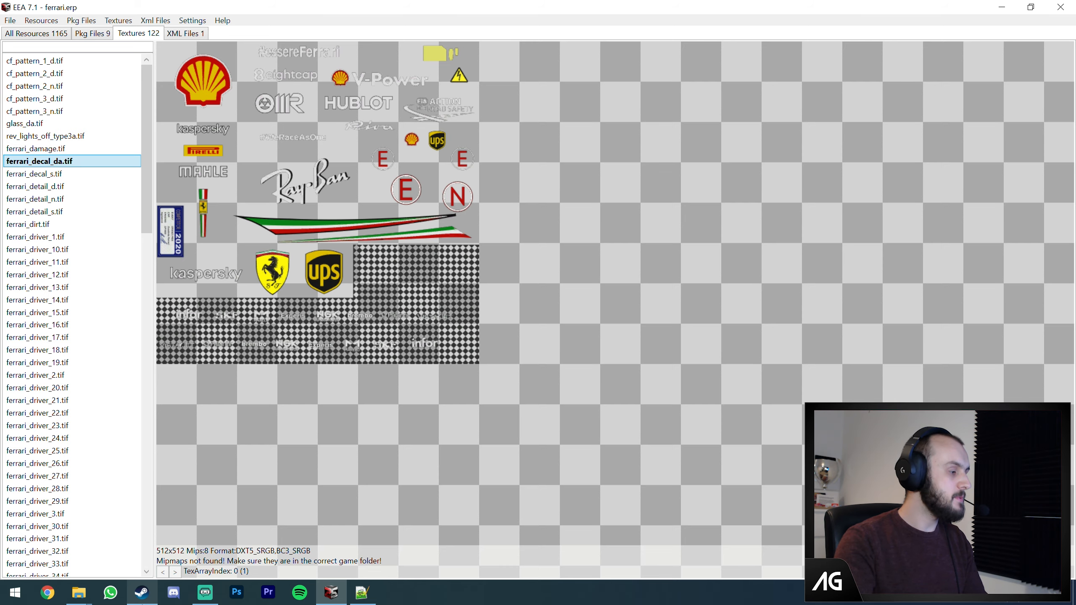
left_click(141, 592)
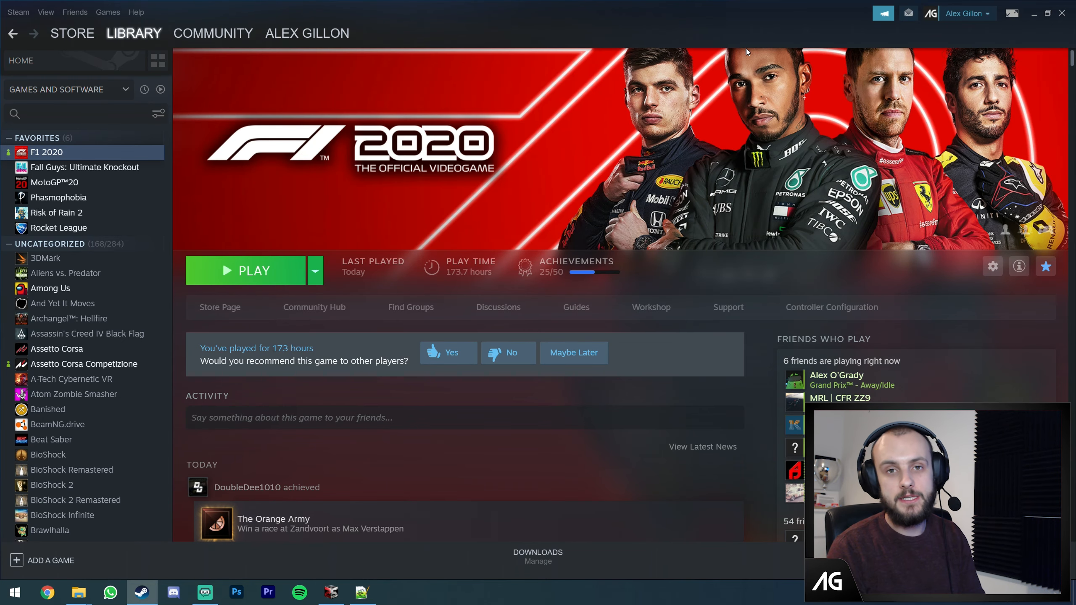
mouse_move(558, 136)
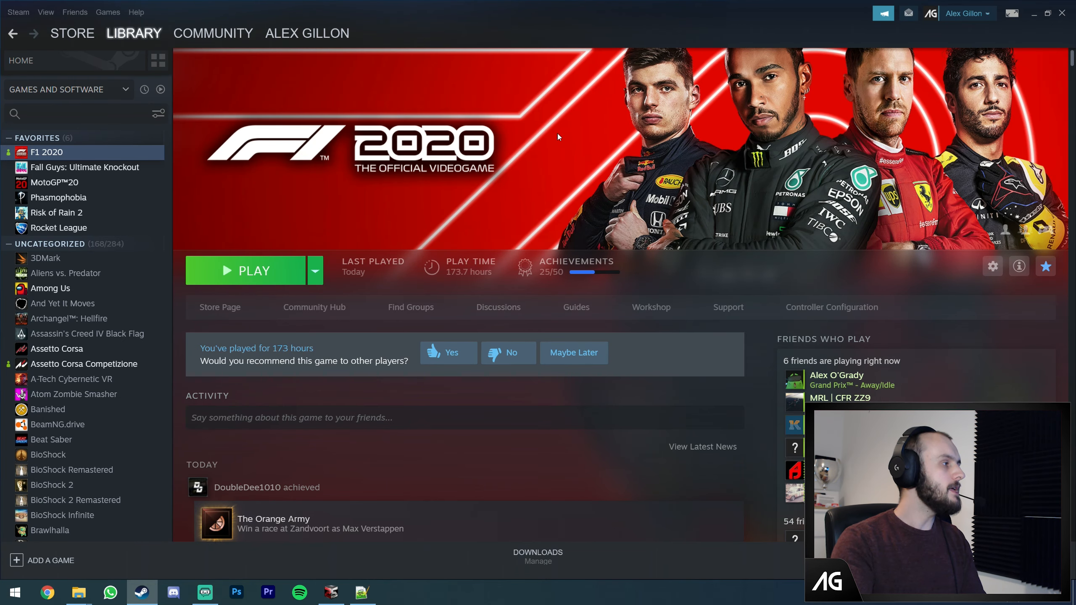
- From F1 2020's Properties > Local Files, run Verify integrity of game files
right_click(47, 151)
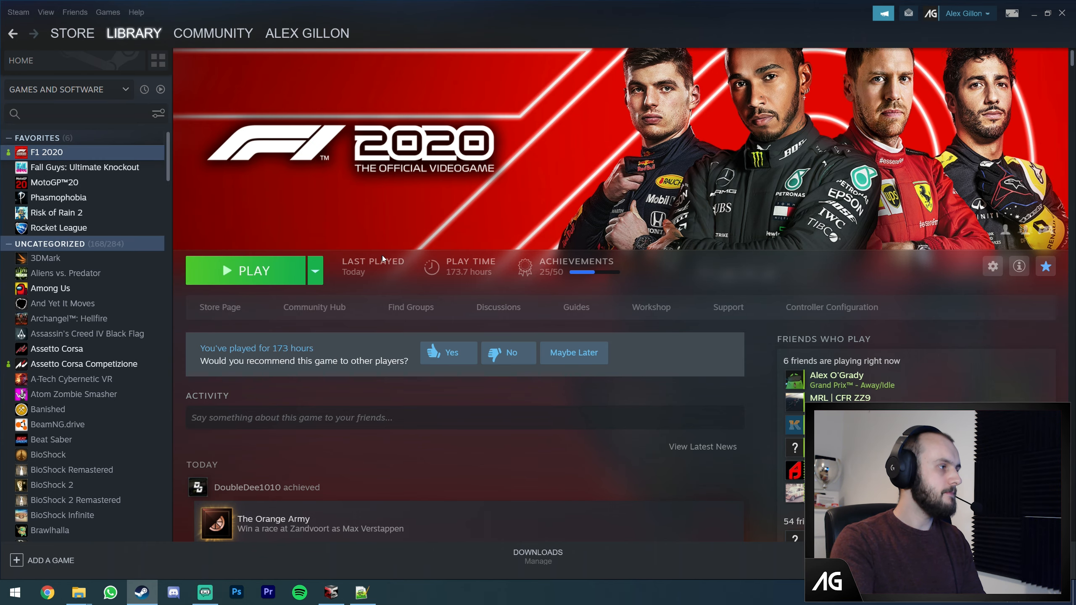
left_click(992, 266)
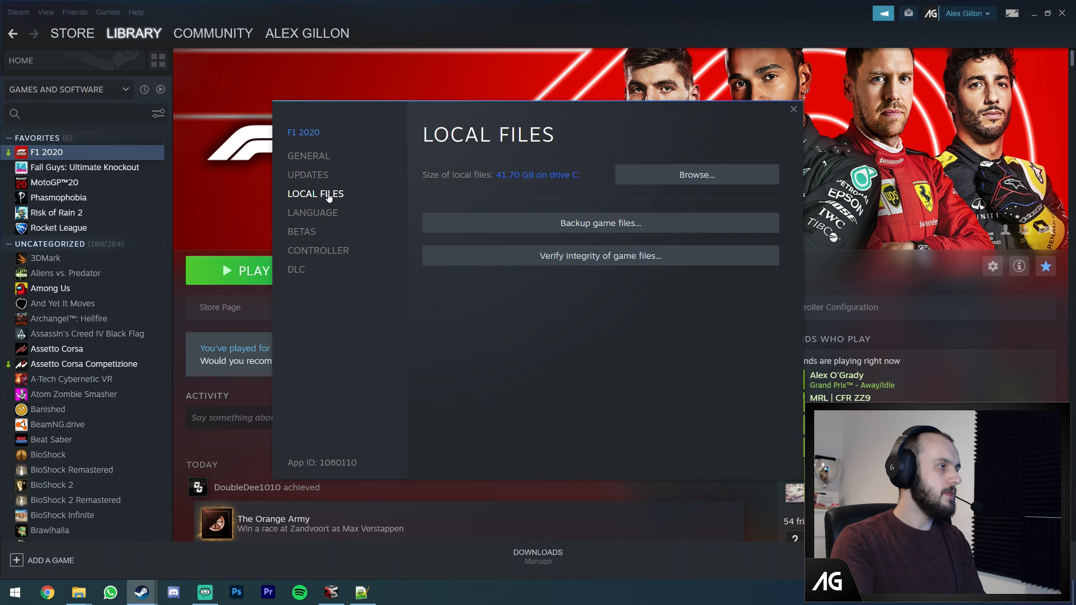
mouse_move(669, 264)
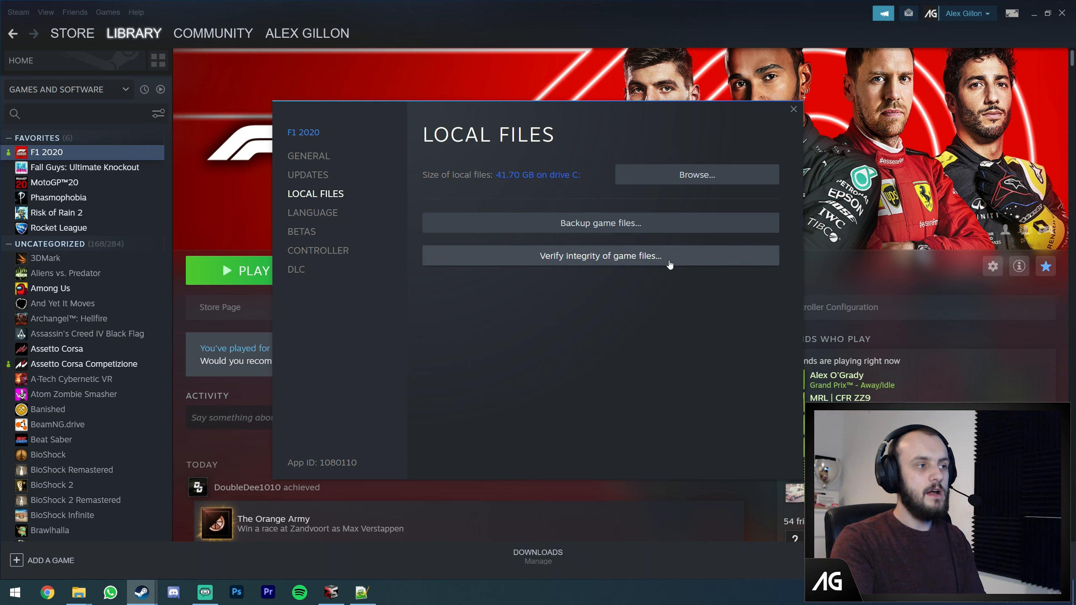
mouse_move(565, 260)
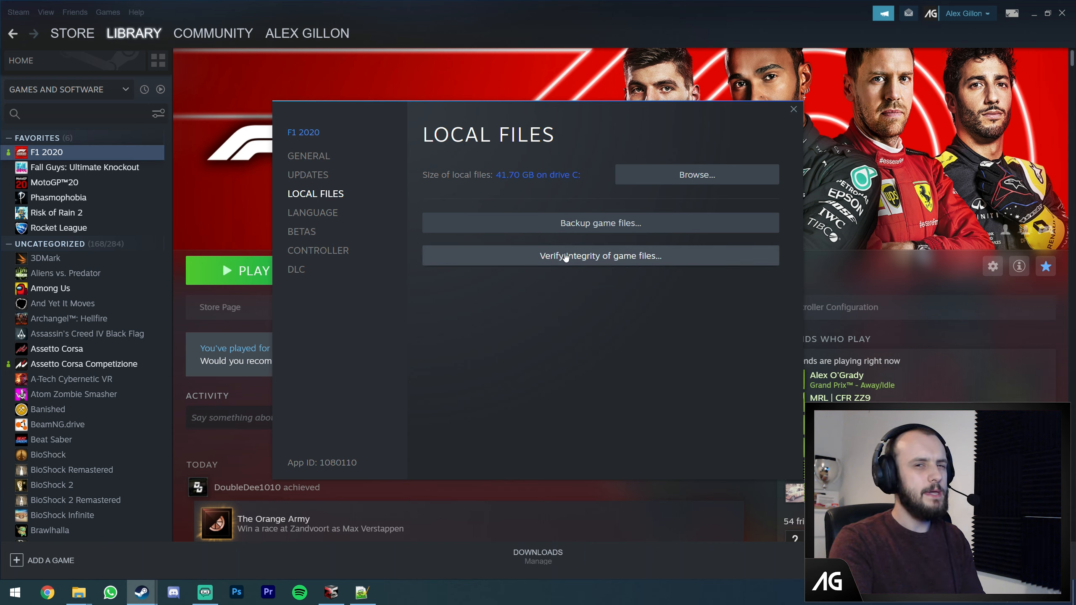
mouse_move(673, 296)
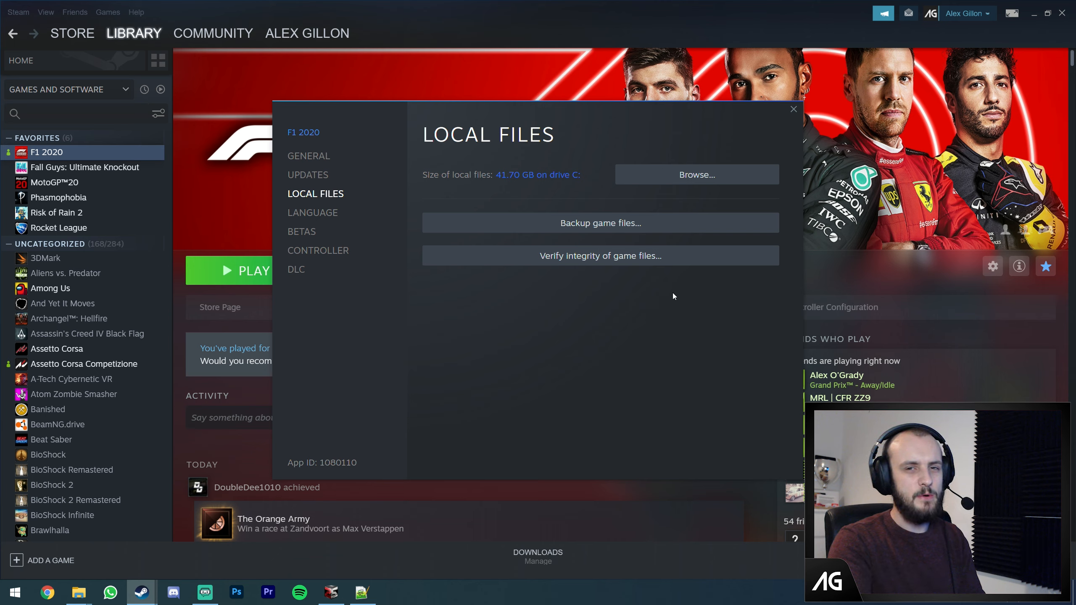
mouse_move(548, 263)
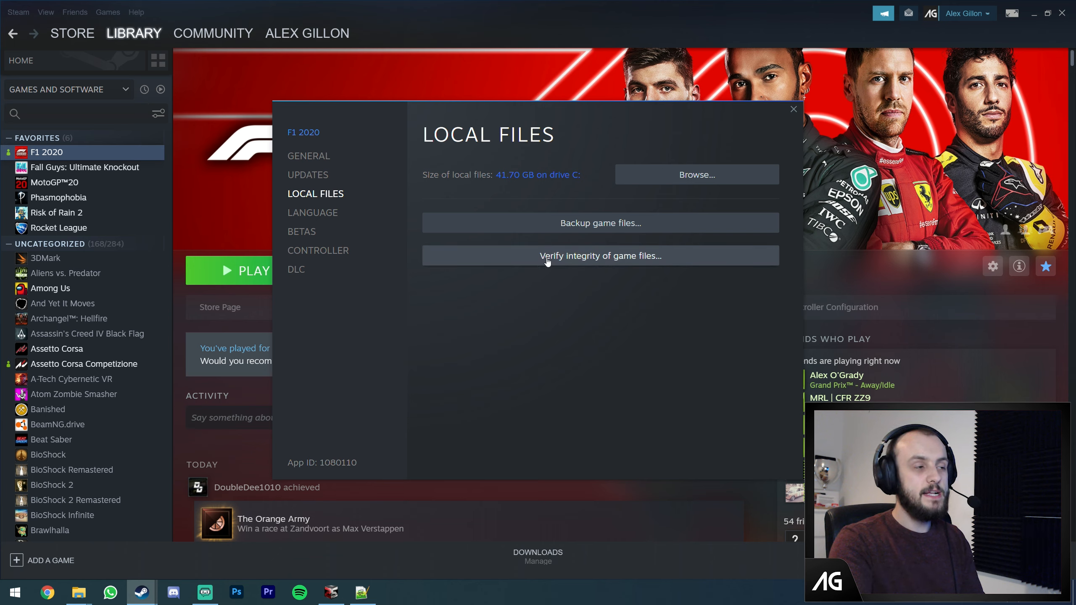
left_click(600, 255)
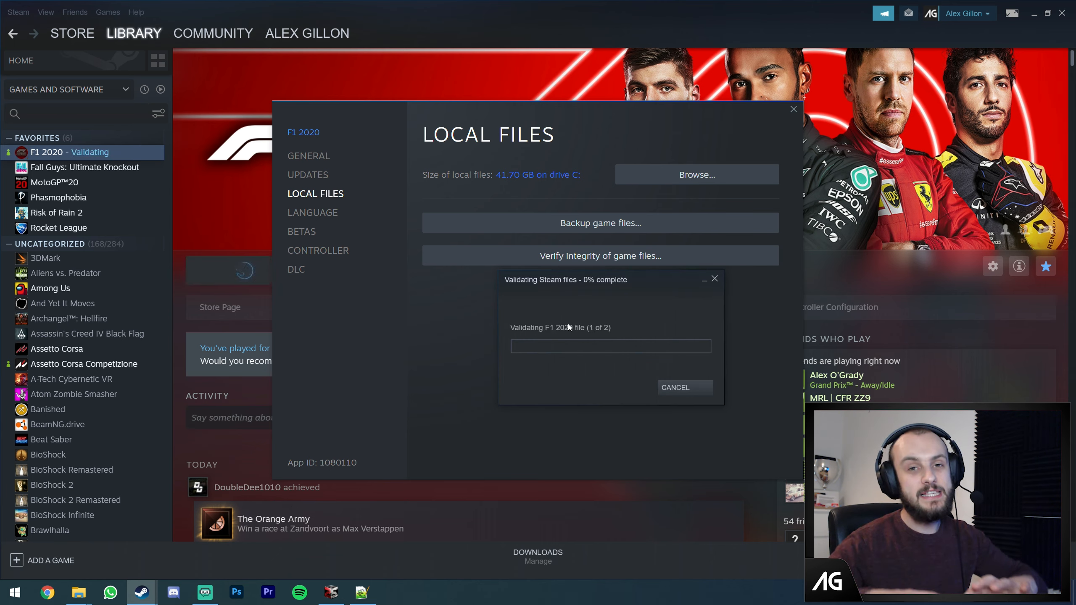